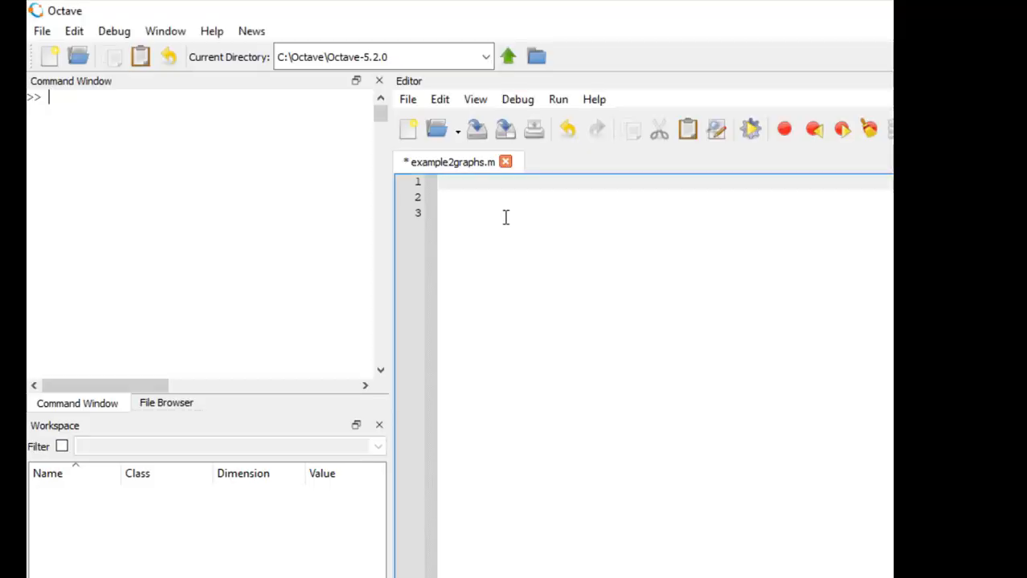
Step: Begin example2graphs.m with the comment line "% 2D and 3D graph"
{"action": "type", "text": "% 2D"}
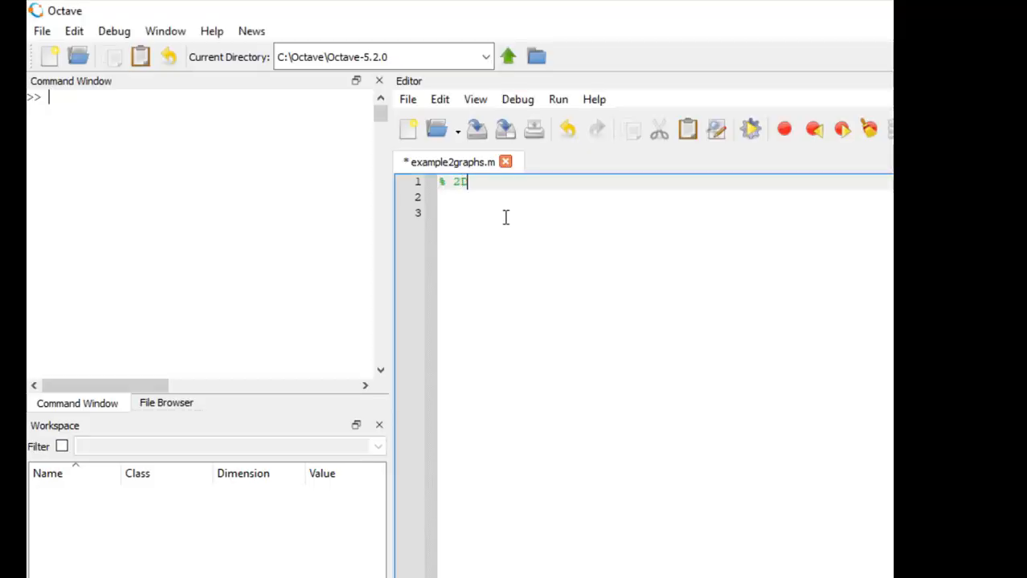
{"action": "type", "text": "and"}
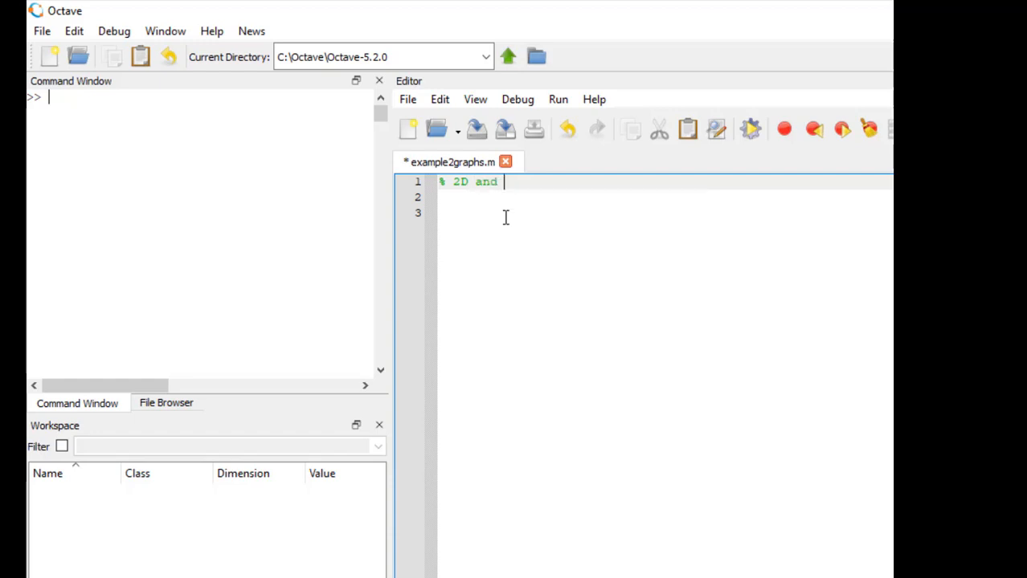
{"action": "type", "text": "3D graphics_toolkit"}
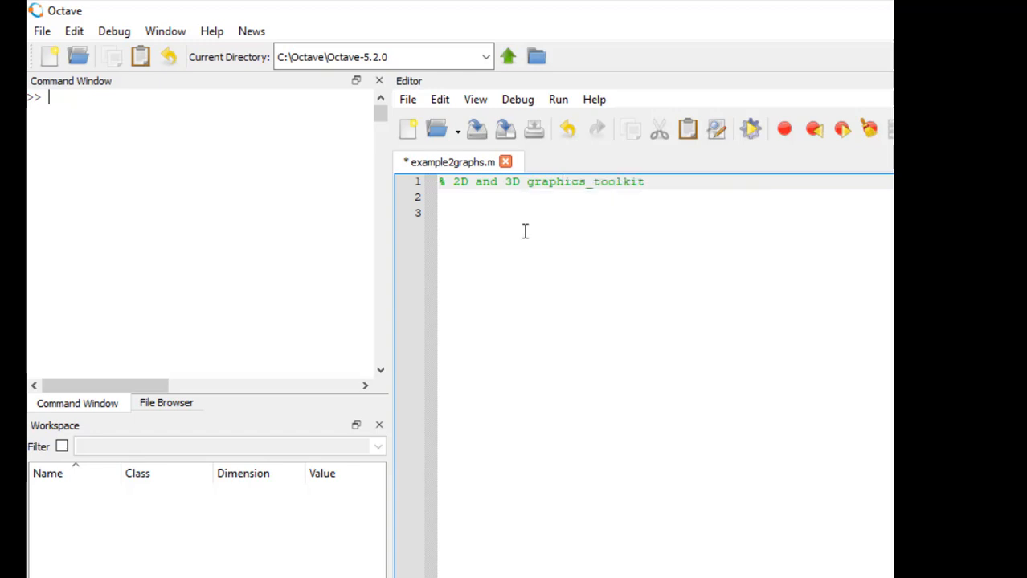
{"action": "double_click", "coordinate": [604, 181]}
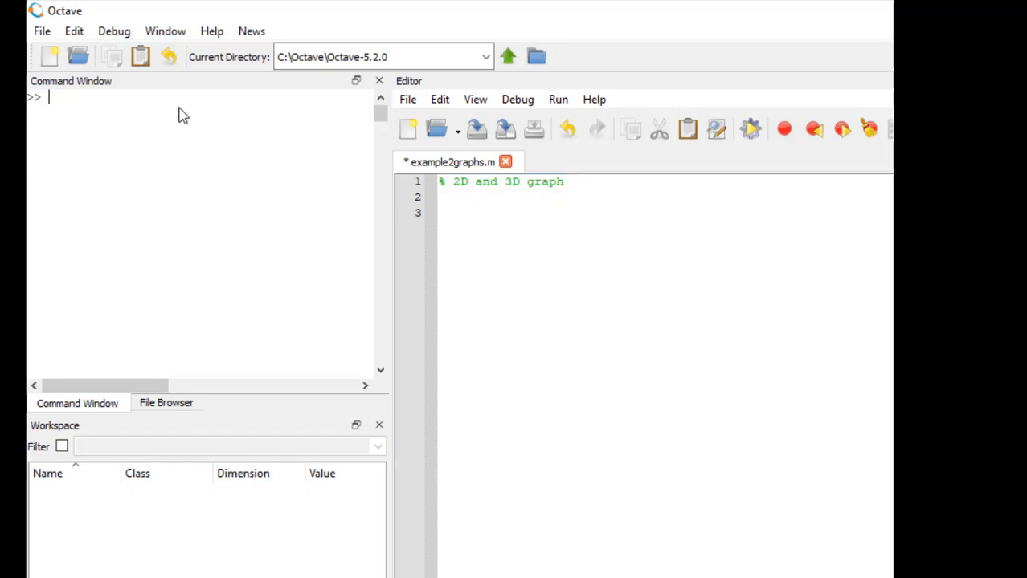
{"action": "mouse_move", "coordinate": [109, 145]}
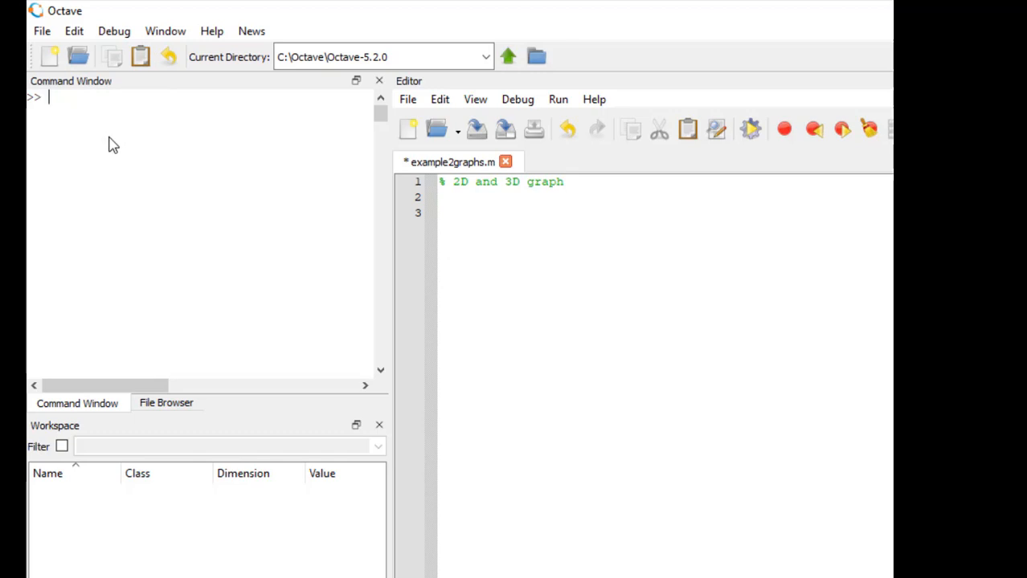
{"action": "mouse_move", "coordinate": [147, 170]}
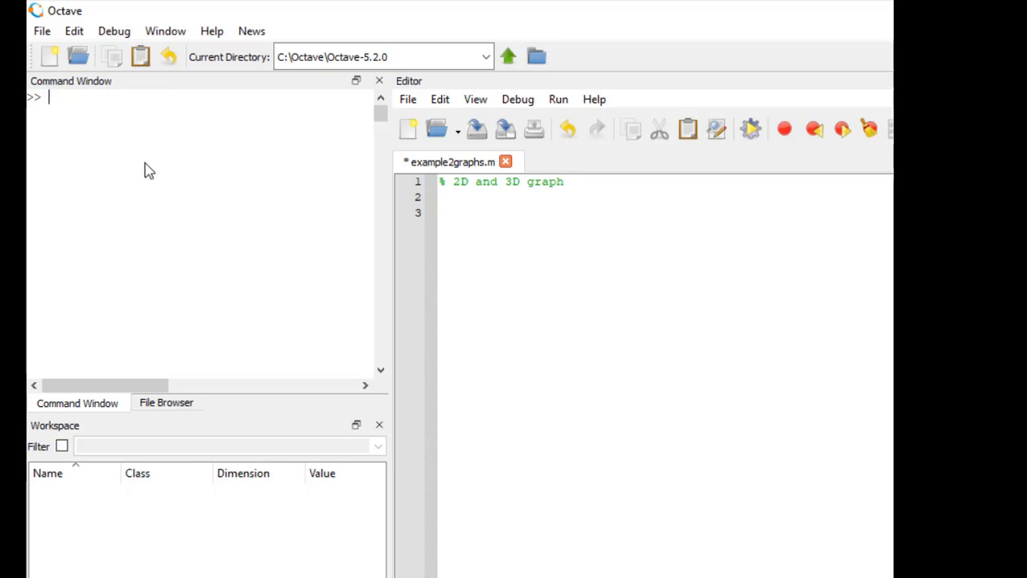
Step: Evaluate 1:10 in the command window and widen the panel to see it
{"action": "type", "text": "1:10"}
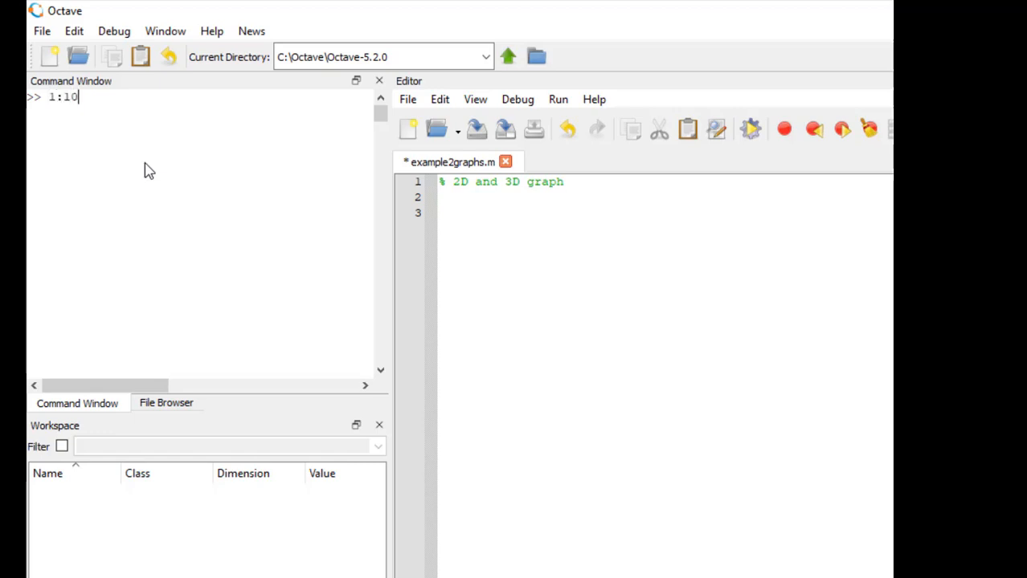
{"action": "key", "text": "Return"}
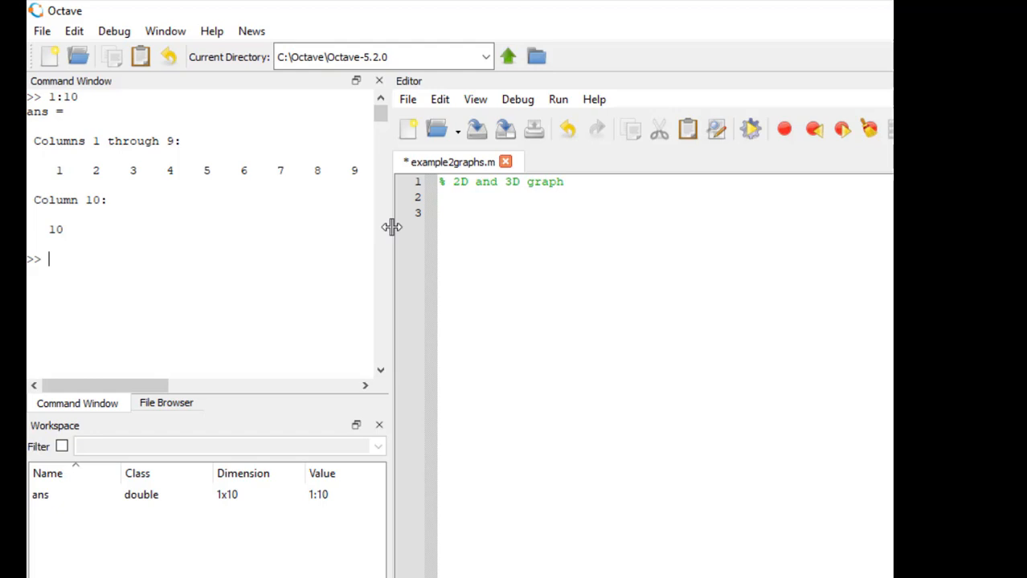
{"action": "left_click_drag", "start_coordinate": [392, 226], "coordinate": [456, 227]}
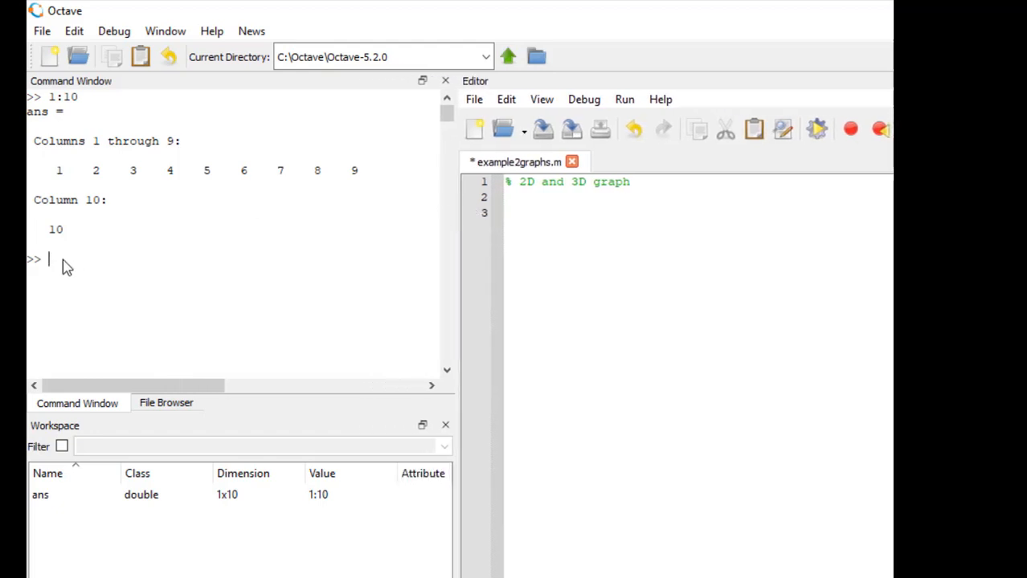
{"action": "mouse_move", "coordinate": [67, 265]}
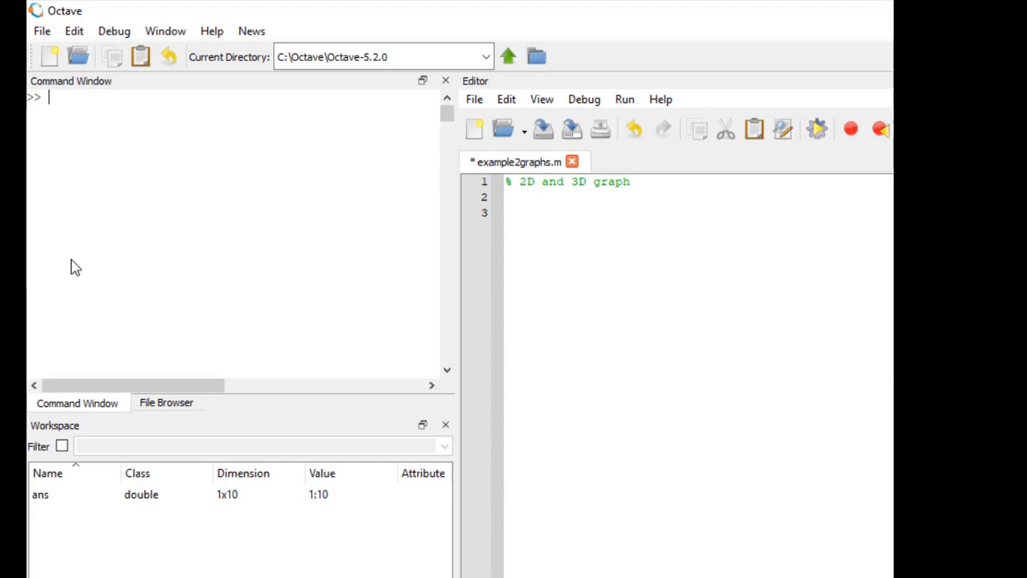
Step: Evaluate 0:0.1:1 to show its eleven values from 0 to 1
{"action": "type", "text": "0:"}
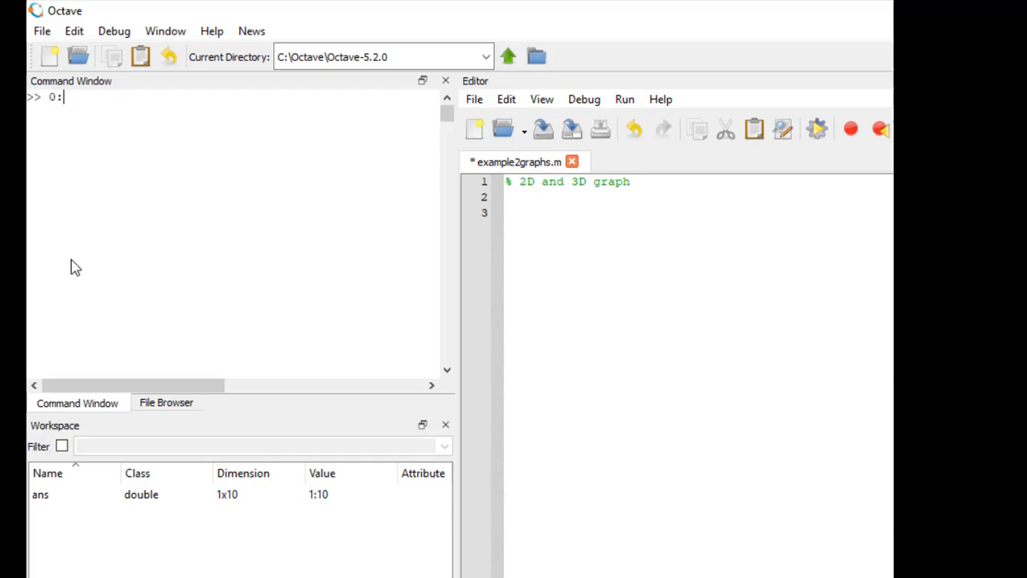
{"action": "type", "text": "0.1:"}
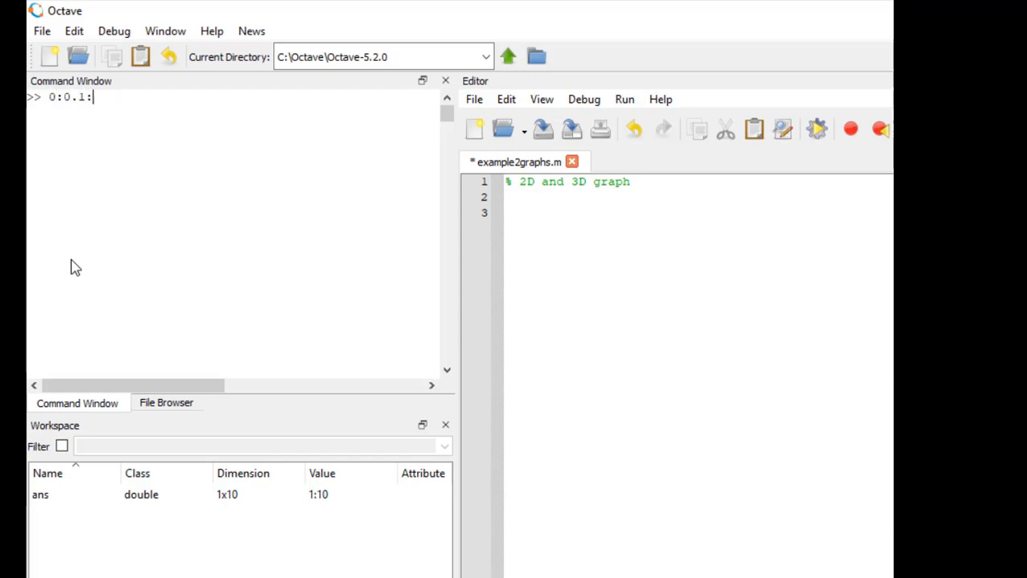
{"action": "key", "text": "Return"}
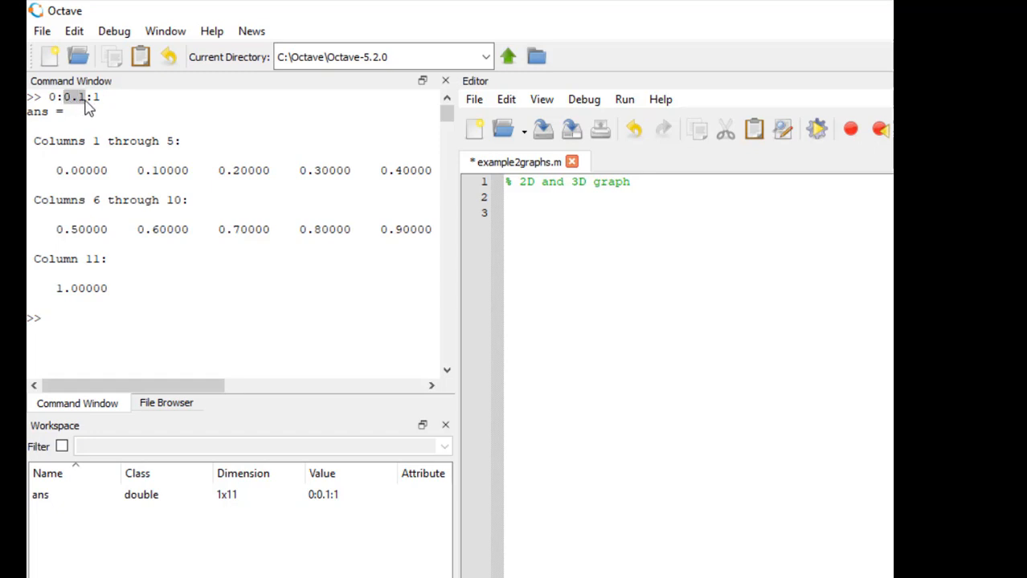
{"action": "mouse_move", "coordinate": [106, 107]}
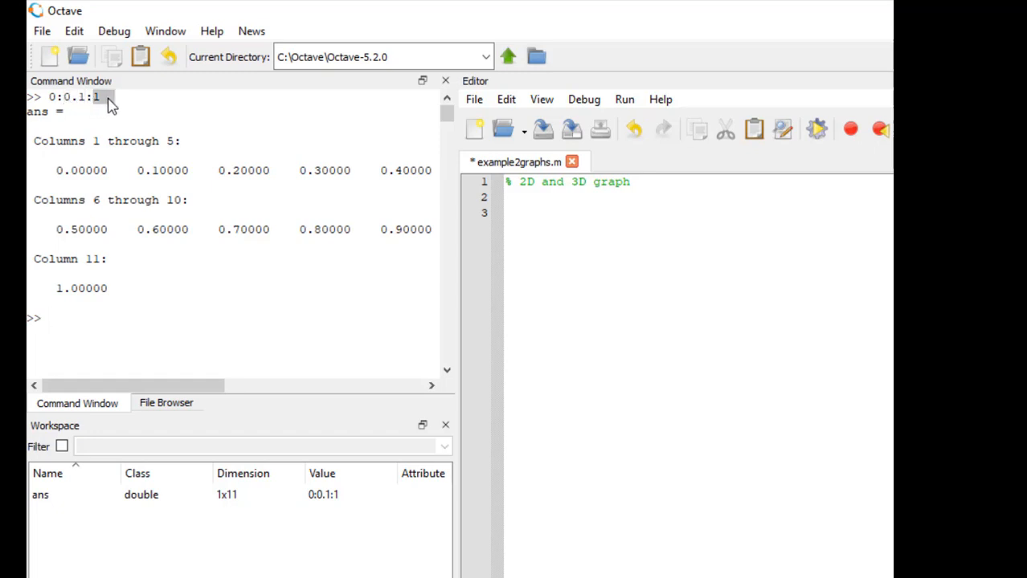
{"action": "left_click", "coordinate": [543, 197]}
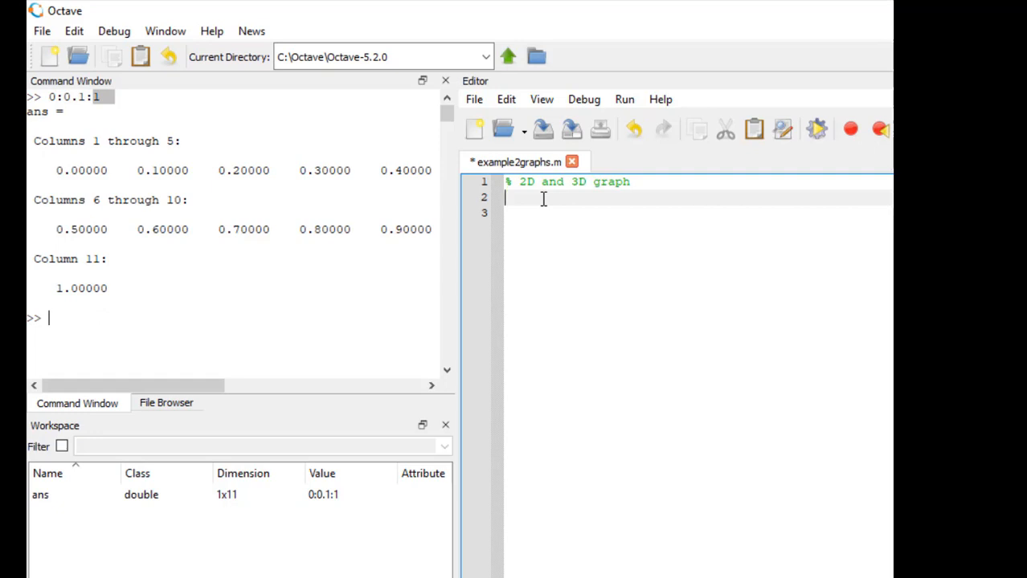
Step: Add the script line x = -1:pi/30:2*pi; defining the x range
{"action": "type", "text": "x"}
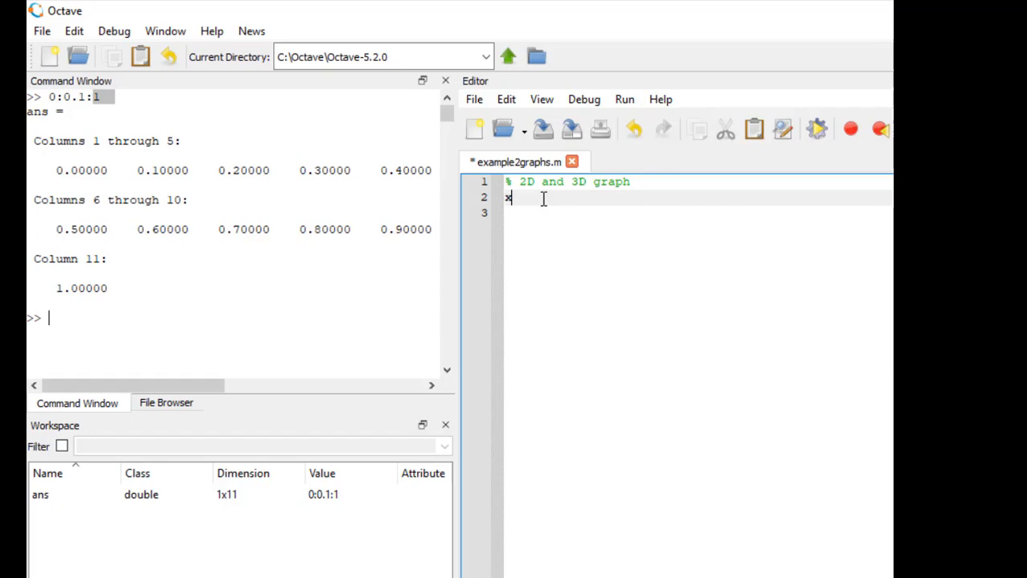
{"action": "type", "text": "="}
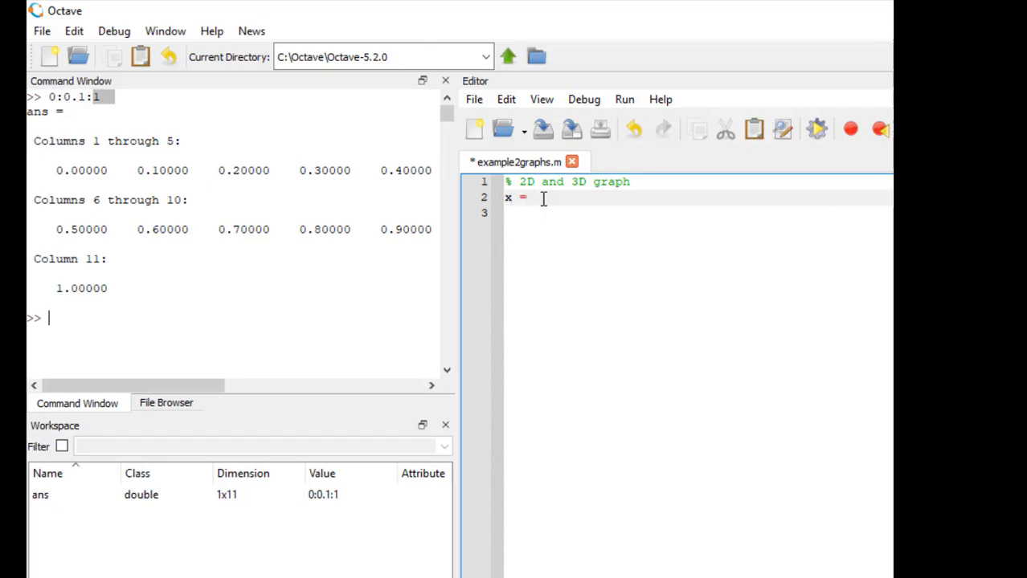
{"action": "type", "text": "-1:"}
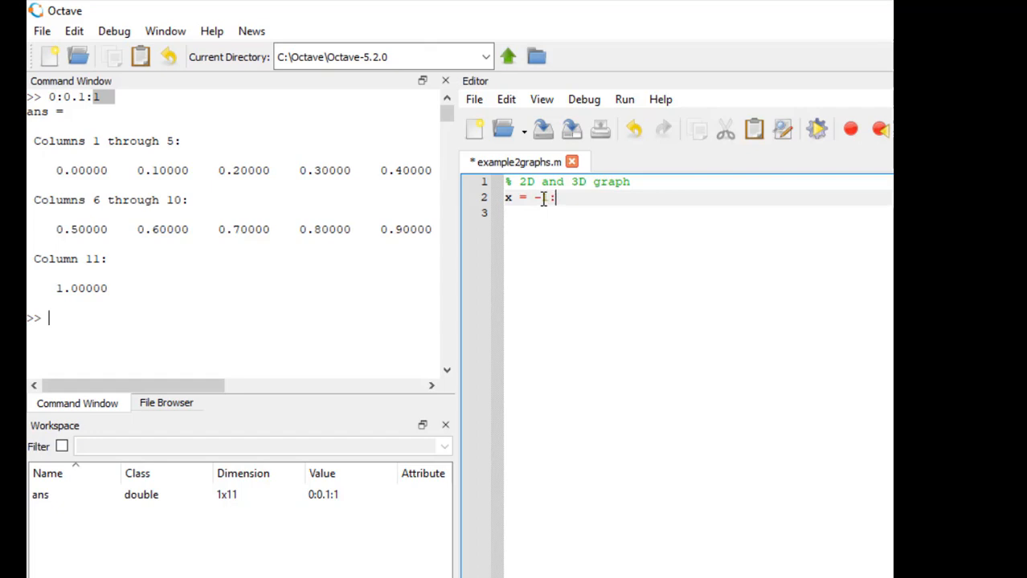
{"action": "type", "text": "pi"}
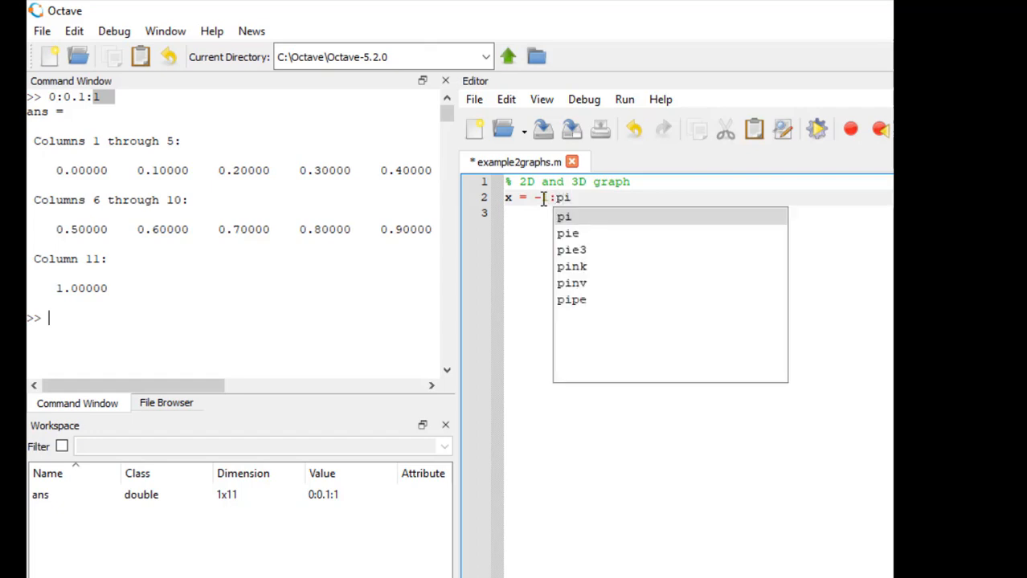
{"action": "type", "text": "/"}
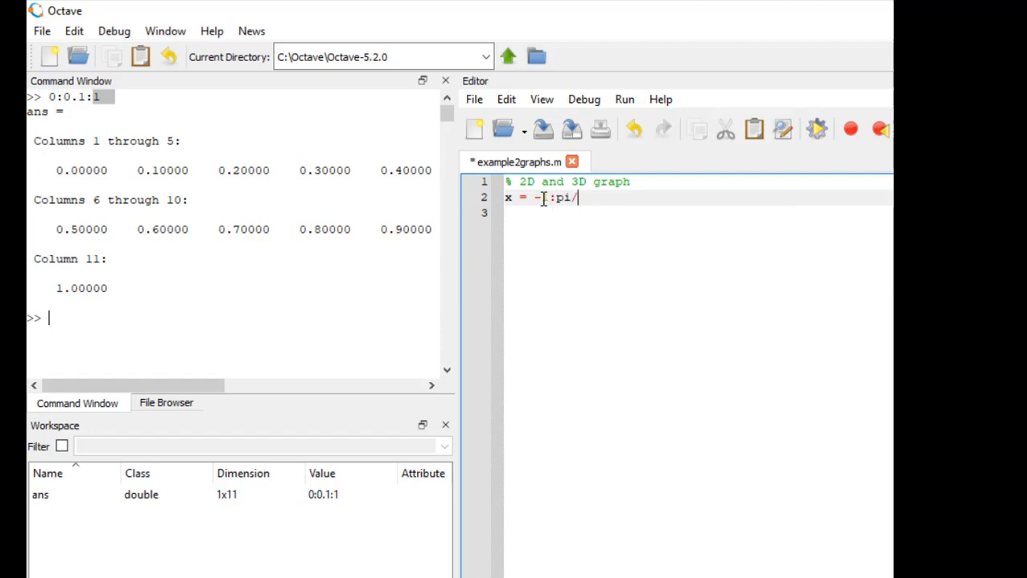
{"action": "type", "text": "30"}
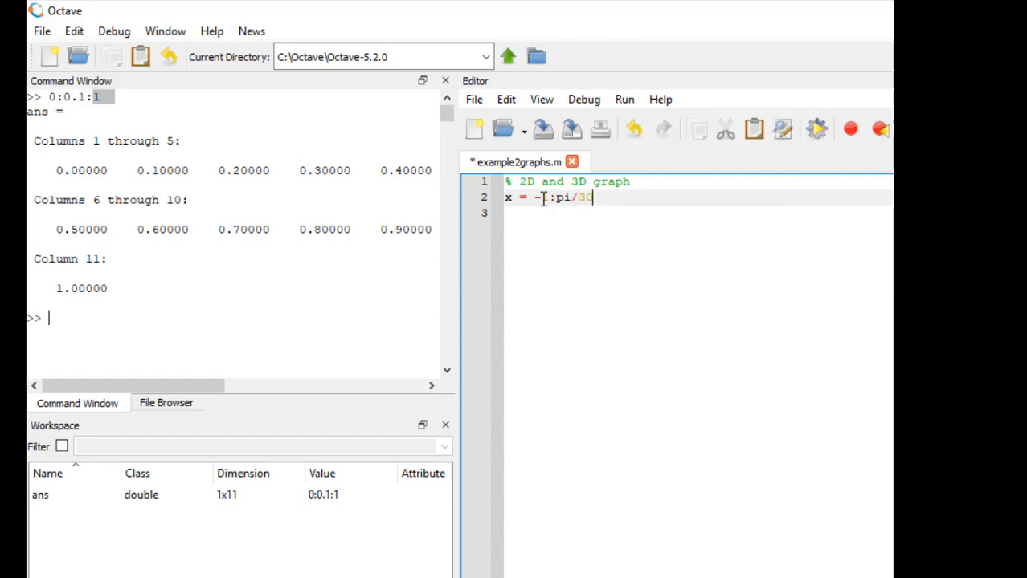
{"action": "type", "text": ":"}
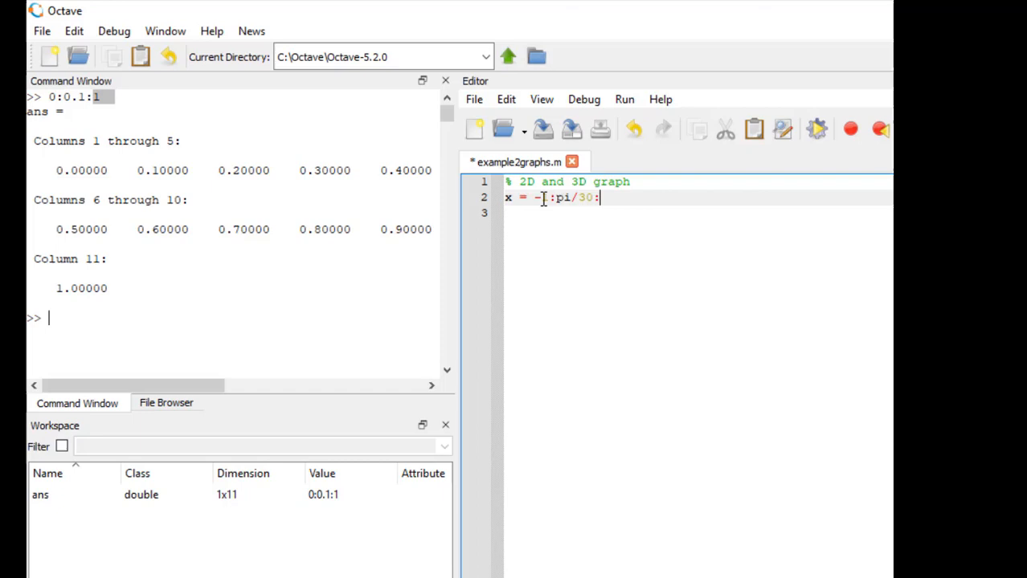
{"action": "type", "text": "2*"}
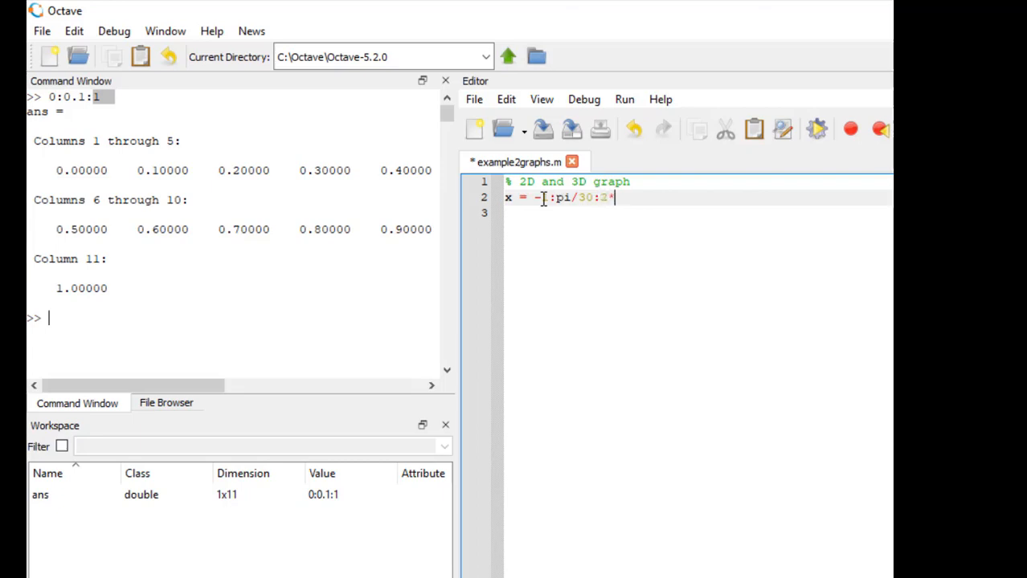
{"action": "type", "text": "pi;"}
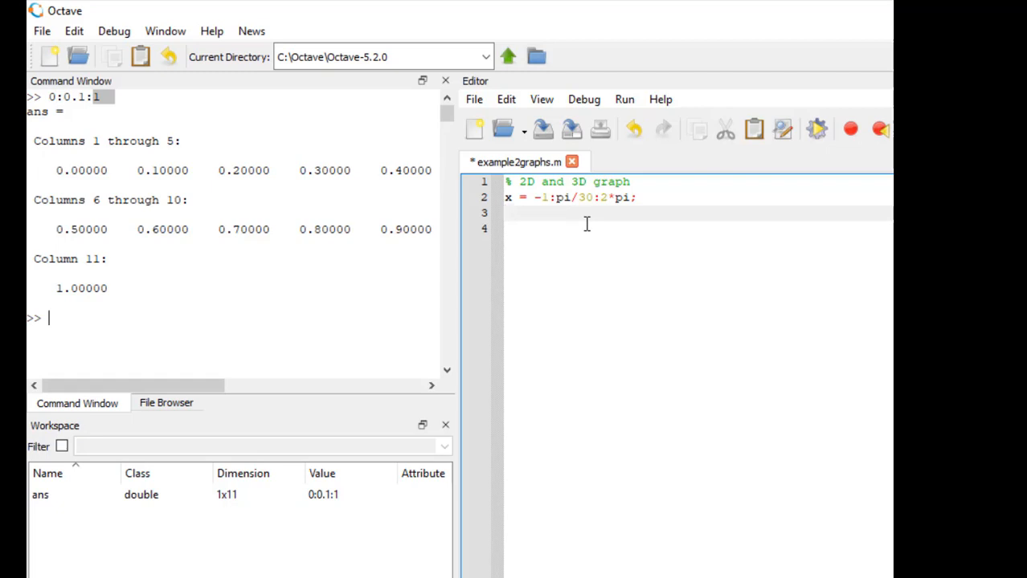
Step: Add the script line y = sin(x)
{"action": "type", "text": "y"}
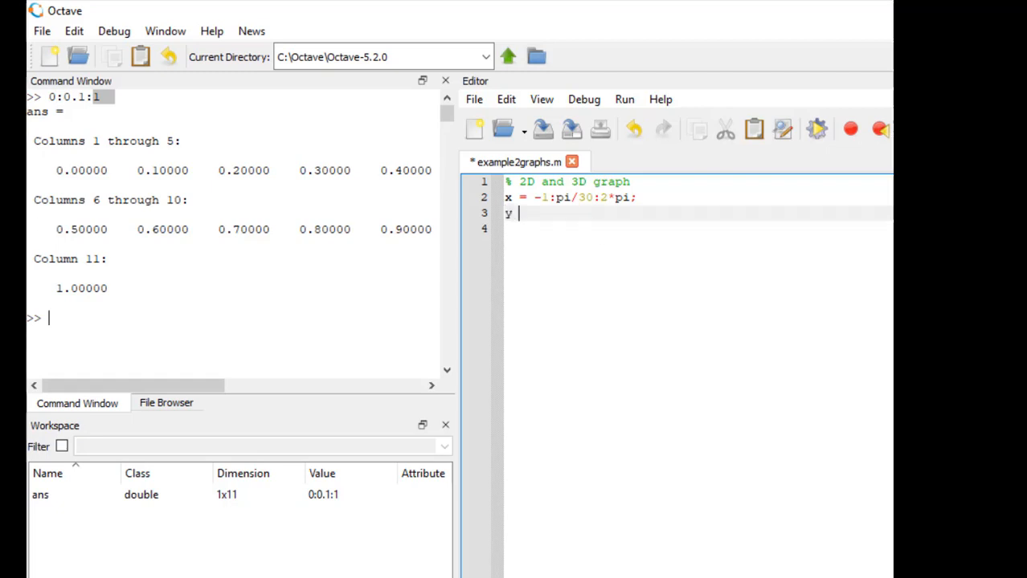
{"action": "type", "text": "= sin(x)"}
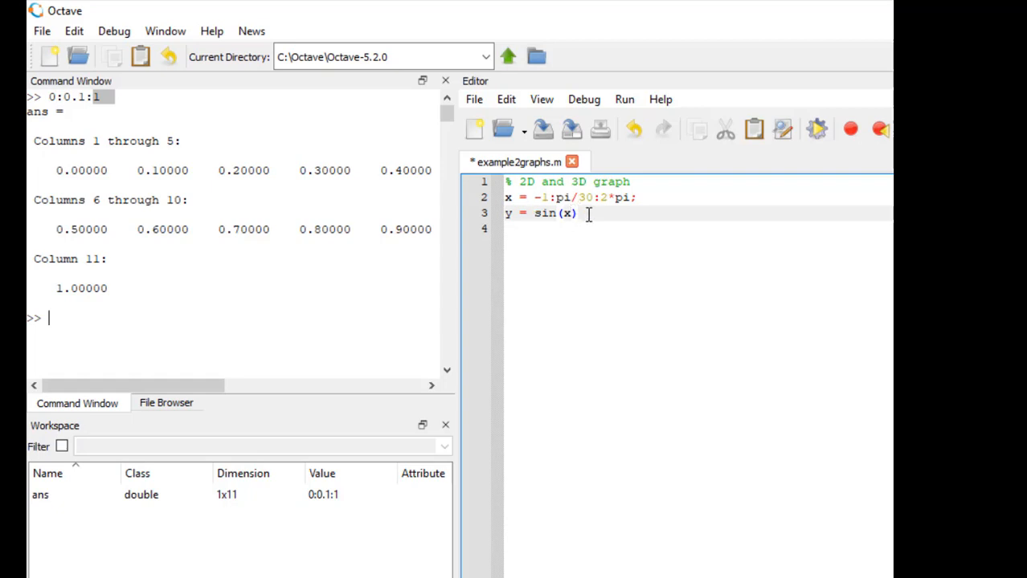
{"action": "mouse_move", "coordinate": [65, 318]}
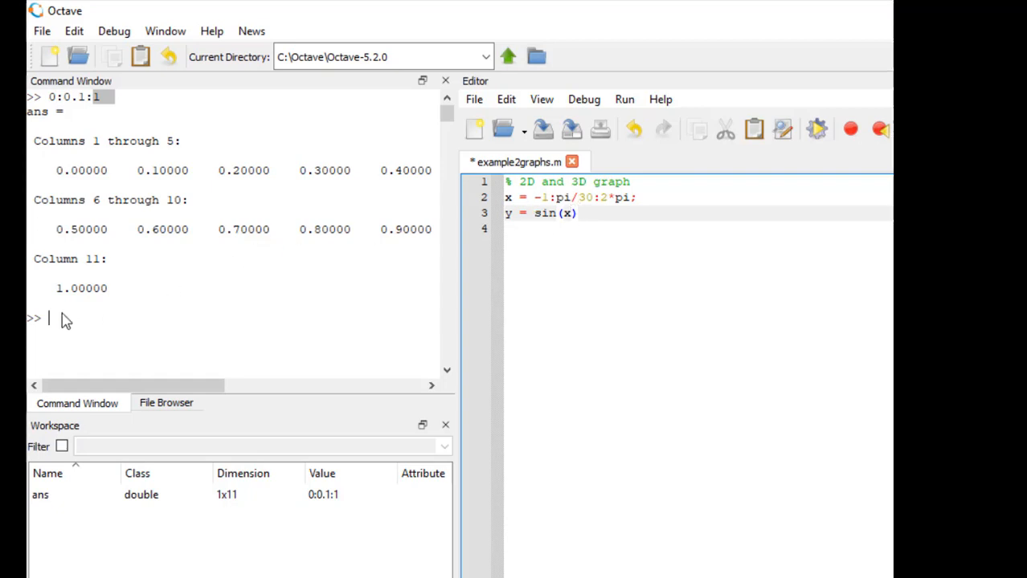
Step: Define x = -1:pi/2:2*pi at the prompt, giving five values
{"action": "left_click", "coordinate": [688, 212]}
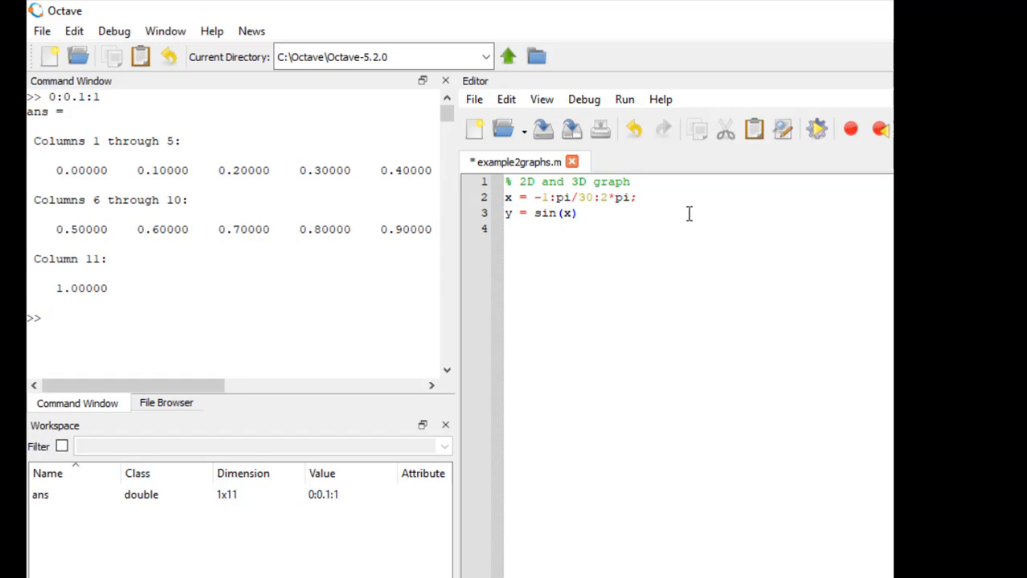
{"action": "mouse_move", "coordinate": [154, 337]}
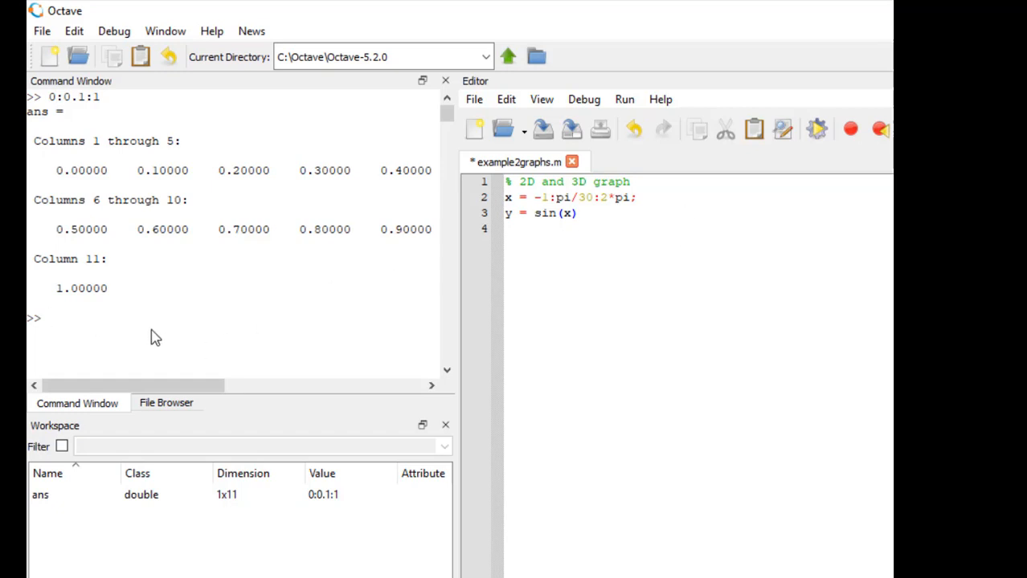
{"action": "type", "text": "x ="}
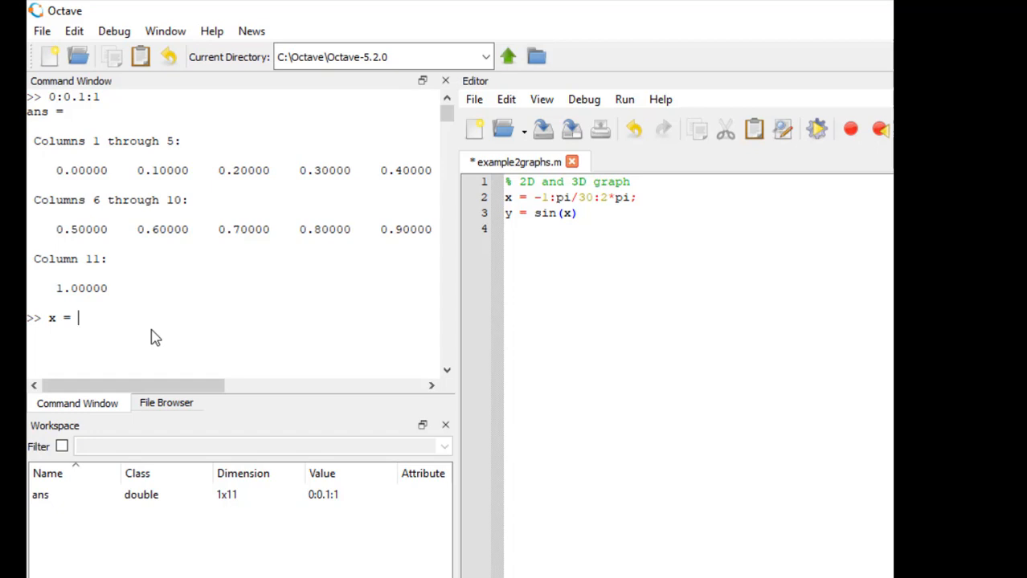
{"action": "type", "text": "-1:"}
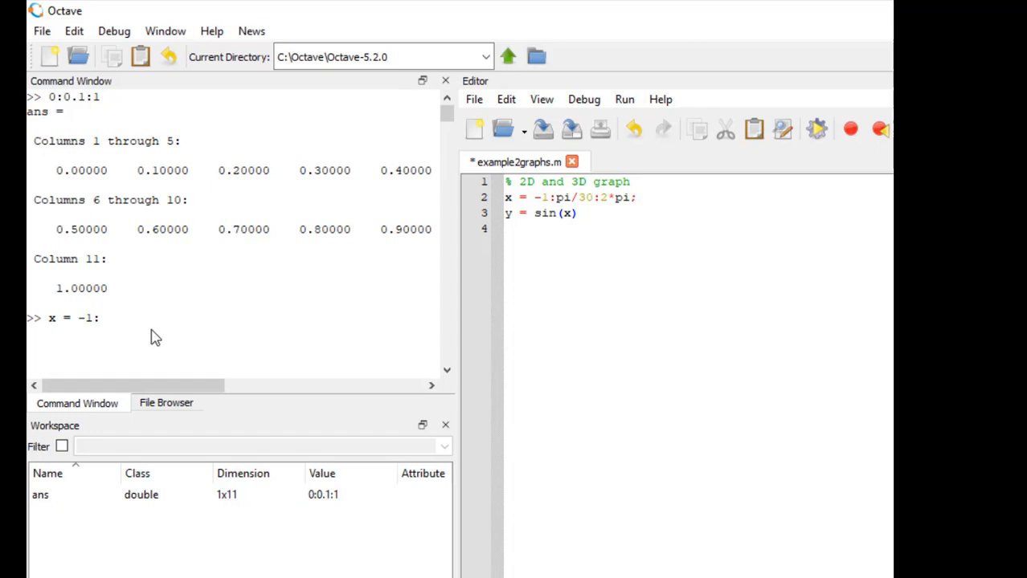
{"action": "type", "text": "pi"}
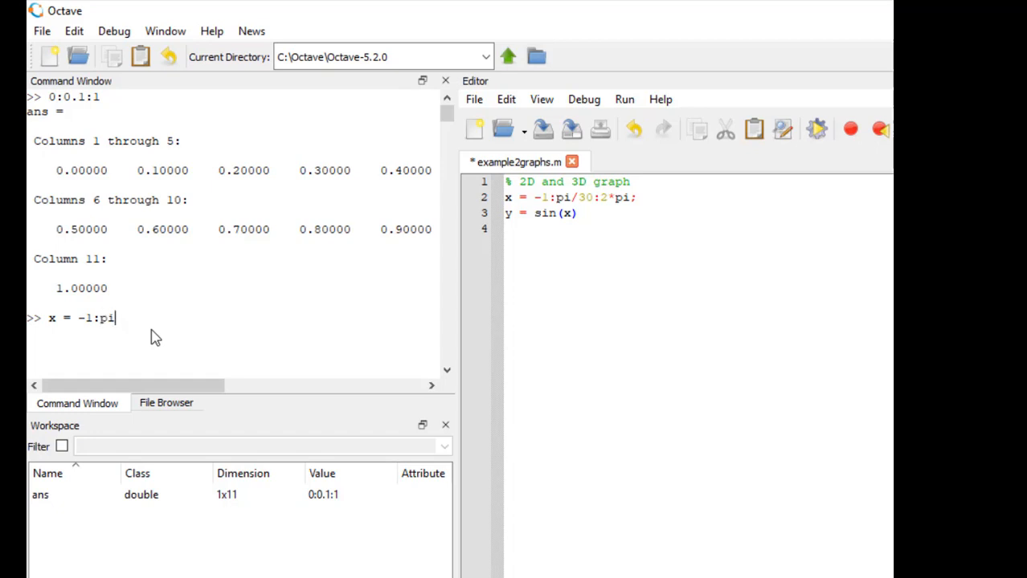
{"action": "type", "text": "/2"}
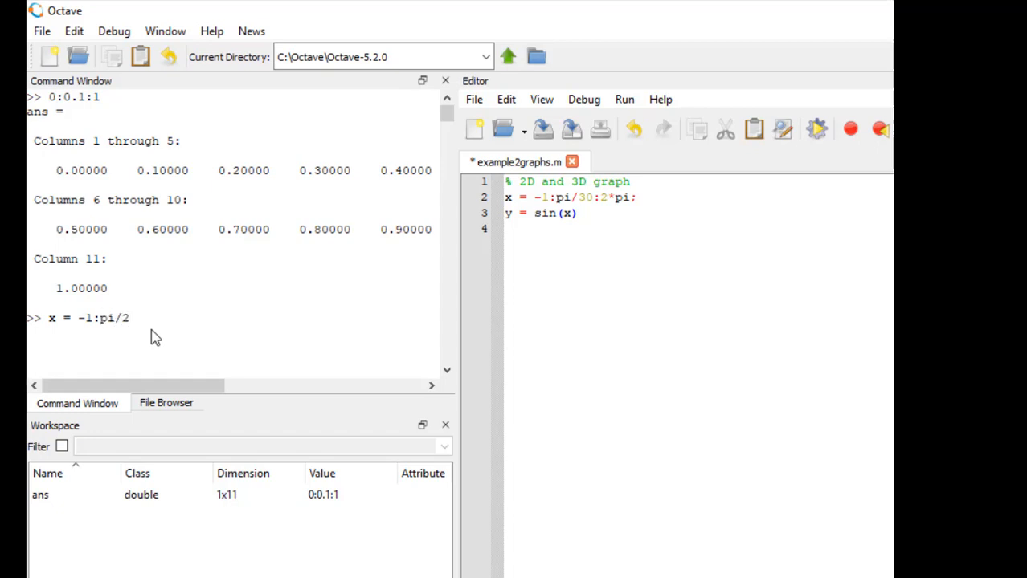
{"action": "type", "text": ":2*pi"}
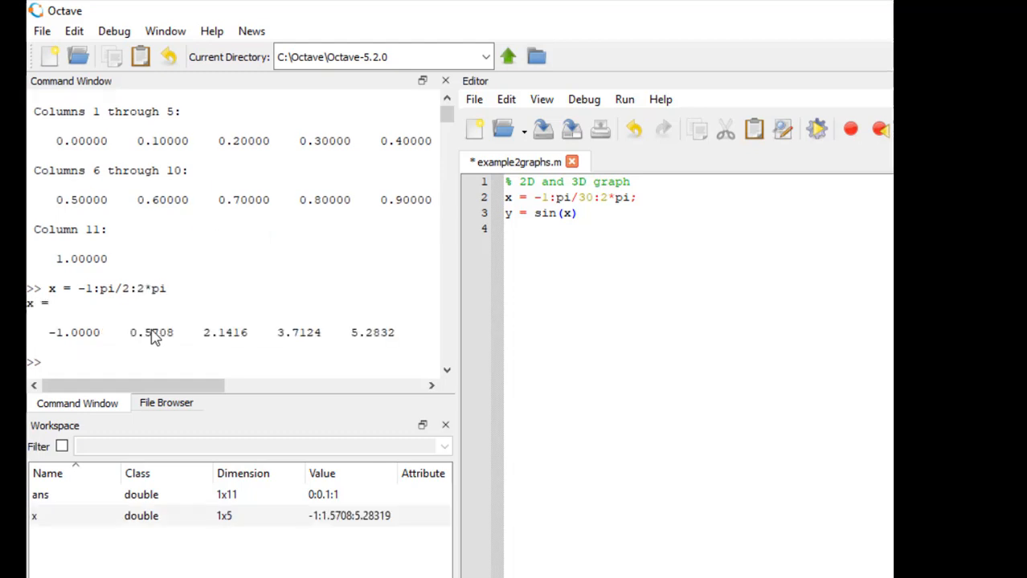
{"action": "mouse_move", "coordinate": [173, 313]}
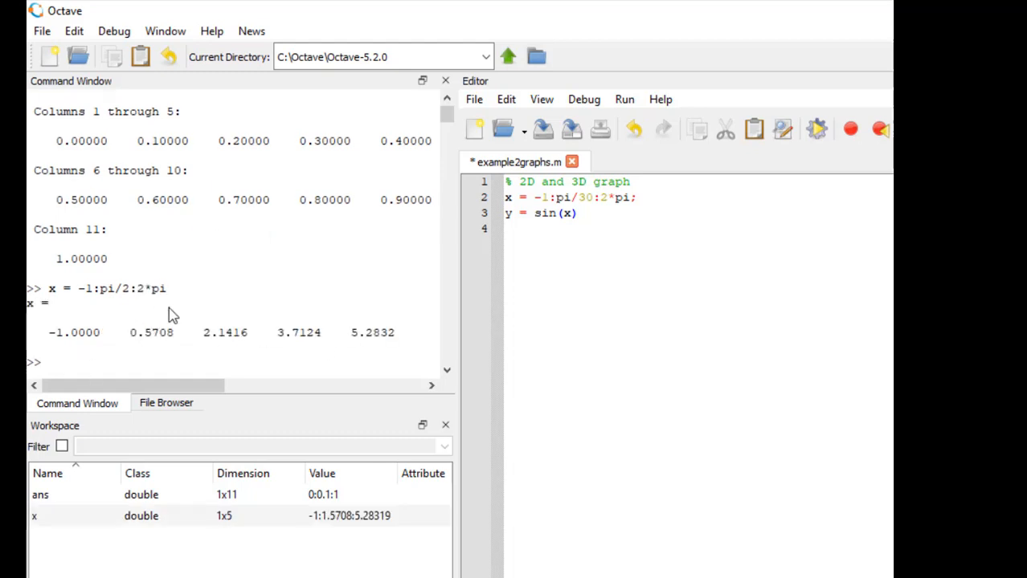
{"action": "mouse_move", "coordinate": [116, 385]}
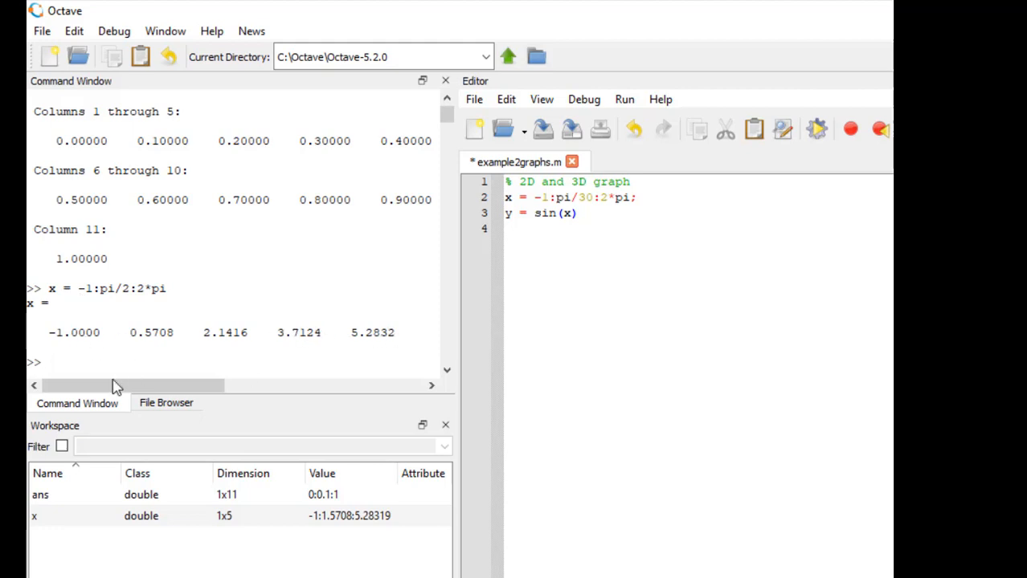
{"action": "mouse_move", "coordinate": [76, 368]}
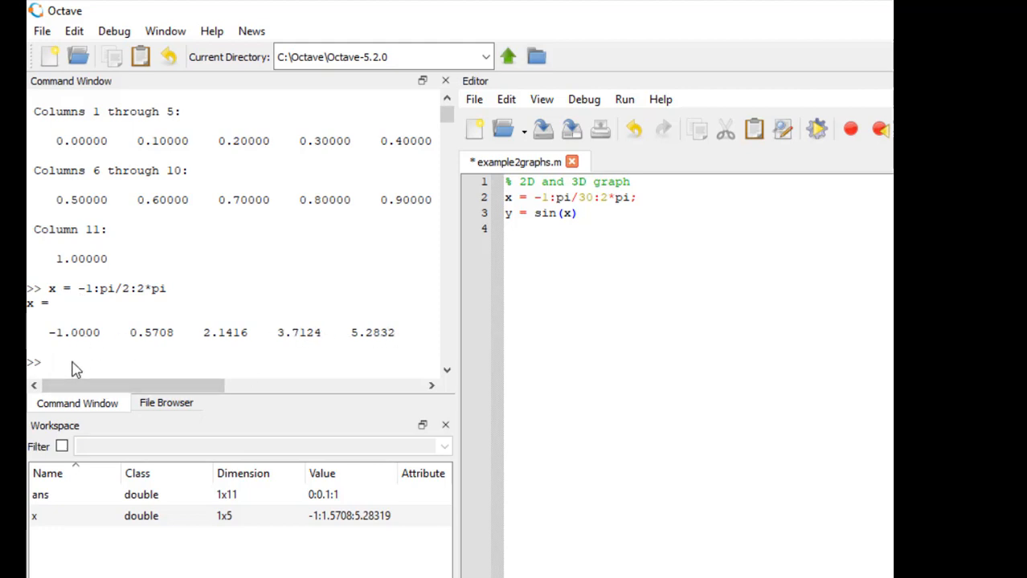
Step: Evaluate sin(x) for those five x values
{"action": "type", "text": "sin(x"}
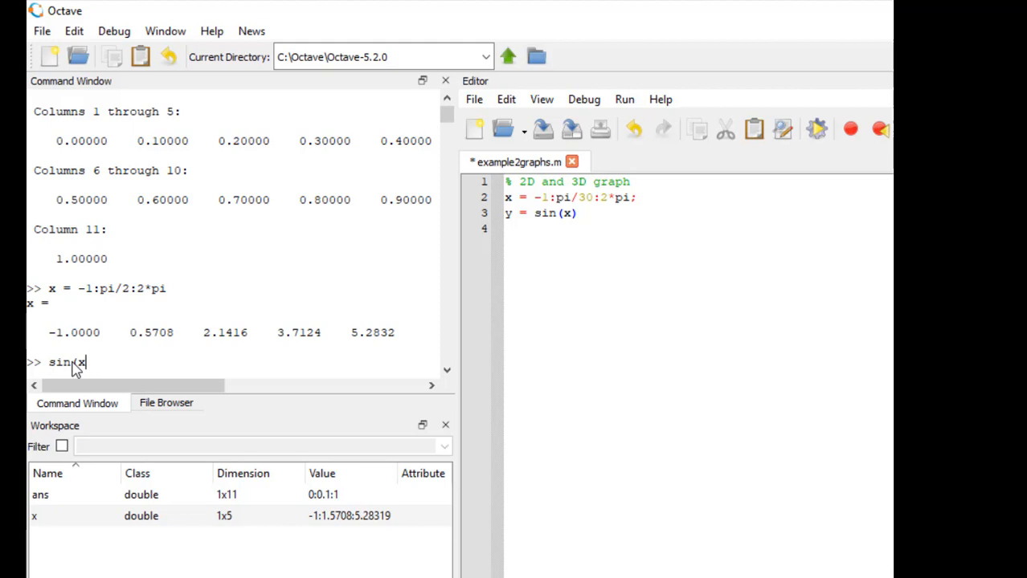
{"action": "key", "text": "Return"}
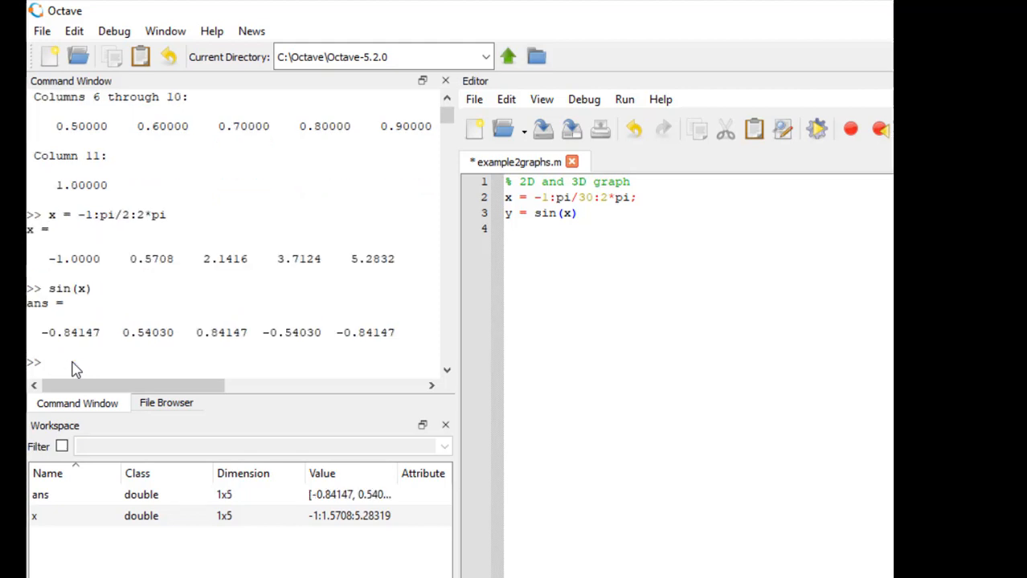
{"action": "mouse_move", "coordinate": [90, 244]}
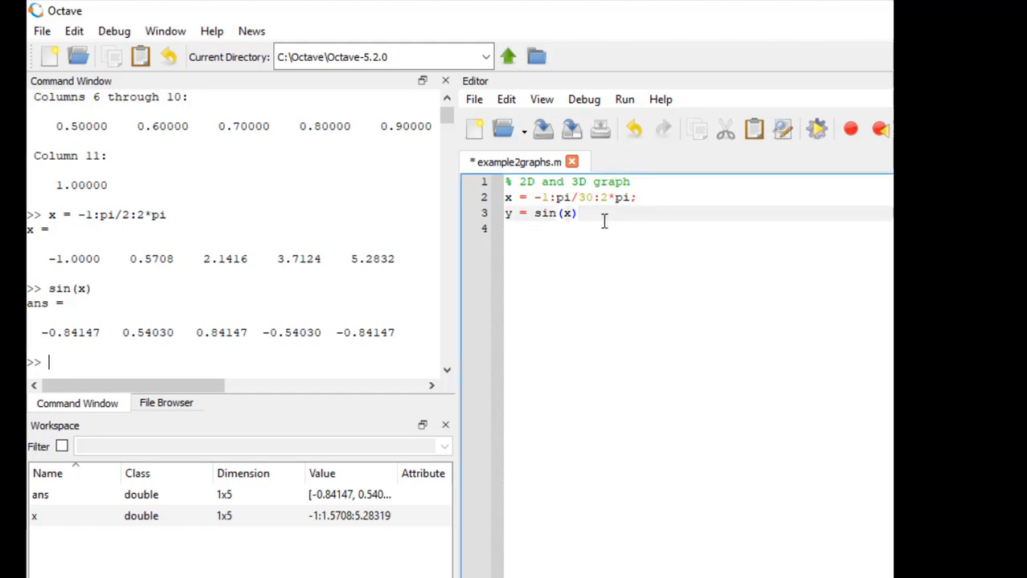
{"action": "mouse_move", "coordinate": [681, 280]}
{"action": "type", "text": "plot("}
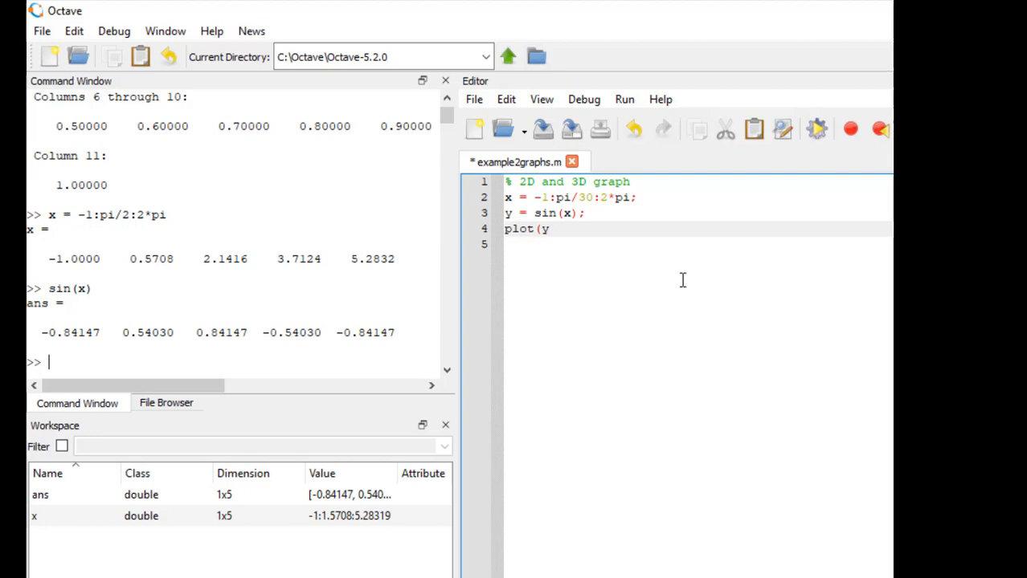
Step: End y = sin(x) with a semicolon and add plot(y) on line 4
{"action": "type", "text": "y)"}
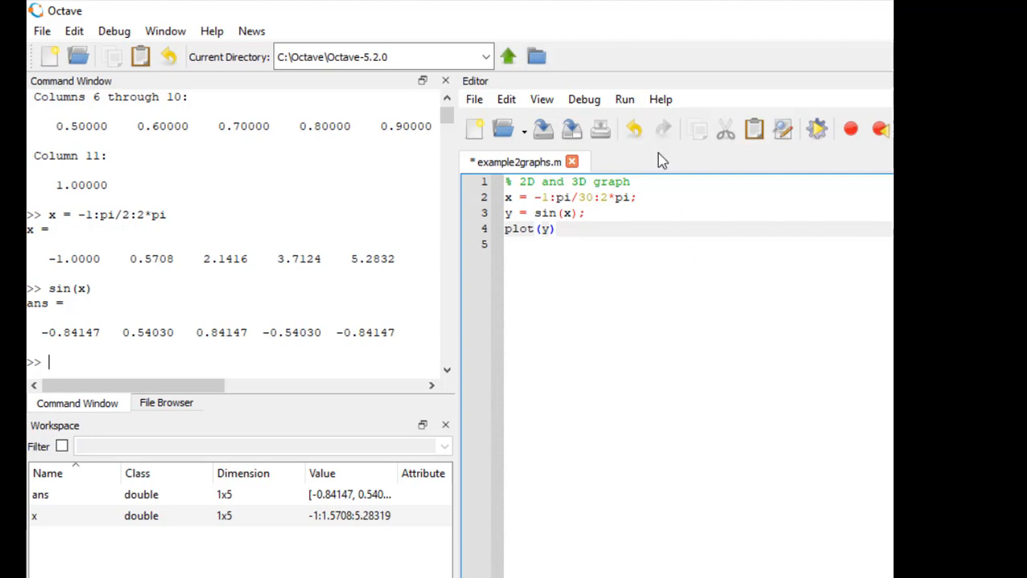
{"action": "mouse_move", "coordinate": [817, 128]}
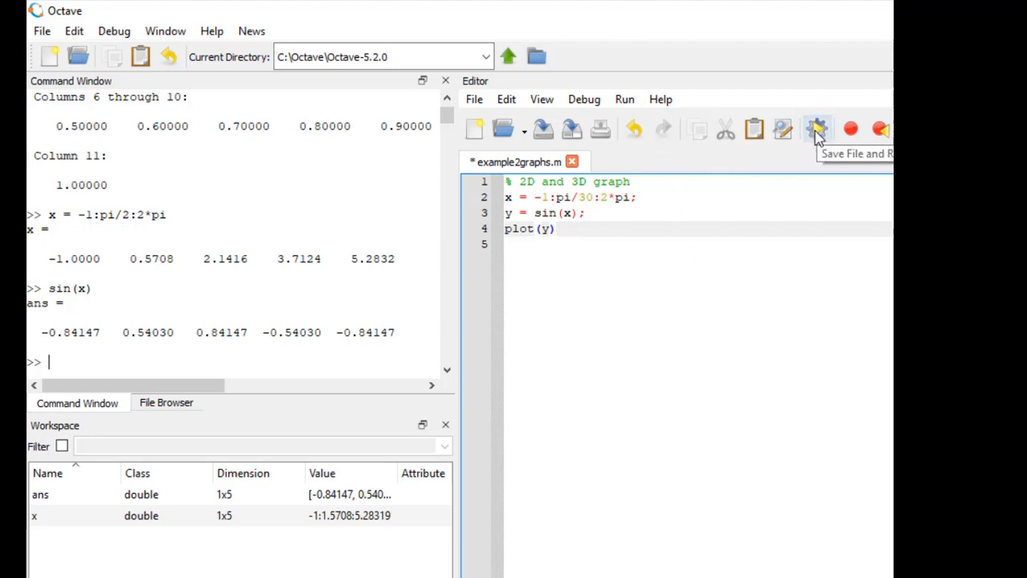
Step: Save and run example2graphs so Figure 1 shows the sine curve over 70 samples
{"action": "left_click", "coordinate": [816, 128]}
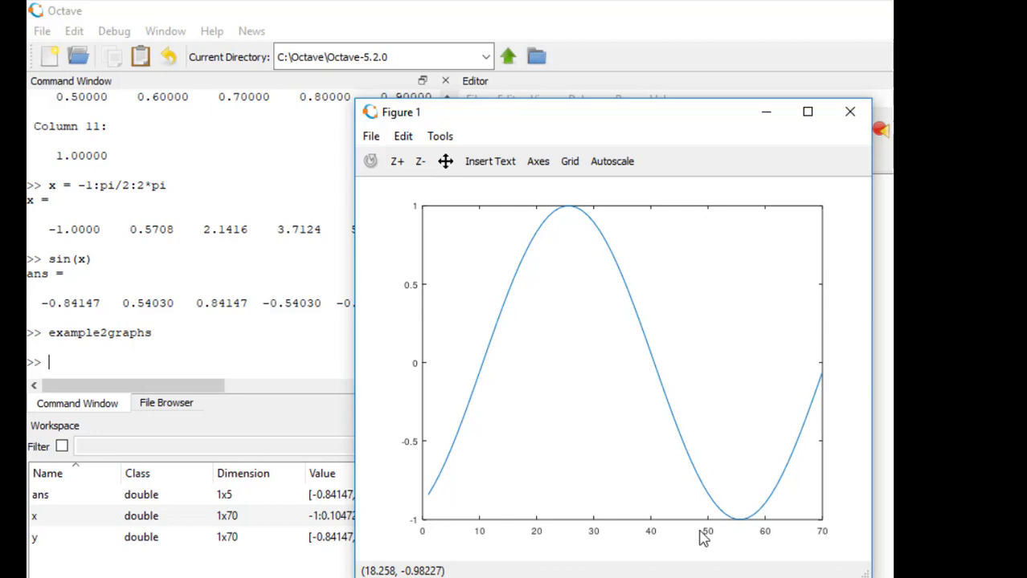
{"action": "mouse_move", "coordinate": [811, 532]}
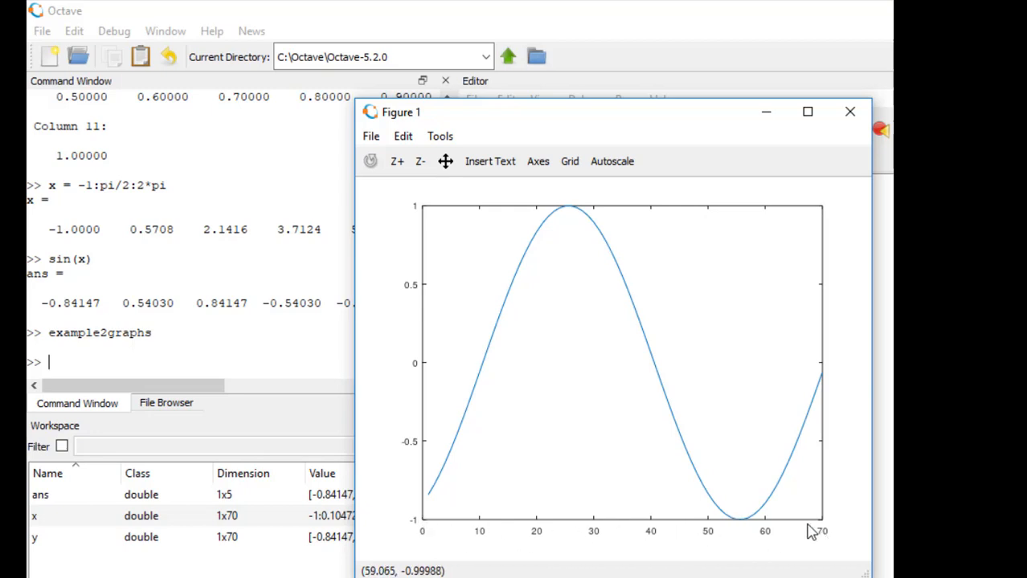
{"action": "mouse_move", "coordinate": [640, 138]}
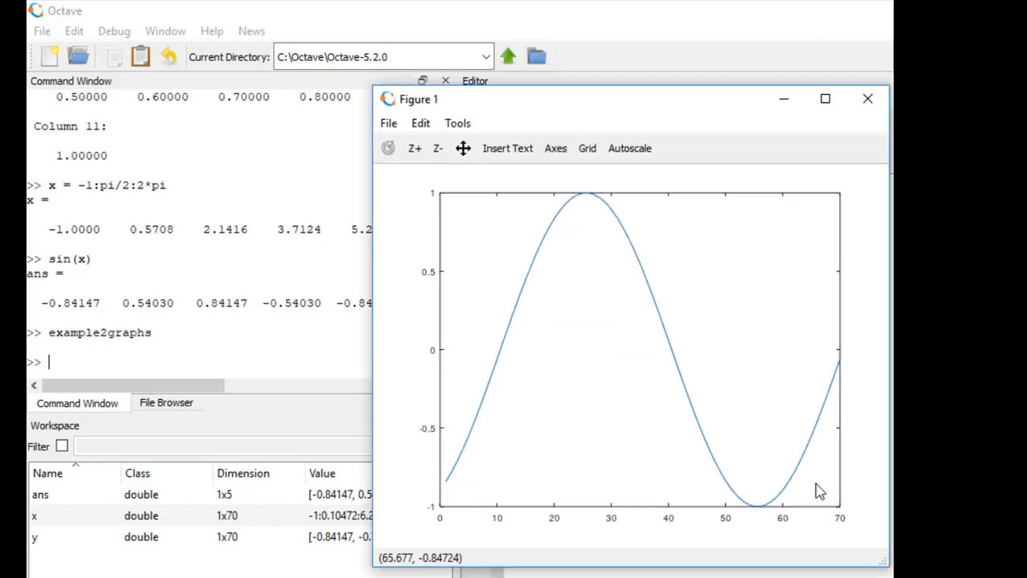
{"action": "mouse_move", "coordinate": [868, 99]}
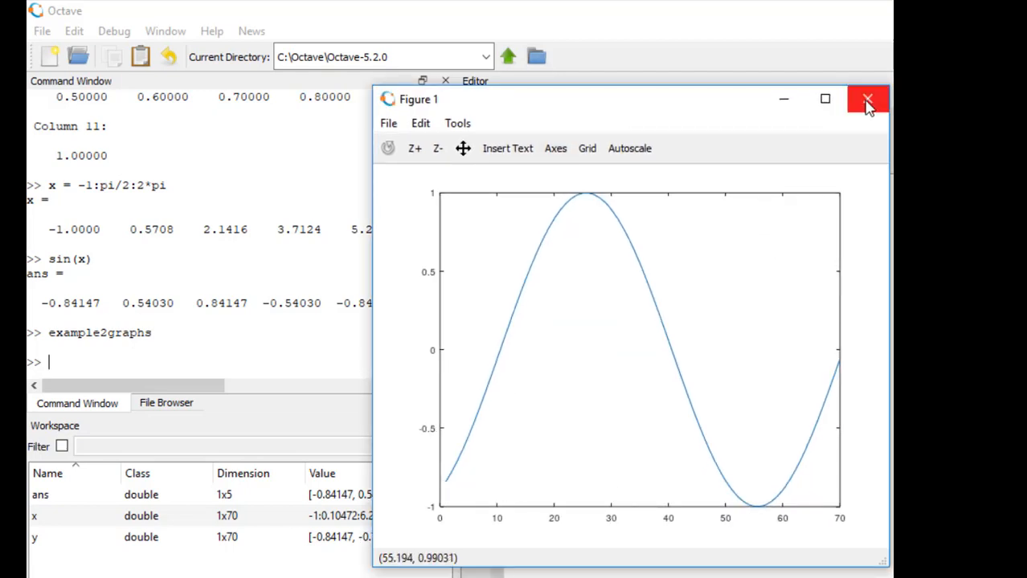
Step: Close the figure and change plot(y) to plot(x,y) so the curve spans x values
{"action": "left_click", "coordinate": [867, 99]}
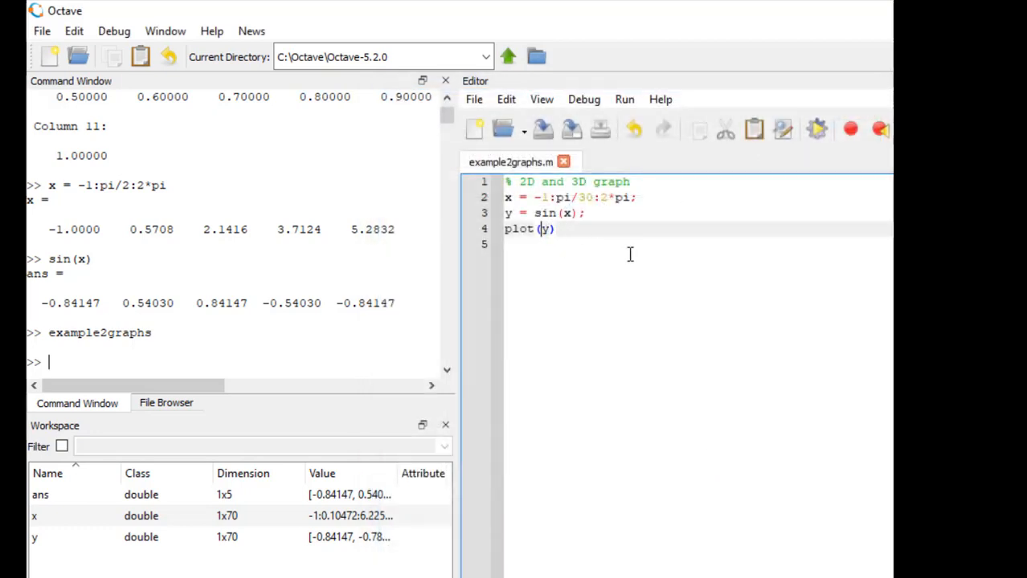
{"action": "type", "text": "x,"}
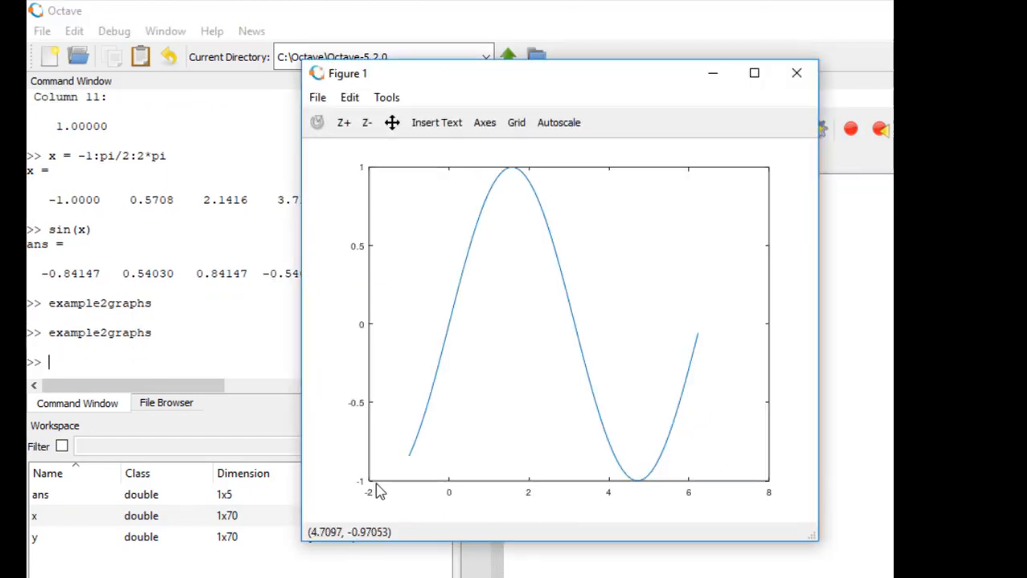
{"action": "mouse_move", "coordinate": [417, 471]}
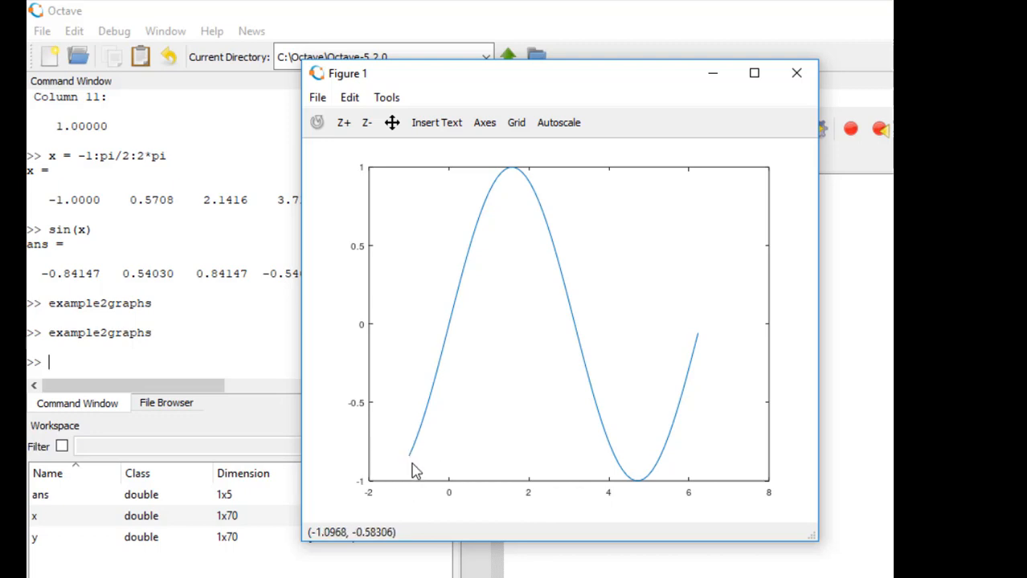
{"action": "mouse_move", "coordinate": [544, 404]}
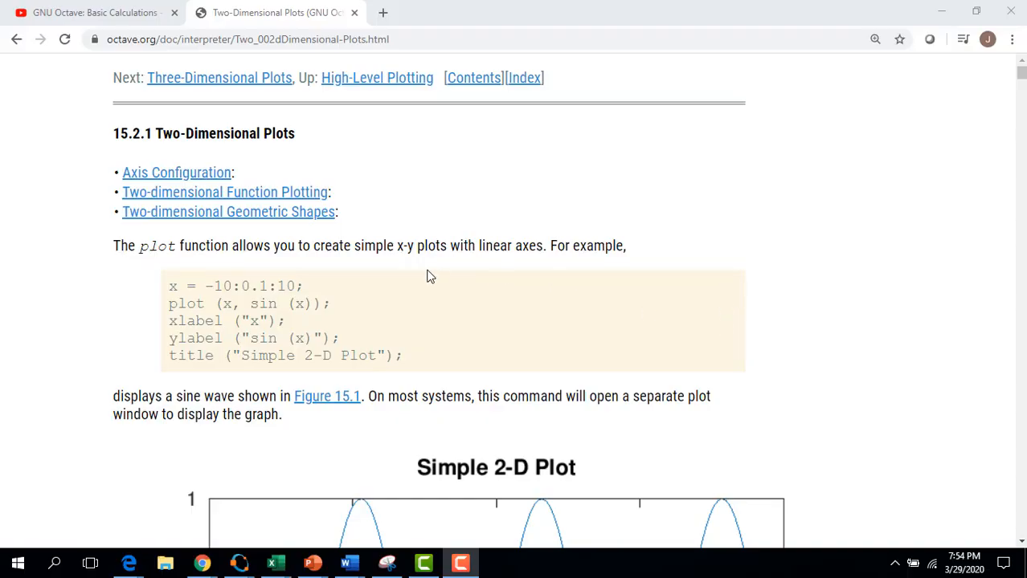
{"action": "mouse_move", "coordinate": [657, 315]}
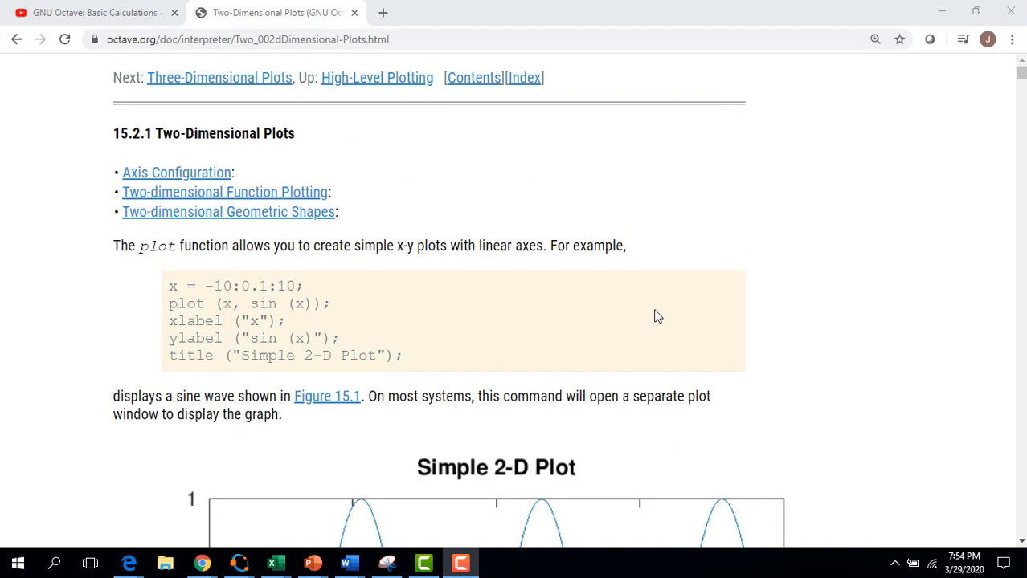
{"action": "mouse_move", "coordinate": [767, 339]}
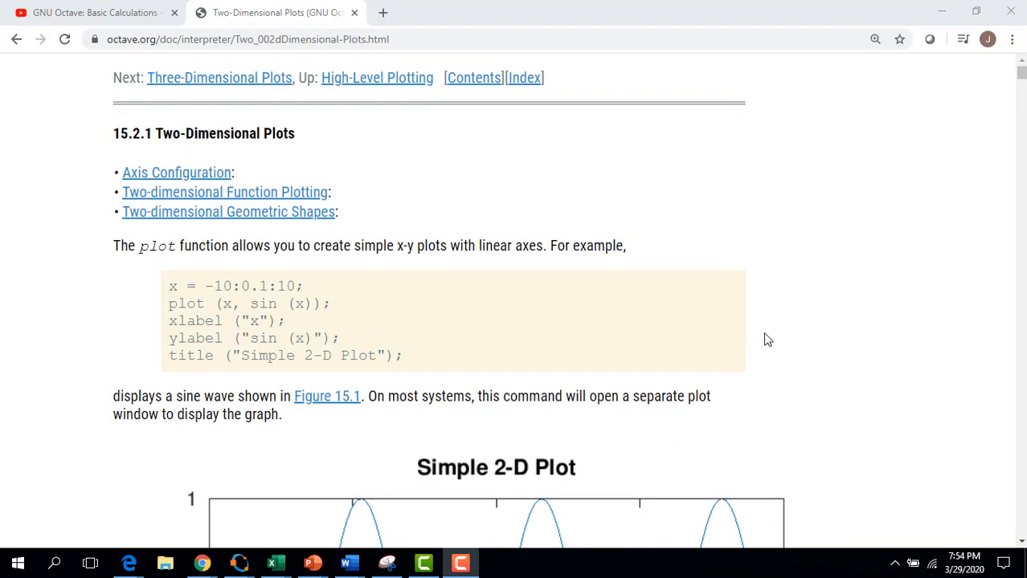
{"action": "mouse_move", "coordinate": [270, 222]}
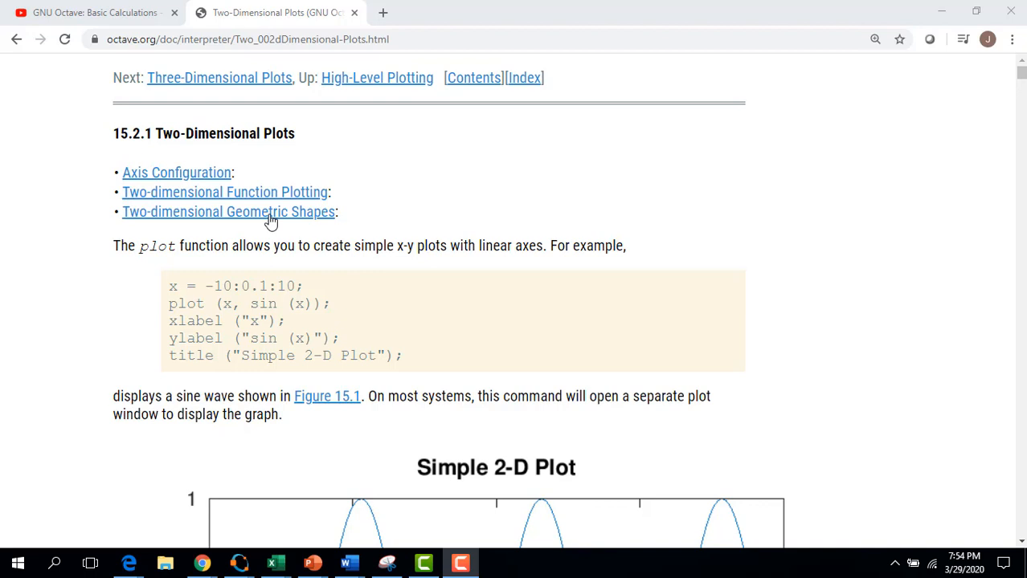
{"action": "mouse_move", "coordinate": [469, 93]}
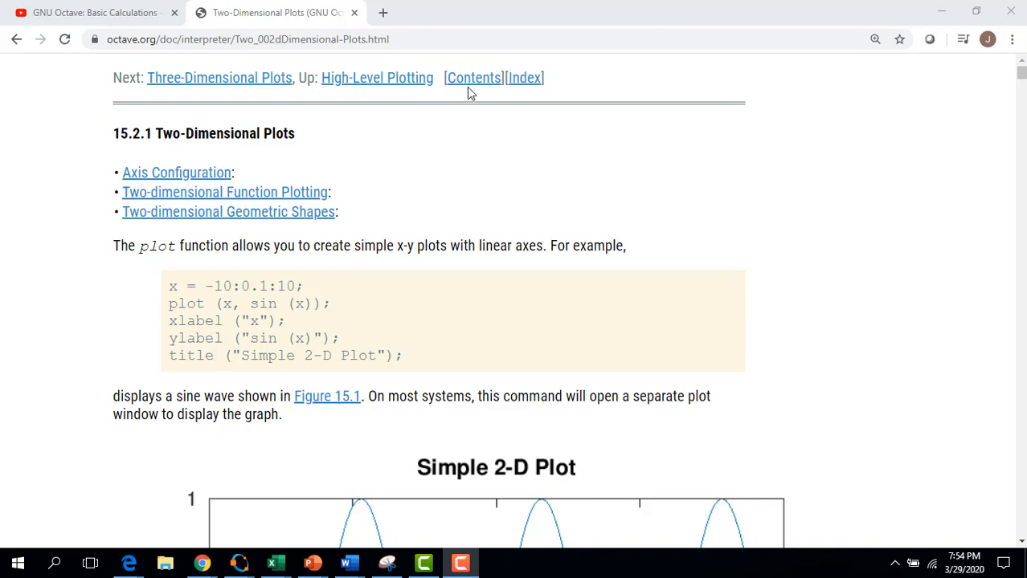
Step: Locate the fmt format argument in the Two-Dimensional Plots documentation
{"action": "scroll", "scroll_direction": "down", "scroll_amount": 3}
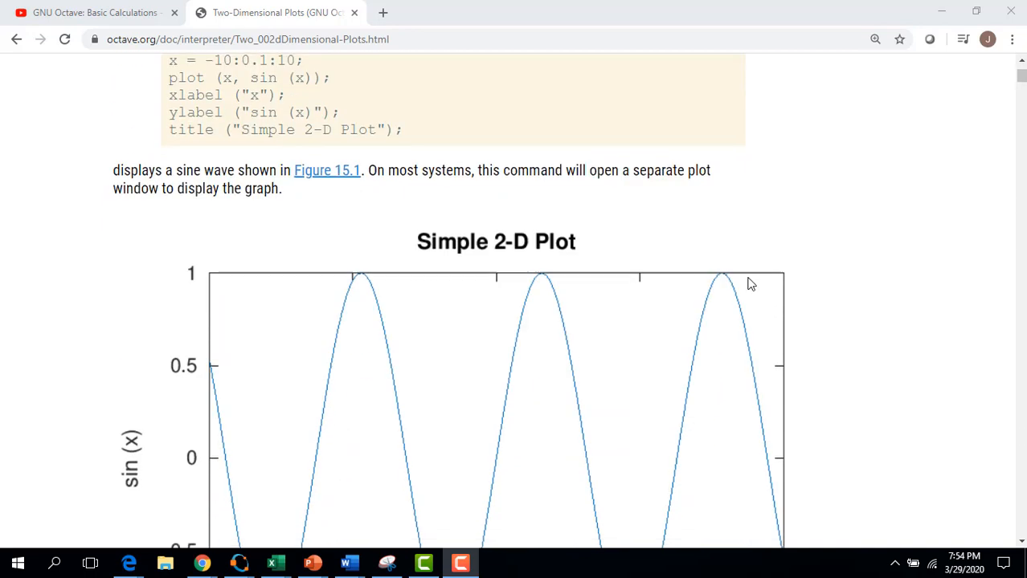
{"action": "mouse_move", "coordinate": [832, 267]}
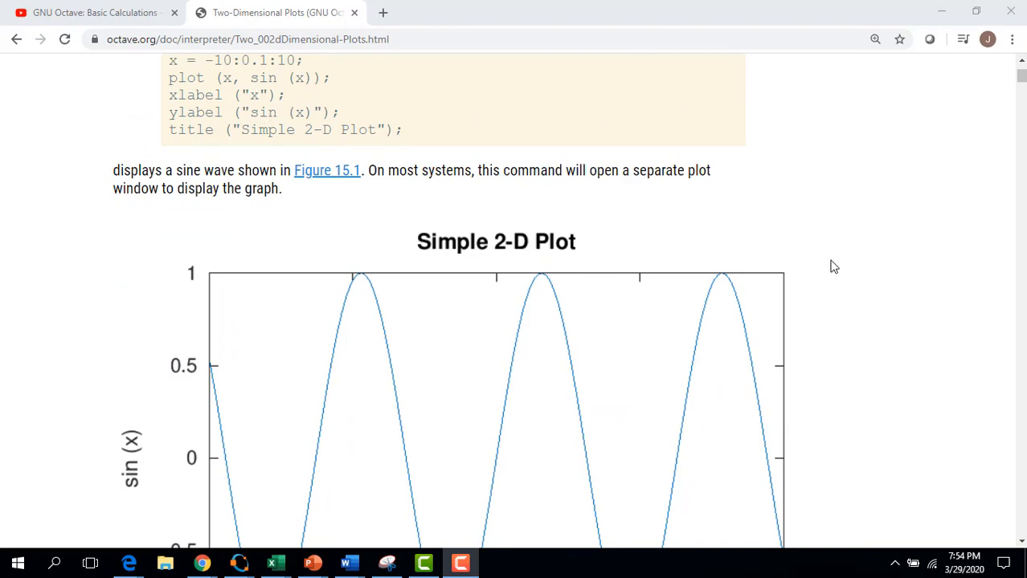
{"action": "scroll", "scroll_direction": "down", "scroll_amount": 3}
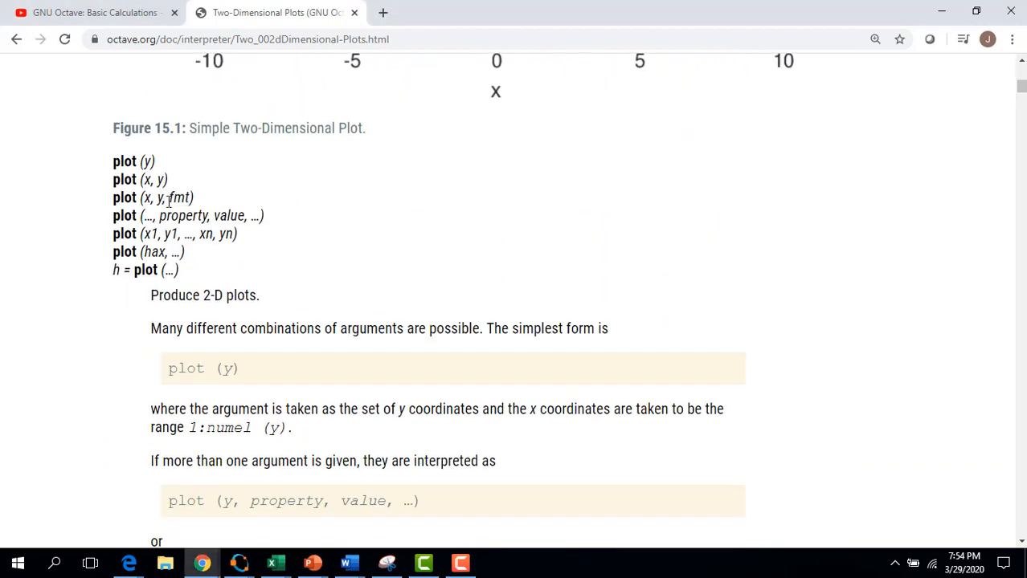
{"action": "double_click", "coordinate": [177, 198]}
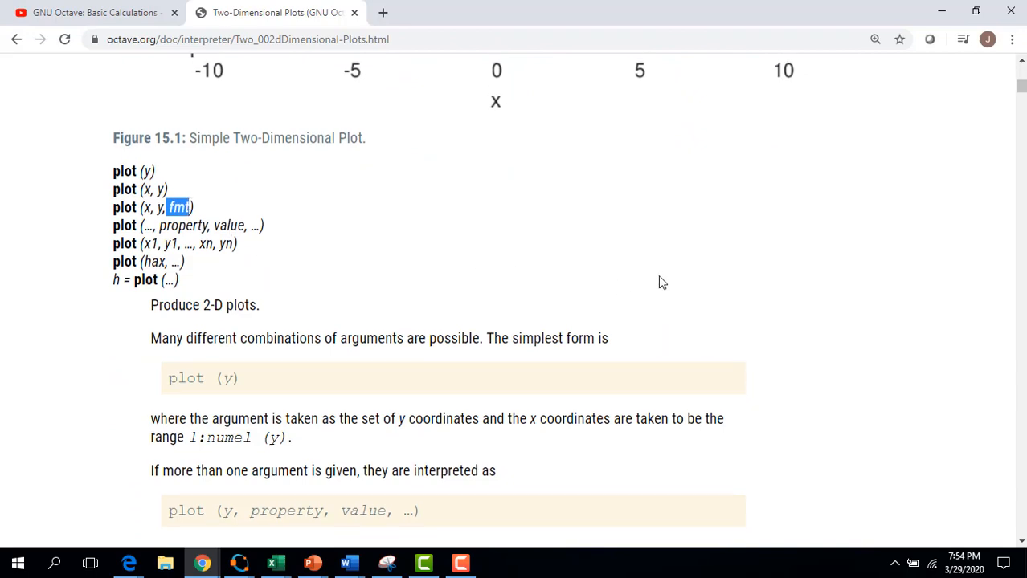
{"action": "scroll", "scroll_direction": "down", "scroll_amount": 3}
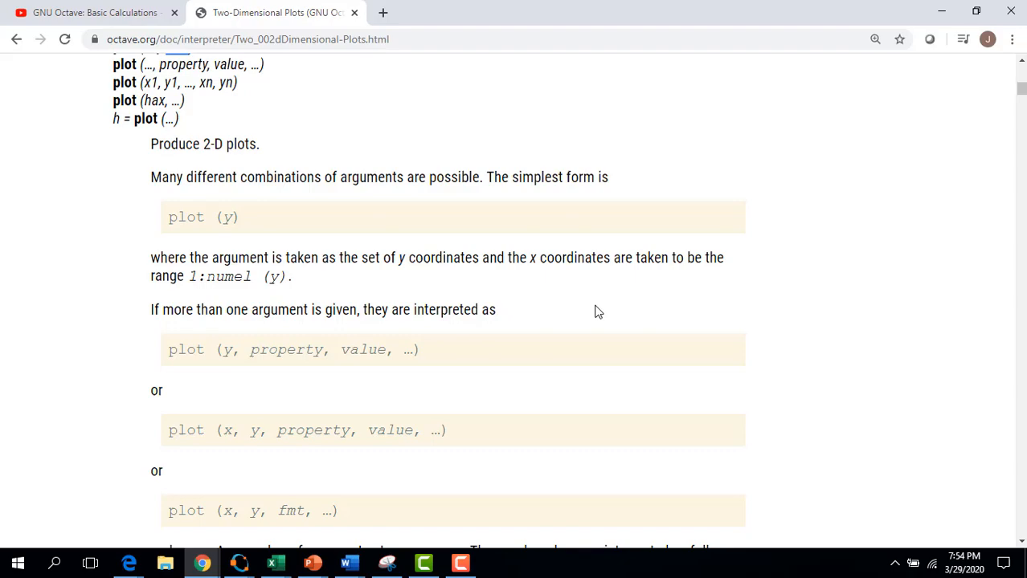
{"action": "scroll", "scroll_direction": "down", "scroll_amount": 3}
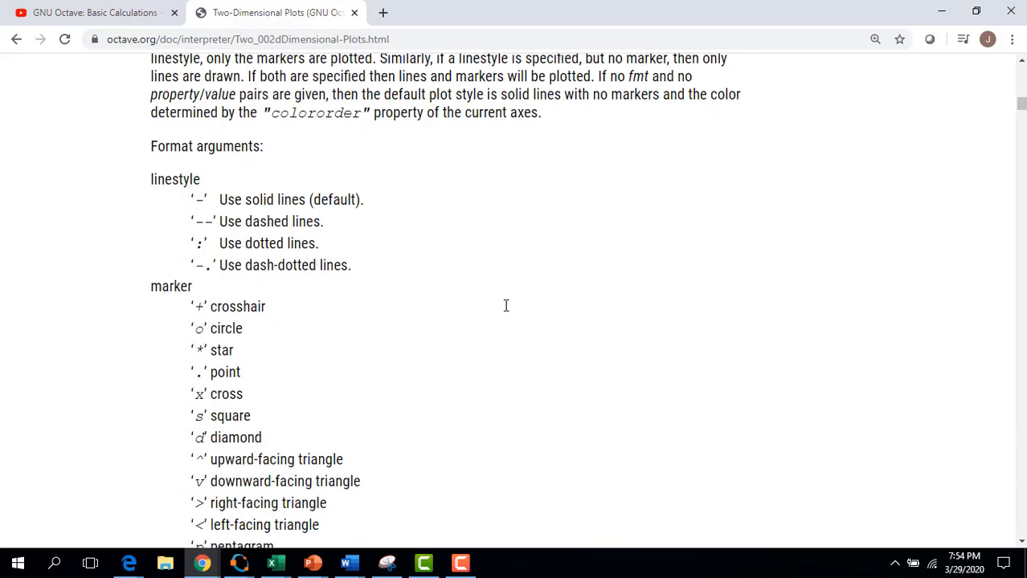
{"action": "scroll", "scroll_direction": "down", "scroll_amount": 3}
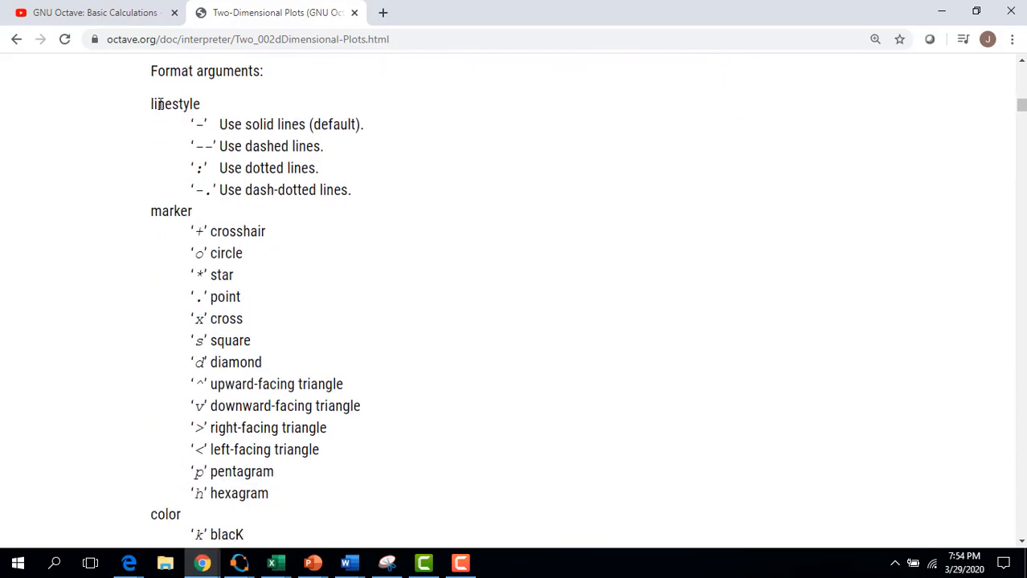
Step: Highlight the marker symbol list and the colour code list
{"action": "left_click_drag", "start_coordinate": [151, 103], "coordinate": [350, 190]}
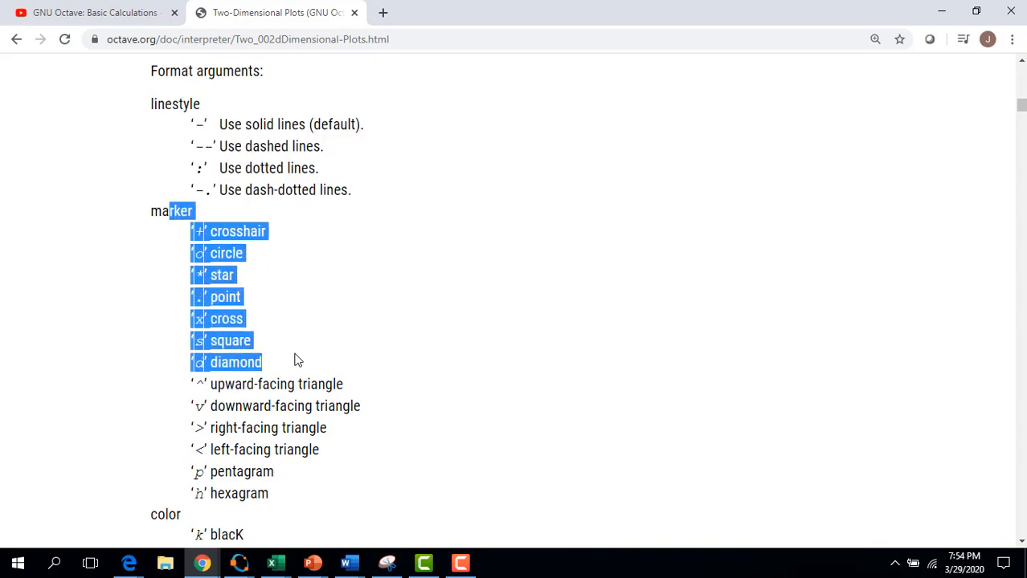
{"action": "scroll", "scroll_direction": "down", "scroll_amount": 3}
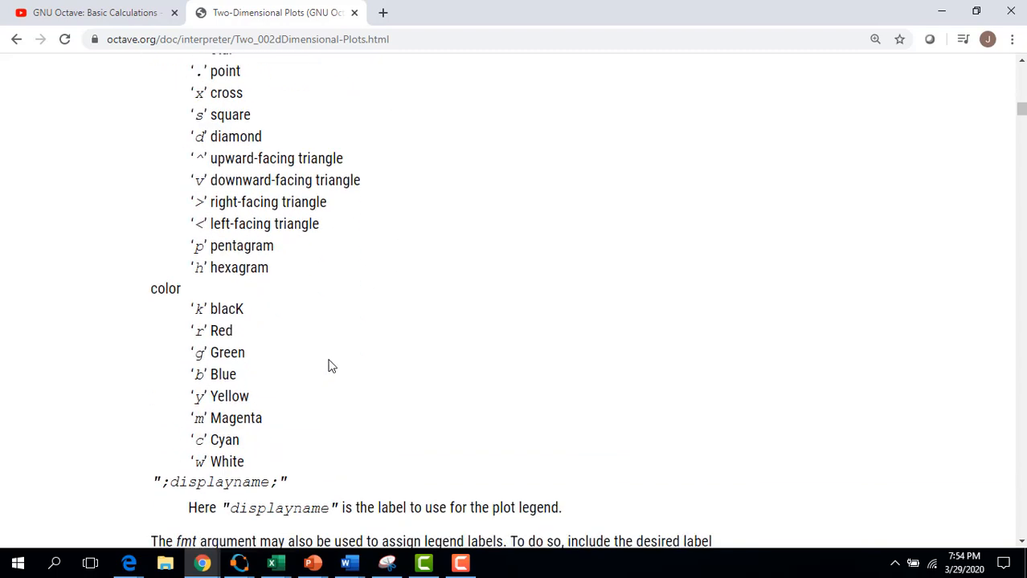
{"action": "left_click_drag", "start_coordinate": [151, 289], "coordinate": [264, 342]}
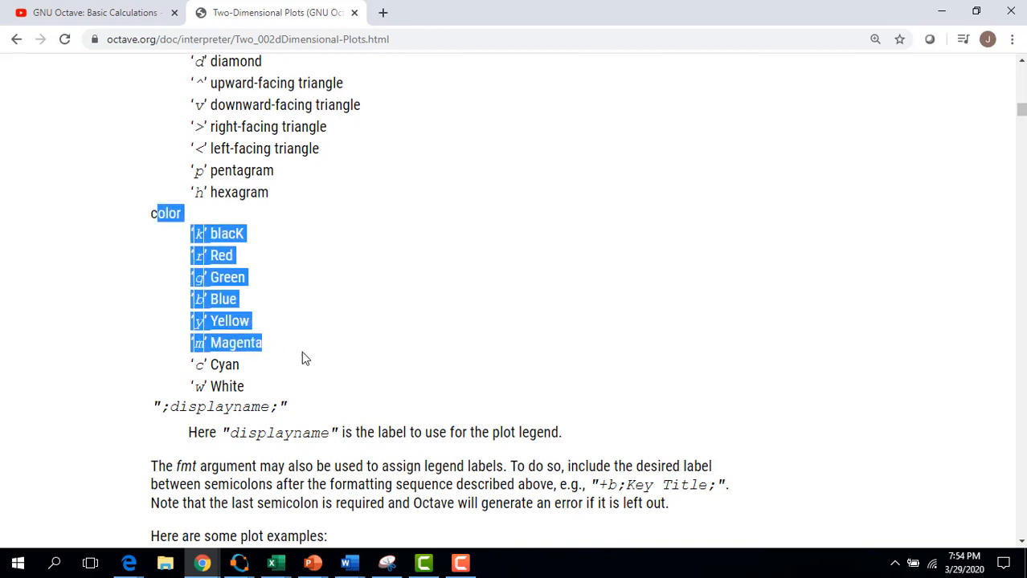
{"action": "scroll", "scroll_direction": "up", "scroll_amount": 3}
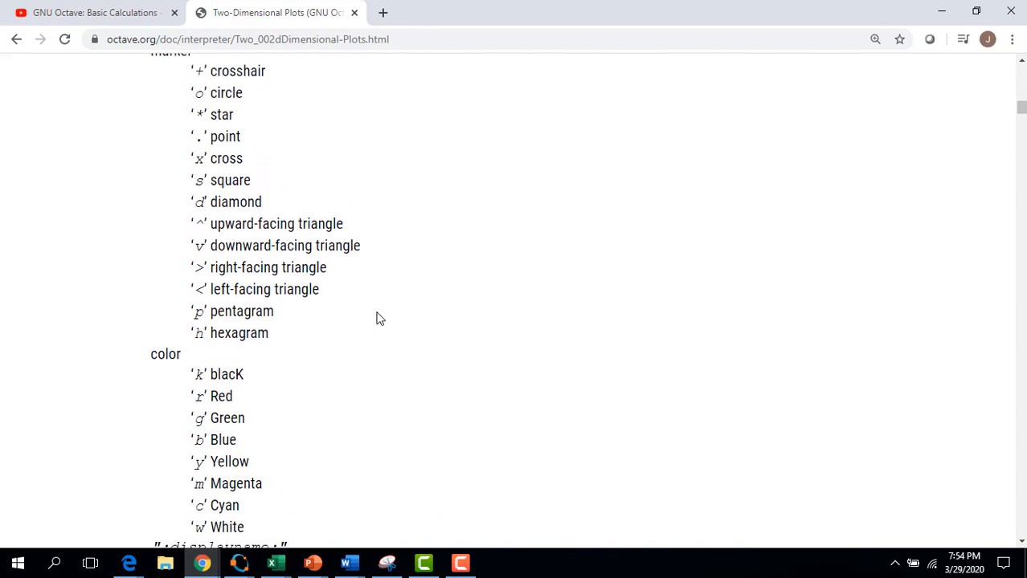
{"action": "scroll", "scroll_direction": "up", "scroll_amount": 3}
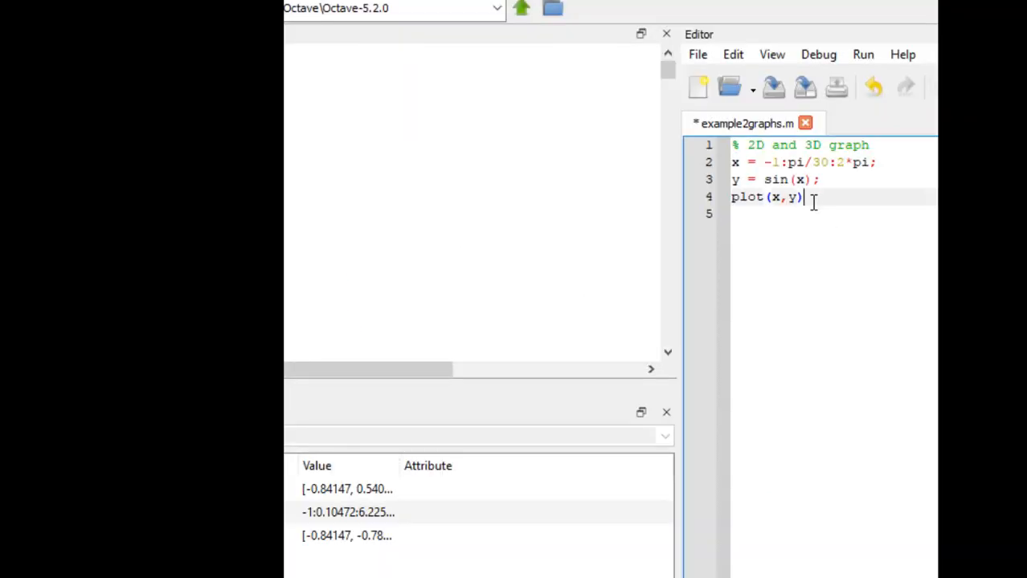
Step: Run the script to plot the sine curve, then close Figure 1
{"action": "left_click", "coordinate": [863, 55]}
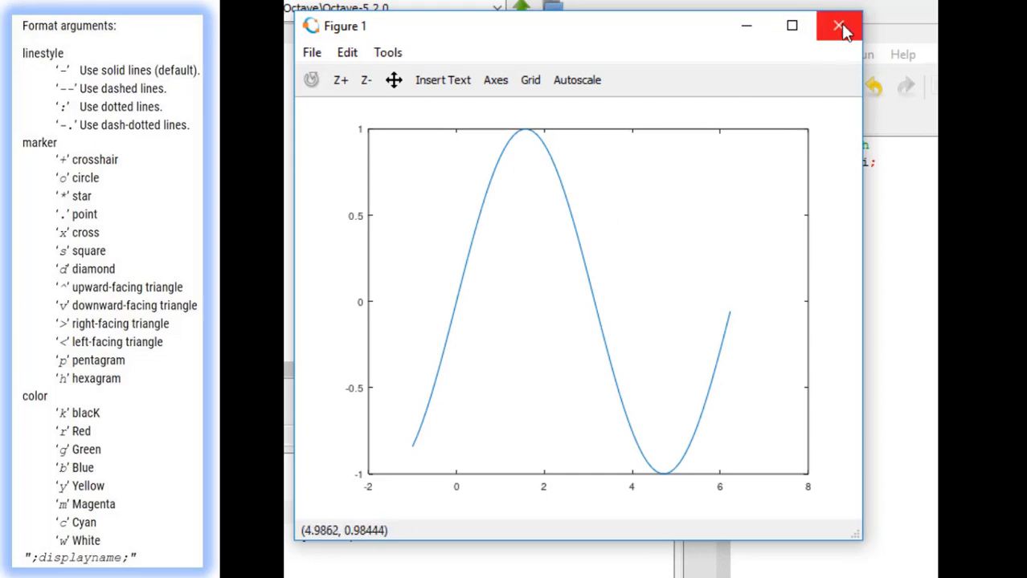
{"action": "mouse_move", "coordinate": [839, 26]}
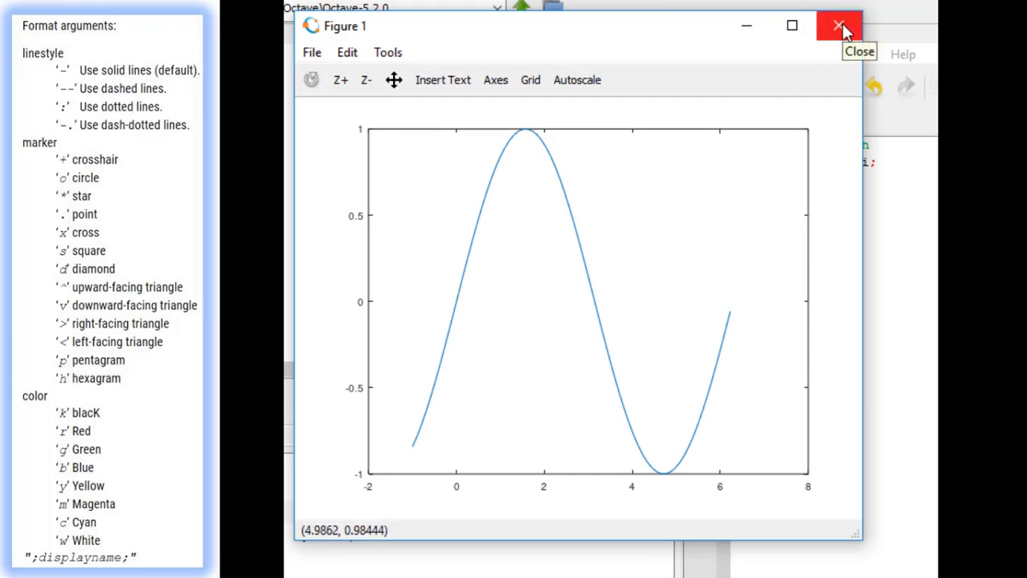
{"action": "left_click", "coordinate": [839, 26]}
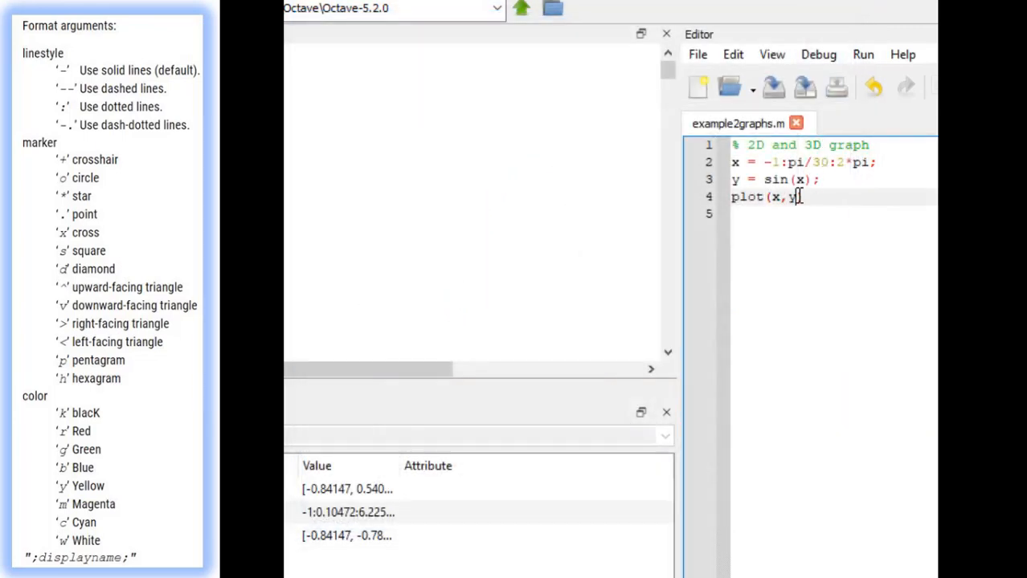
Step: Change line 4 to plot(x,y,'--k') for a dashed black sine curve
{"action": "type", "text": ",'k"}
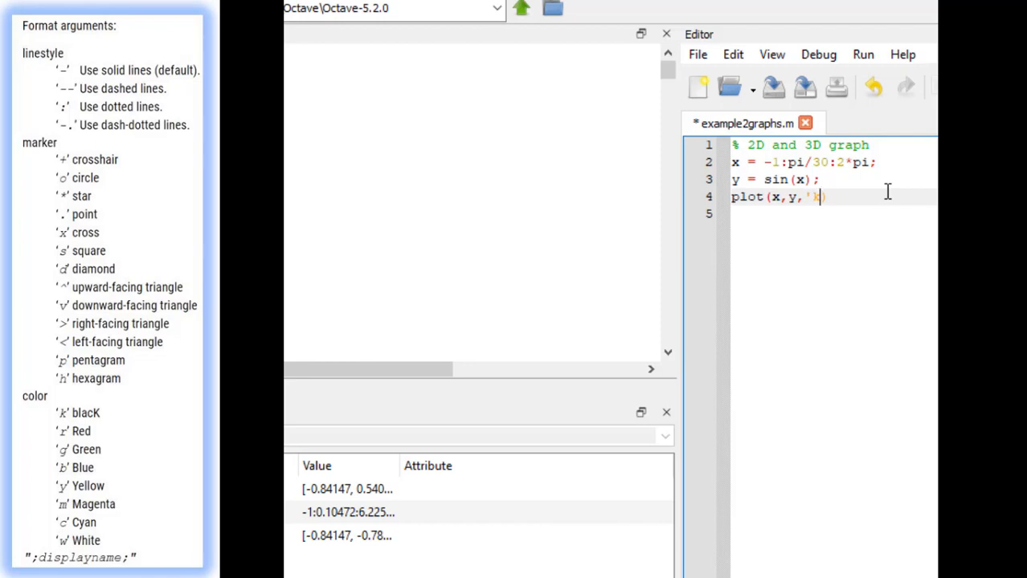
{"action": "type", "text": "--"}
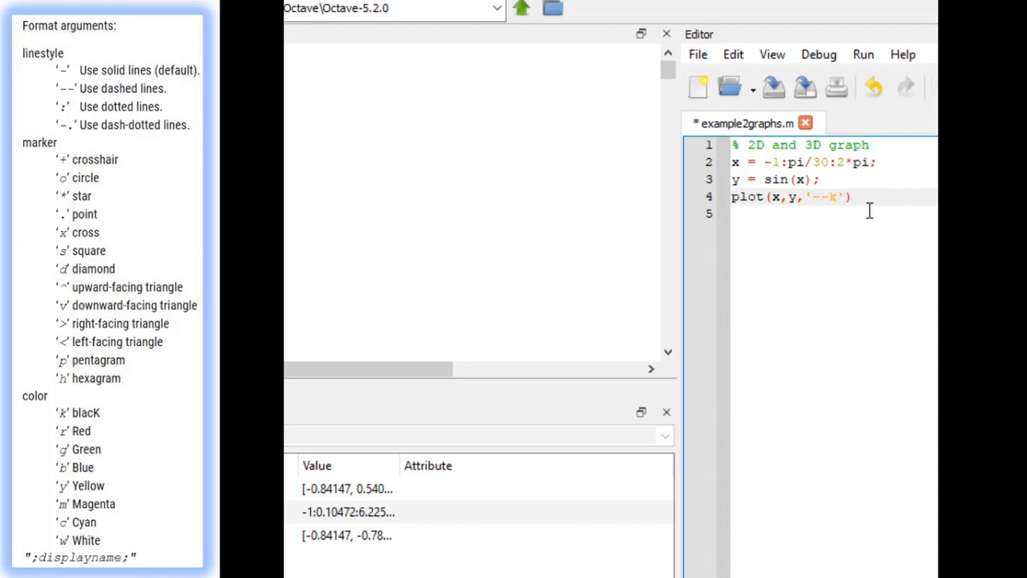
{"action": "double_click", "coordinate": [818, 196]}
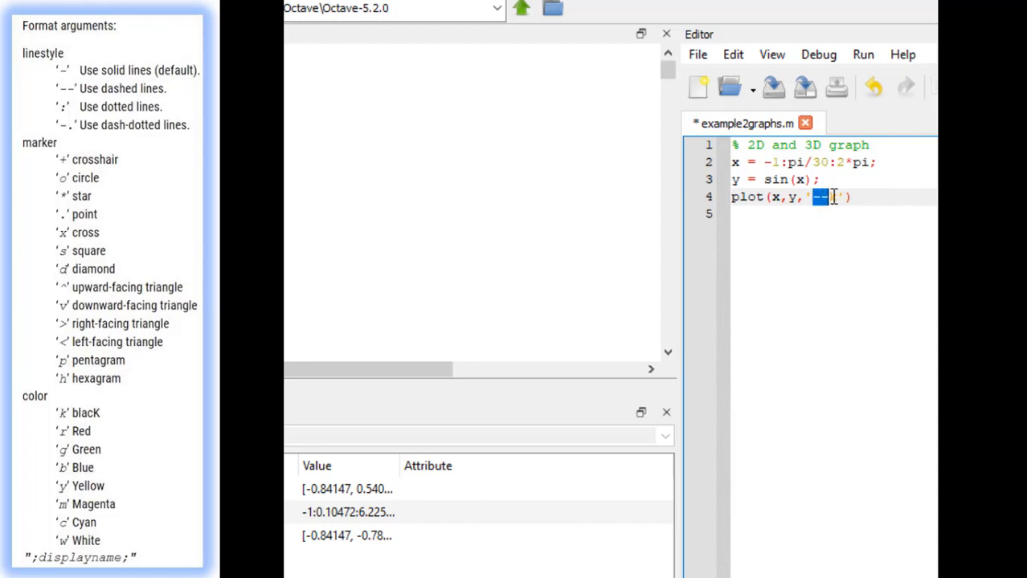
{"action": "type", "text": "k"}
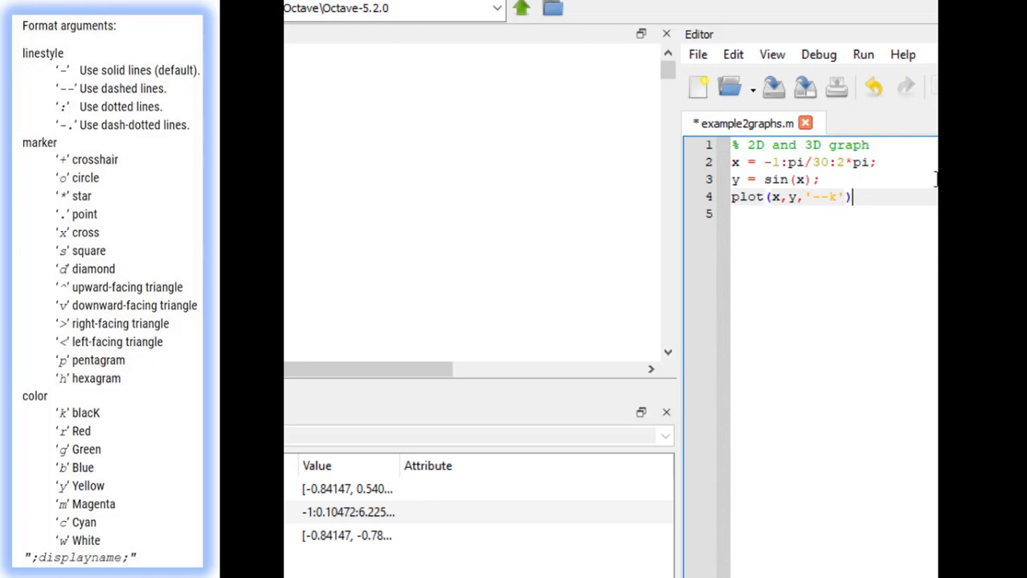
{"action": "left_click", "coordinate": [863, 55]}
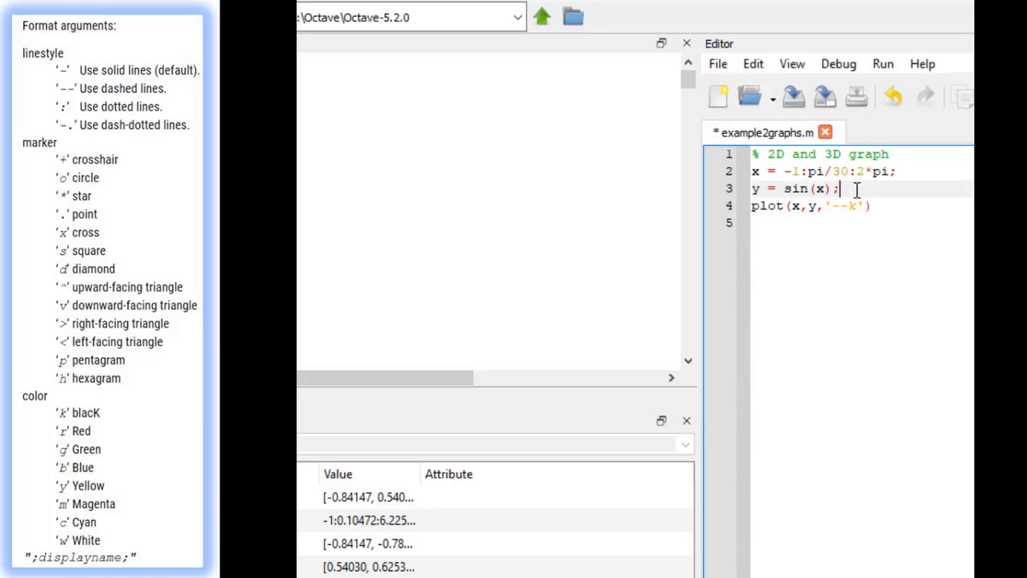
Step: Insert the line z = cos(x) after the y definition
{"action": "key", "text": "Return"}
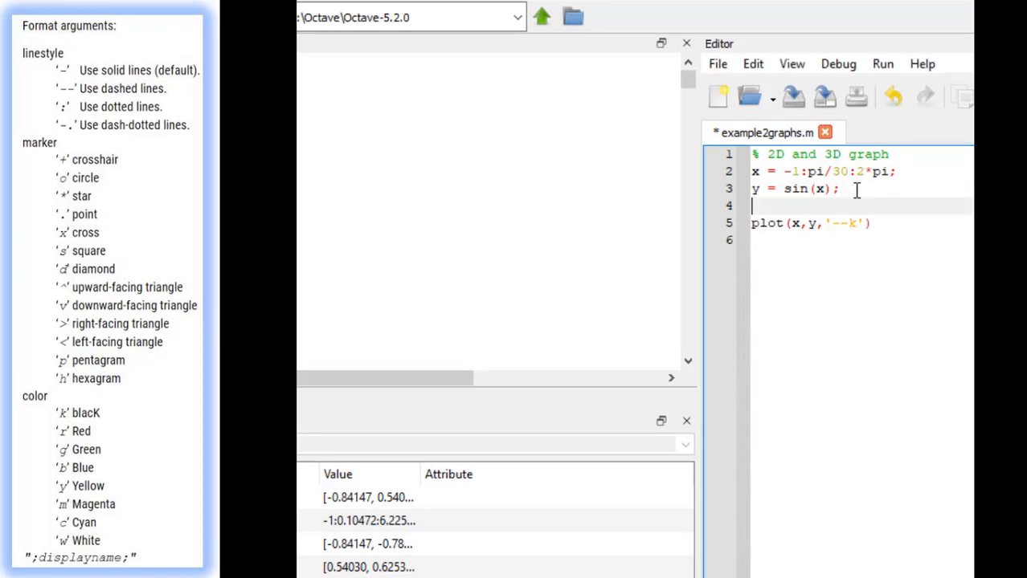
{"action": "type", "text": "z ="}
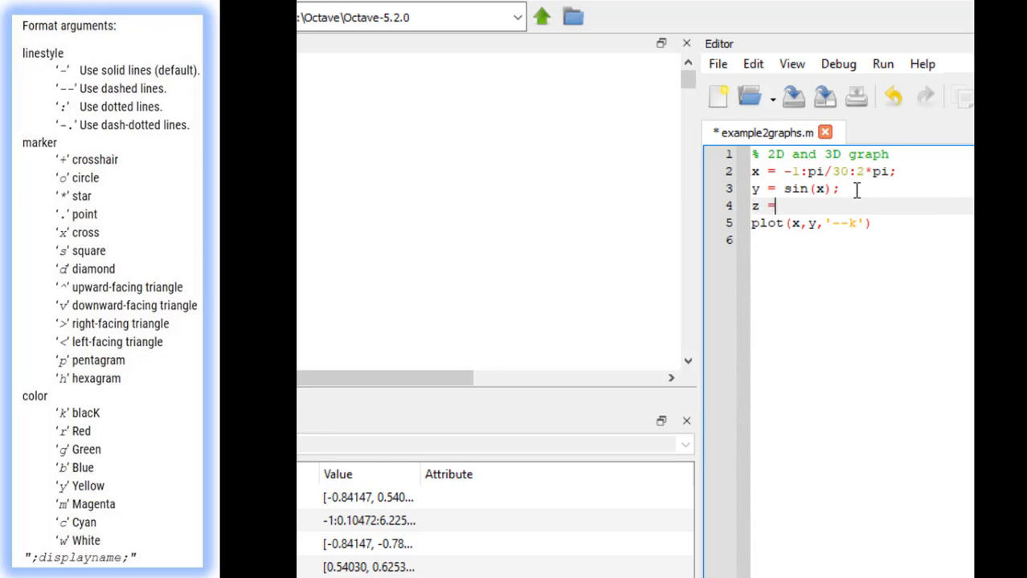
{"action": "type", "text": "cos("}
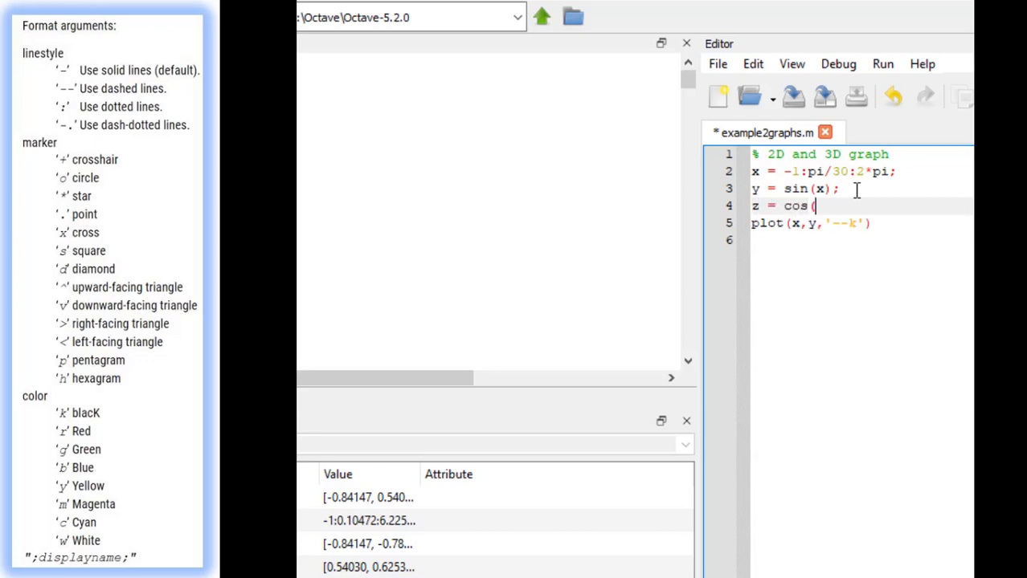
{"action": "type", "text": "x)"}
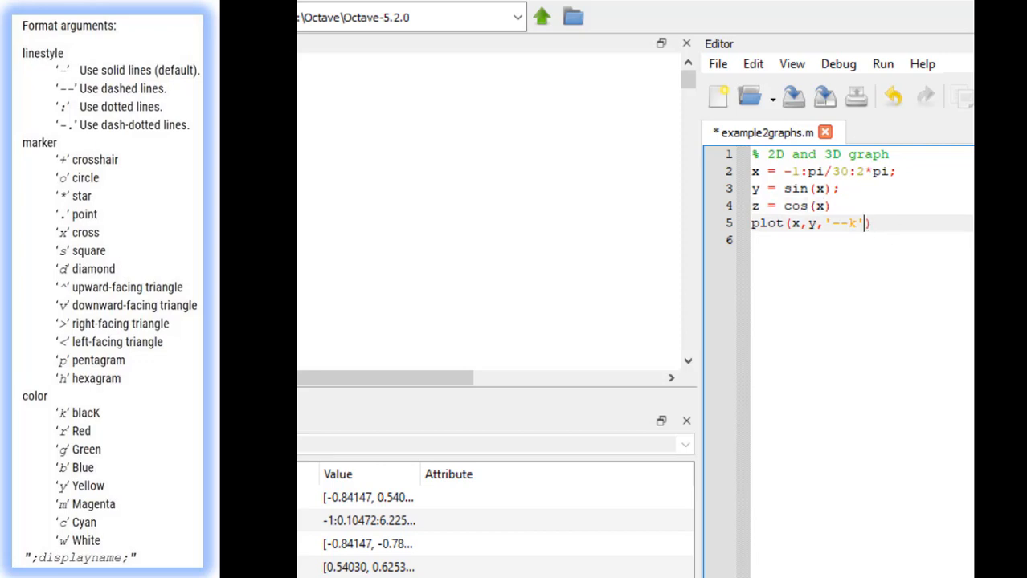
Step: Extend the call to plot(x,y,'--k',x,z) and run to draw both curves
{"action": "type", "text": ","}
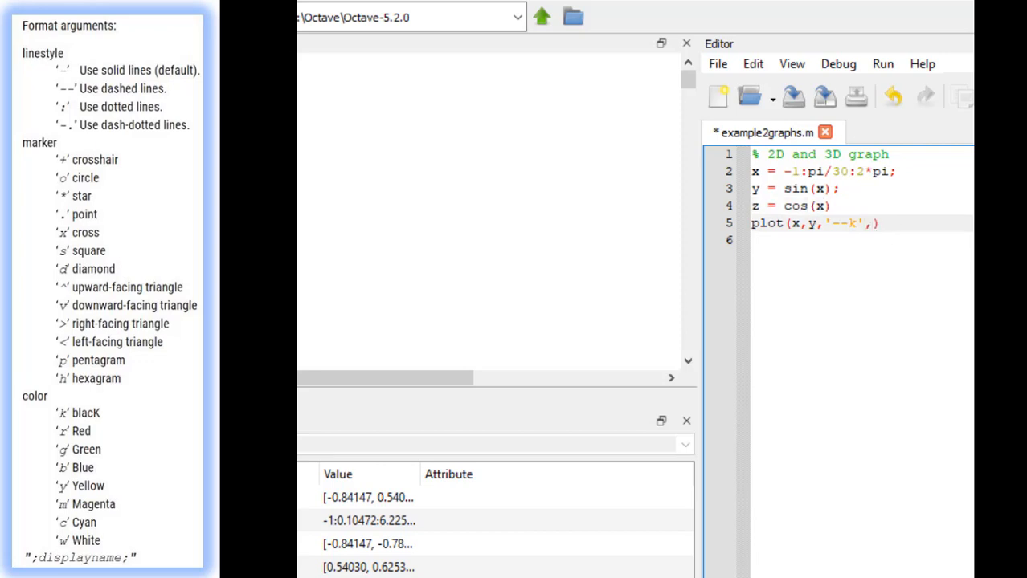
{"action": "type", "text": "x,z"}
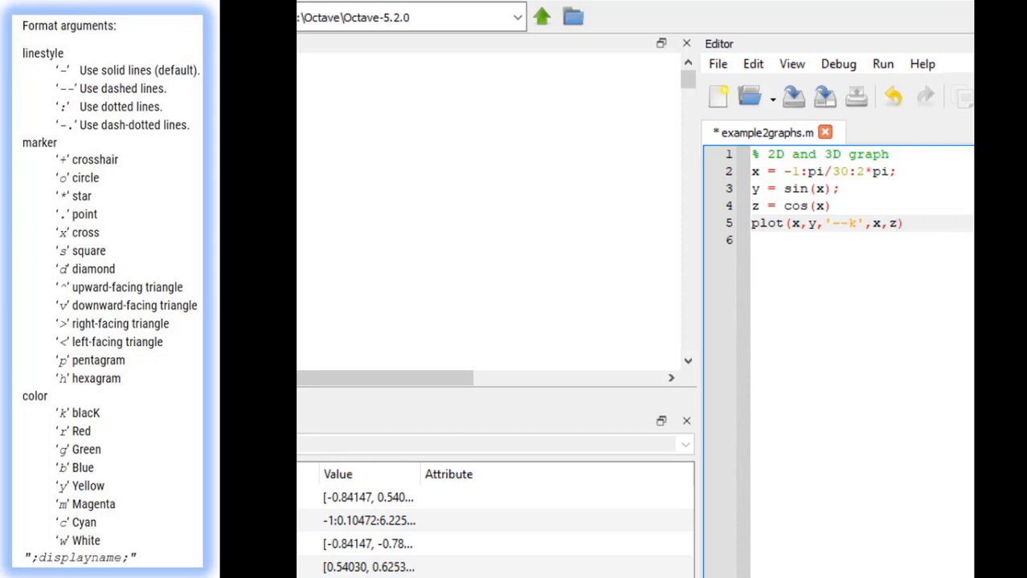
{"action": "mouse_move", "coordinate": [971, 222]}
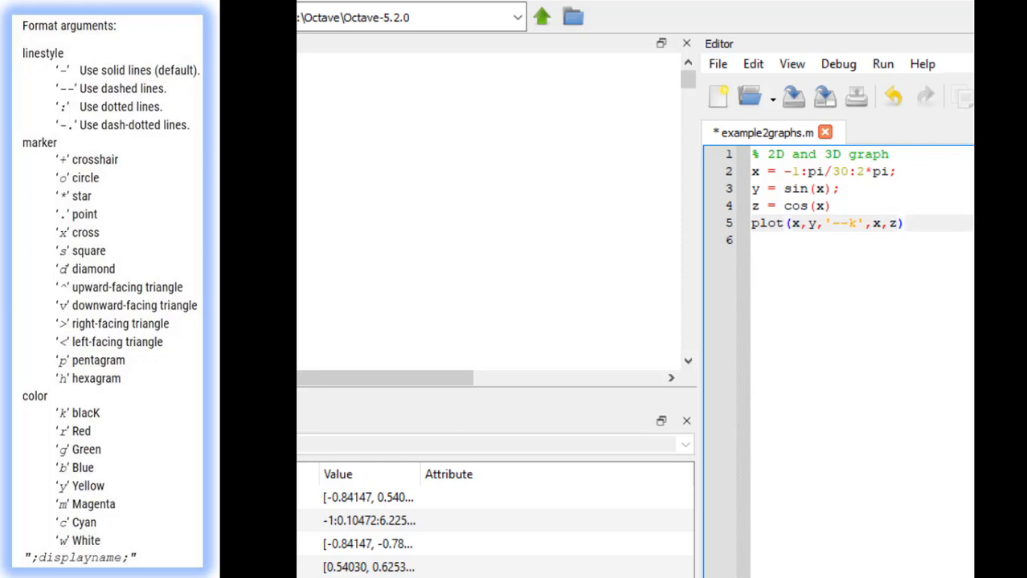
{"action": "left_click", "coordinate": [882, 64]}
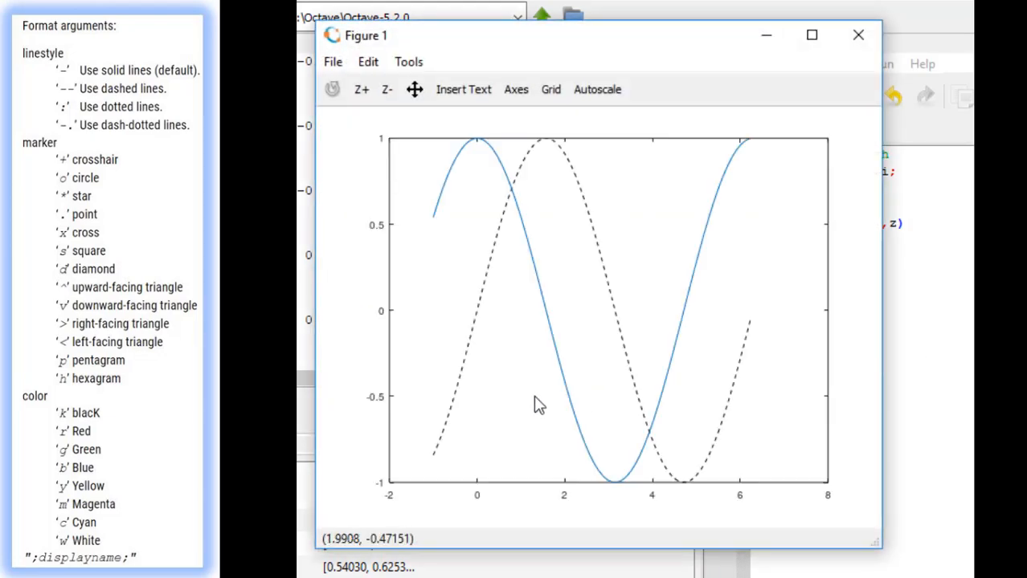
{"action": "mouse_move", "coordinate": [714, 482]}
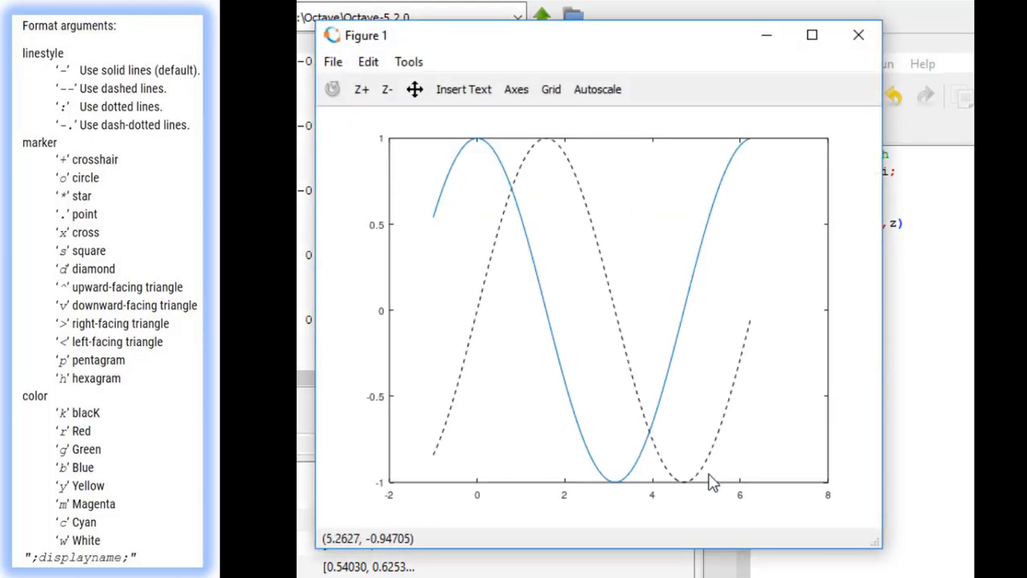
{"action": "mouse_move", "coordinate": [738, 292]}
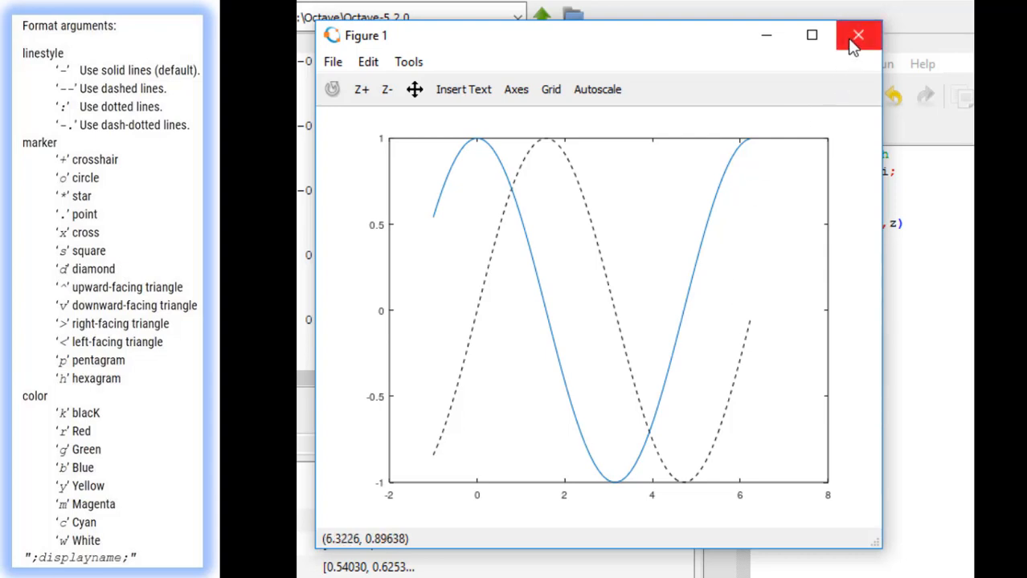
Step: Append ,x,z,'o.-m' to the plot call and run it, drawing cosine as a magenta marker line
{"action": "left_click", "coordinate": [858, 35]}
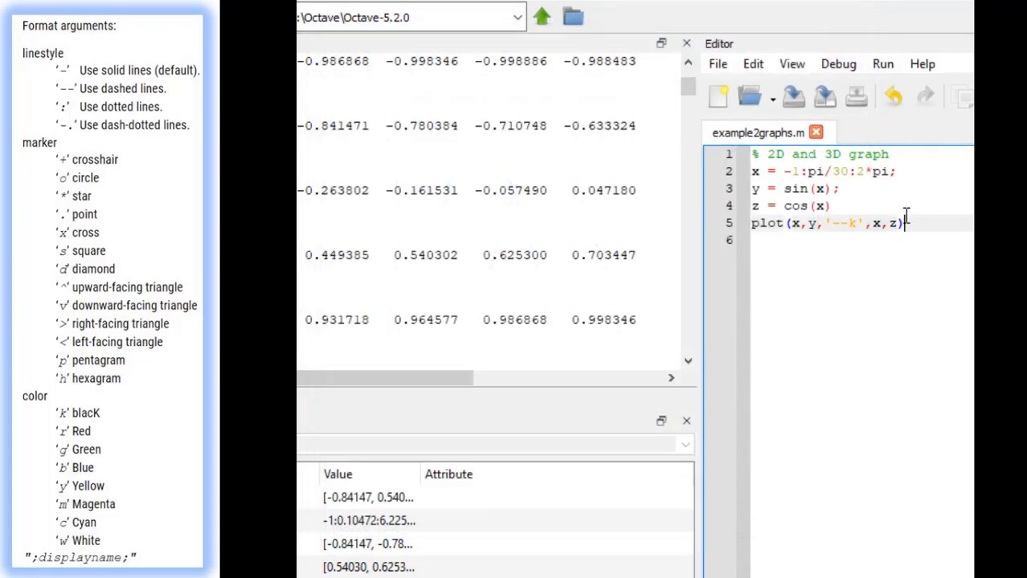
{"action": "key", "text": "Backspace"}
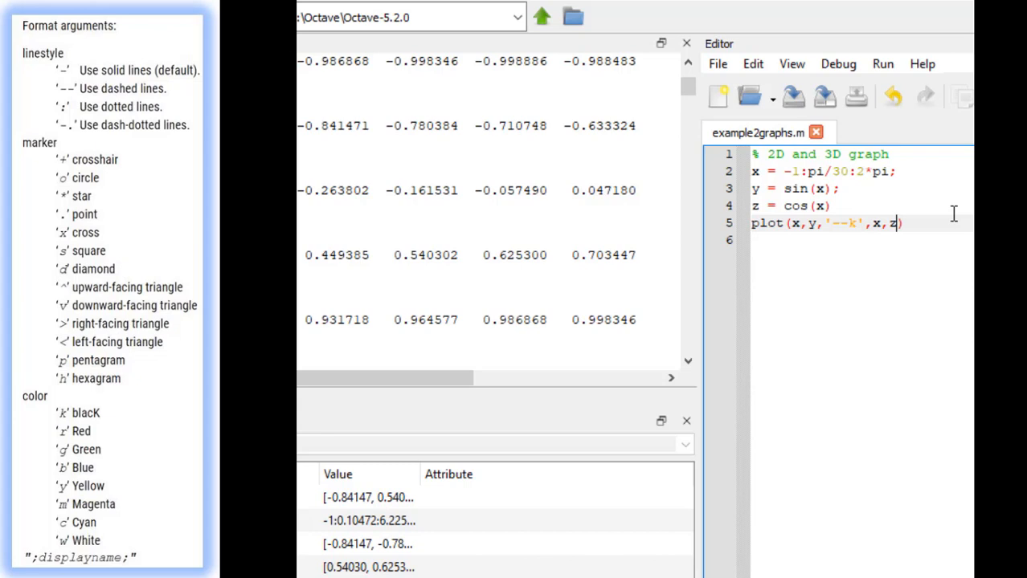
{"action": "type", "text": ","}
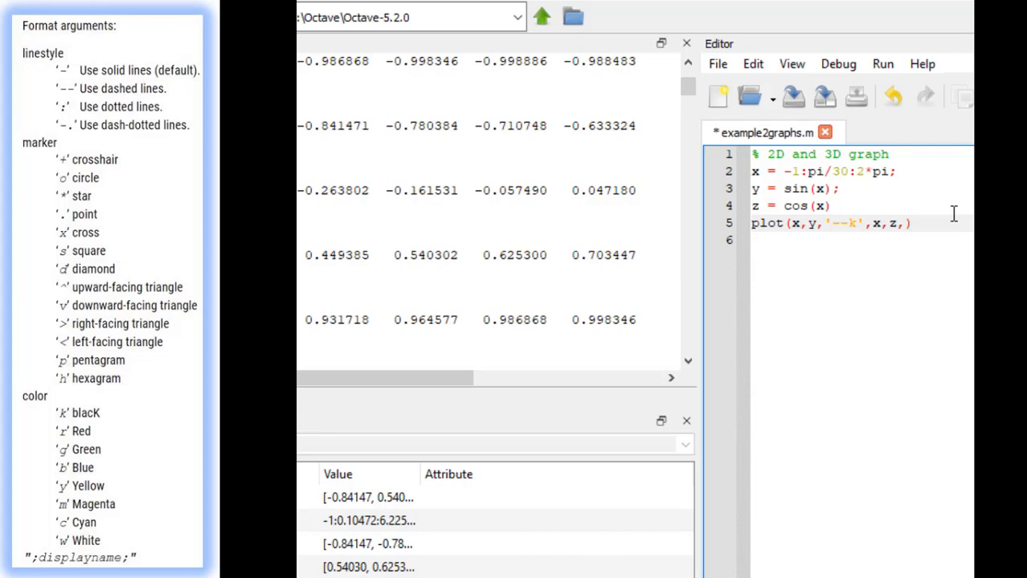
{"action": "type", "text": ",'<"}
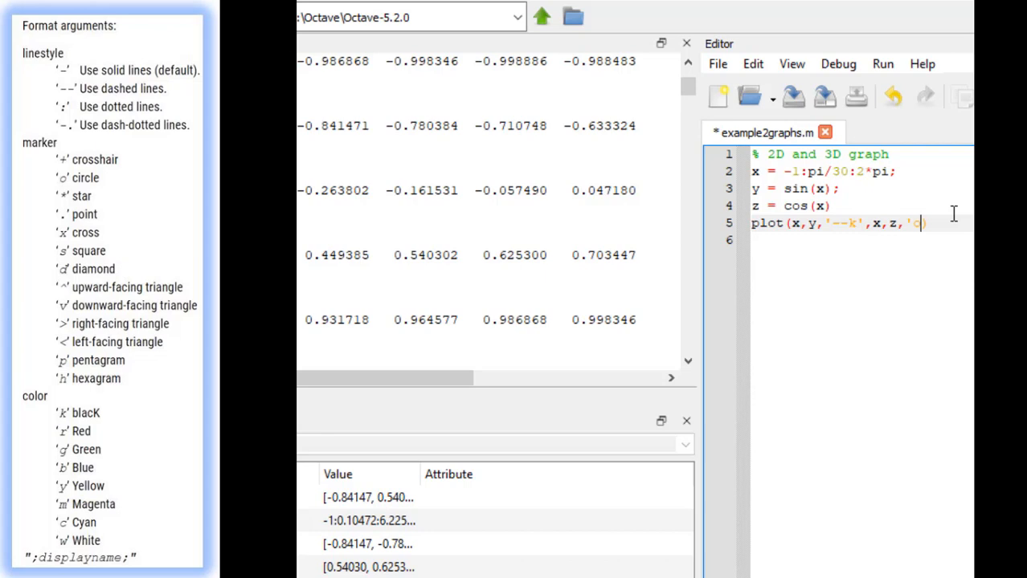
{"action": "type", "text": "o.-m"}
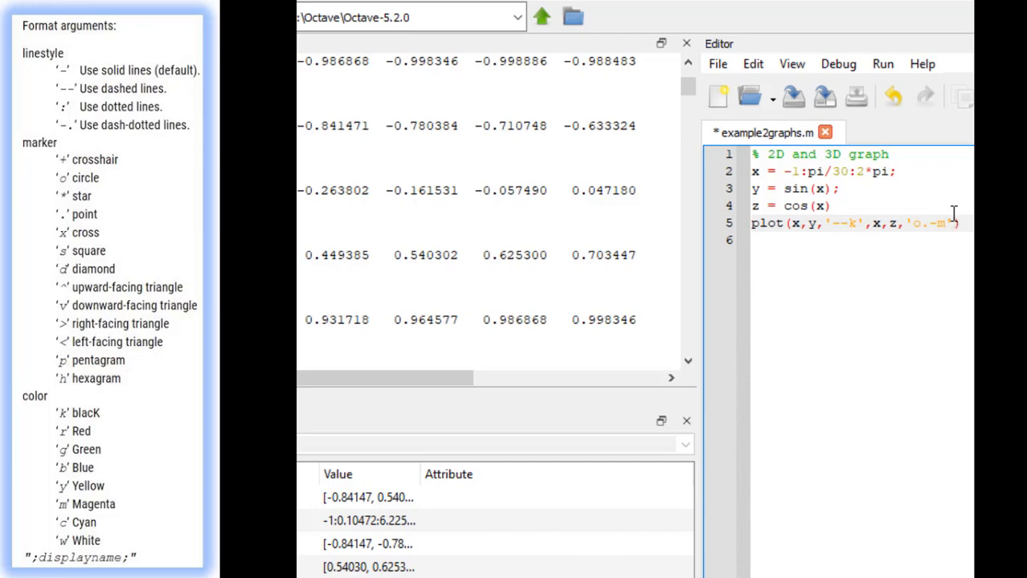
{"action": "left_click", "coordinate": [882, 64]}
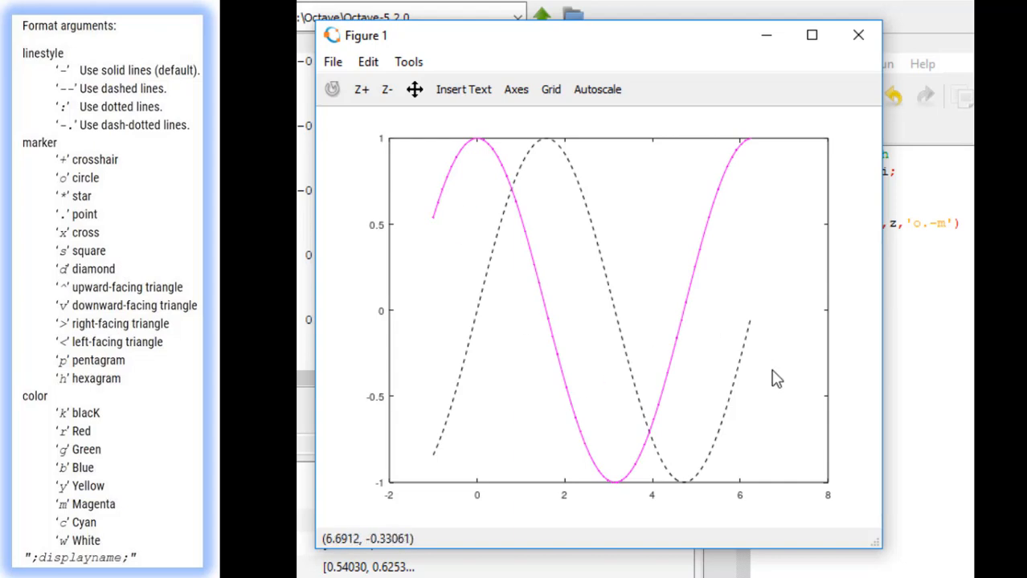
{"action": "mouse_move", "coordinate": [778, 397]}
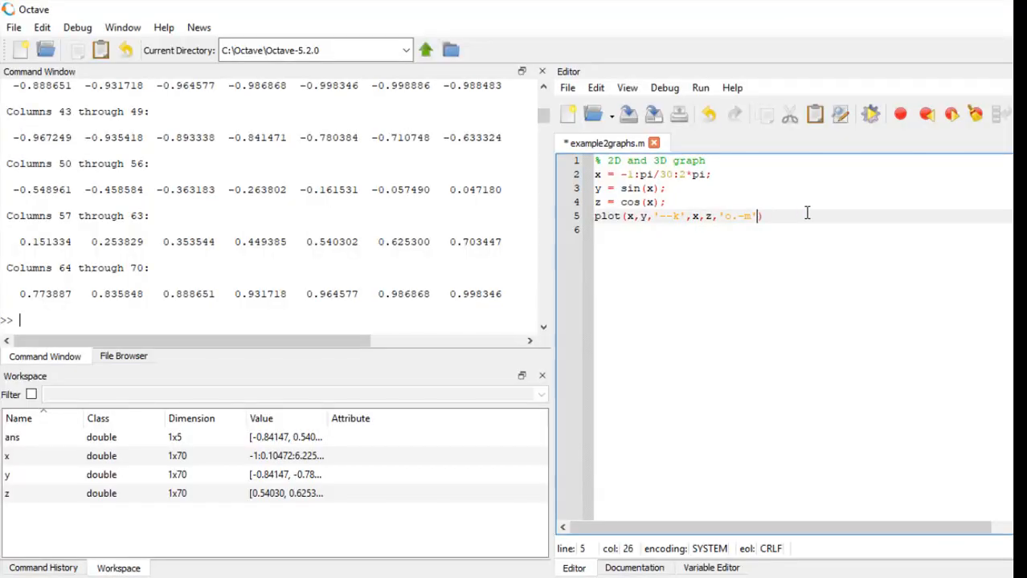
Step: Add ,y,z and ,x,z,x pairings to the plot call, run it, inspect the enlarged figure and close it
{"action": "type", "text": ",y,z"}
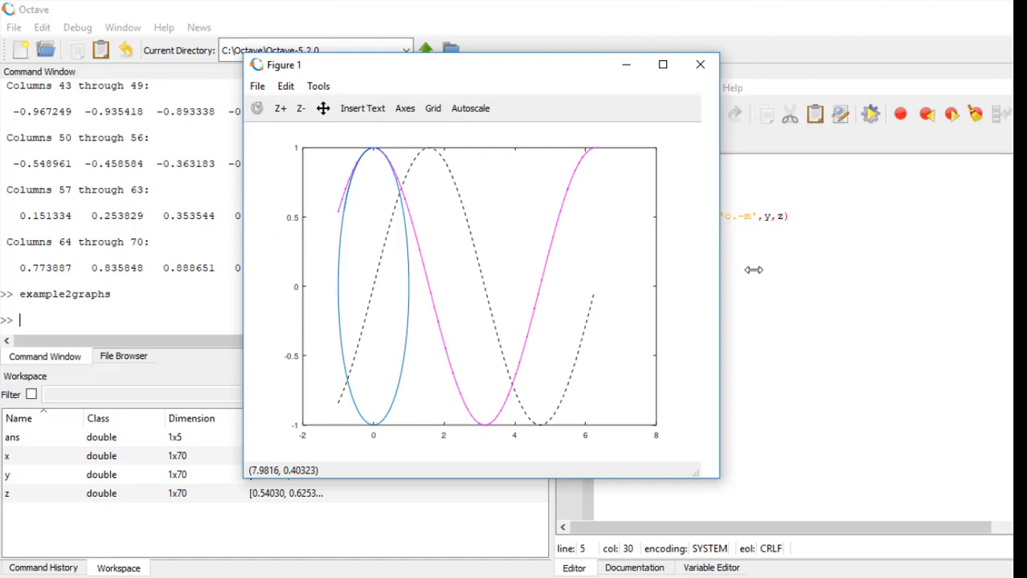
{"action": "left_click", "coordinate": [698, 64]}
{"action": "type", "text": ",y"}
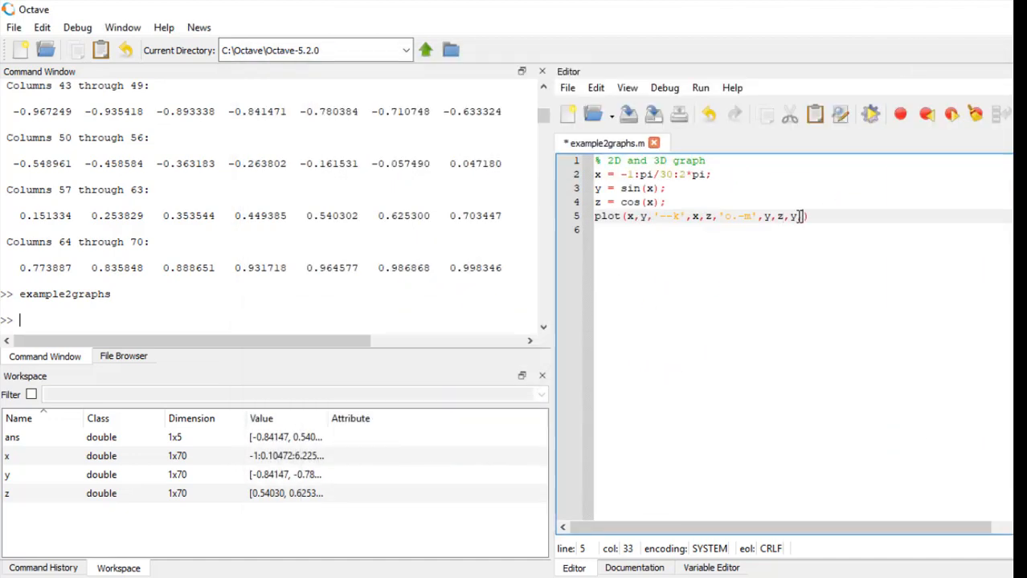
{"action": "type", "text": ",x,z,x"}
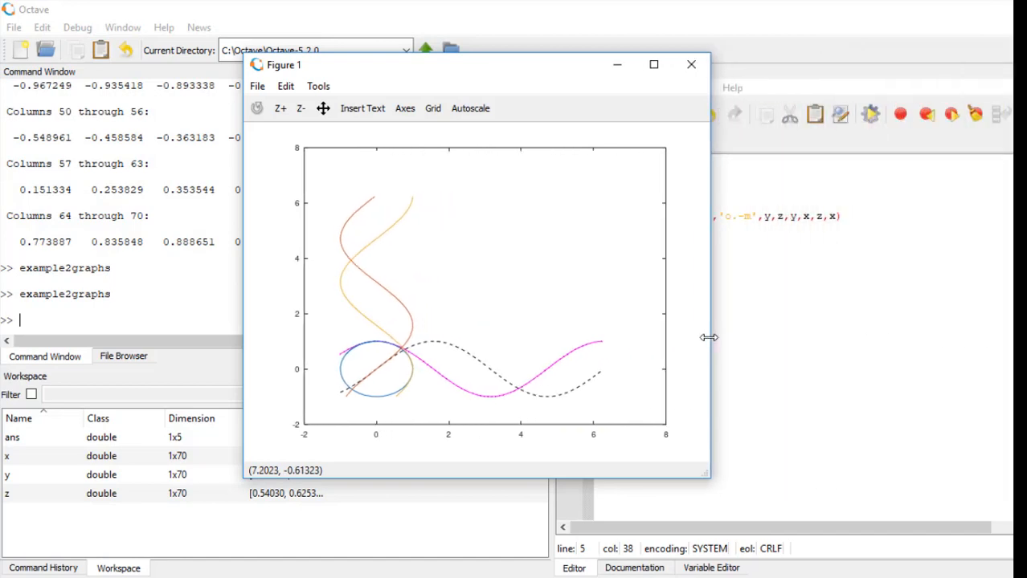
{"action": "left_click_drag", "start_coordinate": [474, 64], "coordinate": [530, 90]}
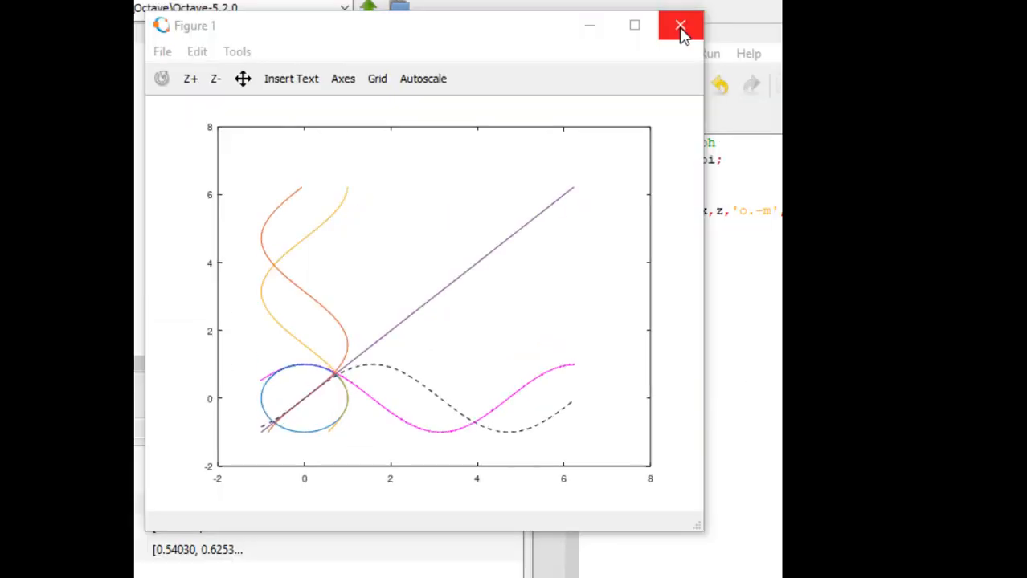
{"action": "mouse_move", "coordinate": [682, 26]}
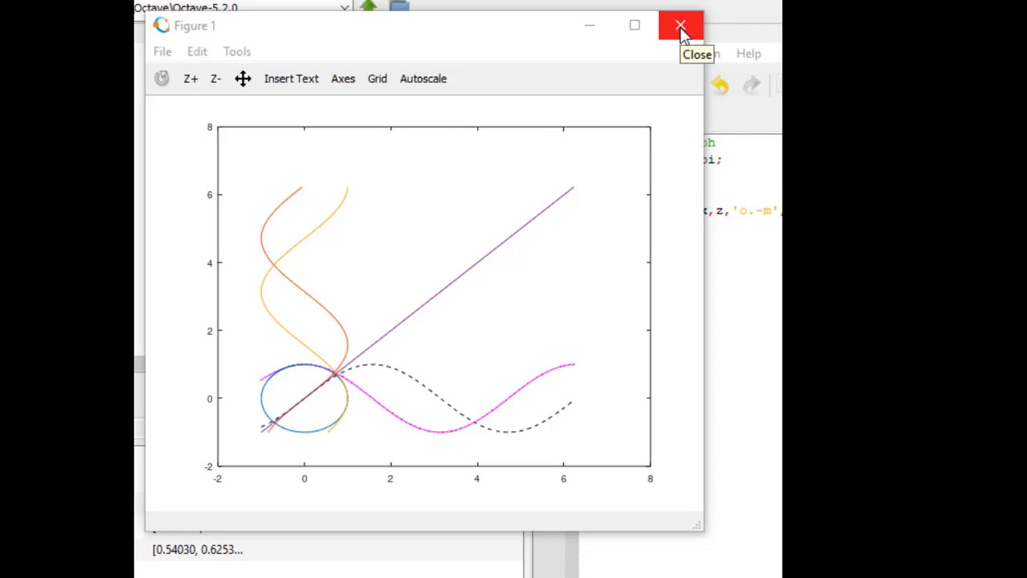
{"action": "left_click", "coordinate": [682, 26]}
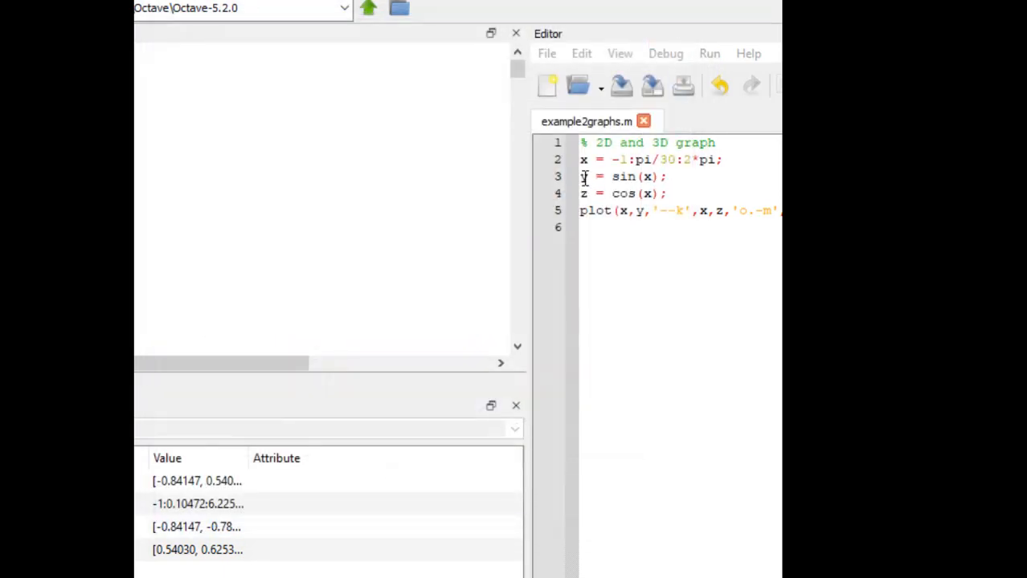
Step: Delete the y and z lines, plot sin(x) against cos(x), run it and resize the figure into a round circle
{"action": "left_click_drag", "start_coordinate": [580, 176], "coordinate": [667, 193]}
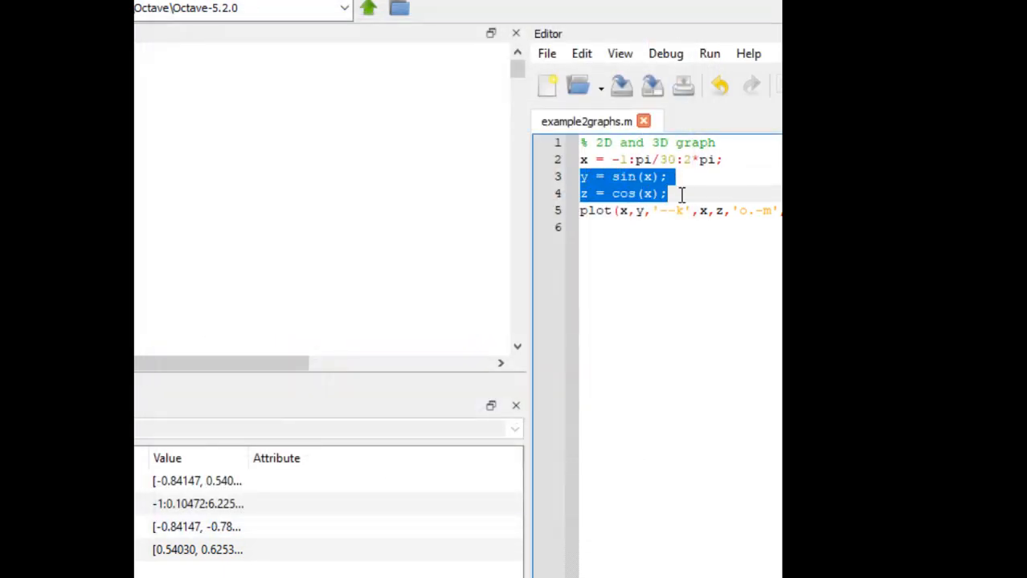
{"action": "key", "text": "Delete"}
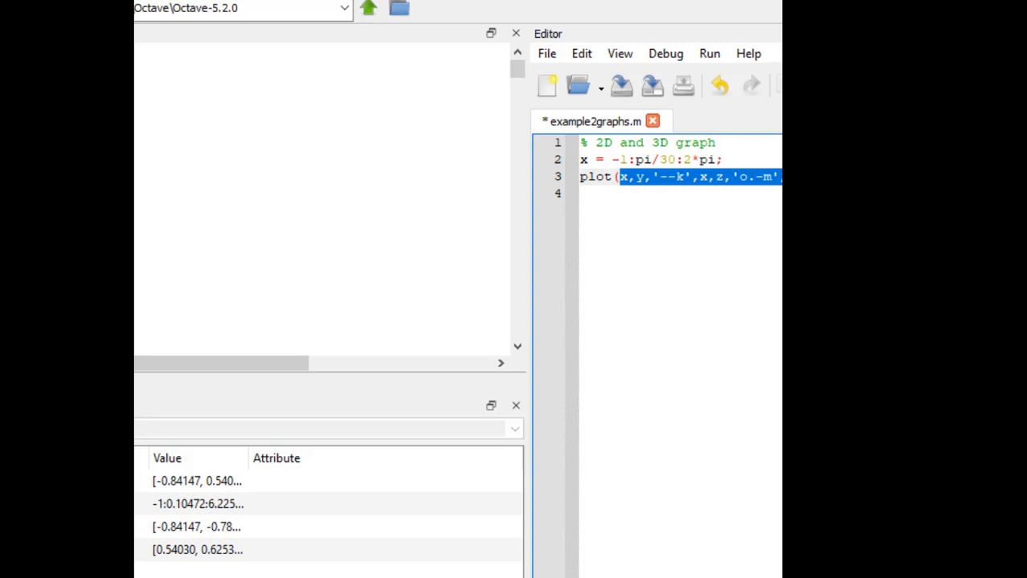
{"action": "type", "text": "sin(x),cos(x))"}
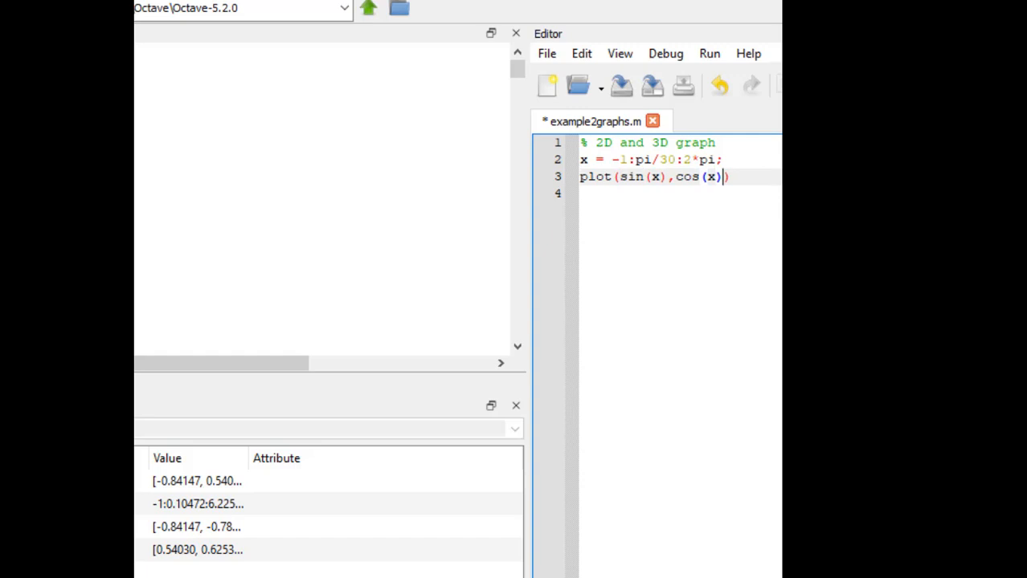
{"action": "left_click", "coordinate": [710, 53]}
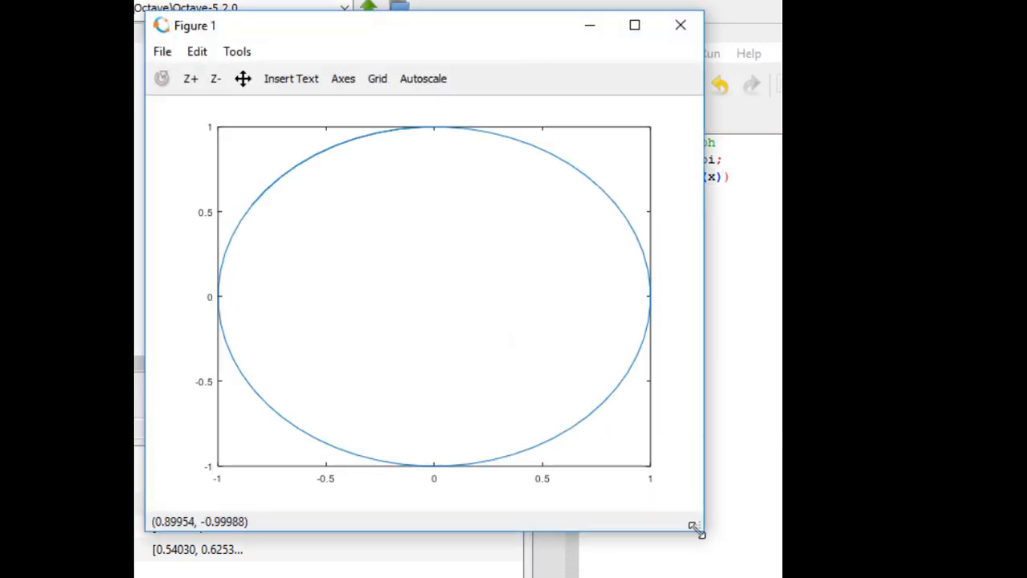
{"action": "left_click_drag", "start_coordinate": [697, 530], "coordinate": [685, 565]}
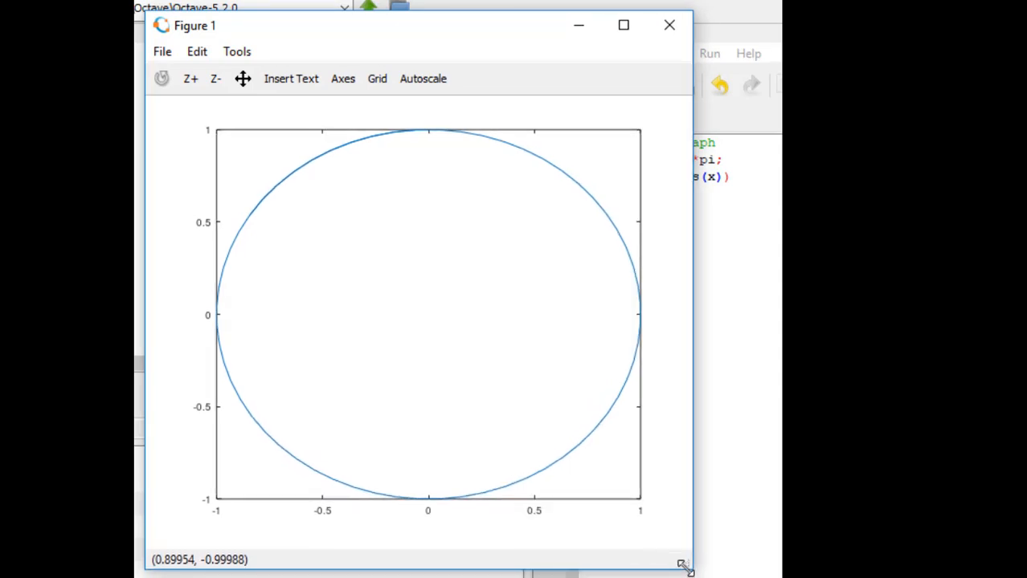
{"action": "mouse_move", "coordinate": [612, 408]}
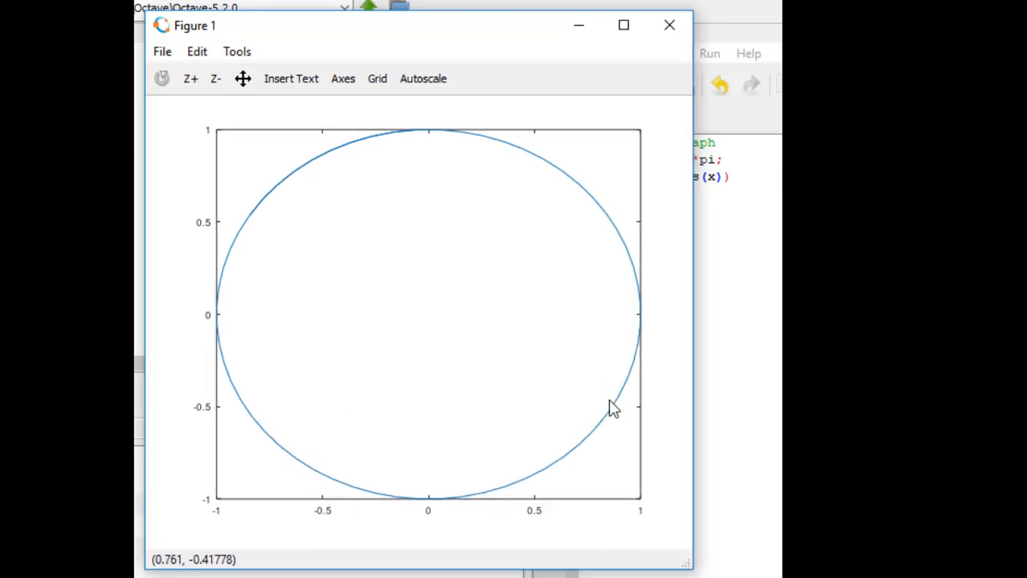
{"action": "mouse_move", "coordinate": [579, 54]}
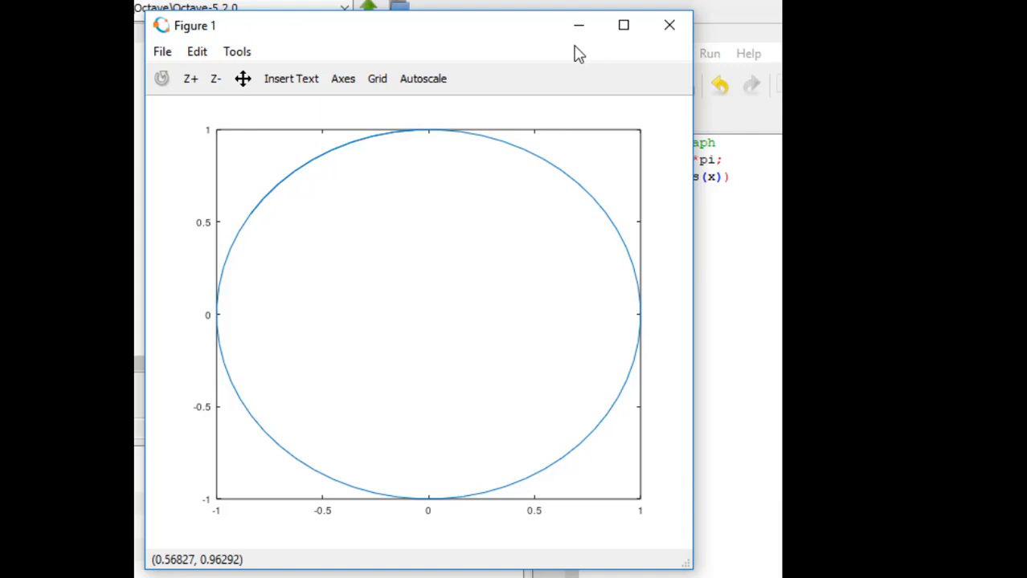
{"action": "mouse_move", "coordinate": [578, 26]}
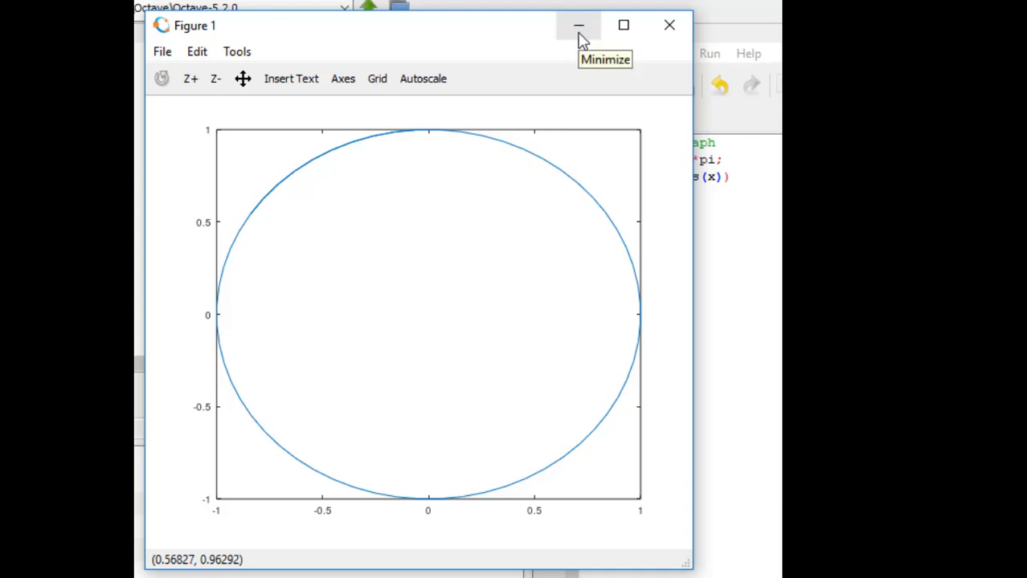
{"action": "left_click", "coordinate": [578, 26]}
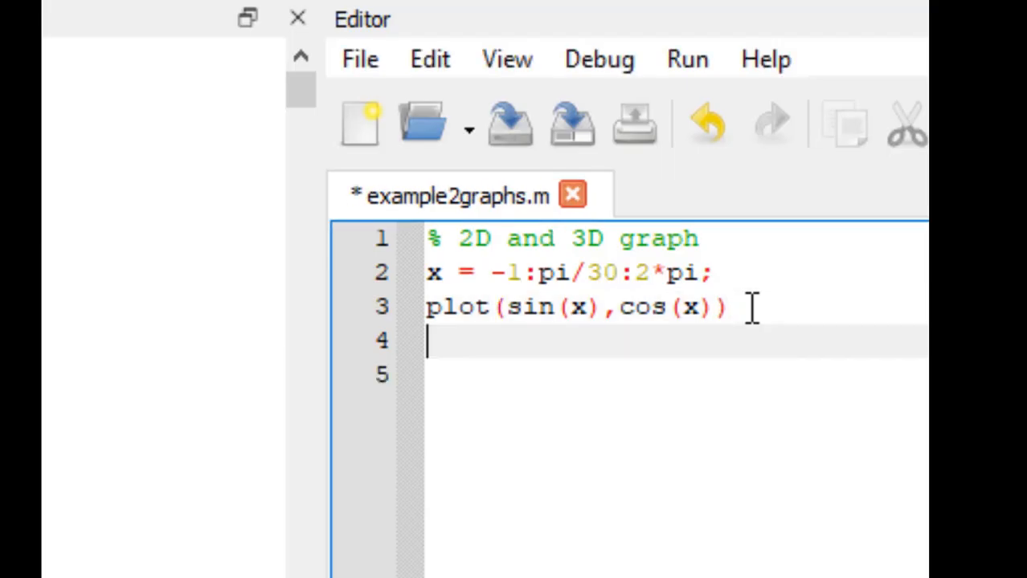
Step: Define y = -1:pi/3:2*pi below the circle plot
{"action": "type", "text": "y ="}
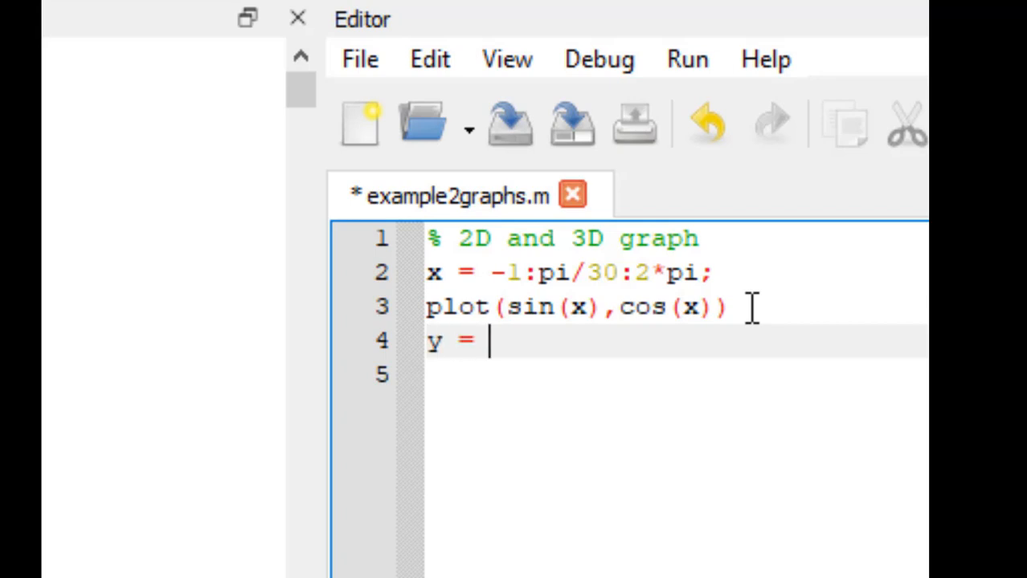
{"action": "type", "text": "-1:"}
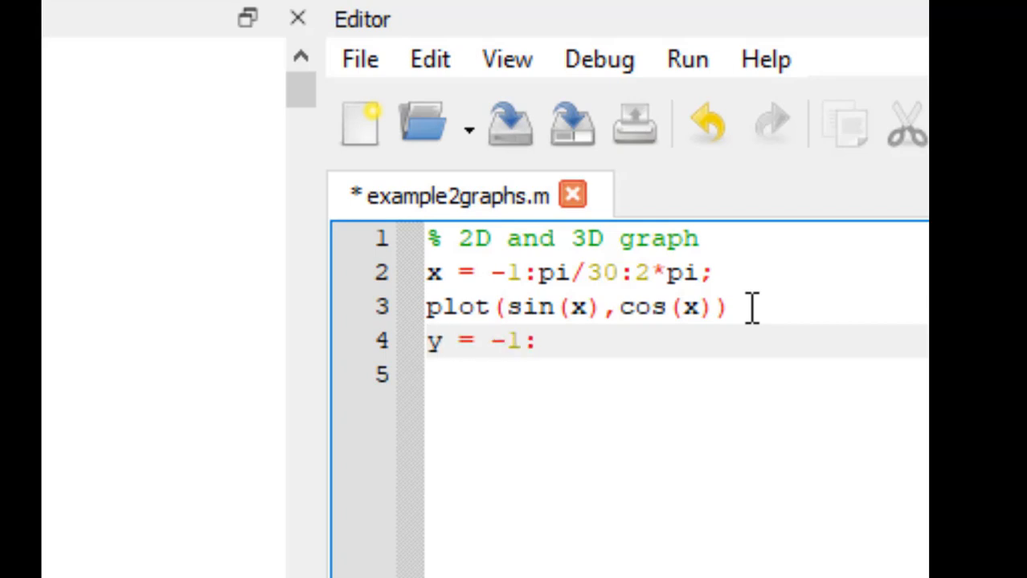
{"action": "type", "text": "pi"}
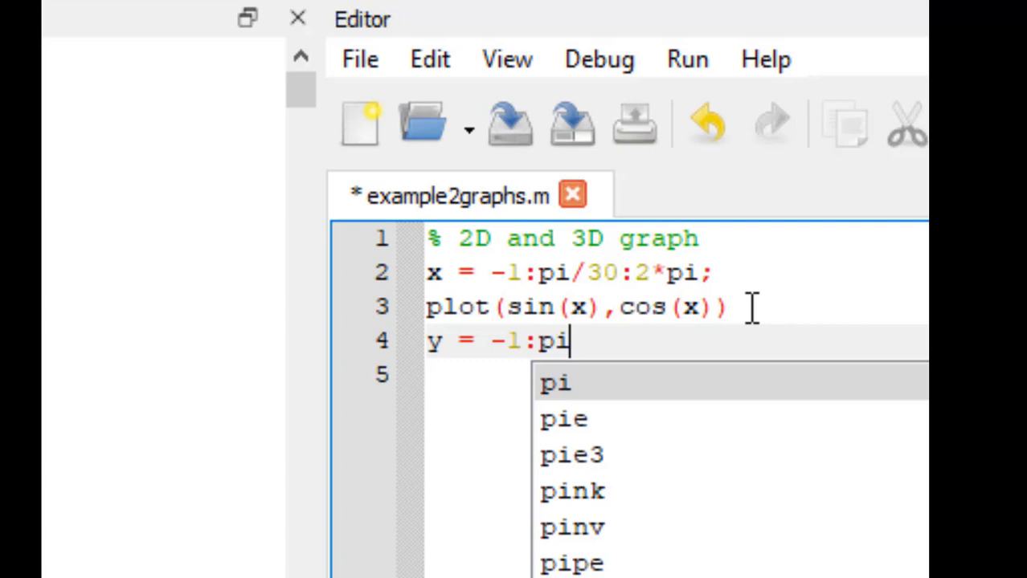
{"action": "type", "text": "/3"}
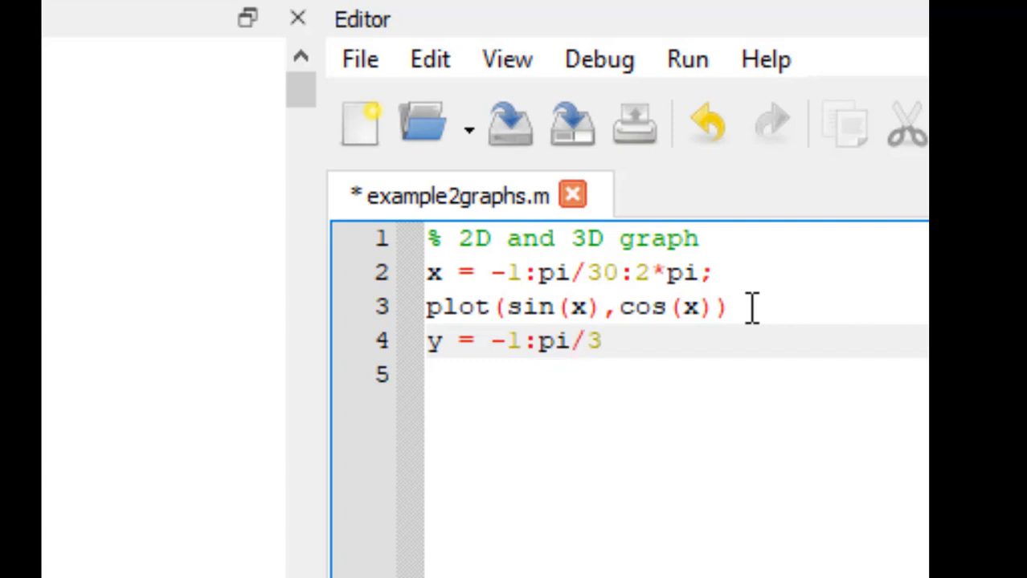
{"action": "type", "text": ":"}
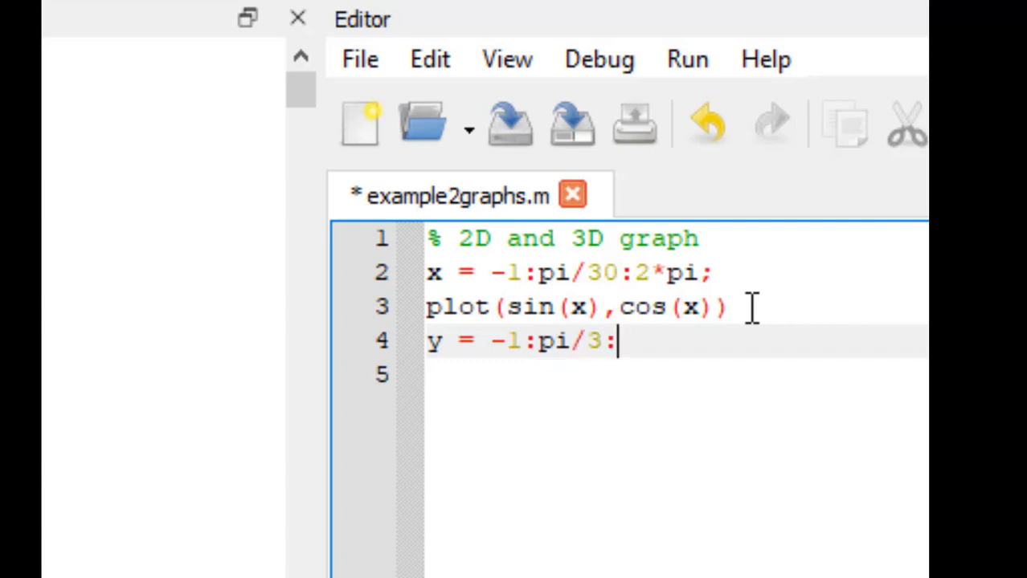
{"action": "type", "text": "2*pi;"}
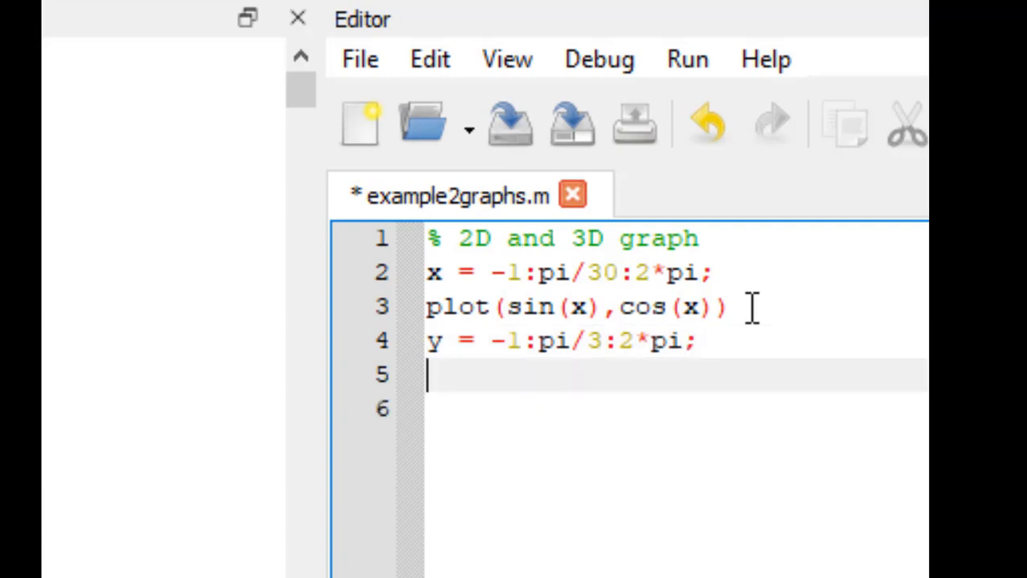
Step: Add scatter(sin(y),cos(y),'or') to plot red circle markers
{"action": "type", "text": "scat"}
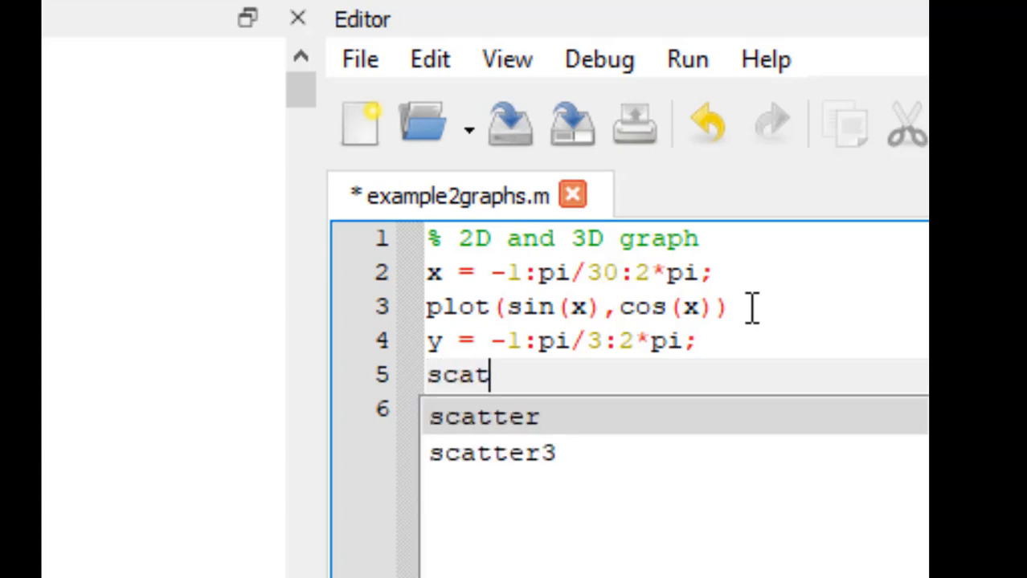
{"action": "type", "text": "ter("}
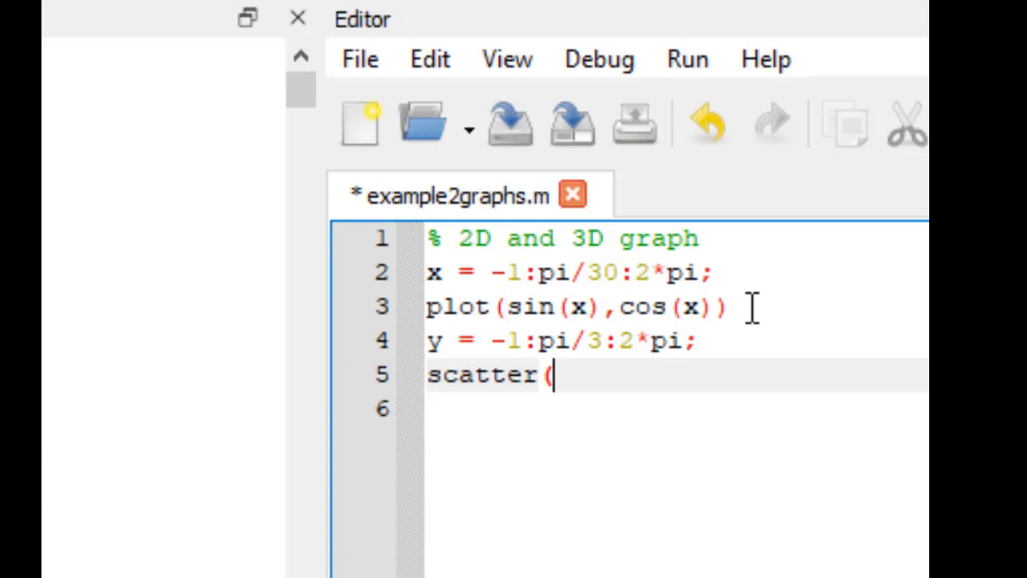
{"action": "type", "text": "sin(y"}
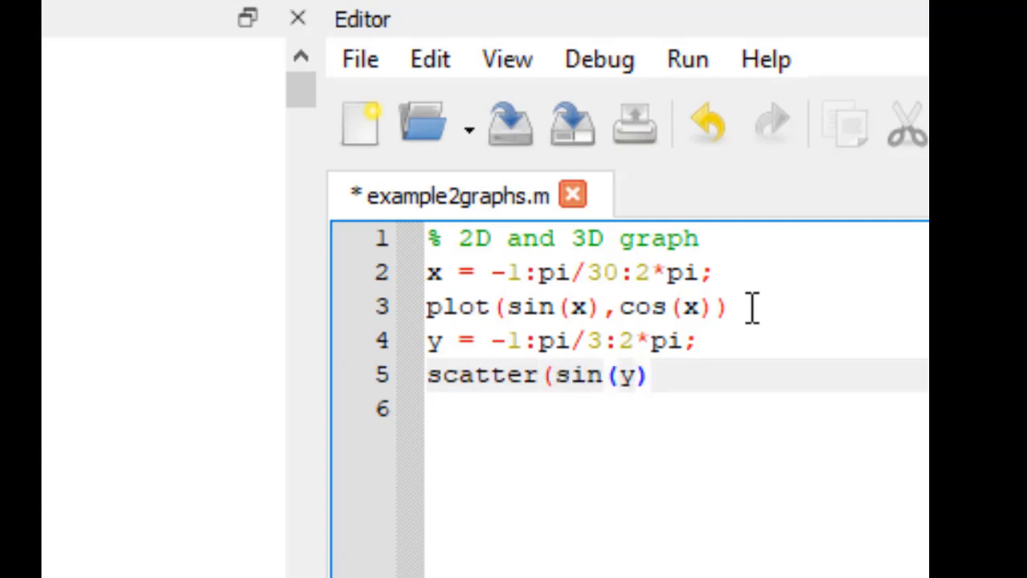
{"action": "type", "text": ",cos(y"}
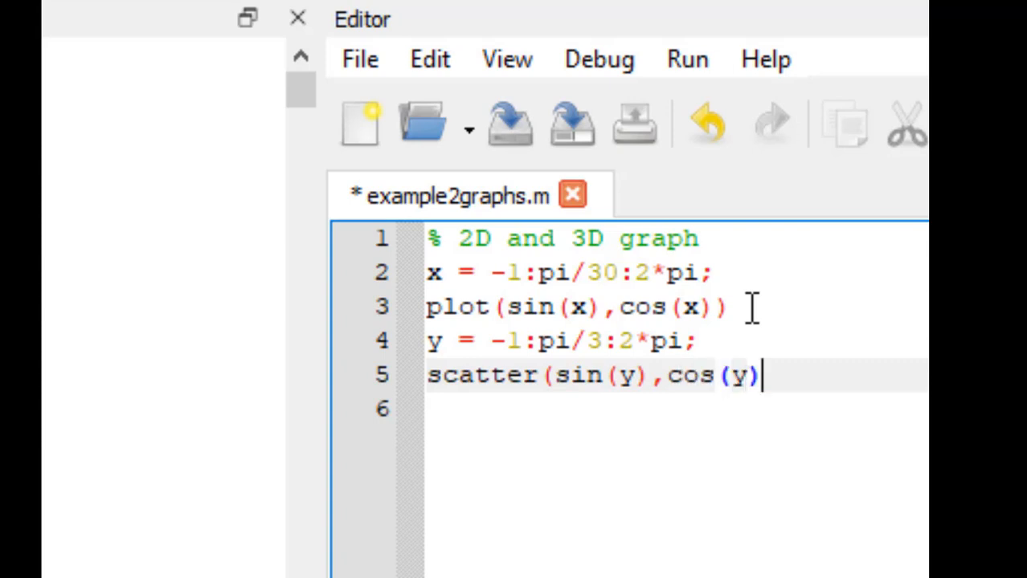
{"action": "type", "text": ","}
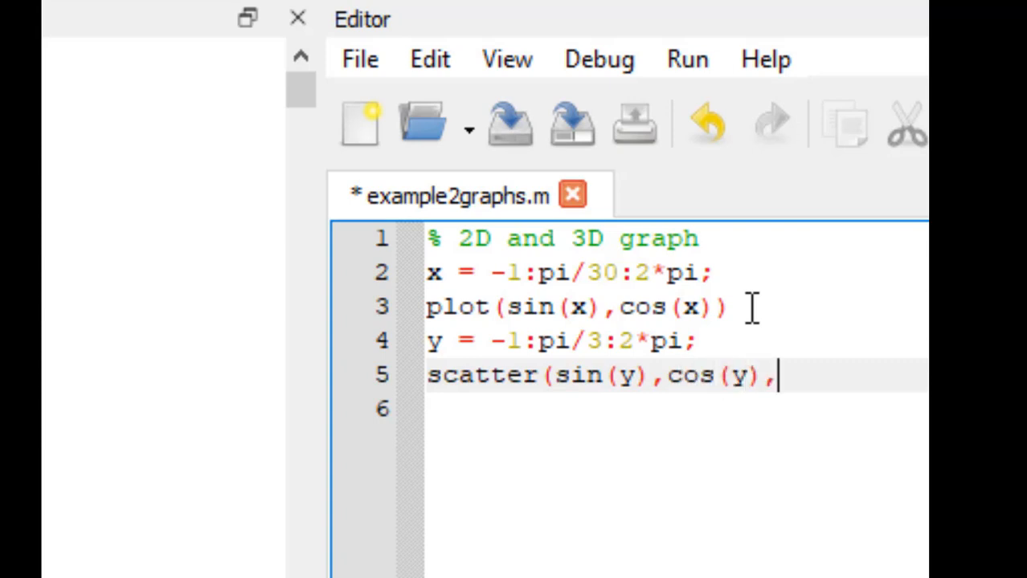
{"action": "type", "text": "'"}
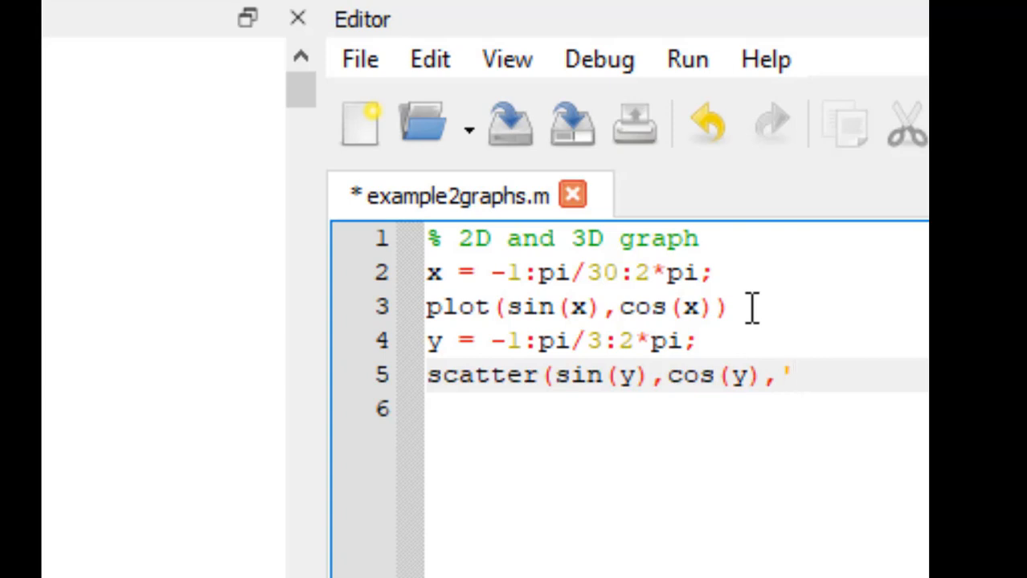
{"action": "type", "text": "o"}
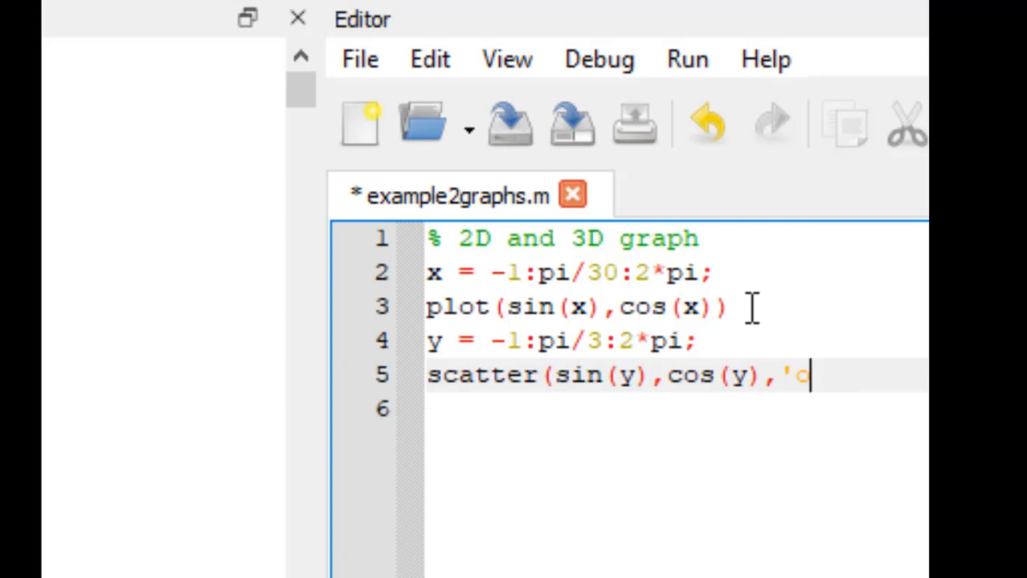
{"action": "type", "text": "r')"}
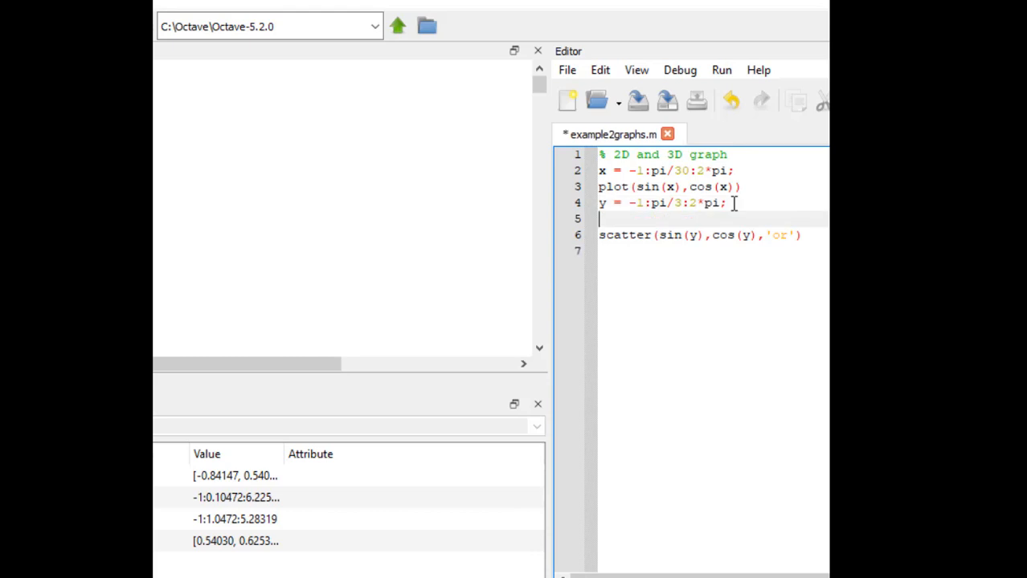
Step: Insert hold on above the scatter line, run the script and bring Figure 1 forward showing red markers on the circle
{"action": "type", "text": "hold"}
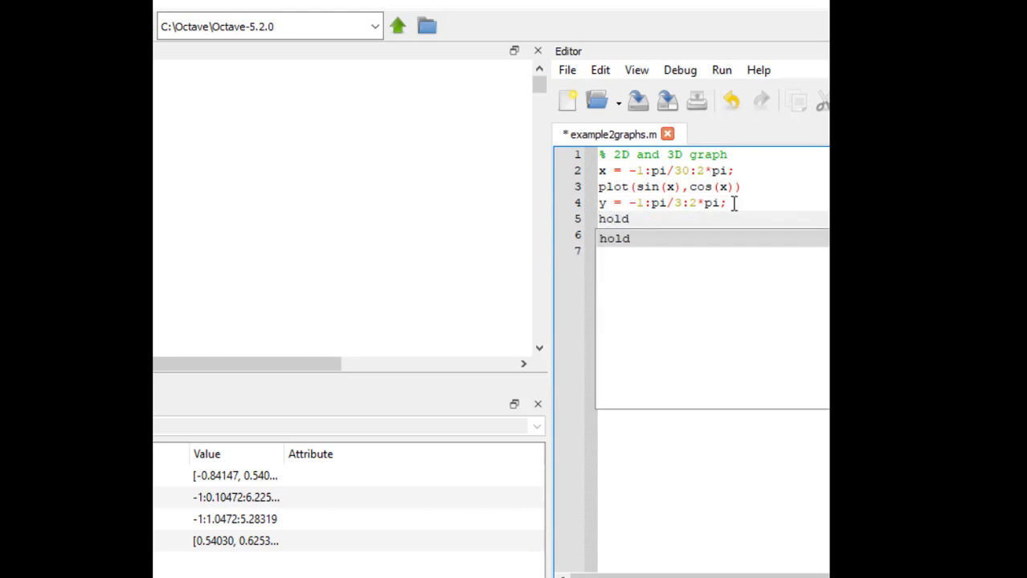
{"action": "type", "text": "on"}
{"action": "left_click", "coordinate": [711, 235]}
{"action": "type", "text": "scatter(sin(y),cos(y),'or')"}
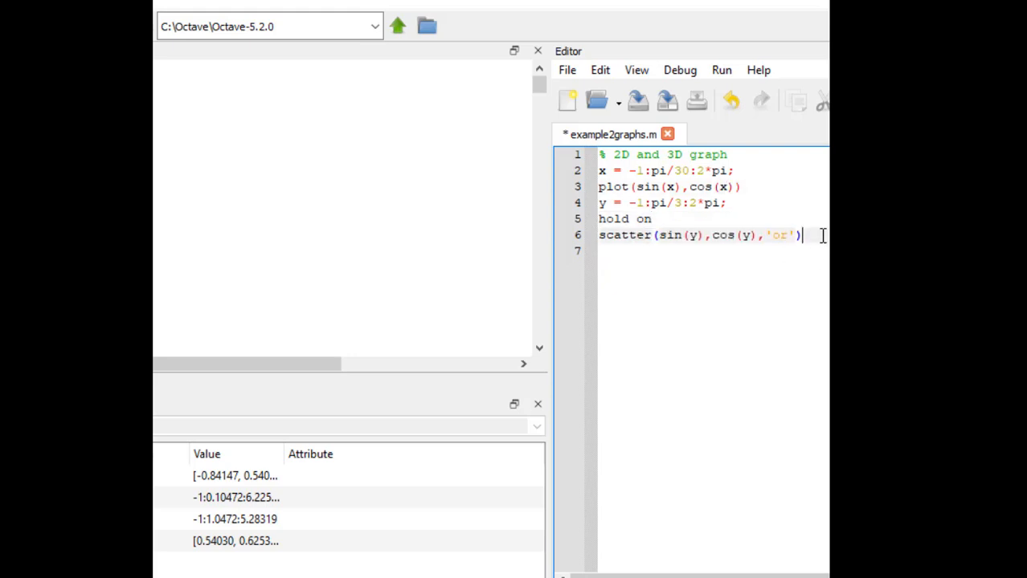
{"action": "key", "text": "Return"}
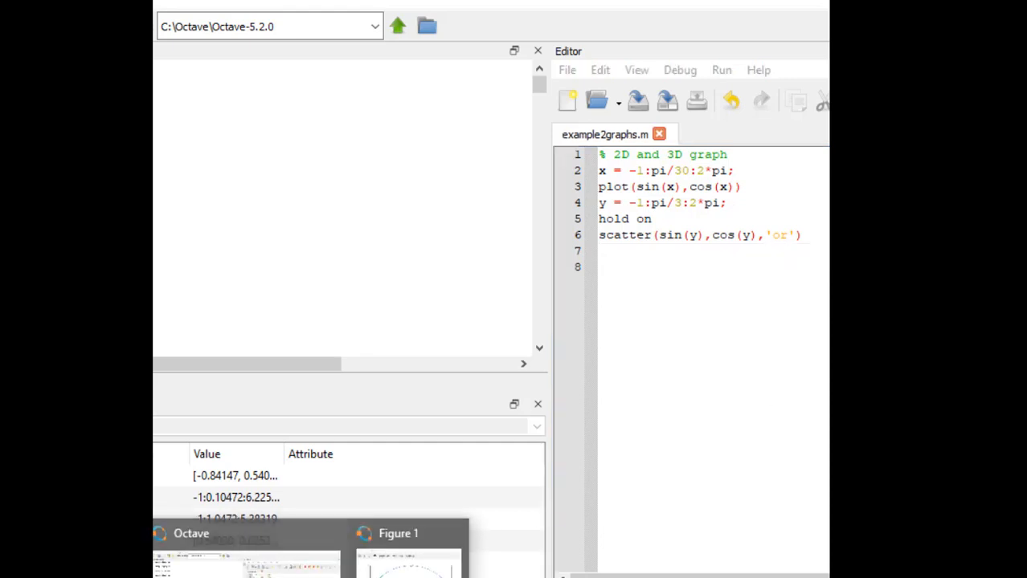
{"action": "left_click", "coordinate": [408, 533]}
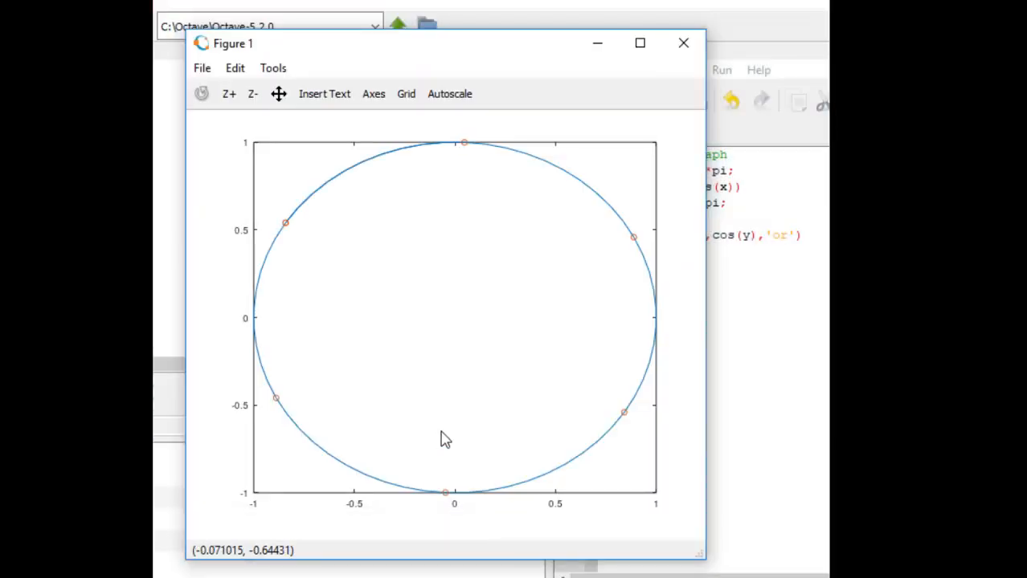
{"action": "mouse_move", "coordinate": [320, 450]}
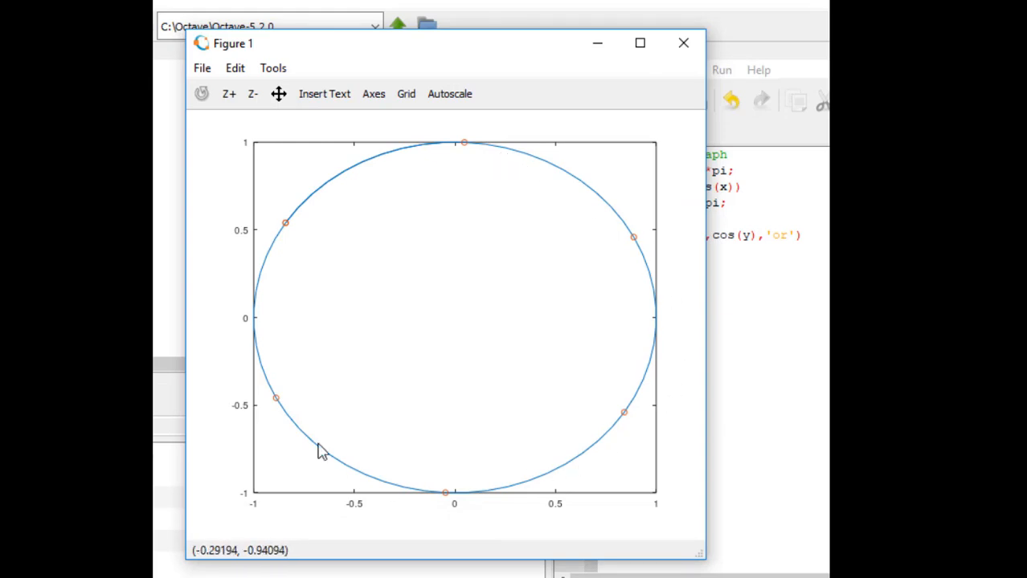
{"action": "mouse_move", "coordinate": [290, 228]}
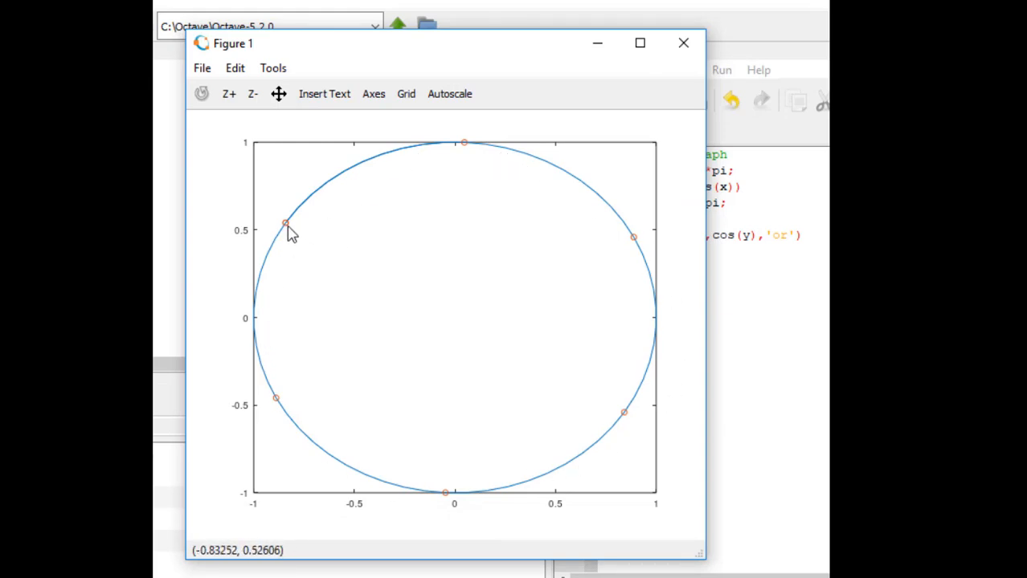
{"action": "mouse_move", "coordinate": [630, 405]}
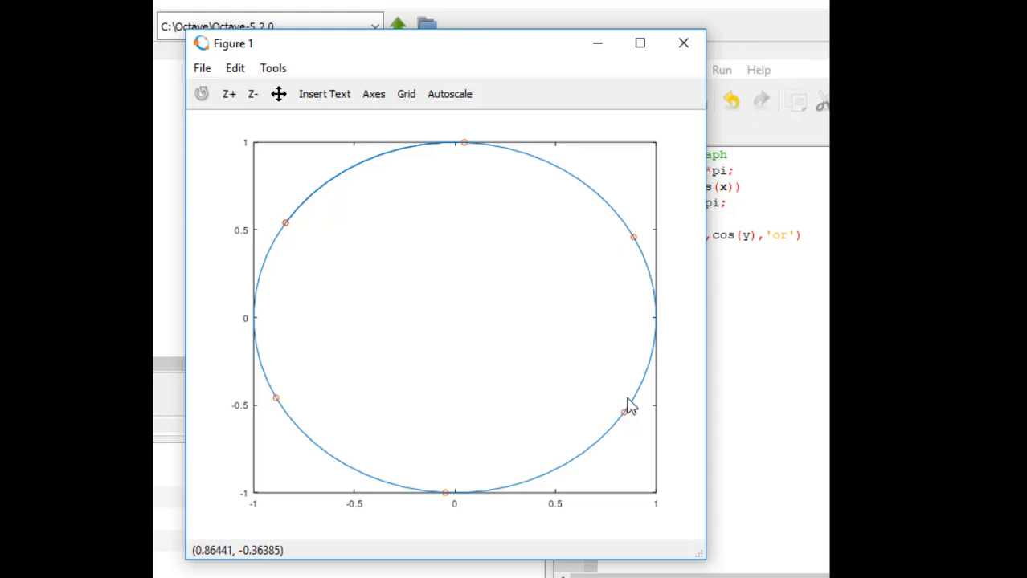
{"action": "mouse_move", "coordinate": [513, 448]}
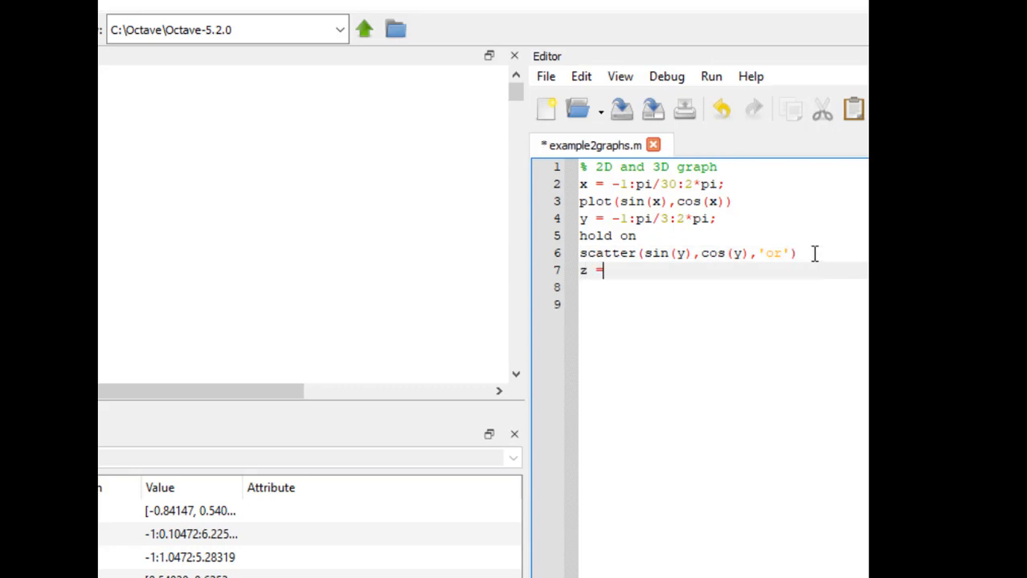
Step: Add z = -1:pi/1.5:2*pi and plot(sin(z),cos(z)), run to see the triangle inside the circle, then close the figure
{"action": "type", "text": "-1:"}
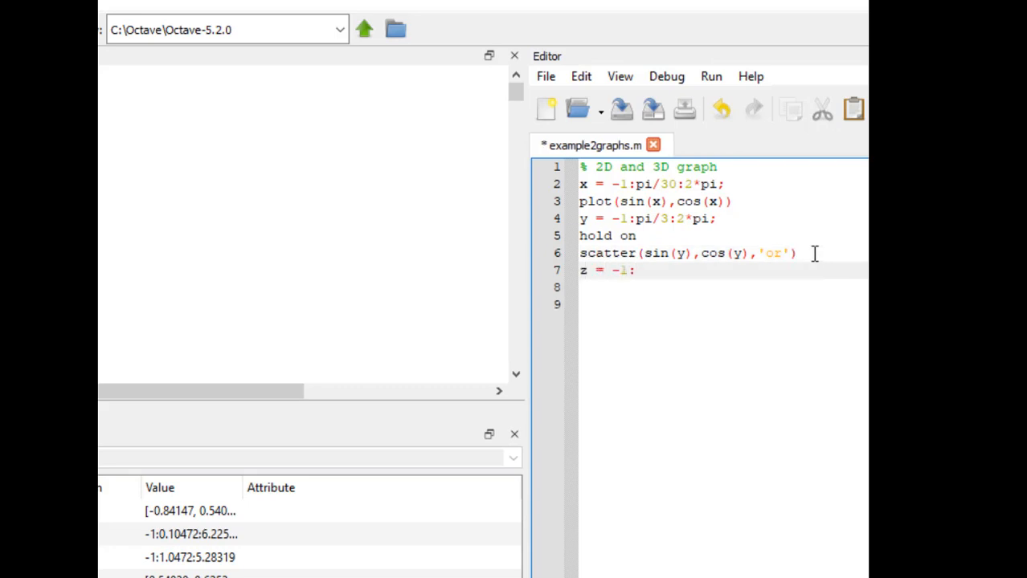
{"action": "type", "text": "pi/1.5:2*pi"}
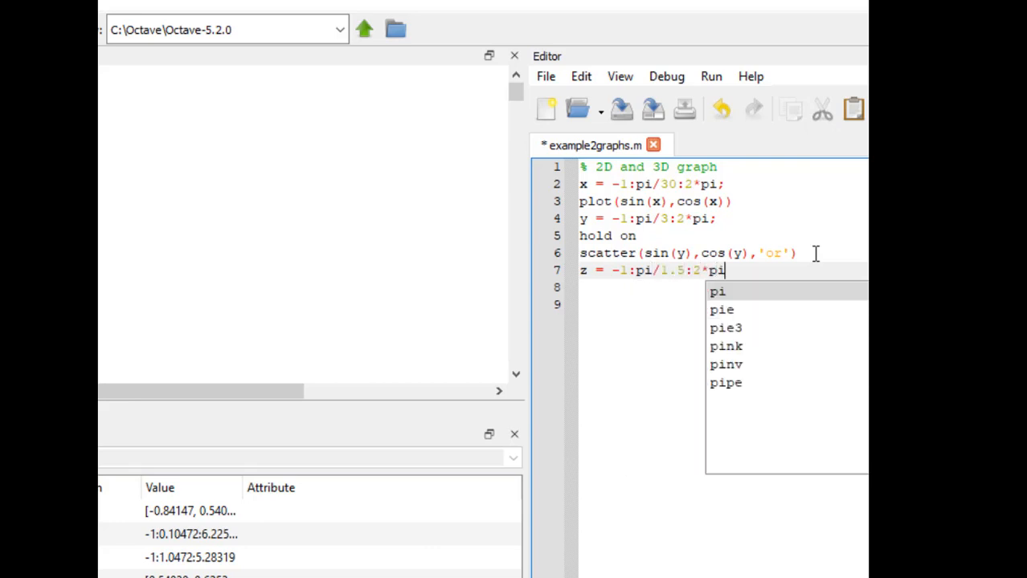
{"action": "type", "text": "plot("}
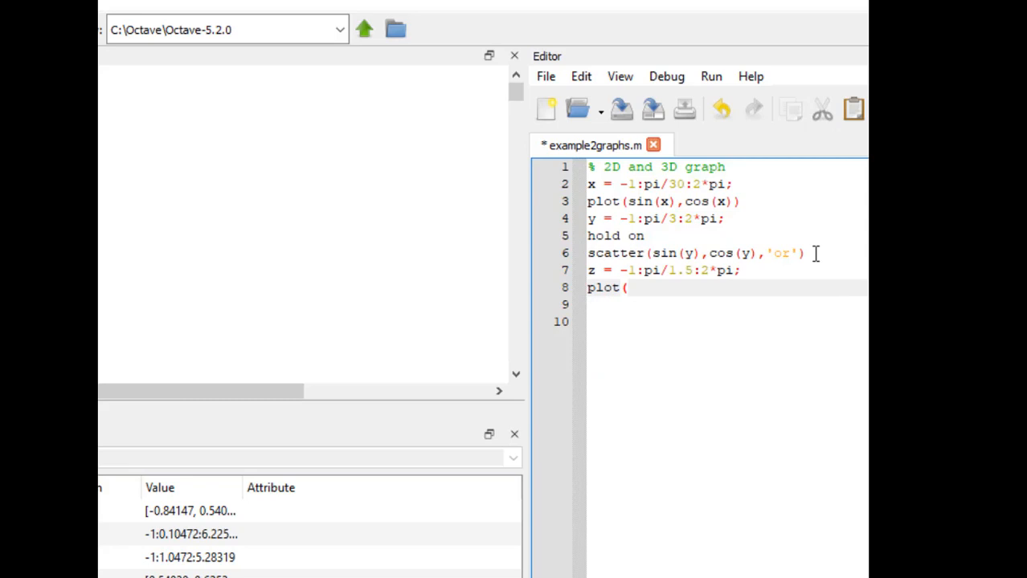
{"action": "type", "text": "sin(z),c"}
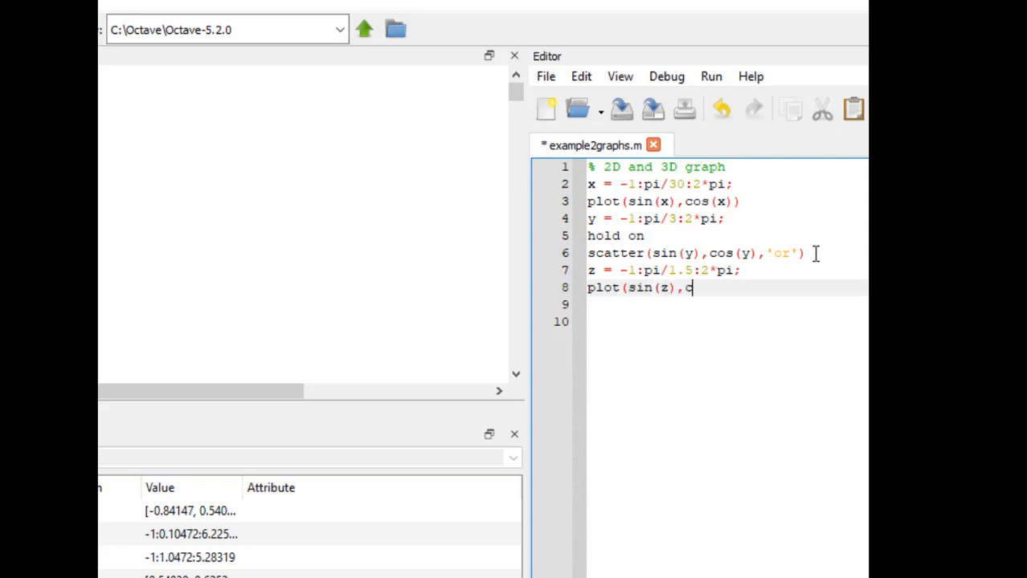
{"action": "type", "text": "os(z))"}
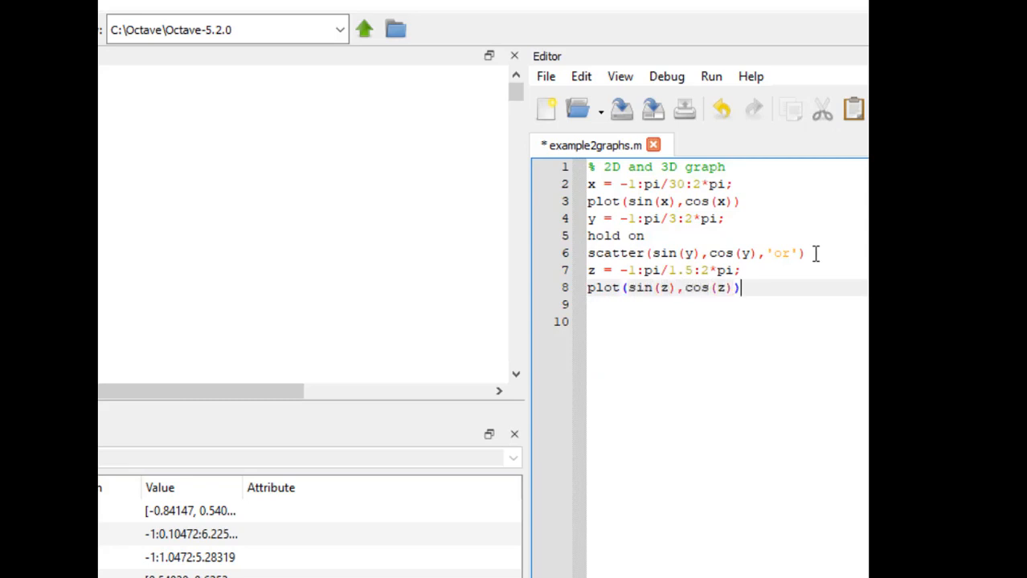
{"action": "left_click", "coordinate": [711, 75]}
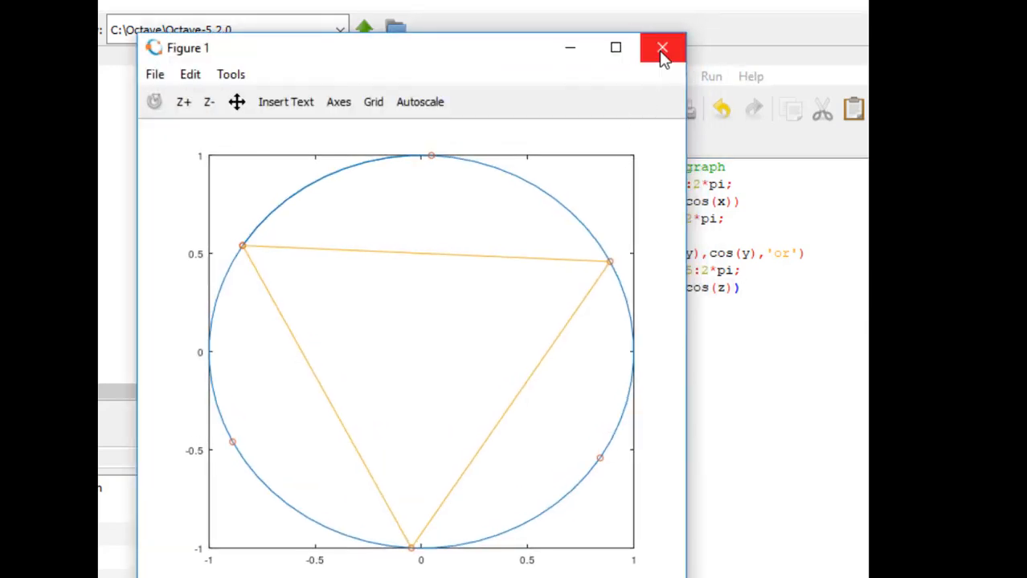
{"action": "left_click", "coordinate": [662, 48]}
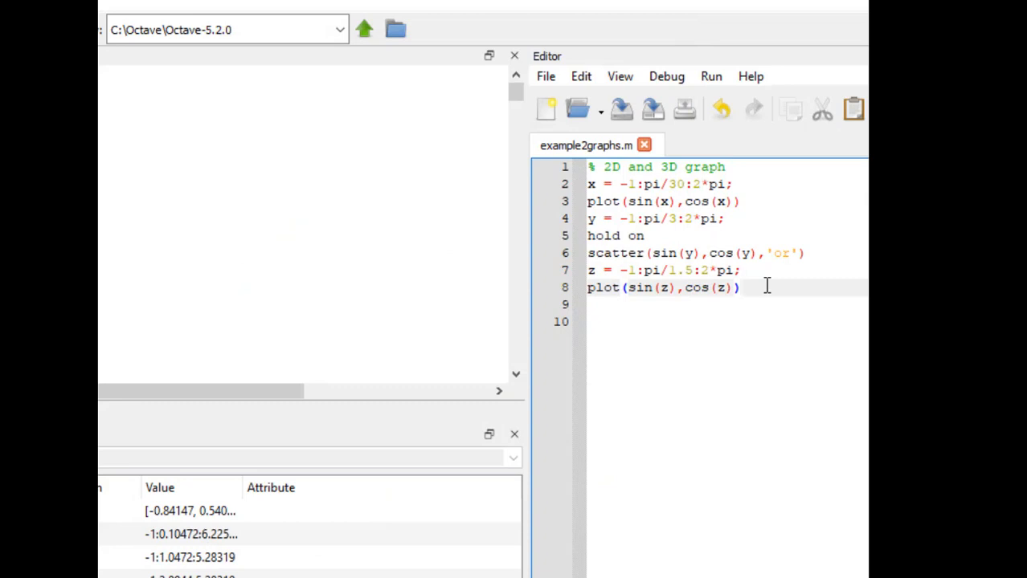
Step: Define g = (-pi/1.5):pi/1.5:2*pi; for a second triangle
{"action": "type", "text": "g ="}
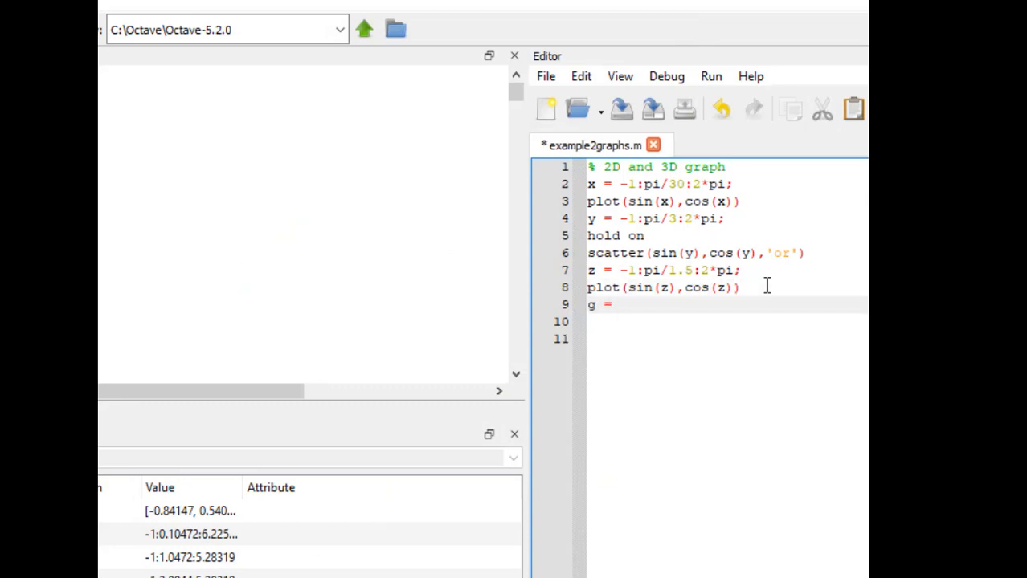
{"action": "type", "text": "(-pi"}
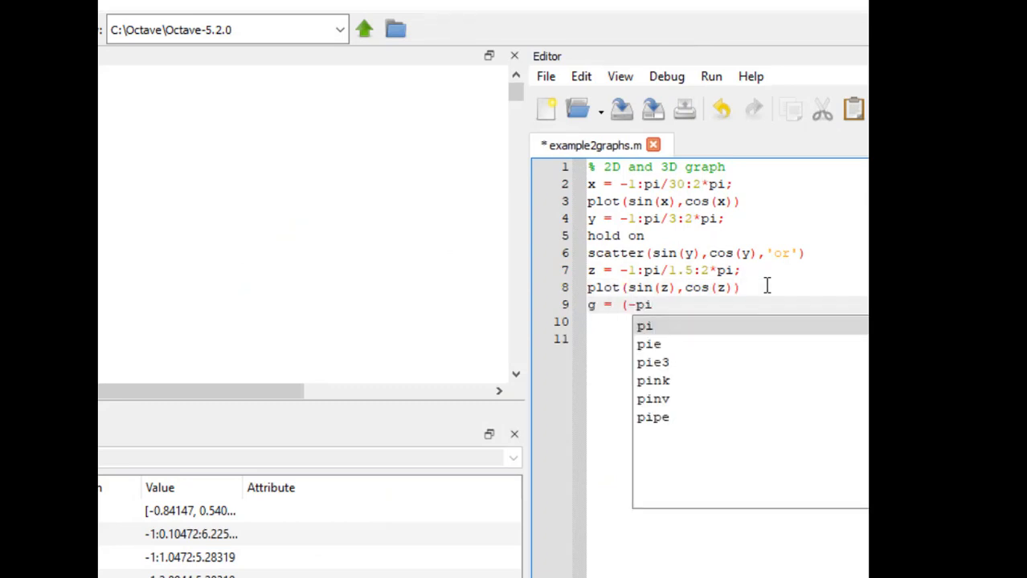
{"action": "type", "text": "/1.5)"}
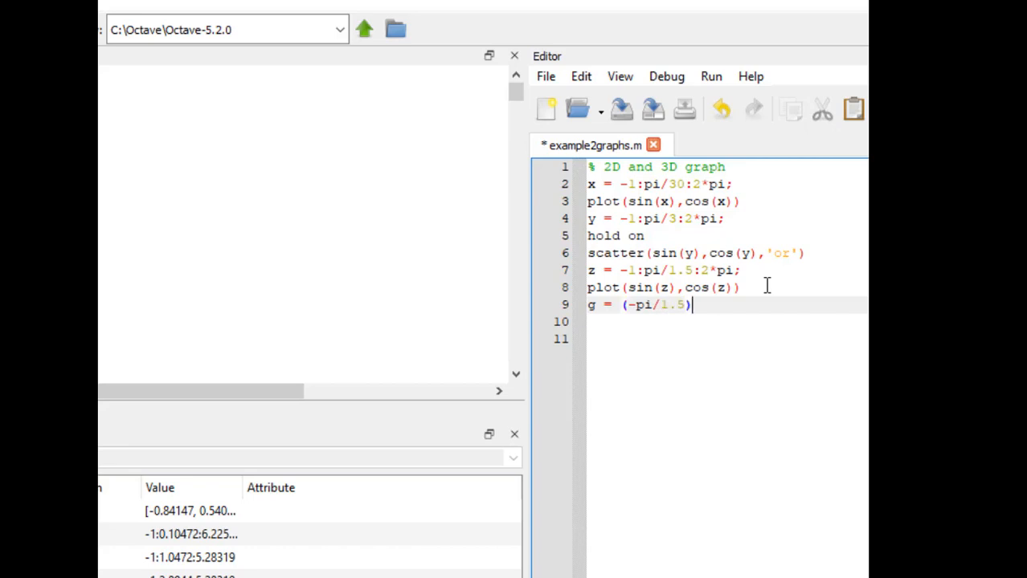
{"action": "type", "text": ":pi/"}
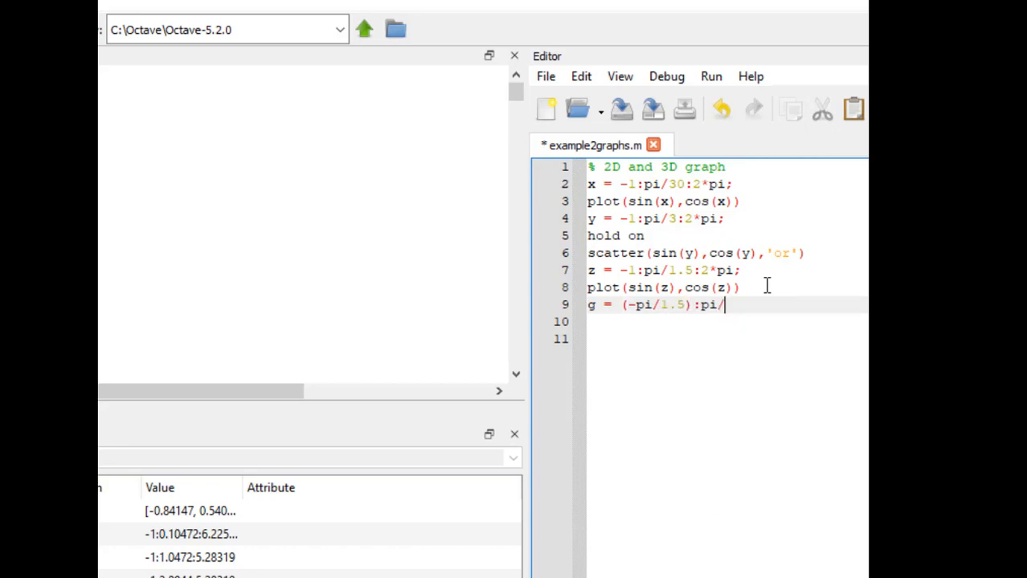
{"action": "type", "text": "1.5:"}
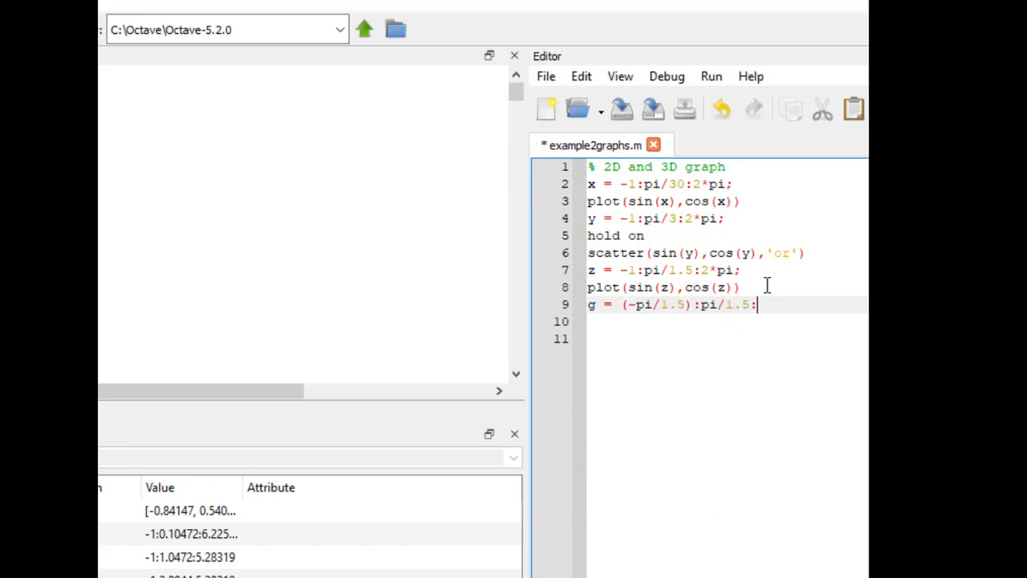
{"action": "type", "text": "2*pi;"}
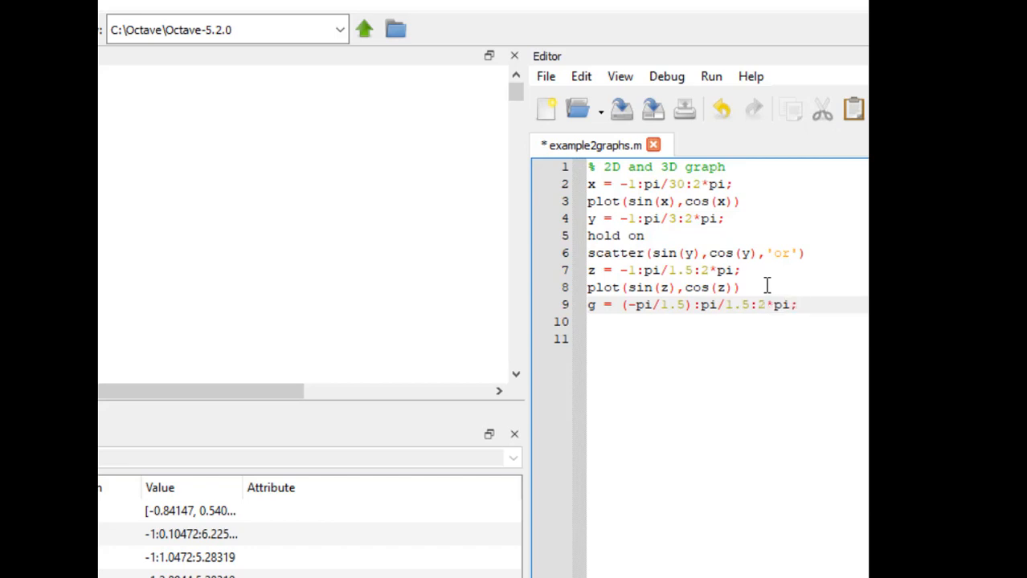
{"action": "key", "text": "Return"}
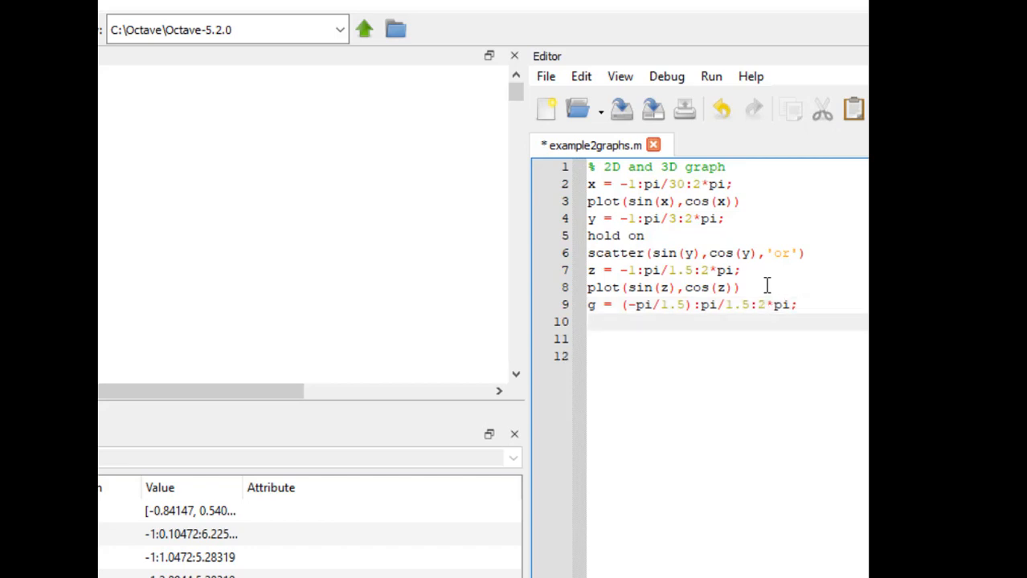
Step: Add plot(sin(g),cos(g)), run to see the six-pointed star, then close the figure
{"action": "type", "text": "plot("}
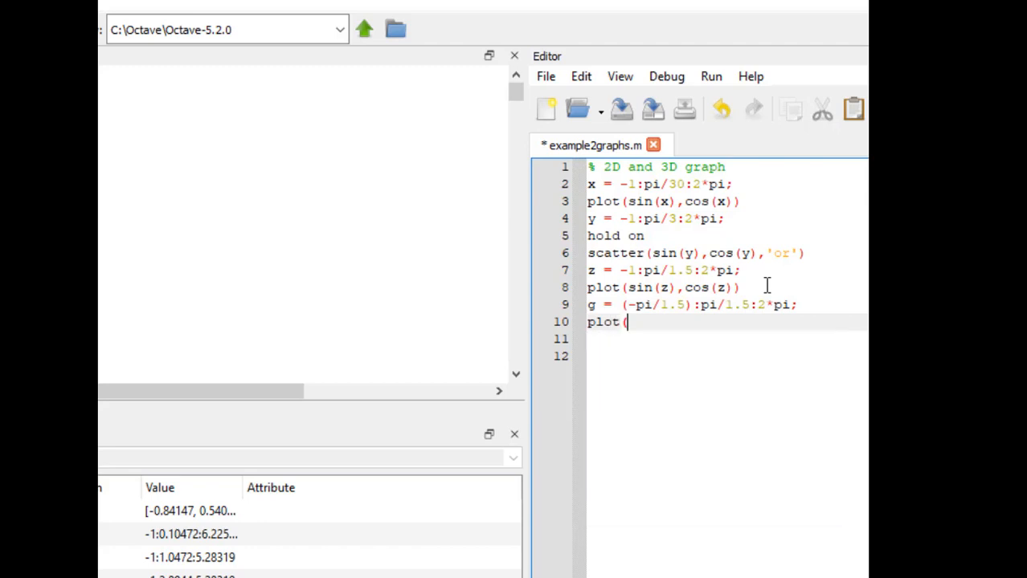
{"action": "type", "text": "sin(g"}
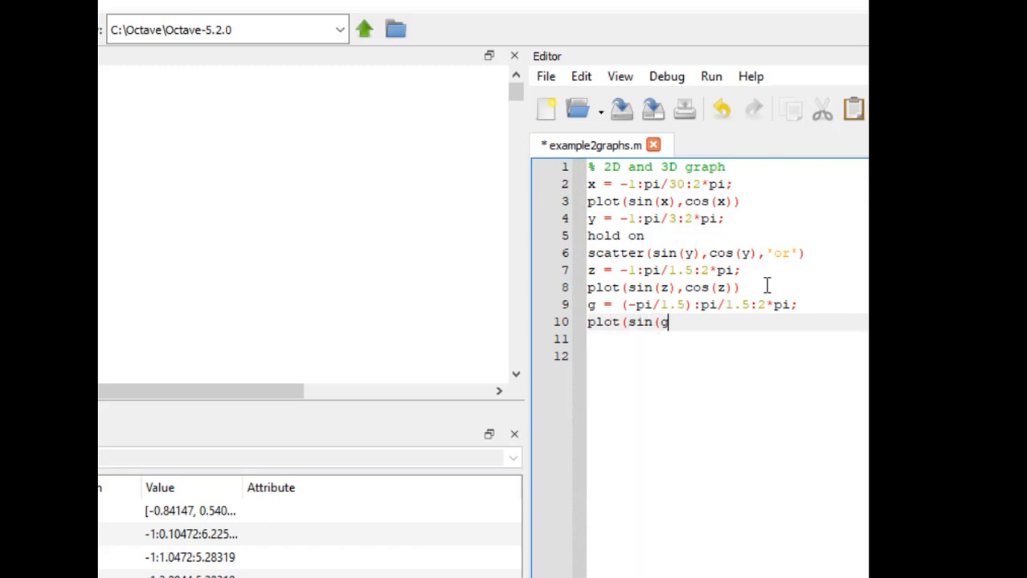
{"action": "type", "text": "),cos(g)"}
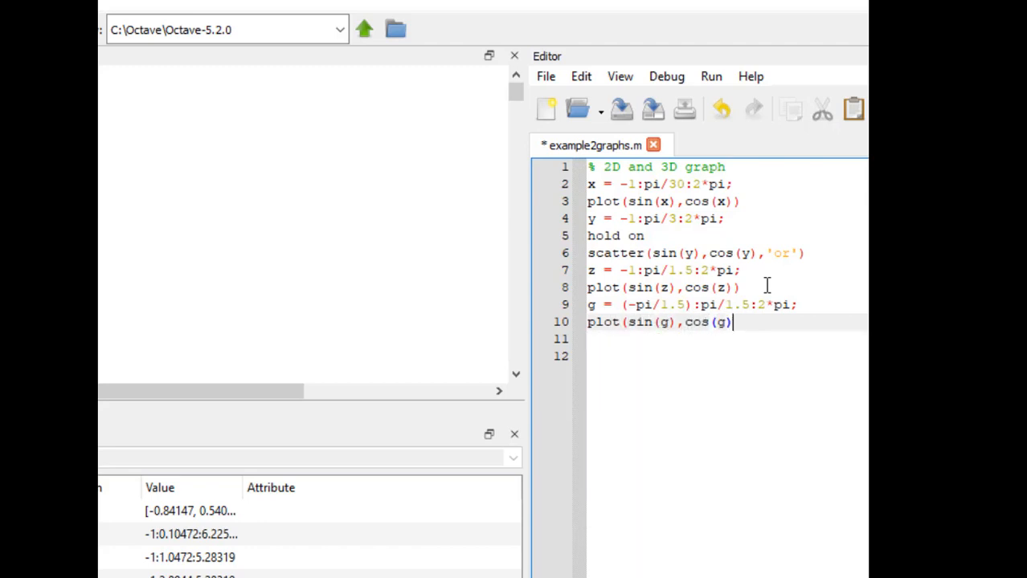
{"action": "left_click", "coordinate": [710, 75]}
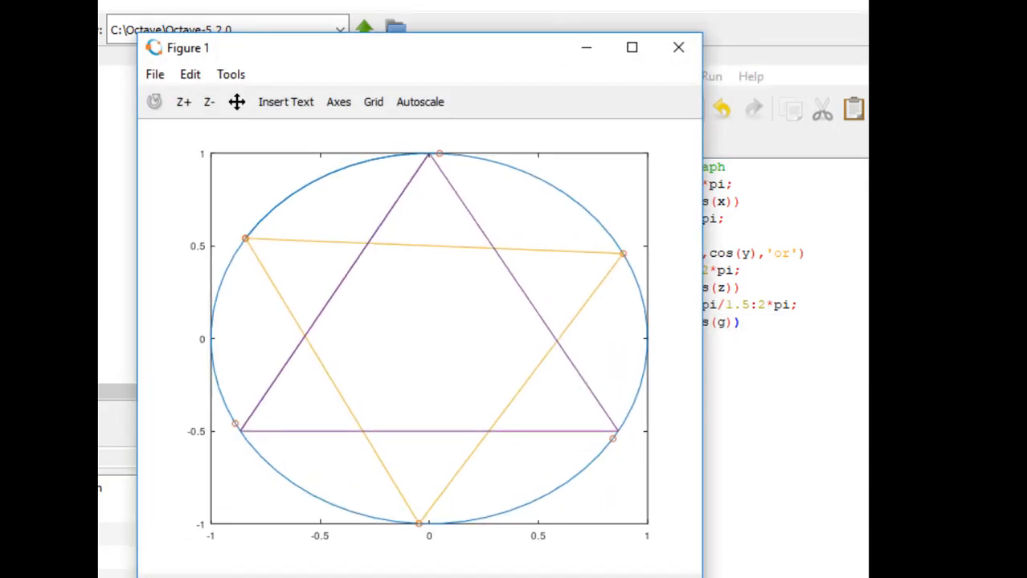
{"action": "left_click", "coordinate": [678, 48]}
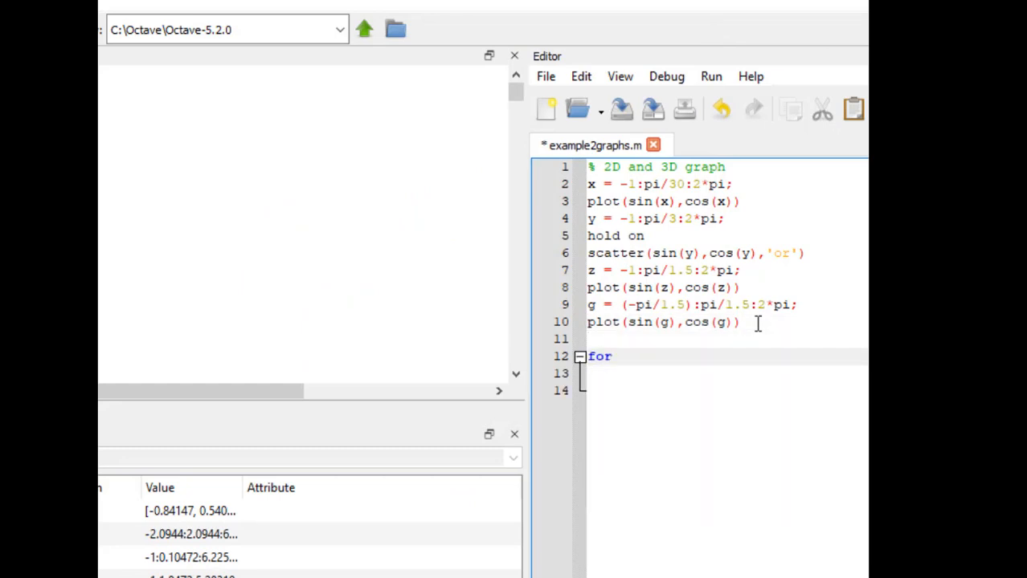
Step: Write for i = 1:5 with h = -(1+i*20/360):pi/1.5:2*pi
{"action": "type", "text": "i = 1:5"}
{"action": "left_click", "coordinate": [726, 375]}
{"action": "type", "text": "h ="}
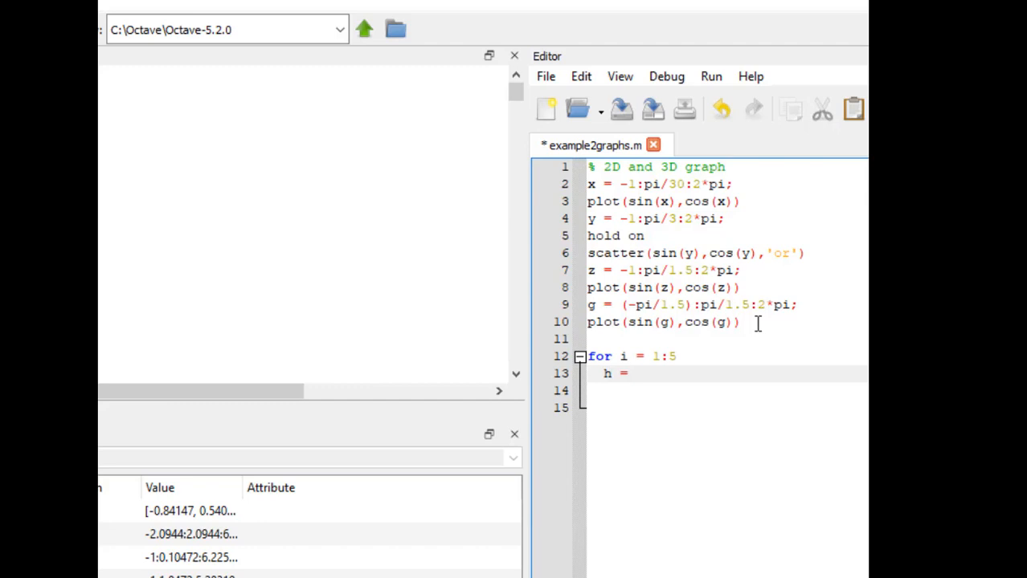
{"action": "type", "text": "-(1+i"}
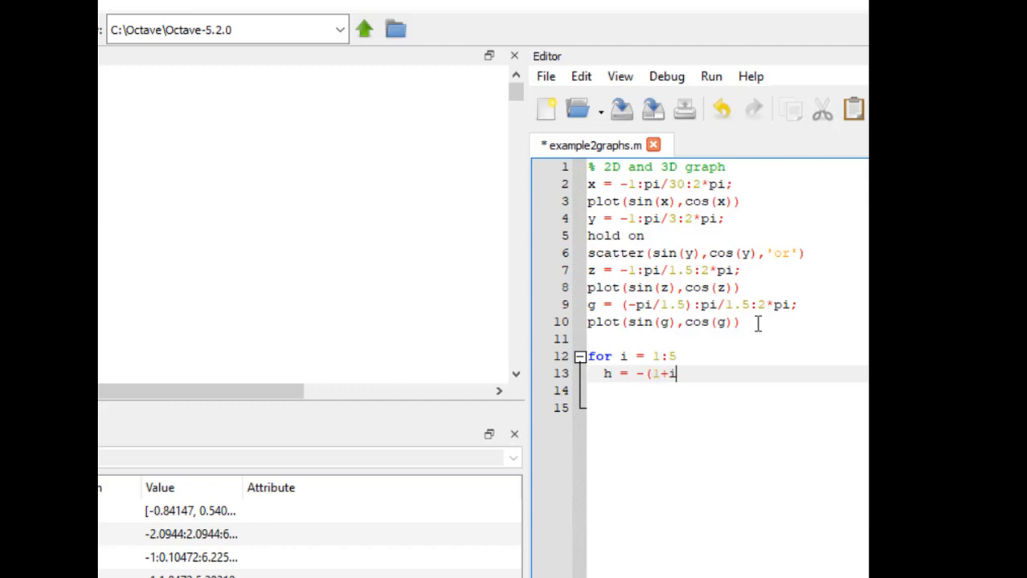
{"action": "type", "text": "*20"}
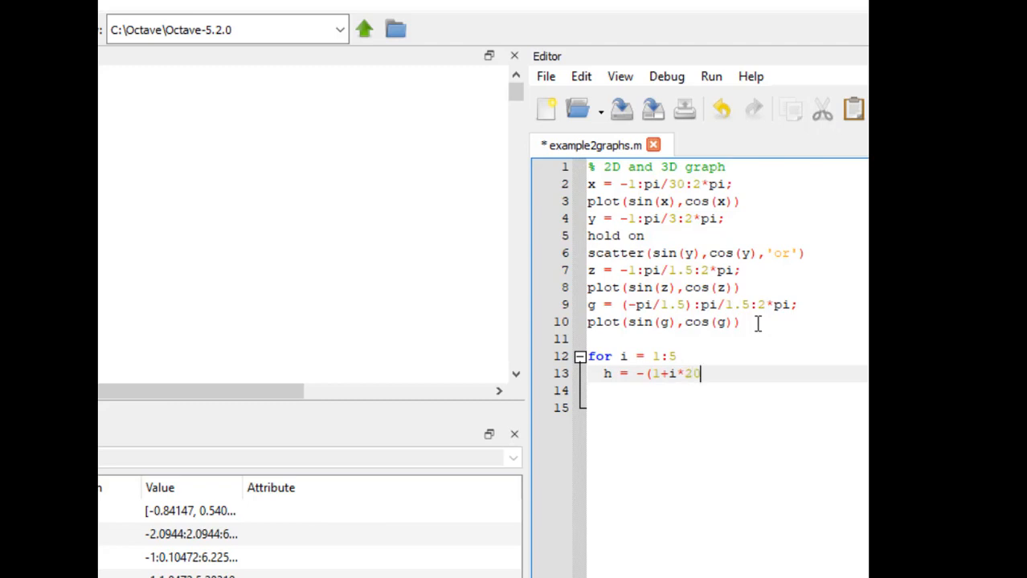
{"action": "type", "text": "/360)"}
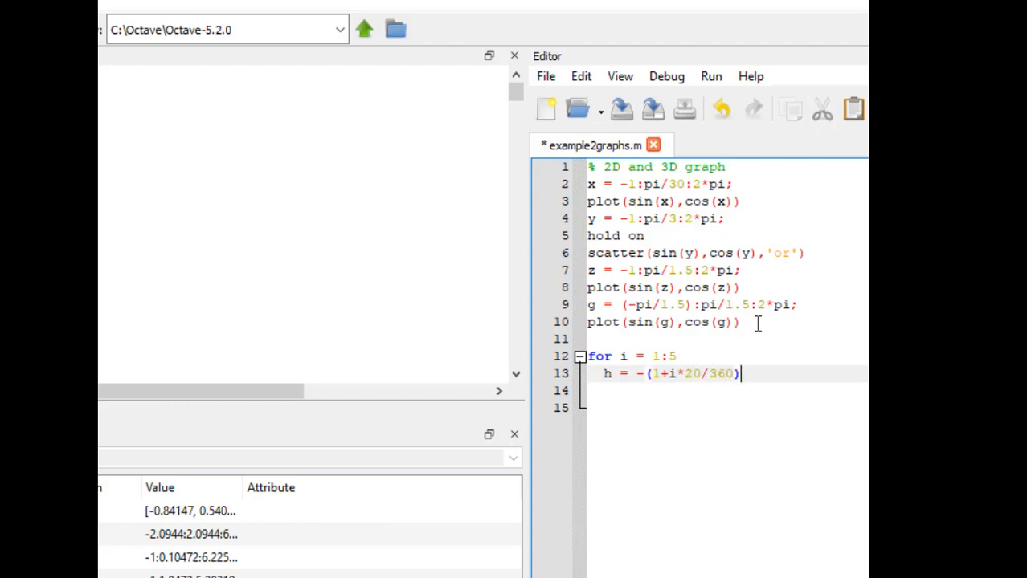
{"action": "type", "text": ":pi/"}
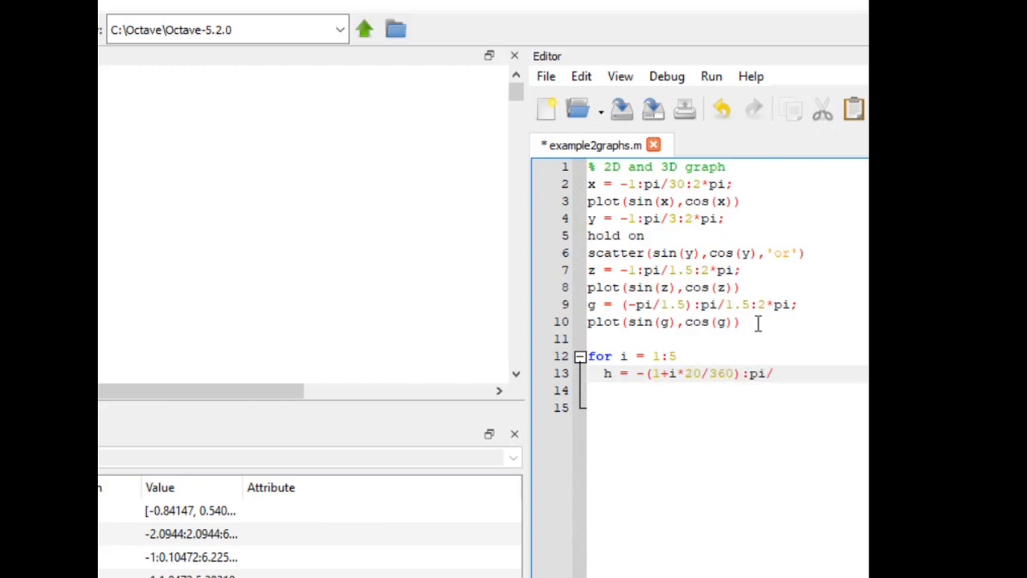
{"action": "type", "text": "1.5:2*pi;"}
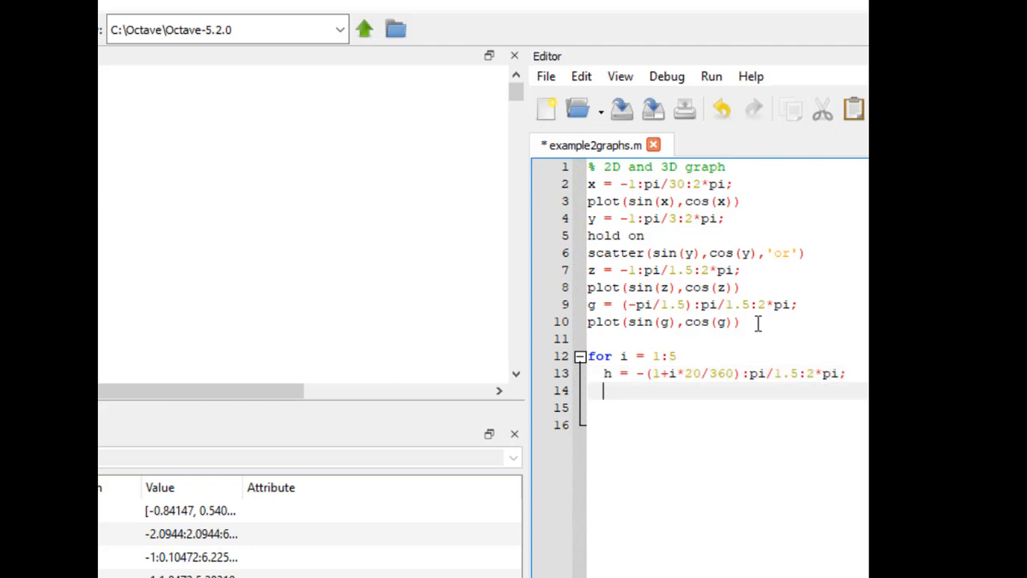
Step: Call plot(sin(h),cos(h)) inside the loop, close it with end and run the fan of rotated triangles
{"action": "type", "text": "plot(si"}
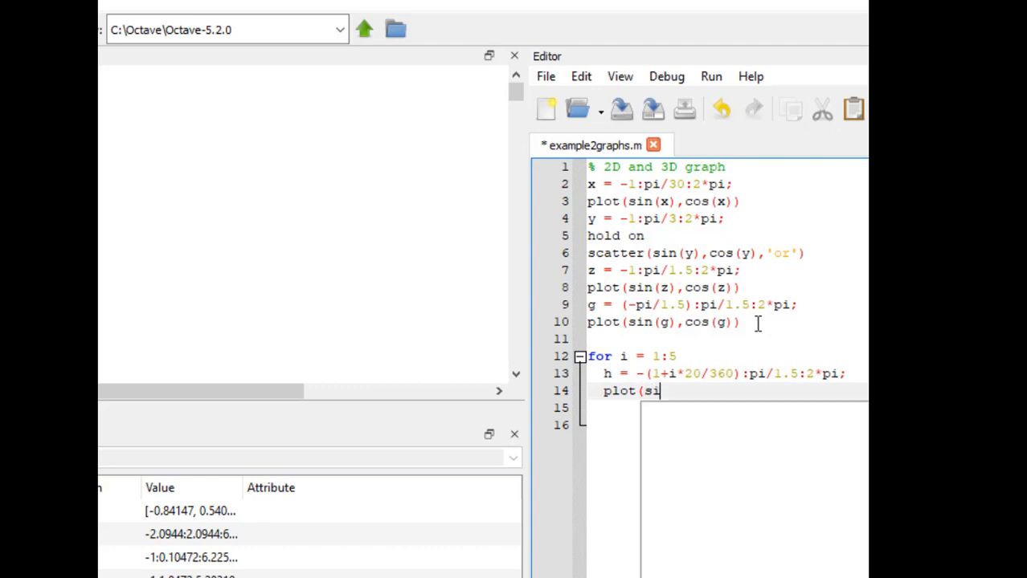
{"action": "type", "text": "n(h),cos(h"}
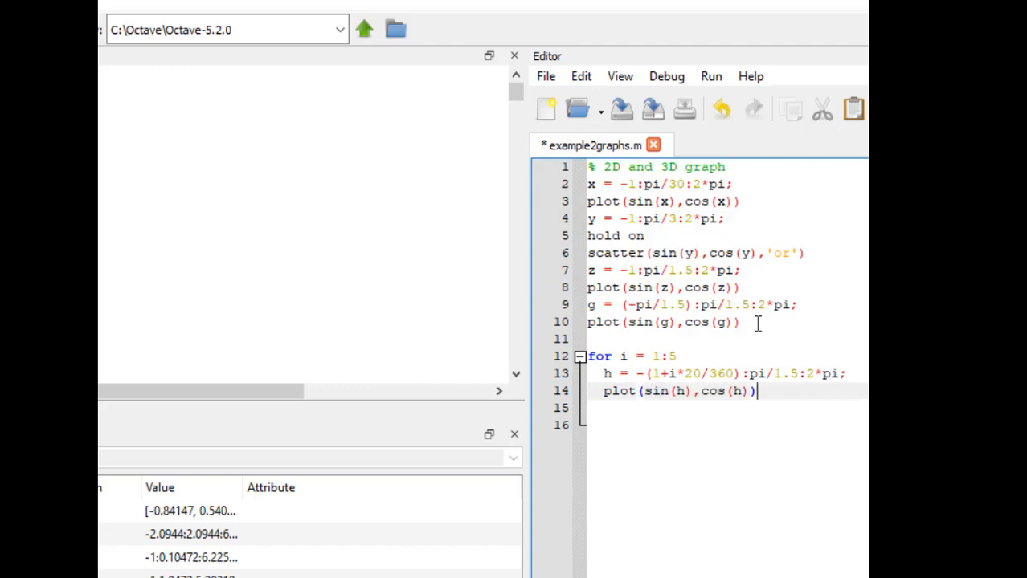
{"action": "type", "text": "end"}
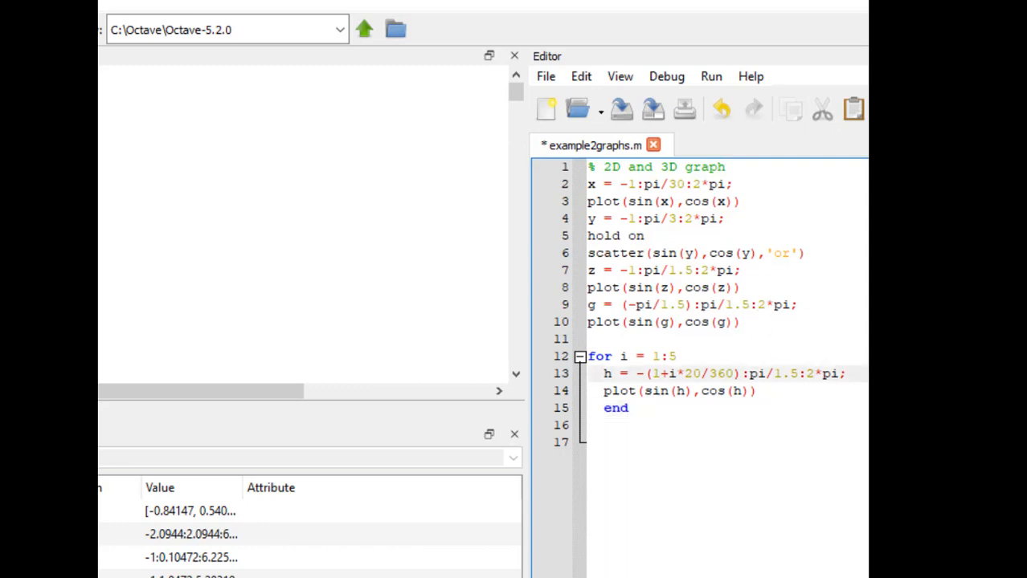
{"action": "left_click", "coordinate": [710, 76]}
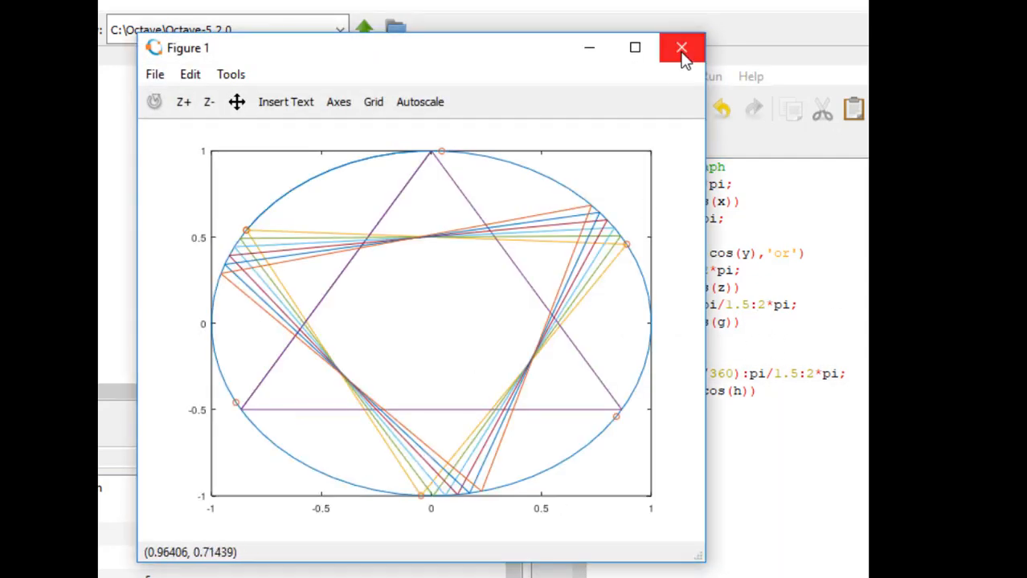
Step: Add pause(0.05) inside the loop, change the count to 1:40 and run the animated star
{"action": "left_click", "coordinate": [681, 48]}
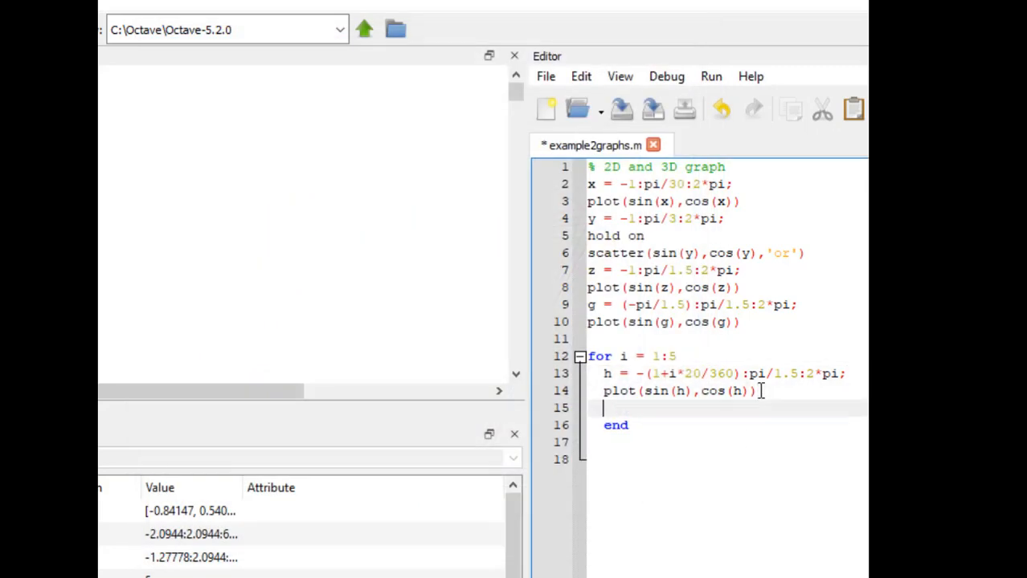
{"action": "type", "text": "pause(0.05)"}
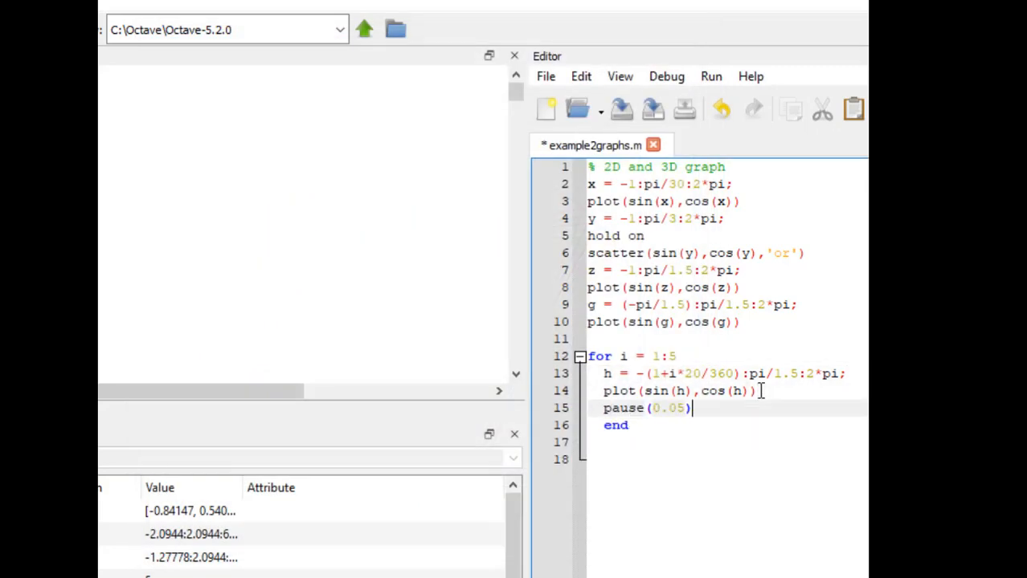
{"action": "double_click", "coordinate": [673, 357]}
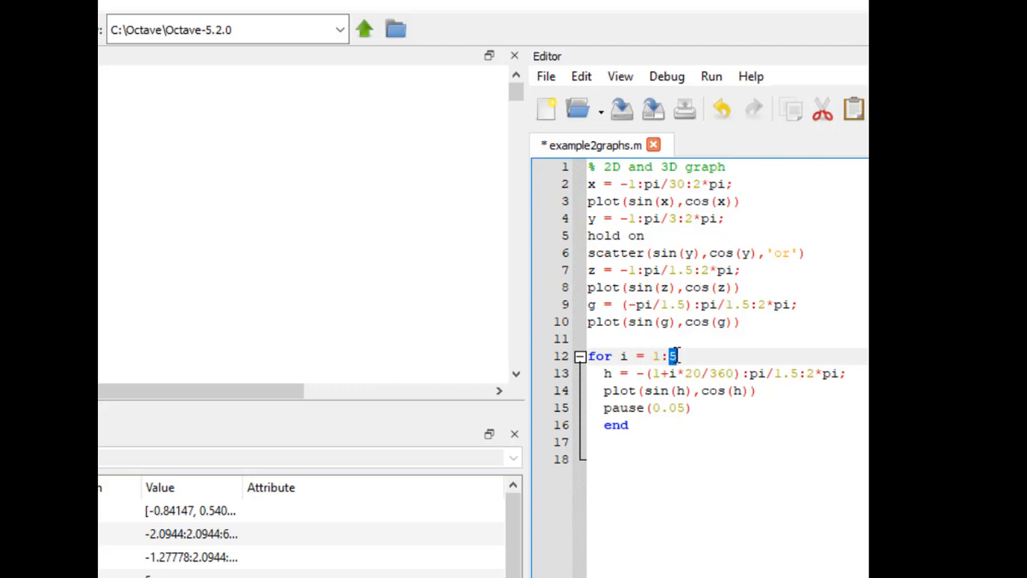
{"action": "type", "text": "40"}
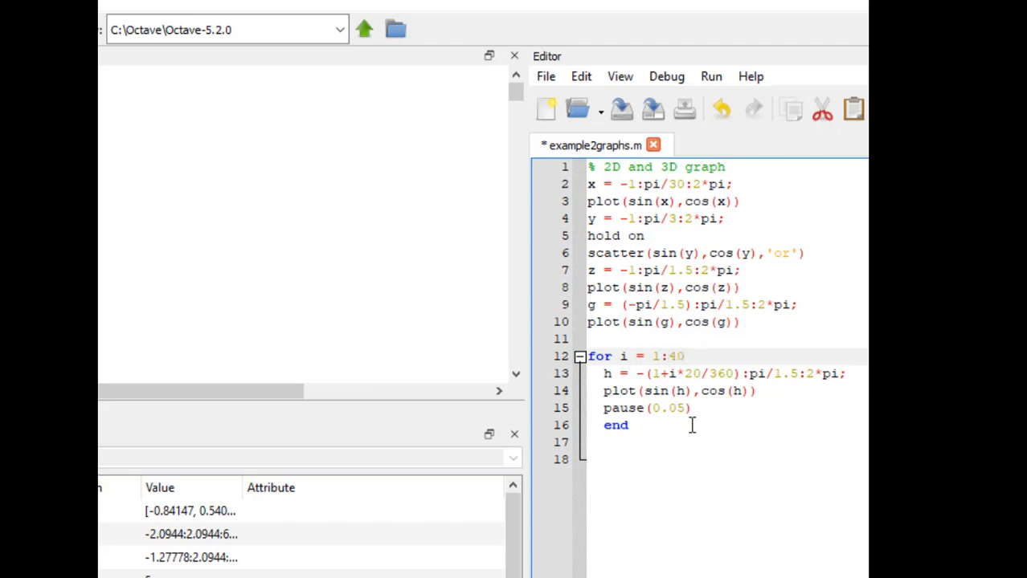
{"action": "left_click", "coordinate": [710, 75]}
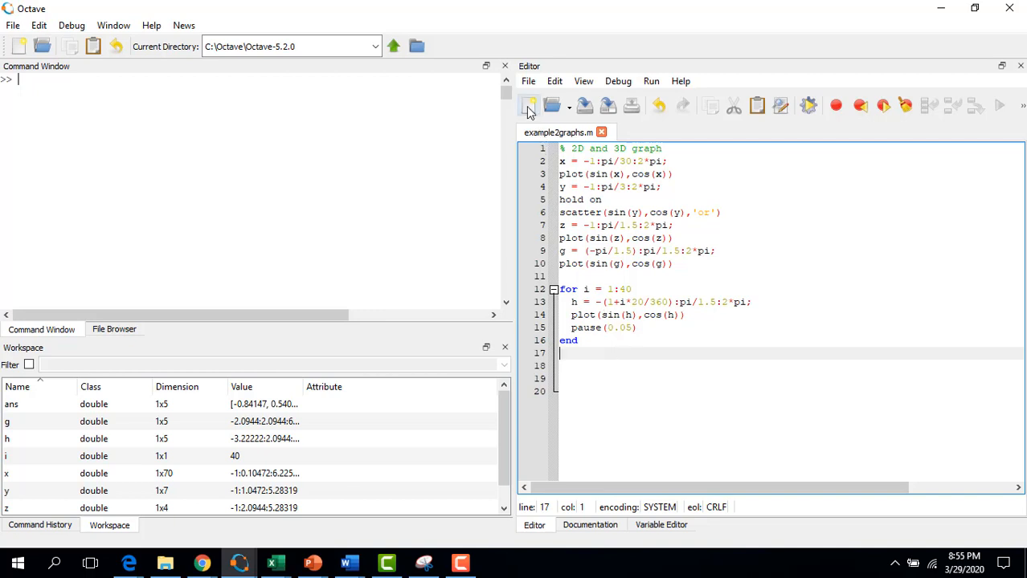
{"action": "mouse_move", "coordinate": [529, 106]}
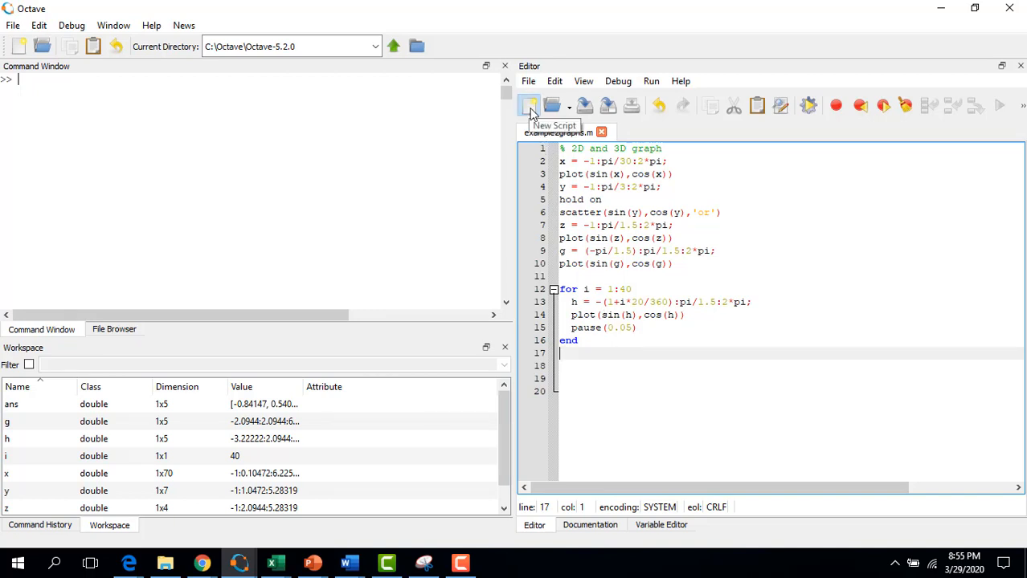
Step: Start a new blank script with a % histogram comment heading for histogram2.m
{"action": "left_click", "coordinate": [529, 106]}
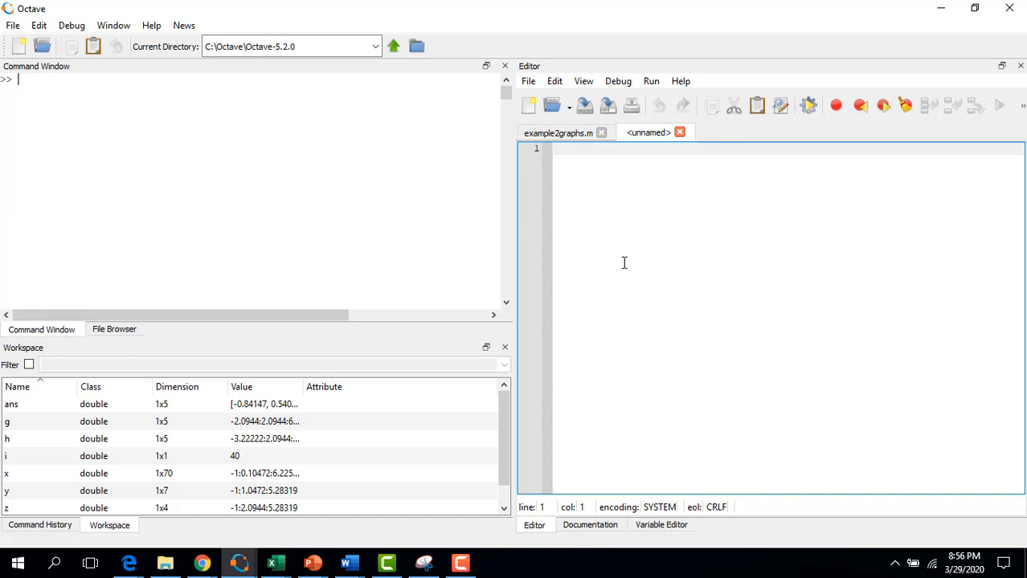
{"action": "type", "text": "stogram"}
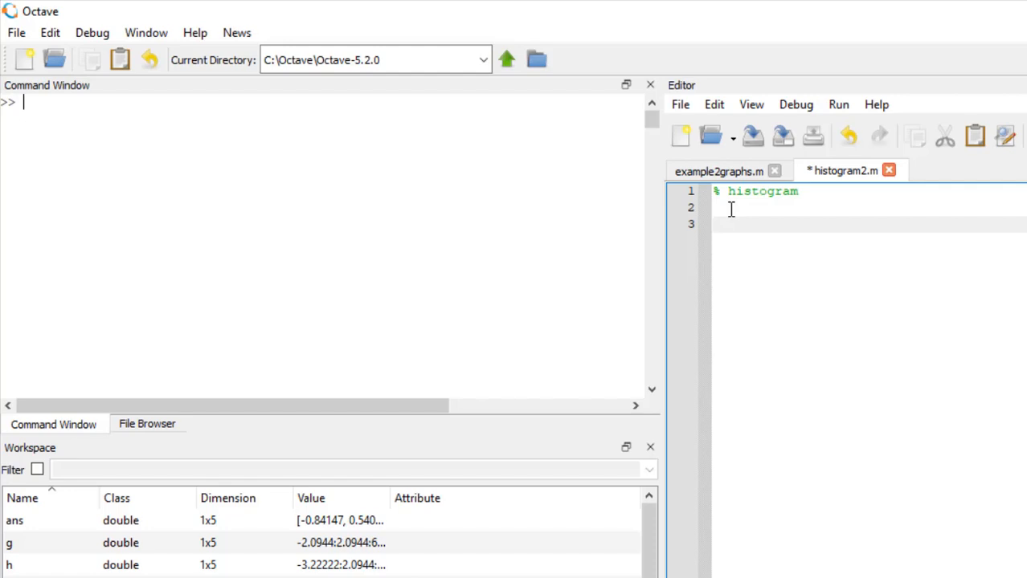
Step: Write line 3 as h = randn(1,100), picking randn from autocomplete
{"action": "type", "text": "h"}
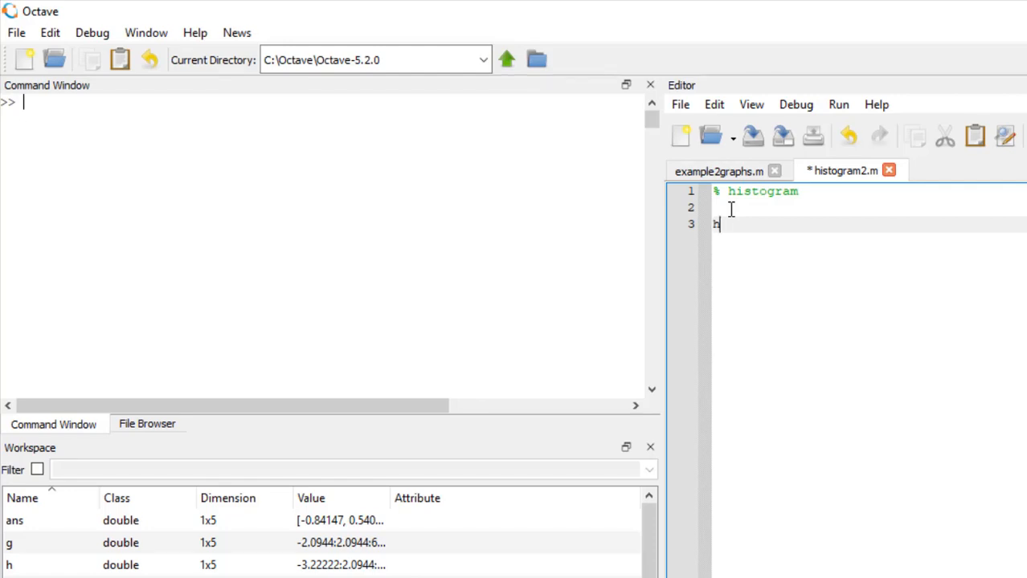
{"action": "type", "text": "= r"}
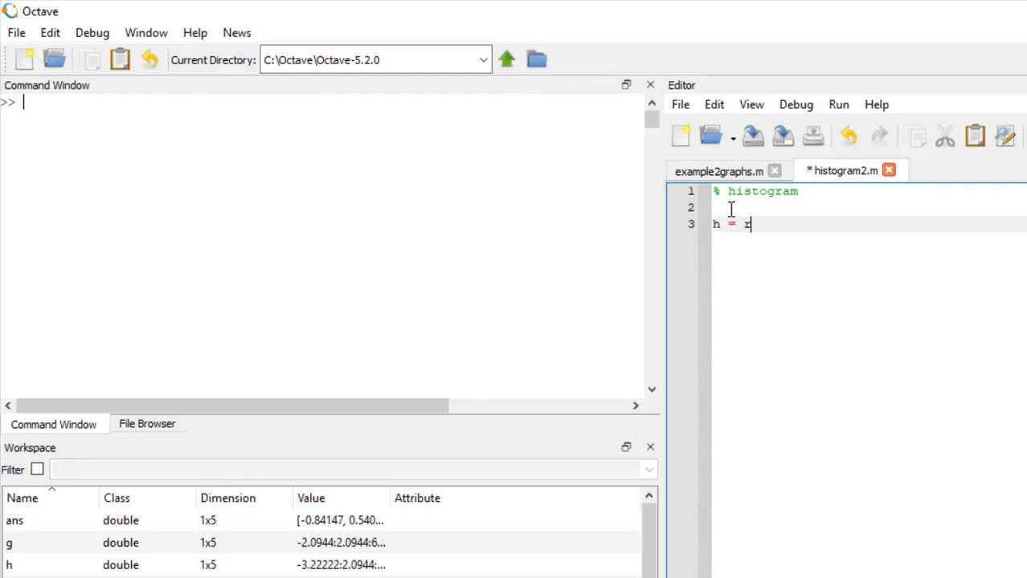
{"action": "type", "text": "and"}
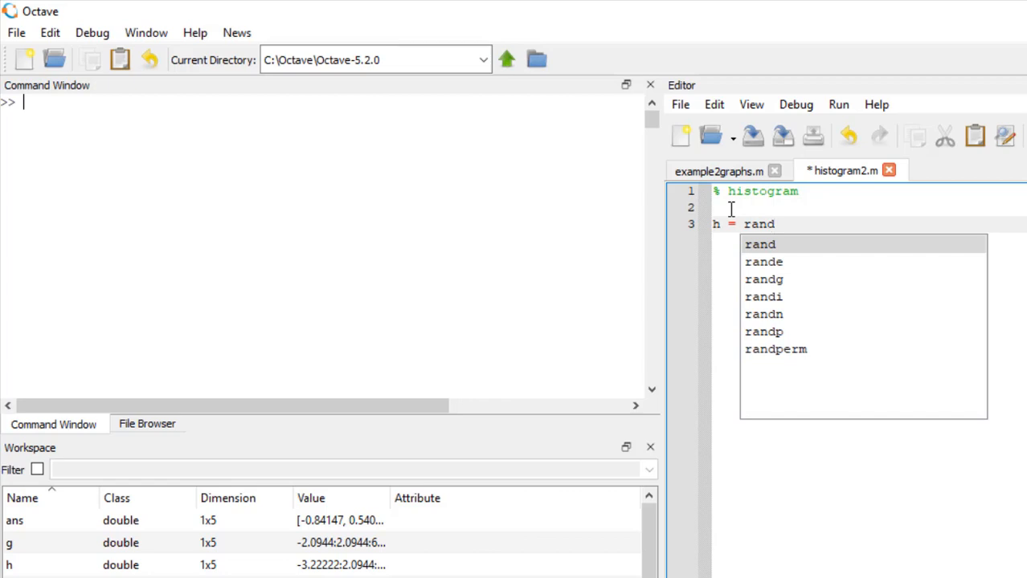
{"action": "type", "text": "n("}
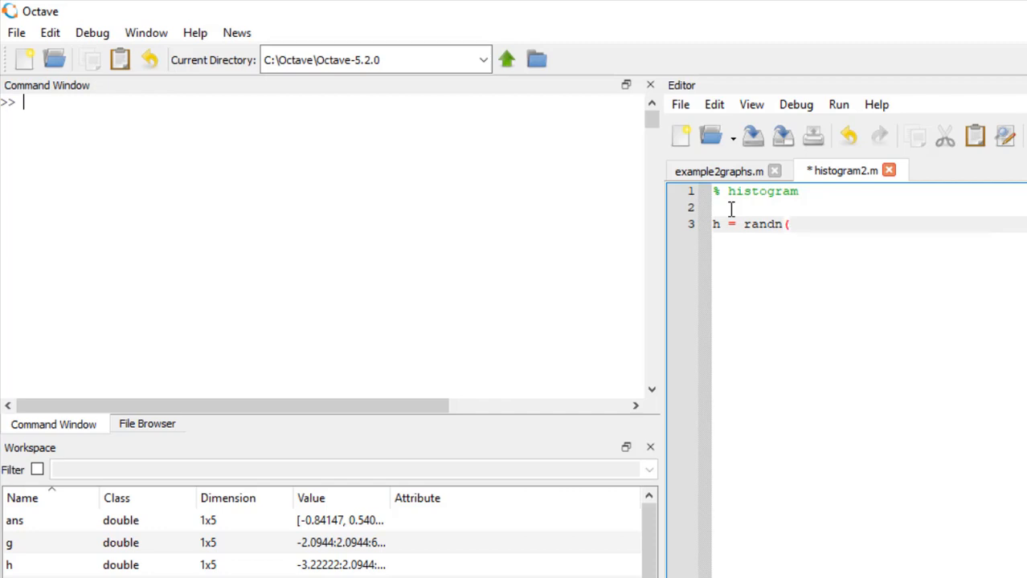
{"action": "type", "text": "1,100)"}
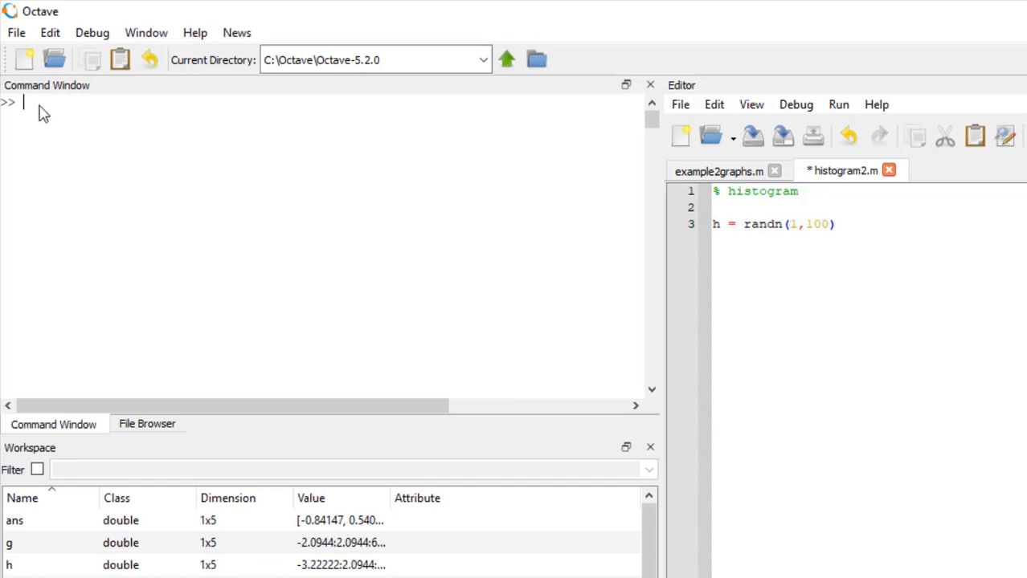
{"action": "mouse_move", "coordinate": [103, 225]}
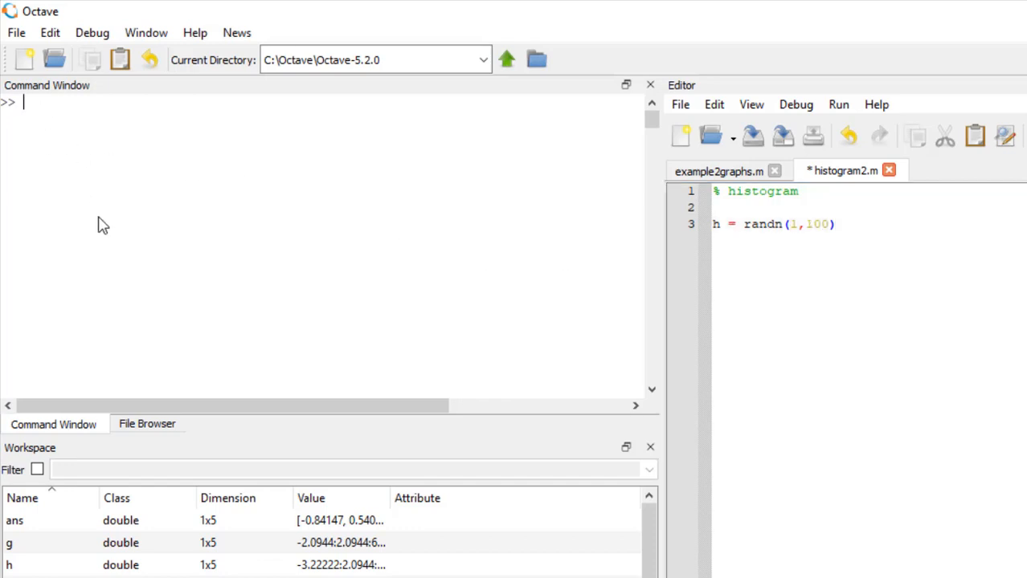
Step: Evaluate rand(1,10) in the Command Window for ten uniform random values
{"action": "type", "text": "rand"}
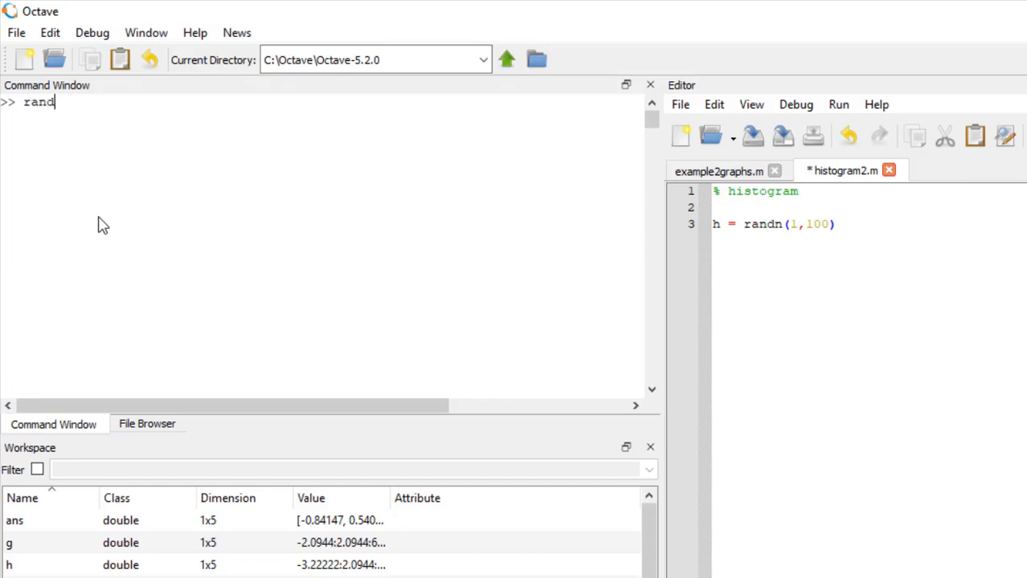
{"action": "type", "text": "("}
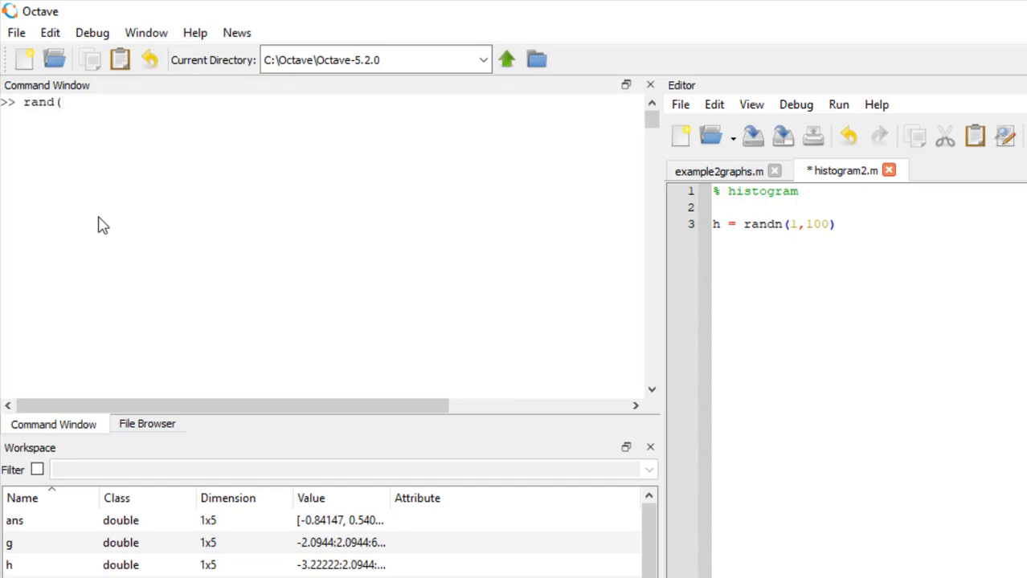
{"action": "type", "text": "1,10)"}
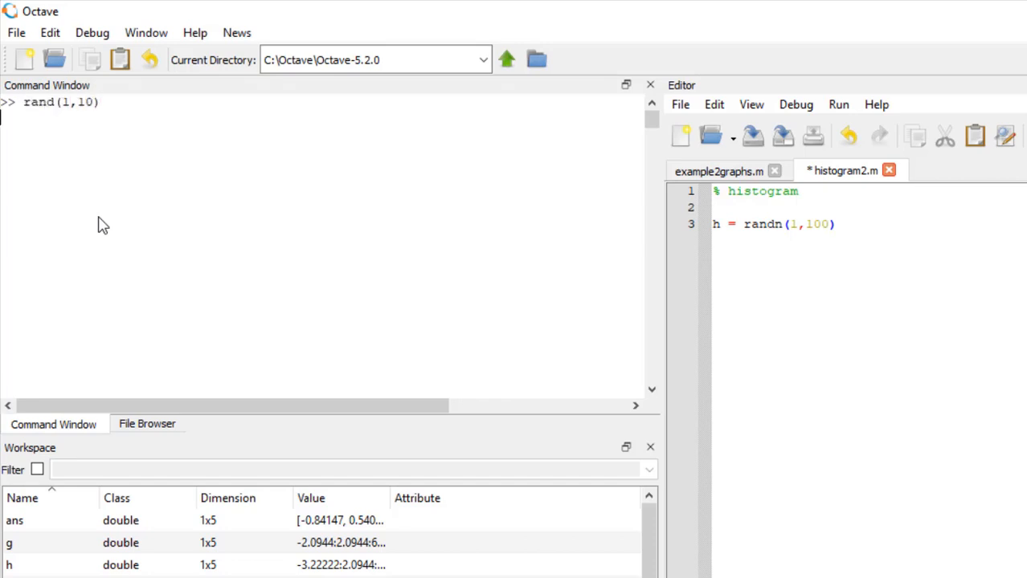
{"action": "key", "text": "Return"}
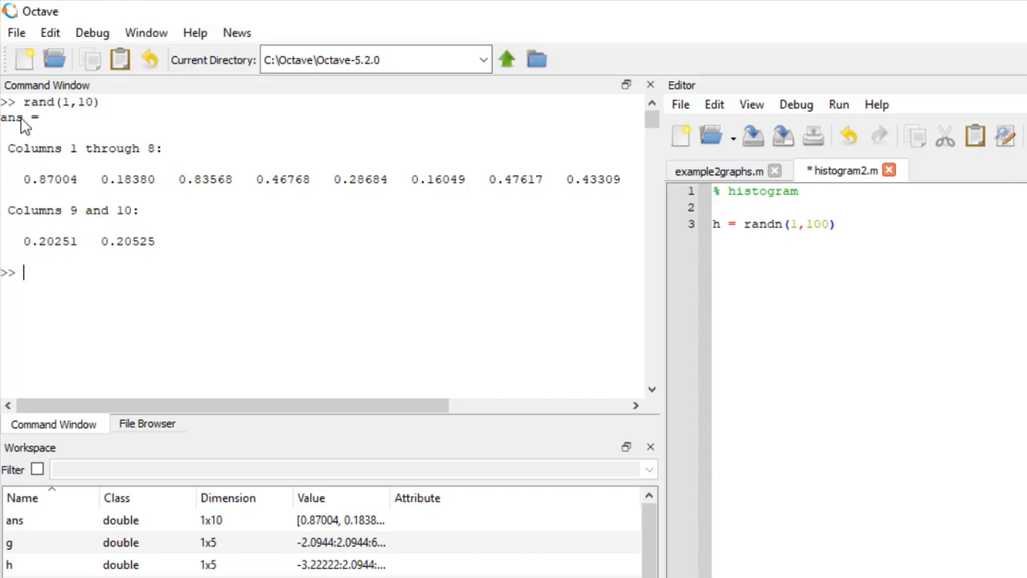
{"action": "mouse_move", "coordinate": [135, 293]}
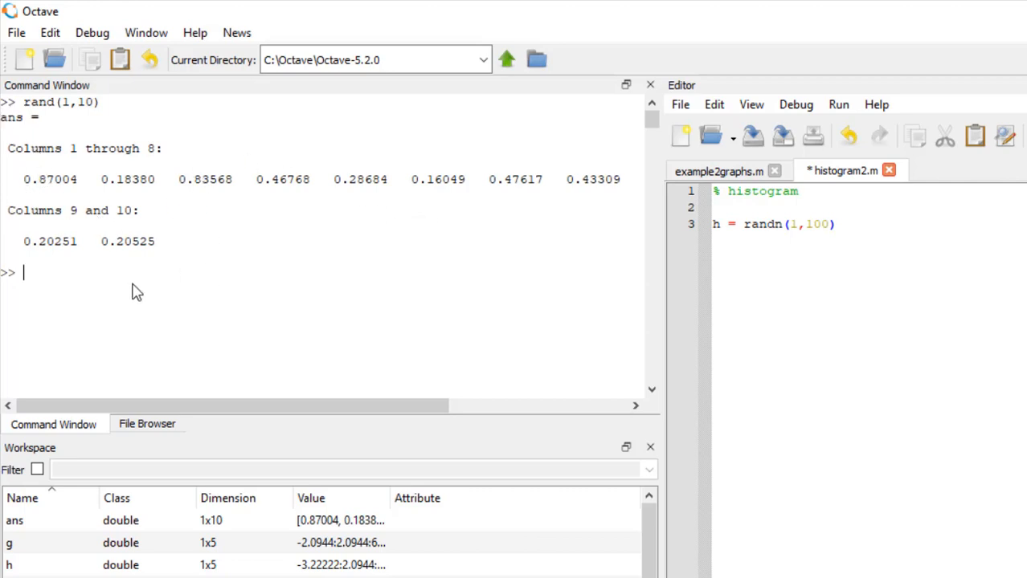
{"action": "mouse_move", "coordinate": [53, 286]}
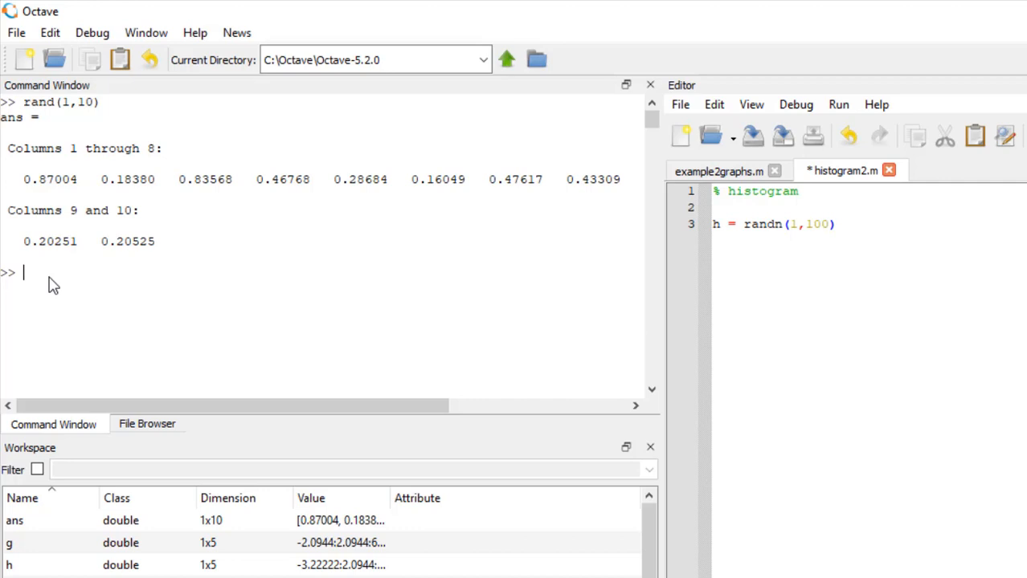
Step: Evaluate randn(1,10) for ten normally distributed values, including negatives
{"action": "type", "text": "randn"}
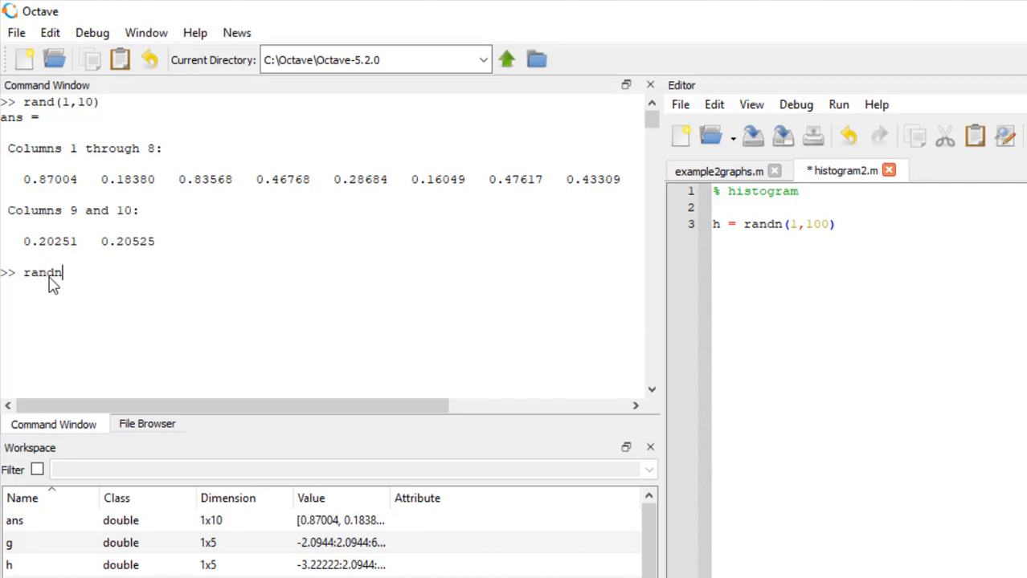
{"action": "mouse_move", "coordinate": [65, 292]}
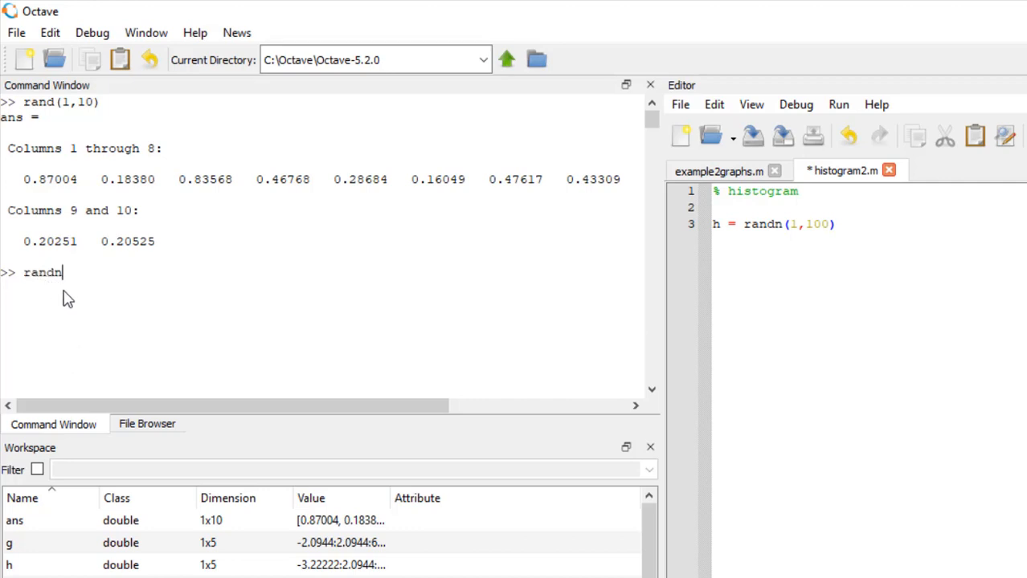
{"action": "type", "text": "("}
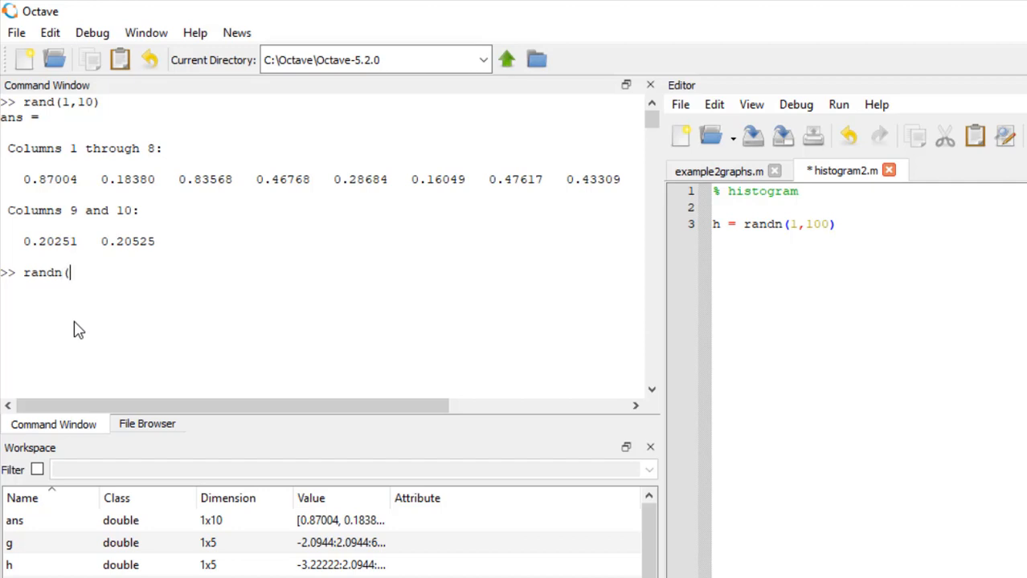
{"action": "type", "text": "1,1"}
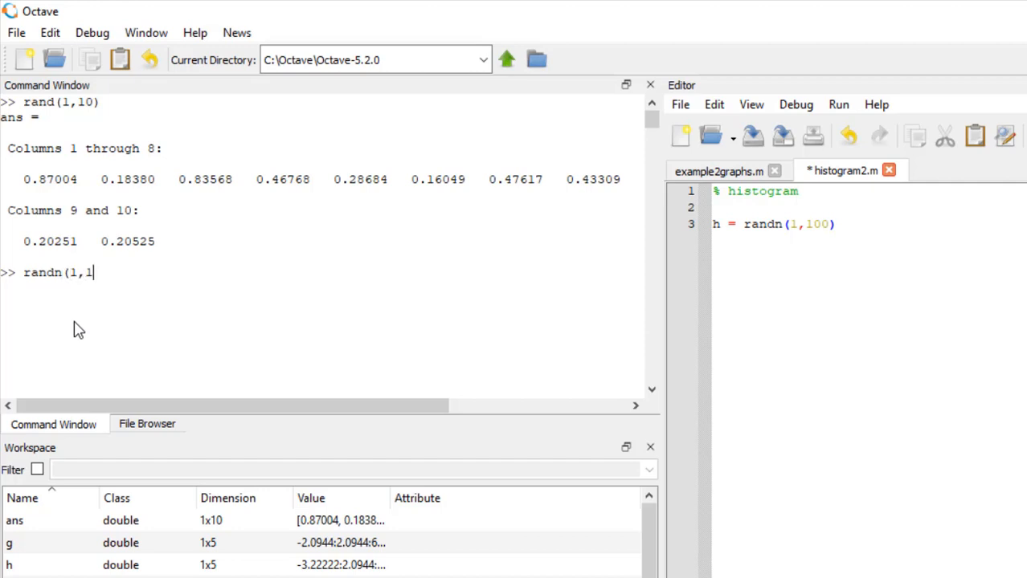
{"action": "key", "text": "Return"}
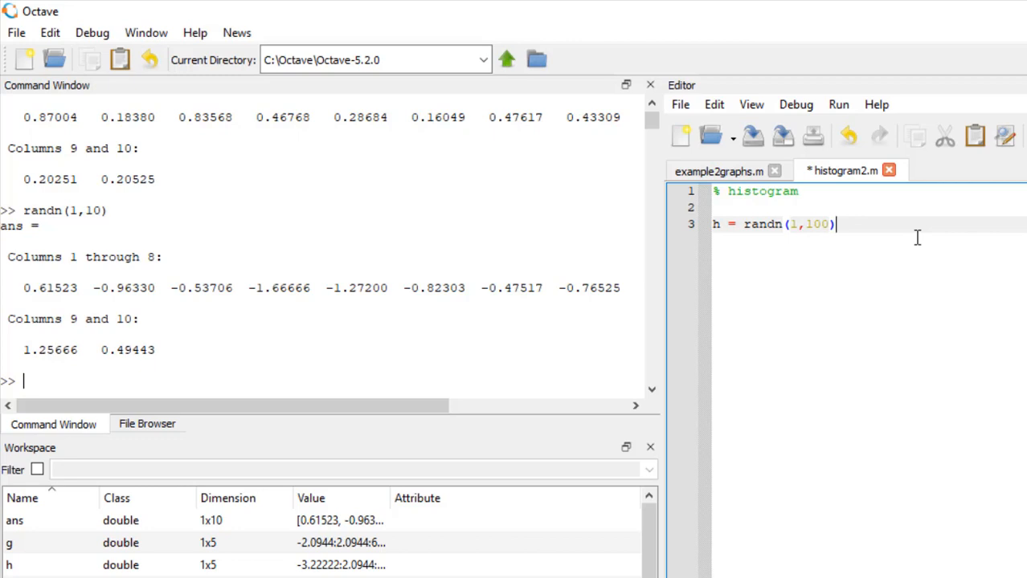
Step: End the randn line with a semicolon, add bar(h) on line 4, then save and run
{"action": "type", "text": ";"}
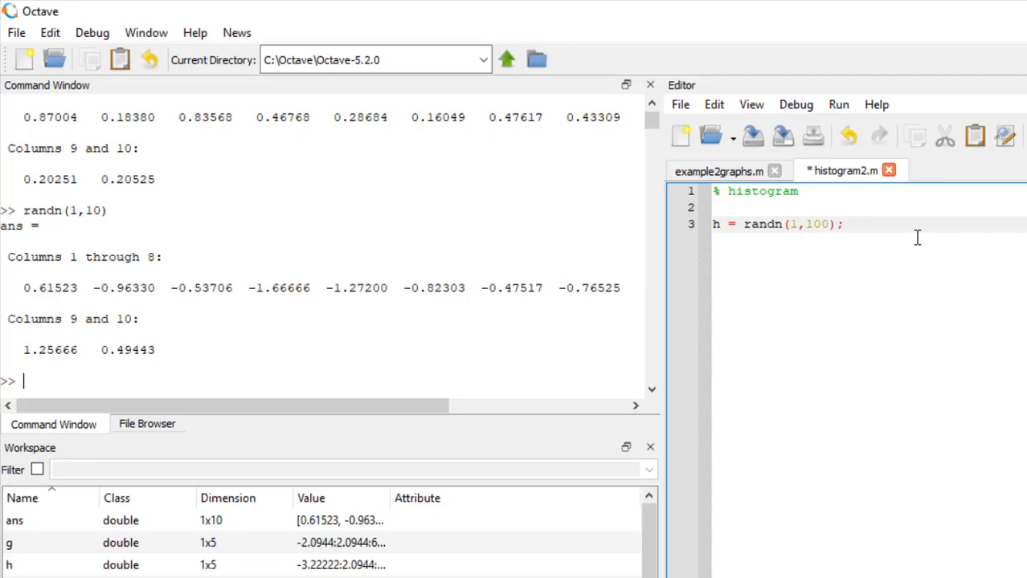
{"action": "key", "text": "Return"}
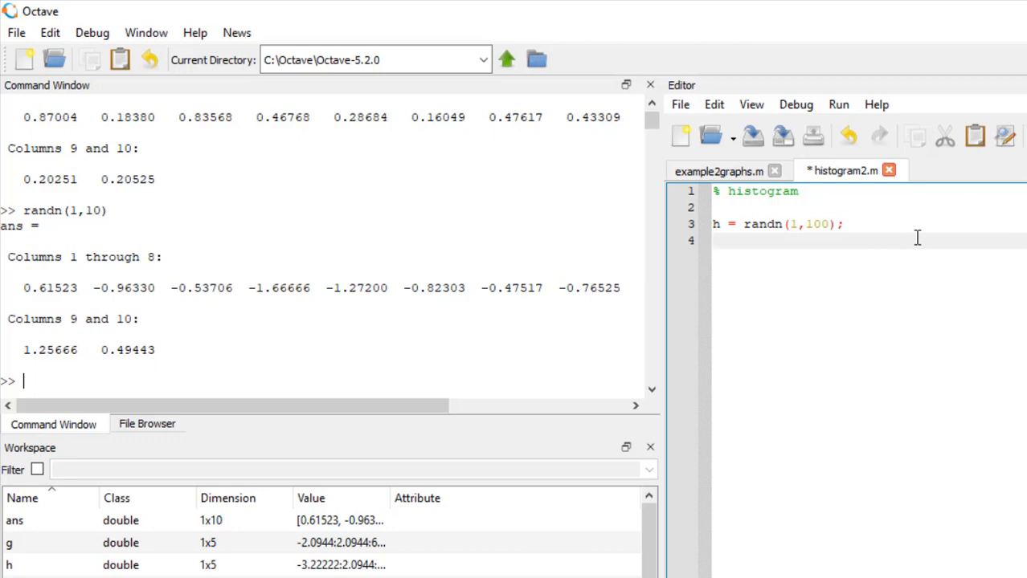
{"action": "type", "text": "bar(h"}
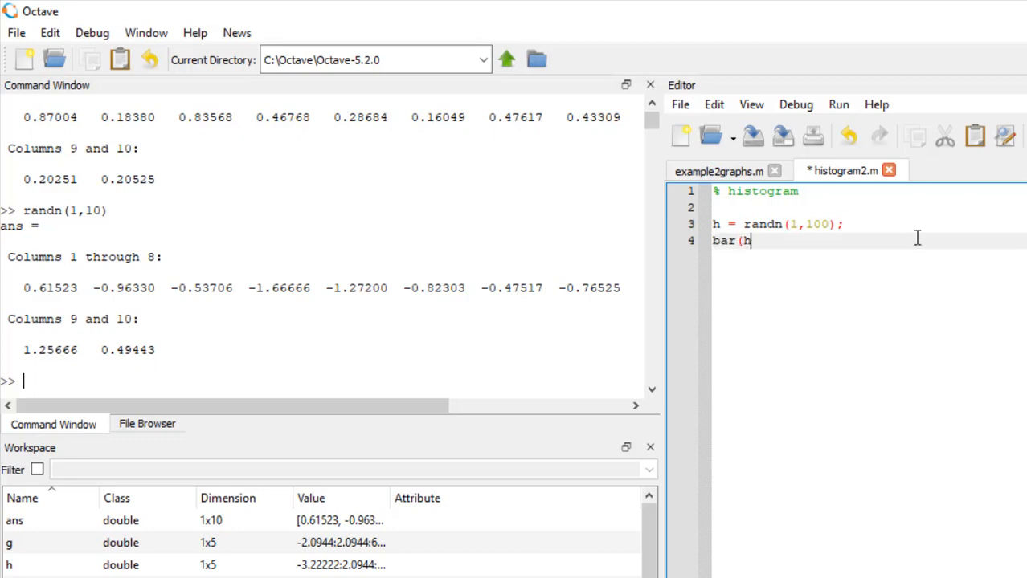
{"action": "type", "text": ")"}
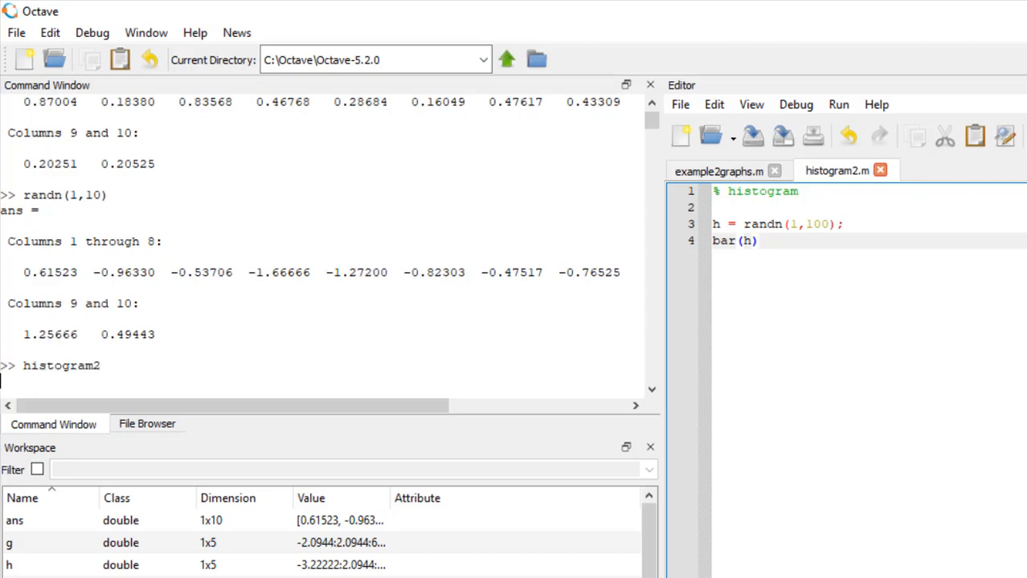
{"action": "key", "text": "Return"}
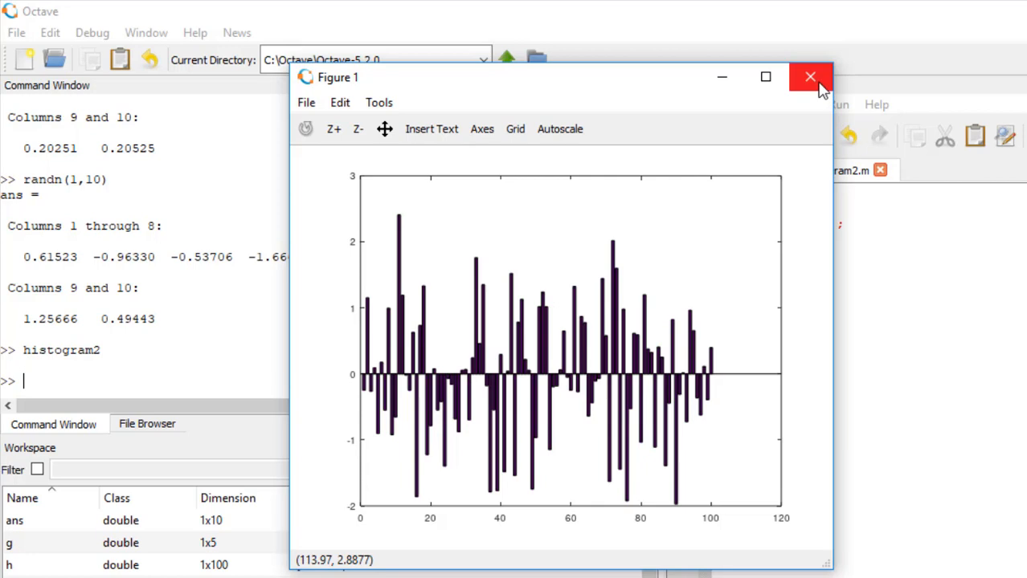
Step: Close the bar figure, run barh(h), close it, and select barh for replacement with hist
{"action": "left_click", "coordinate": [810, 77]}
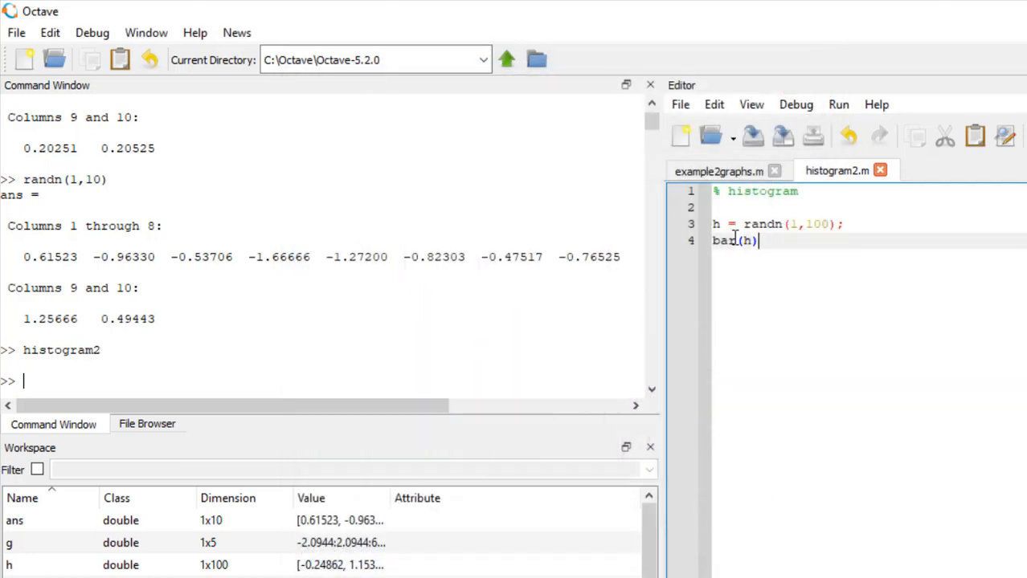
{"action": "mouse_move", "coordinate": [809, 294]}
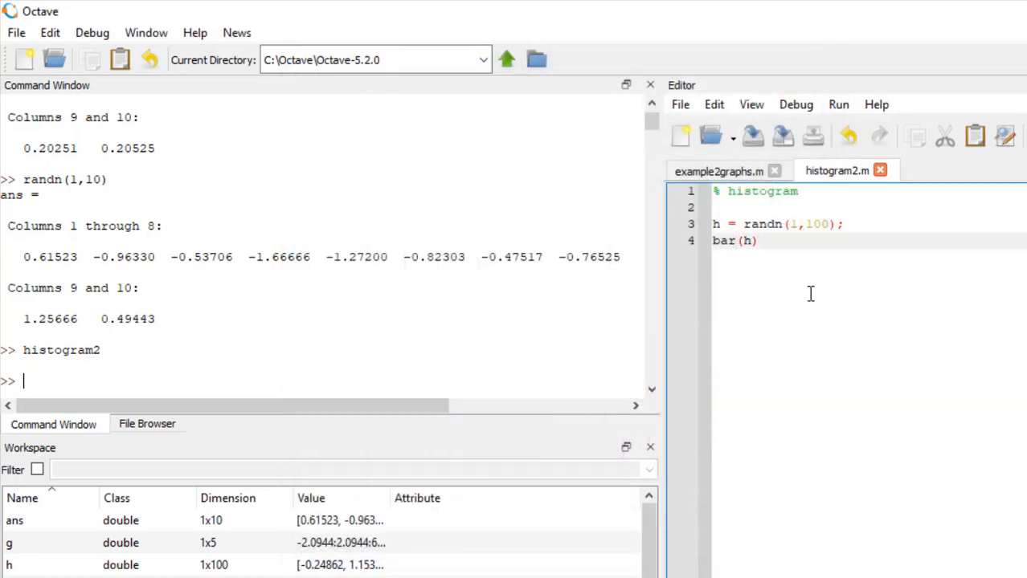
{"action": "type", "text": "h"}
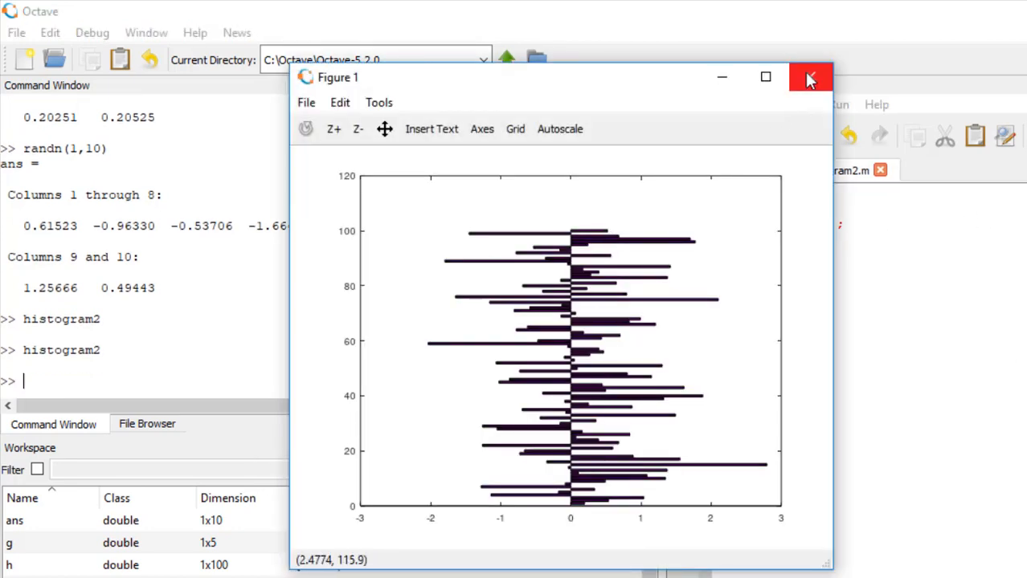
{"action": "left_click", "coordinate": [810, 77]}
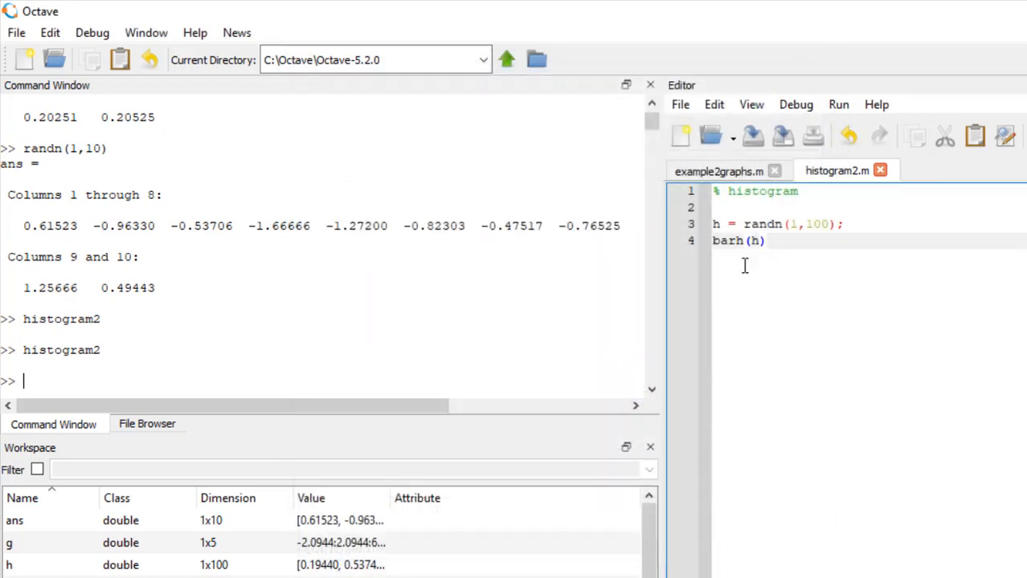
{"action": "double_click", "coordinate": [726, 241]}
{"action": "type", "text": "ist"}
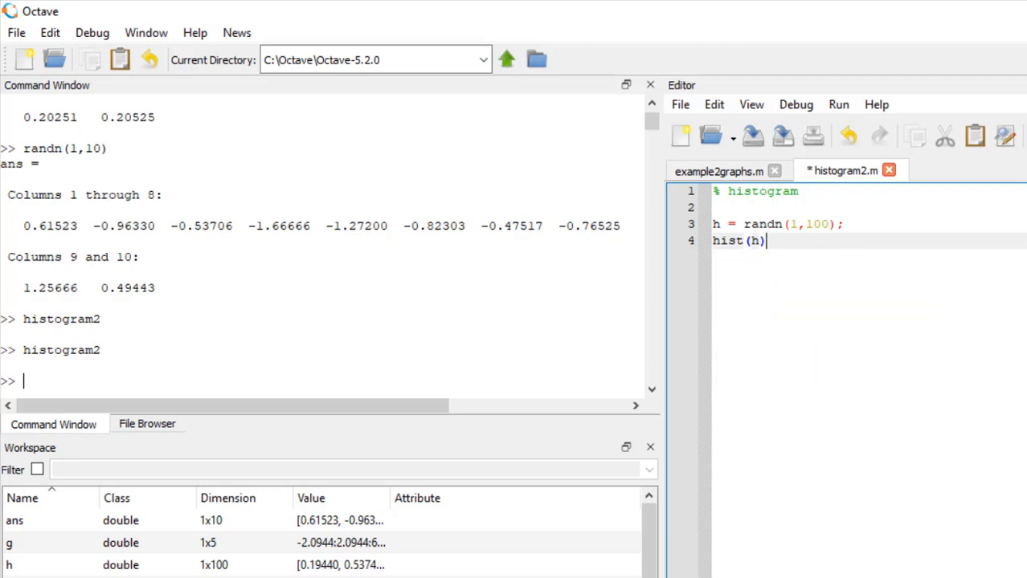
Step: Save and run histogram2.m to draw the hist(h) bell-shaped histogram
{"action": "left_click", "coordinate": [839, 105]}
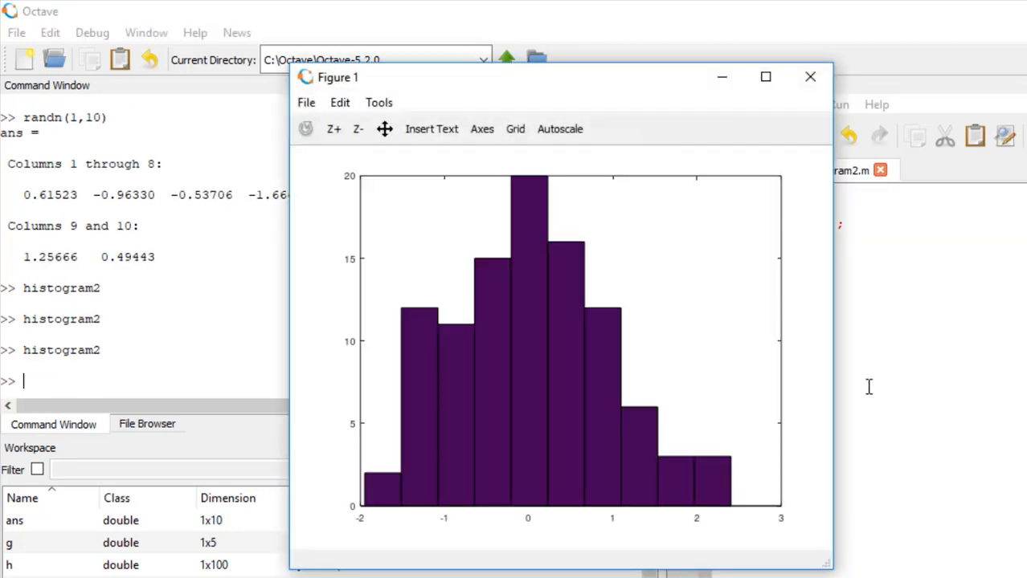
{"action": "mouse_move", "coordinate": [517, 203]}
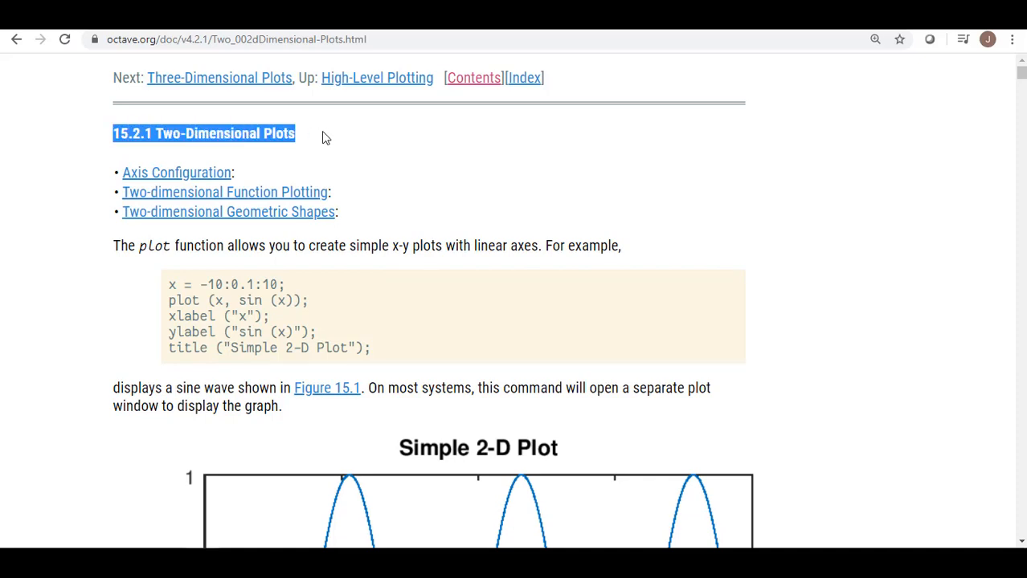
Step: Scroll the Two-Dimensional Plots docs past contour and errorbar to loglogerr, then return to Octave
{"action": "left_click", "coordinate": [980, 135]}
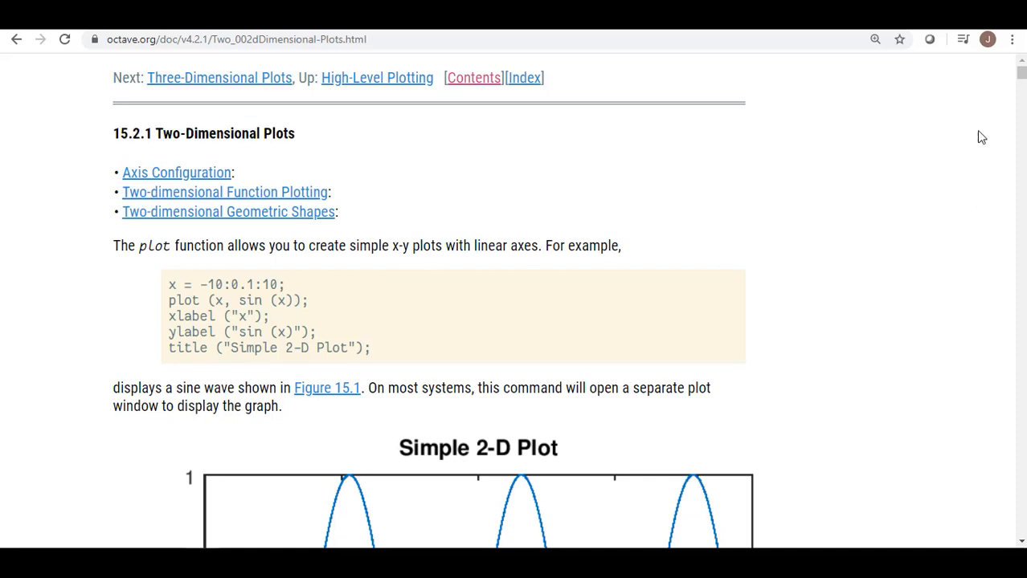
{"action": "scroll", "scroll_direction": "down", "scroll_amount": 3}
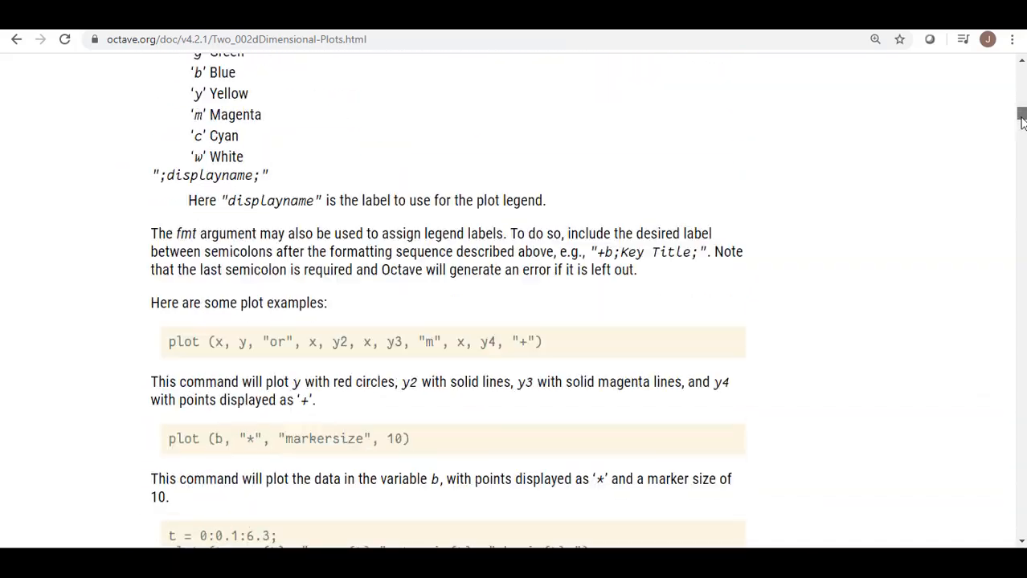
{"action": "scroll", "scroll_direction": "down", "scroll_amount": 3}
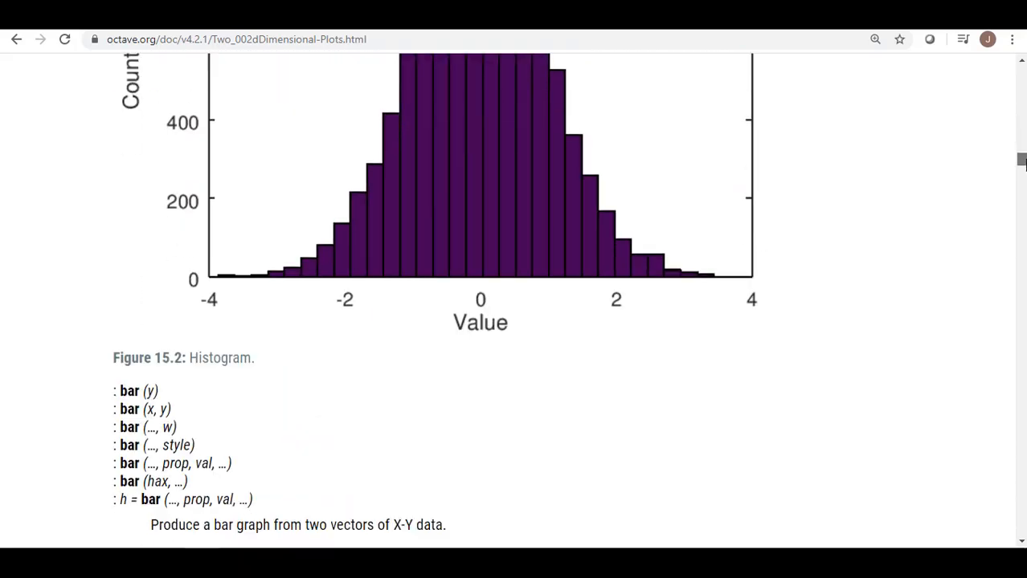
{"action": "scroll", "scroll_direction": "down", "scroll_amount": 3}
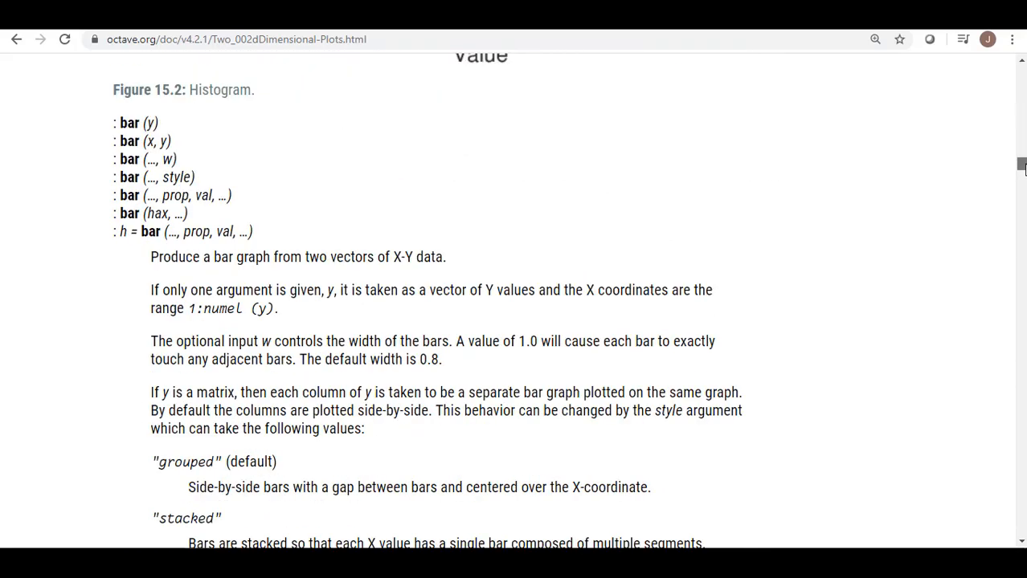
{"action": "scroll", "scroll_direction": "down", "scroll_amount": 3}
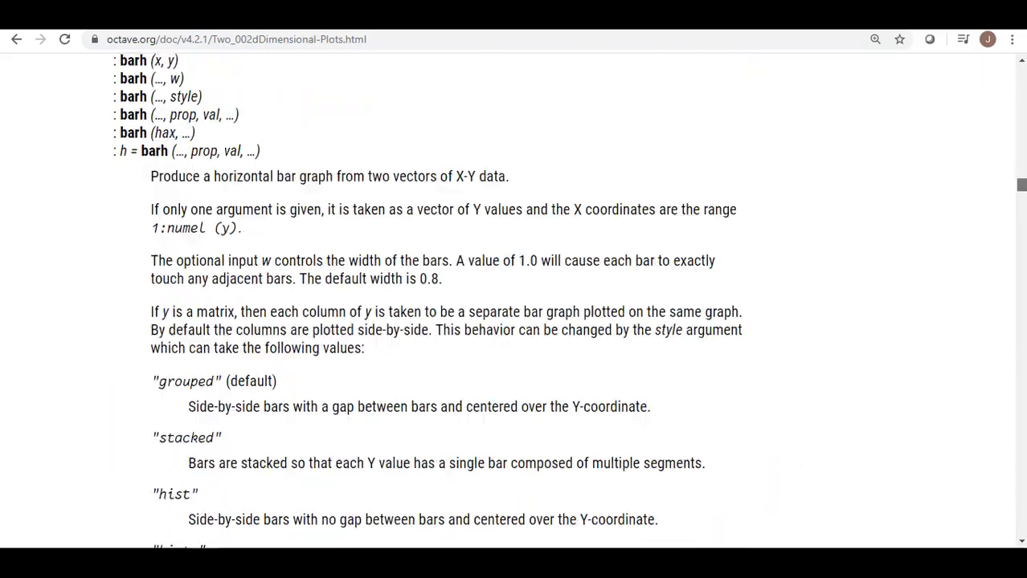
{"action": "scroll", "scroll_direction": "down", "scroll_amount": 3}
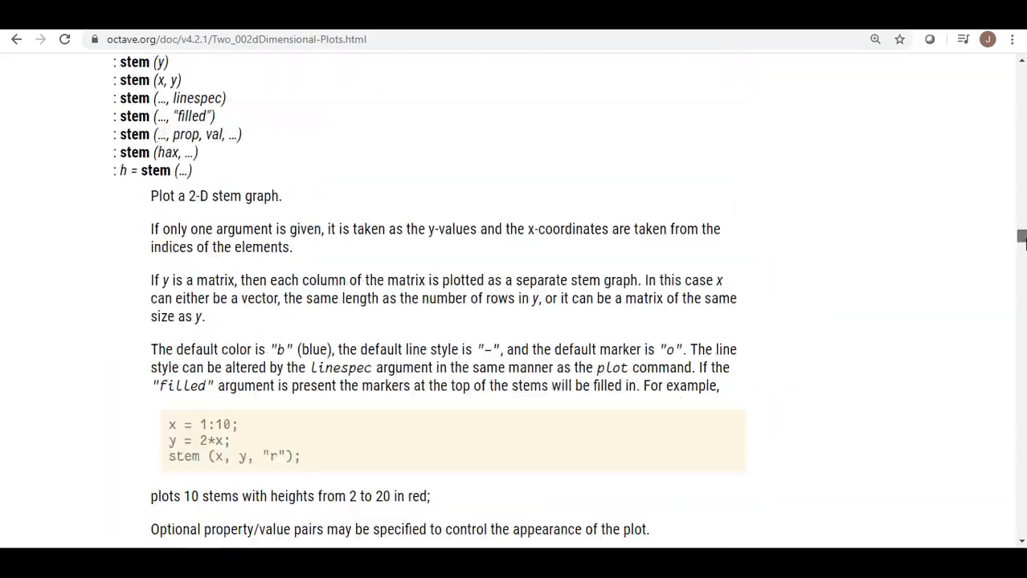
{"action": "scroll", "scroll_direction": "down", "scroll_amount": 3}
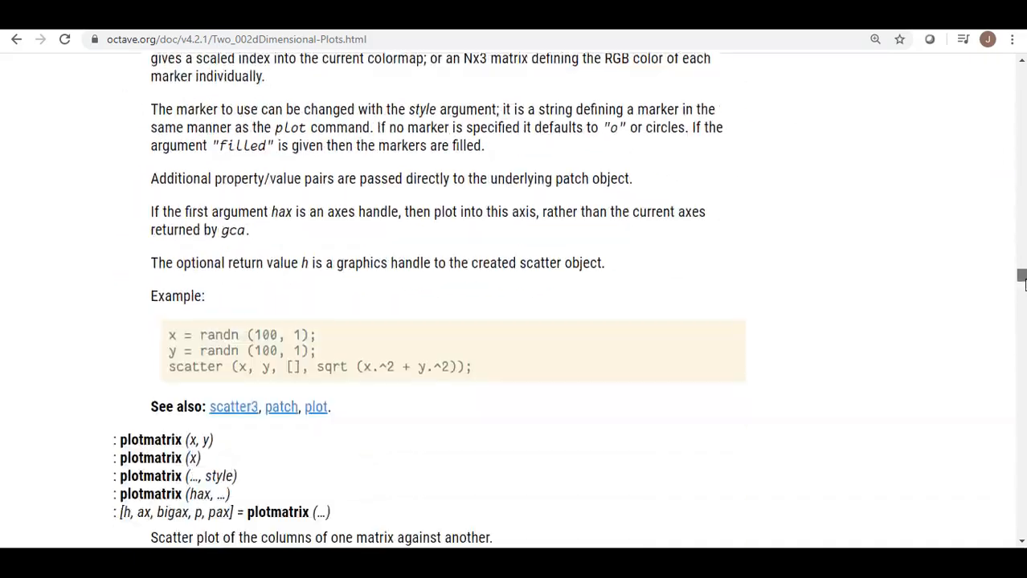
{"action": "scroll", "scroll_direction": "down", "scroll_amount": 3}
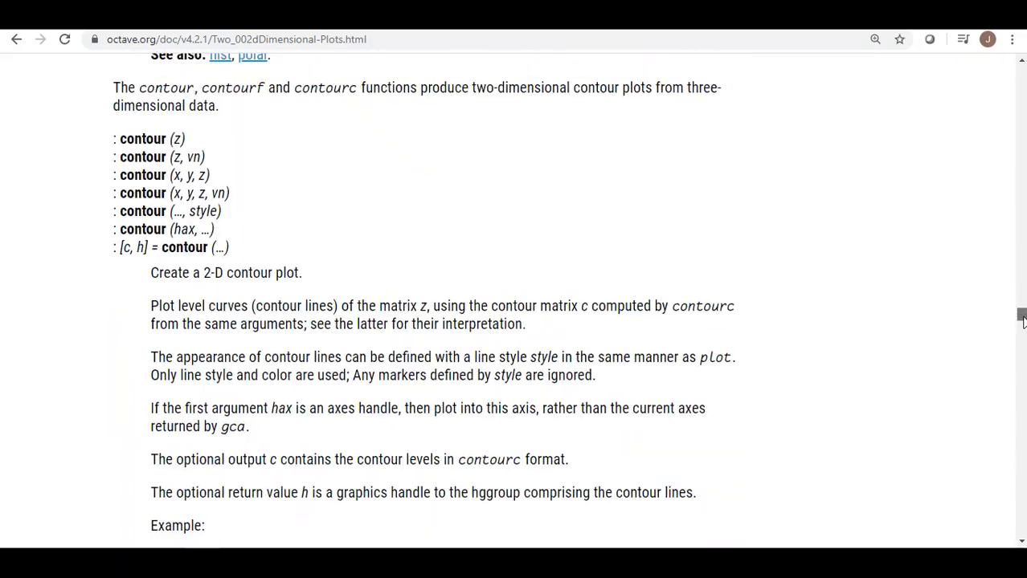
{"action": "scroll", "scroll_direction": "down", "scroll_amount": 3}
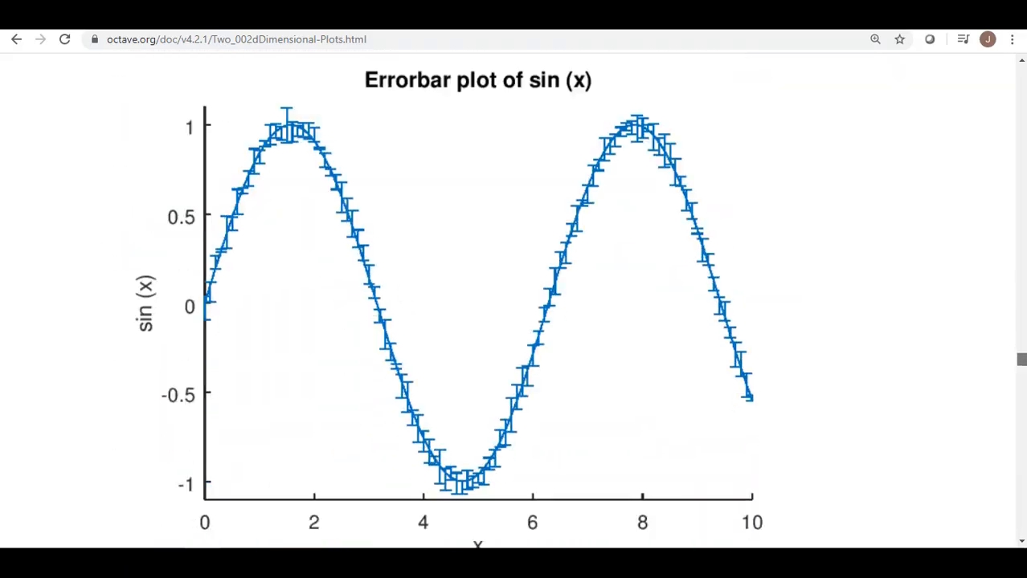
{"action": "scroll", "scroll_direction": "up", "scroll_amount": 3}
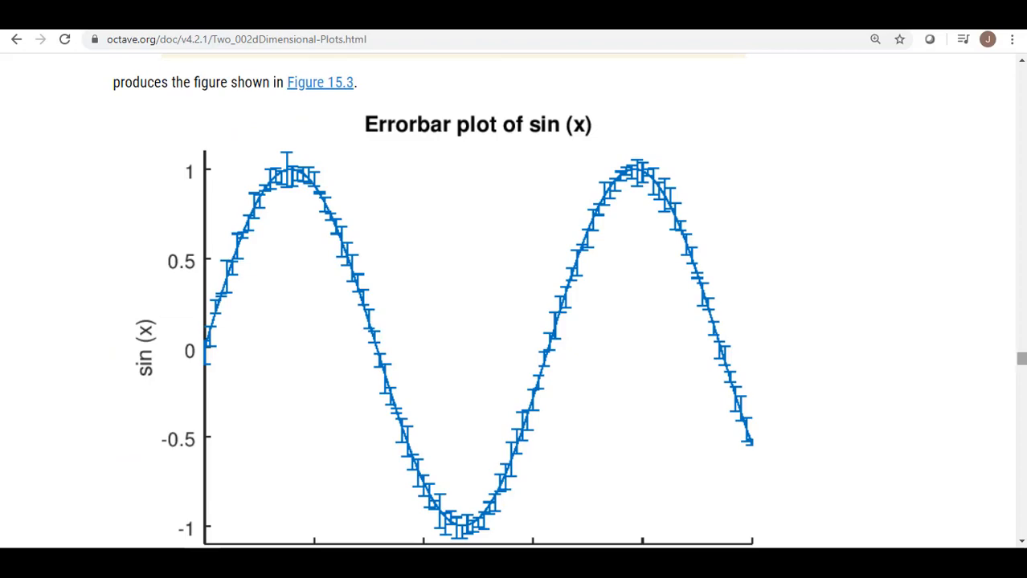
{"action": "scroll", "scroll_direction": "down", "scroll_amount": 3}
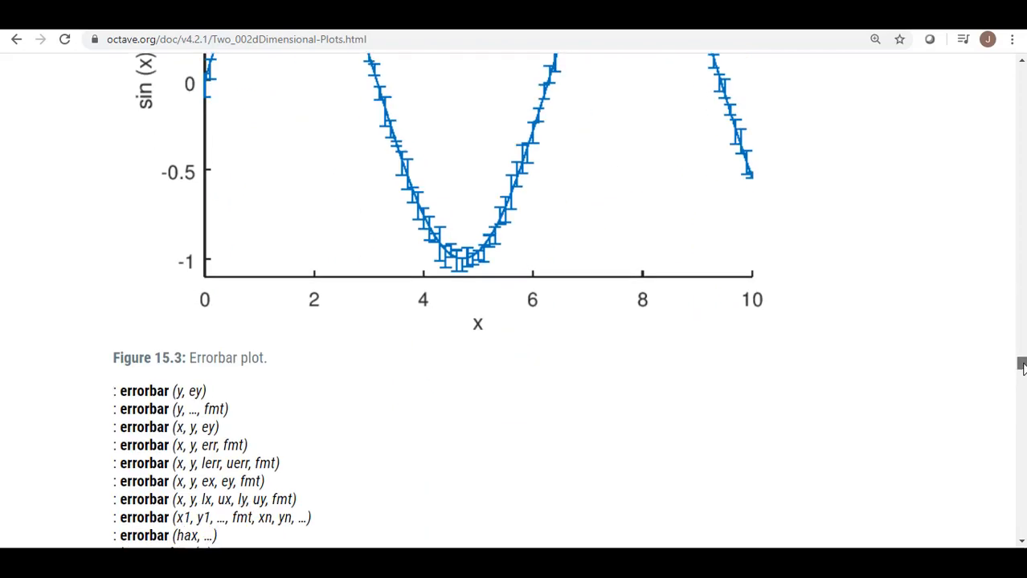
{"action": "scroll", "scroll_direction": "down", "scroll_amount": 3}
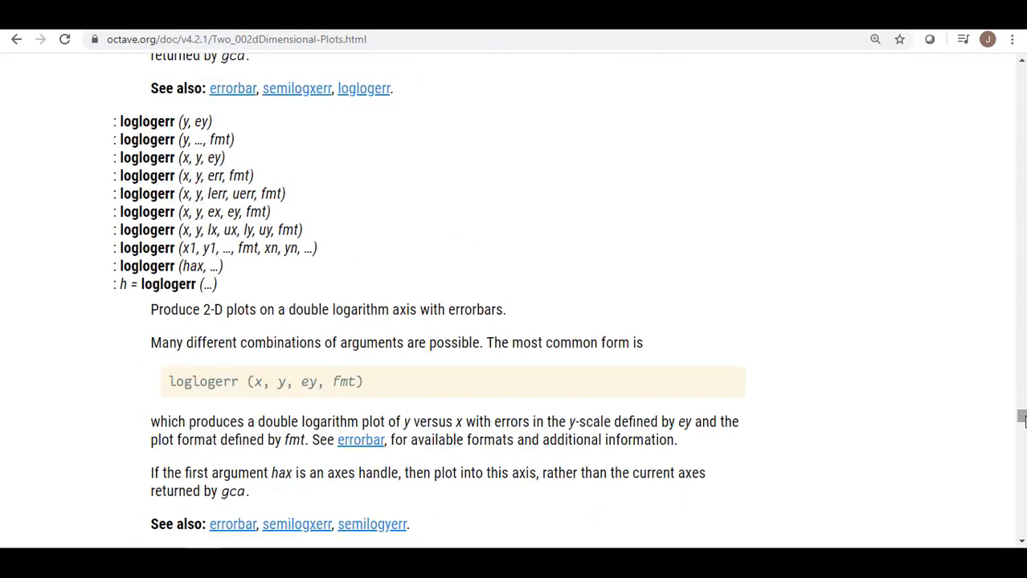
{"action": "left_click", "coordinate": [238, 562]}
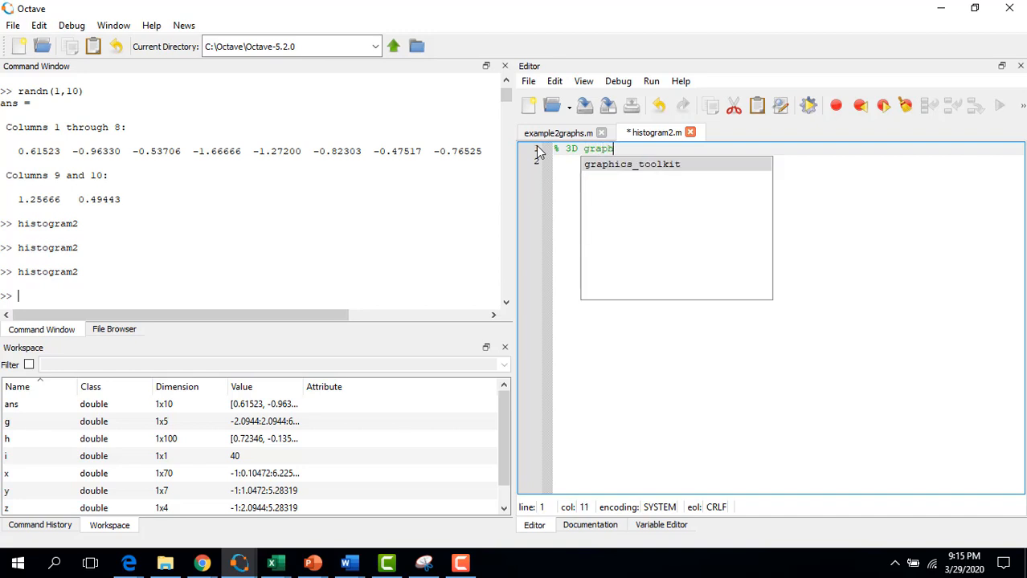
Step: Write '% 3D graph example' and [x,y]=meshgrid(-2*pi:pi/30:2*pi); in the script
{"action": "type", "text": "example"}
{"action": "type", "text": "[x,y]=meshgrid(-2"}
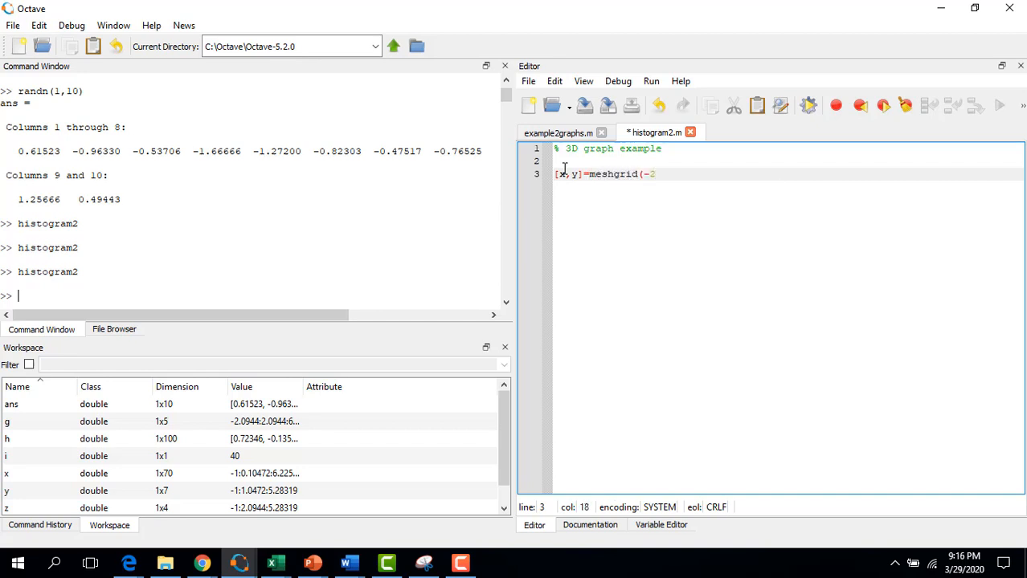
{"action": "type", "text": "*pi"}
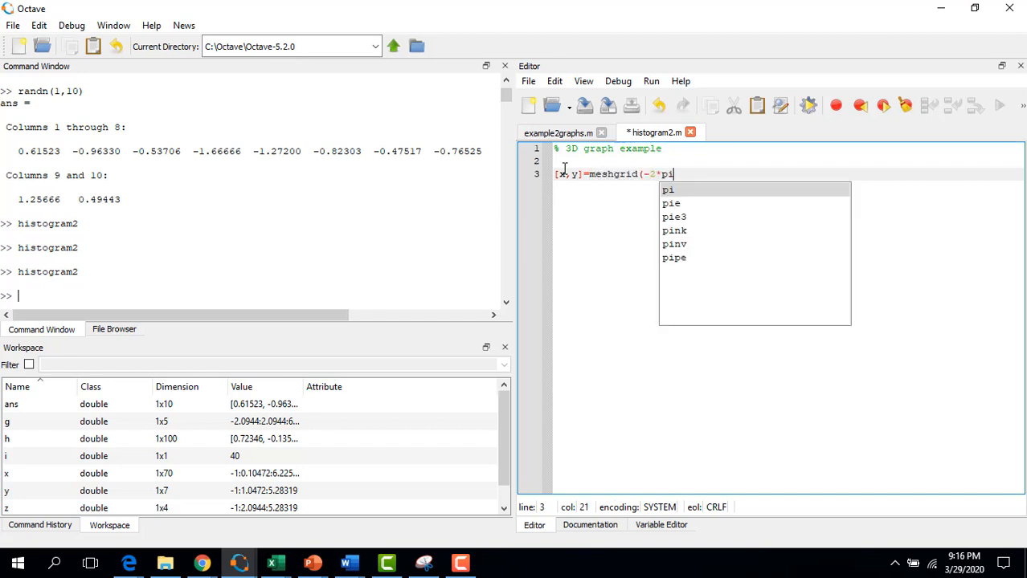
{"action": "type", "text": ":pi/30"}
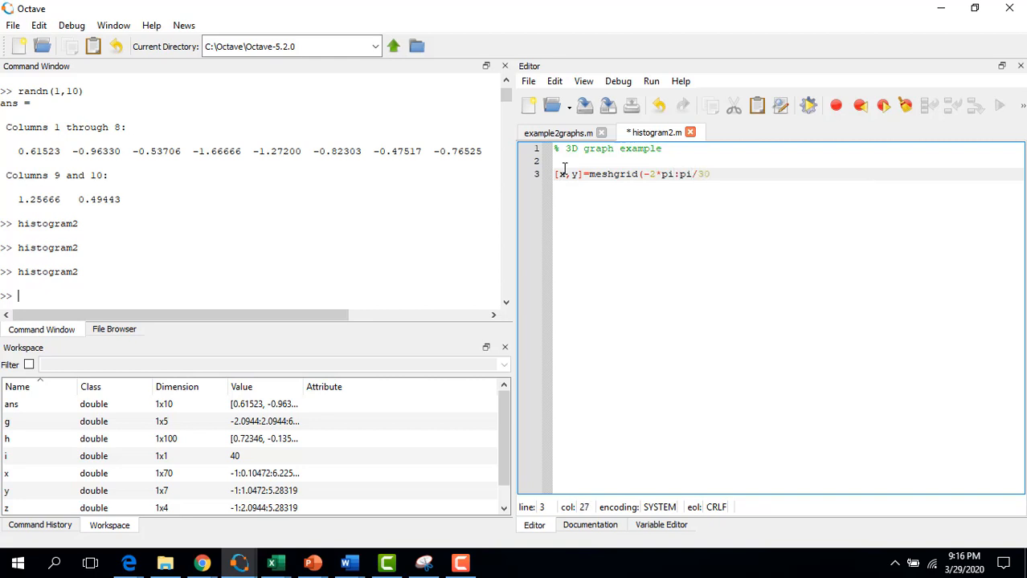
{"action": "type", "text": ":2*pi);"}
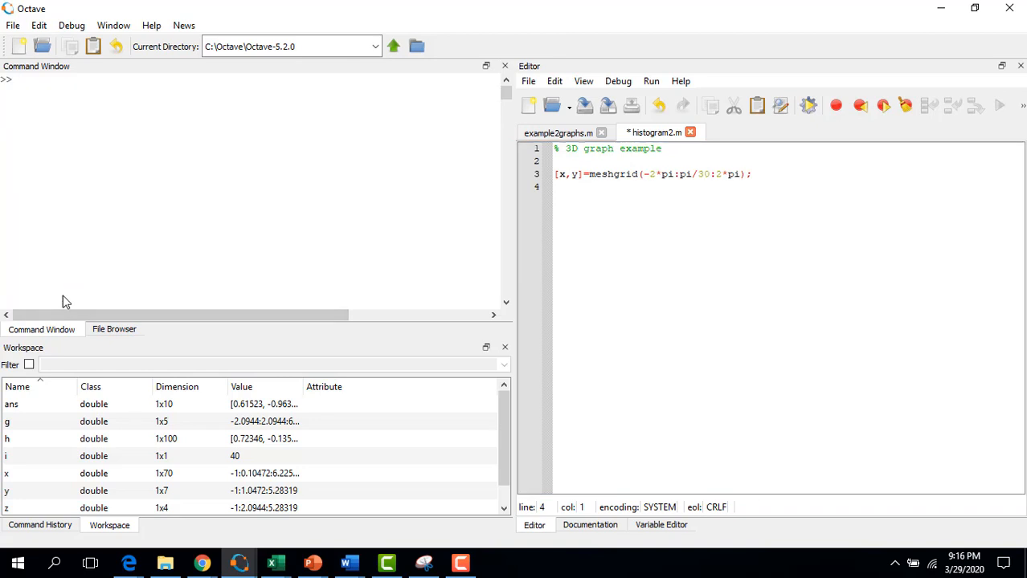
Step: Run meshgrid(-5:1:5) and [x,y]=meshgrid(-5:1:5) to see the 11x11 grids
{"action": "type", "text": "meshgrid"}
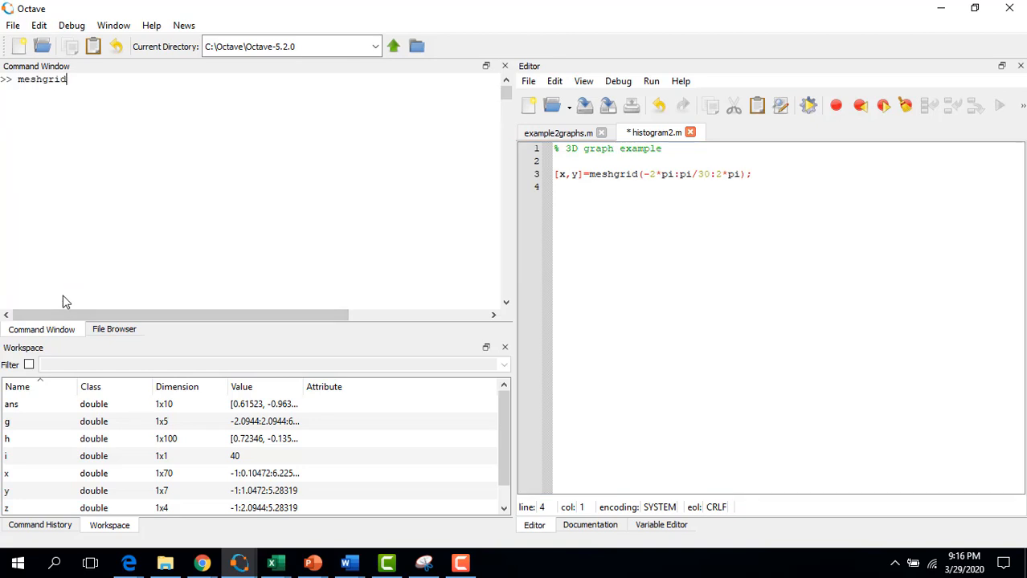
{"action": "type", "text": "("}
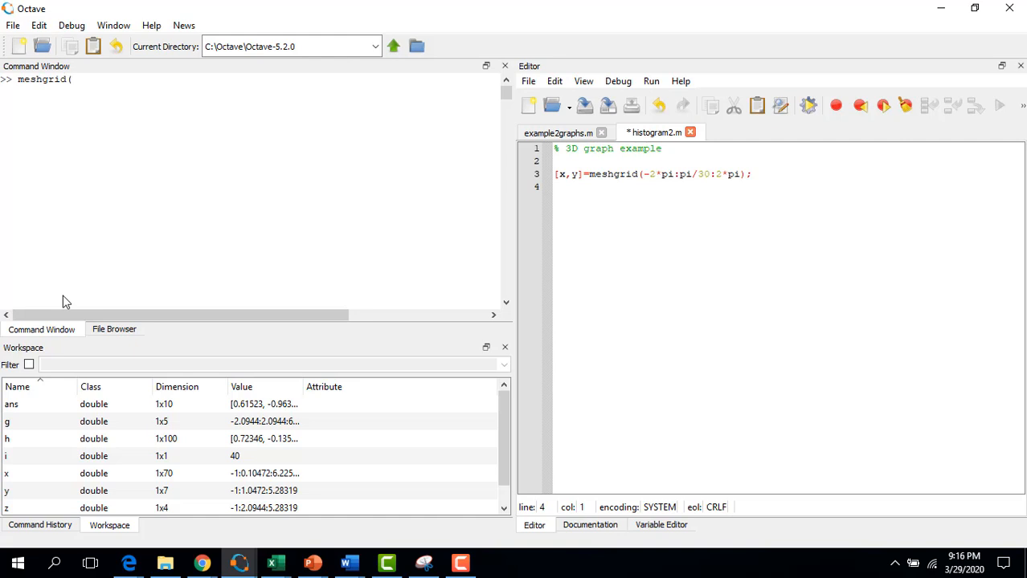
{"action": "key", "text": "Return"}
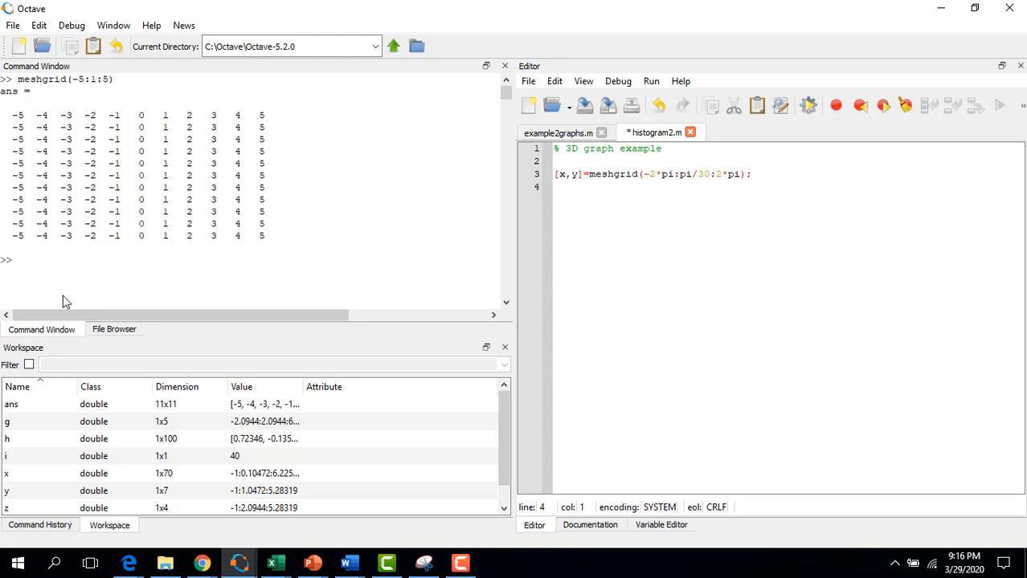
{"action": "mouse_move", "coordinate": [40, 271]}
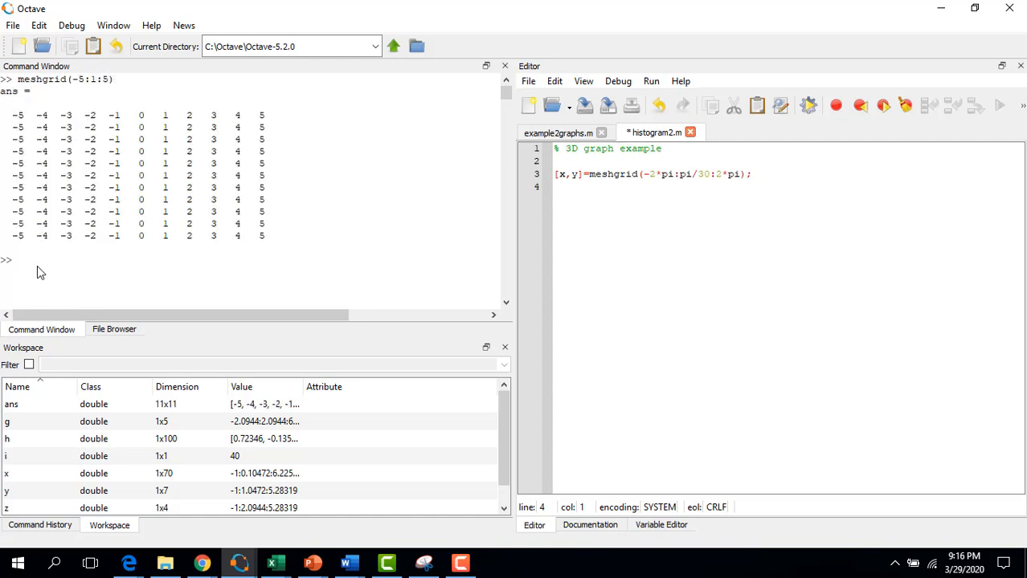
{"action": "type", "text": "[x,"}
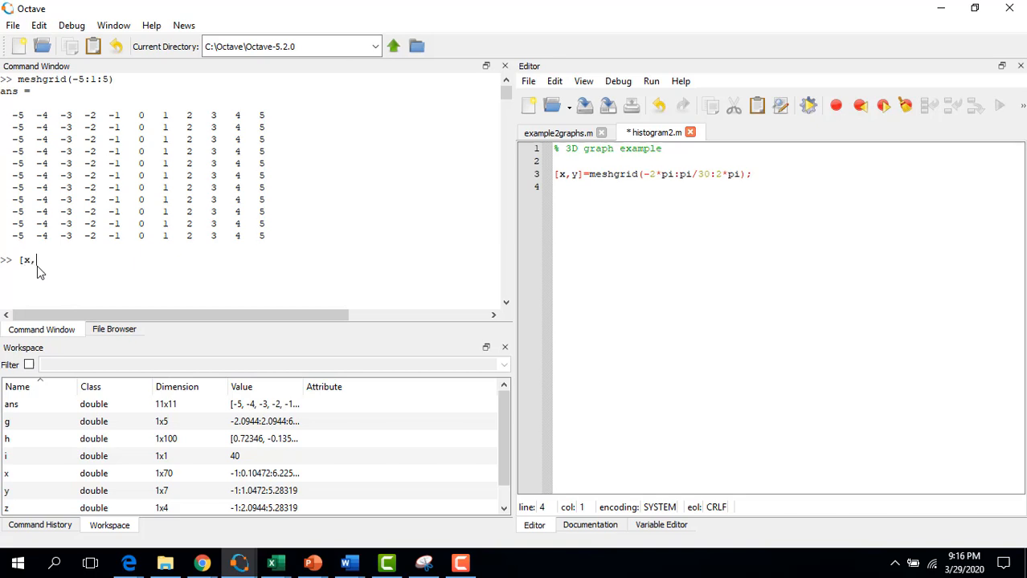
{"action": "type", "text": "y]=mesh"}
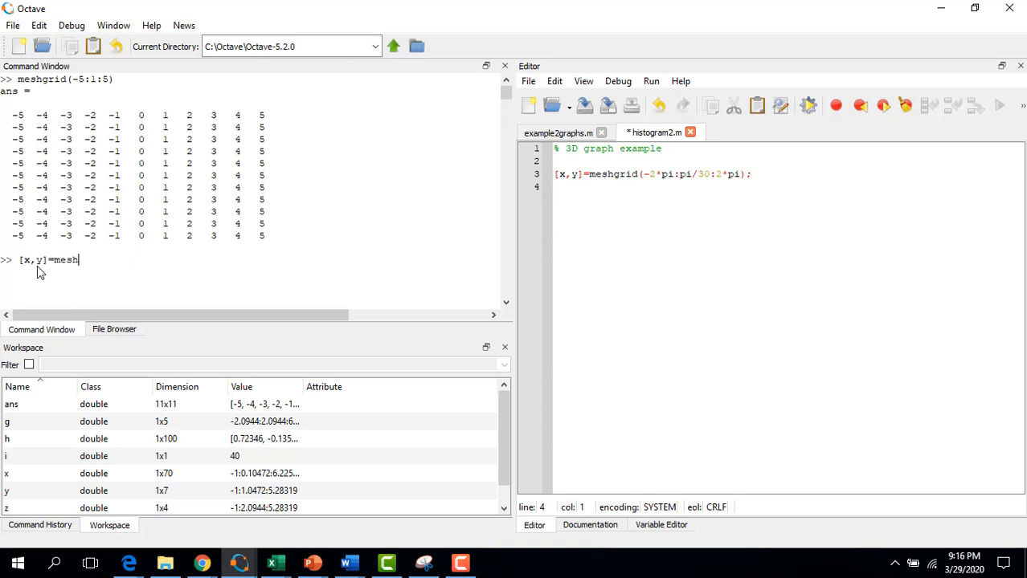
{"action": "type", "text": "grid(-5:"}
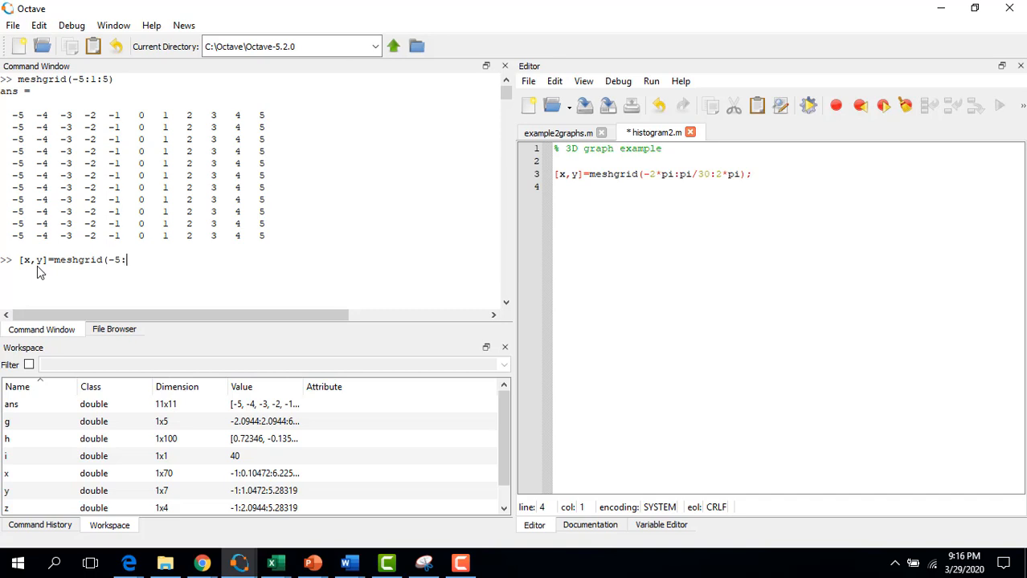
{"action": "key", "text": "Return"}
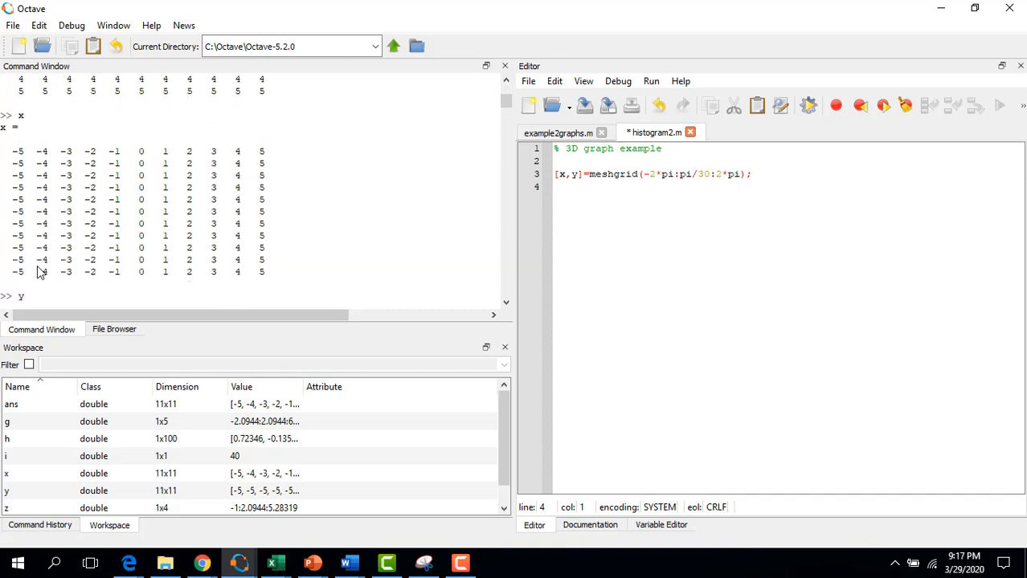
Step: Check that x(3,3) and y(3,3) both give -3, then return to the editor
{"action": "type", "text": "x(3,3)"}
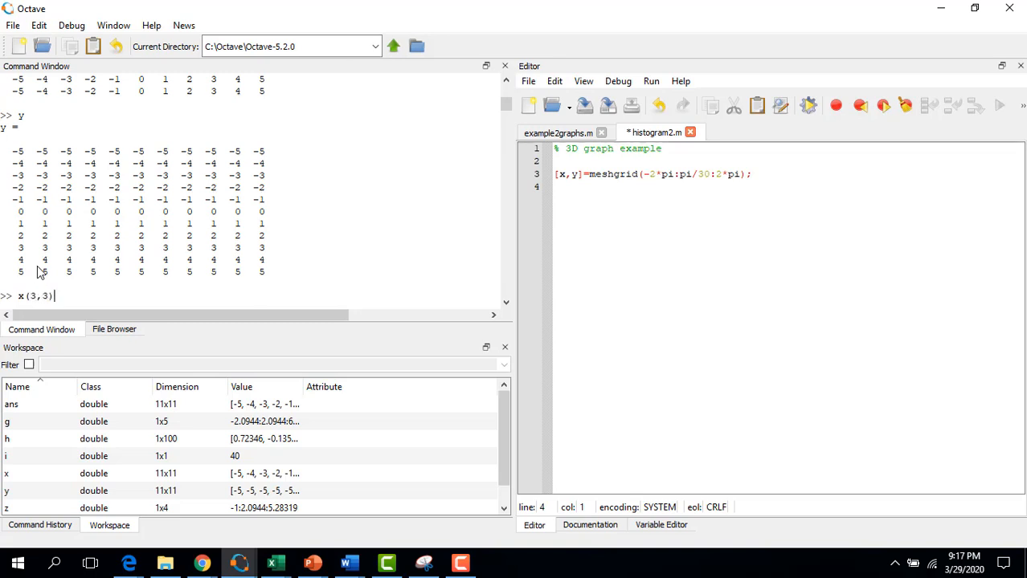
{"action": "key", "text": "Return"}
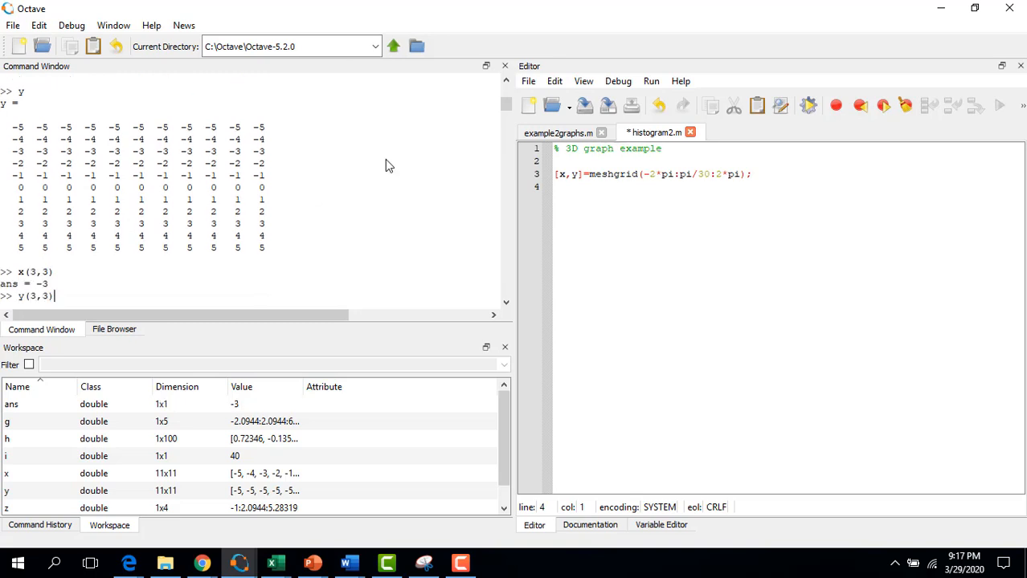
{"action": "key", "text": "Return"}
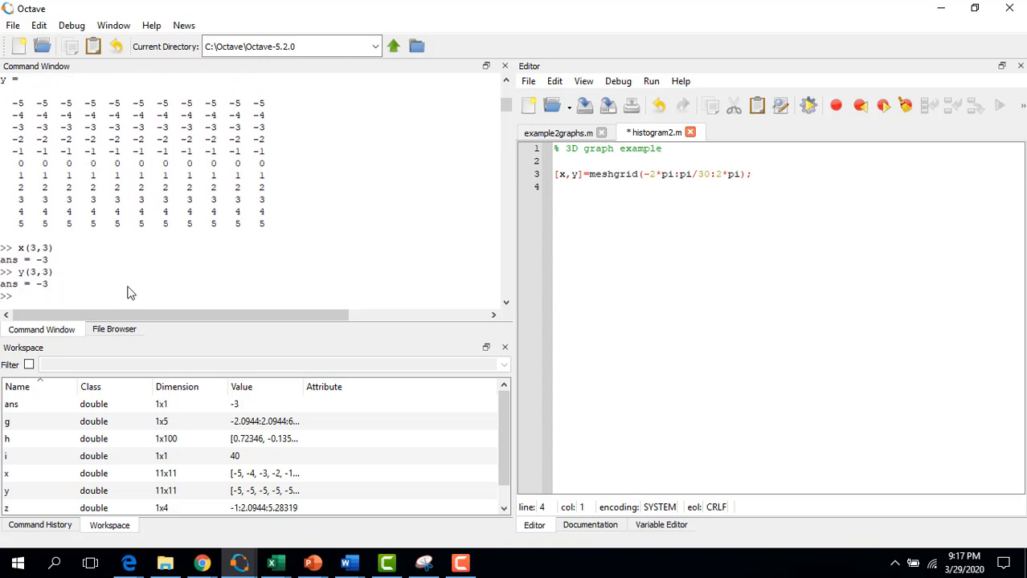
{"action": "left_click", "coordinate": [755, 173]}
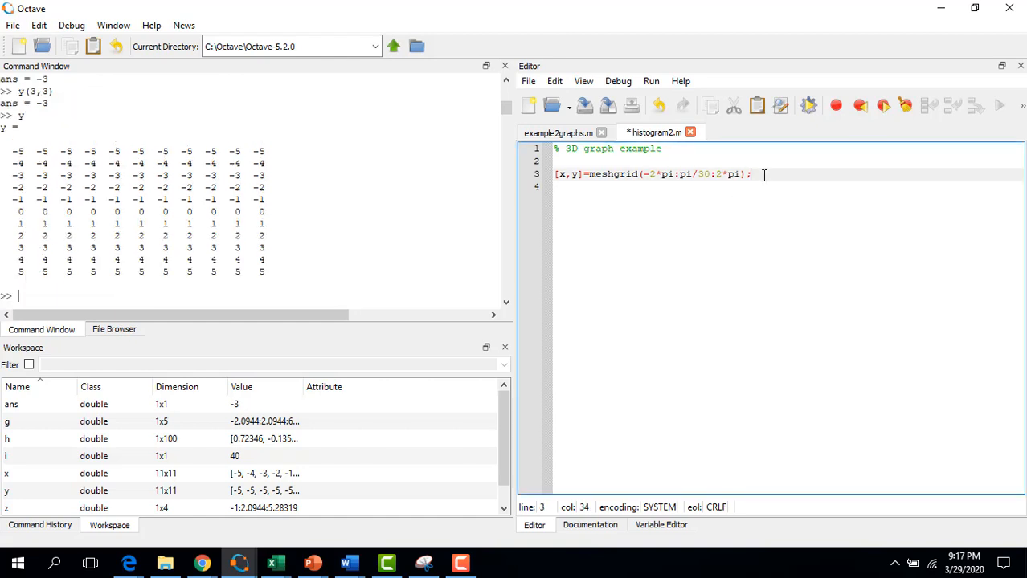
Step: Add z = cos(x)+sin(y); and surf(z), then run to show the 3D surface
{"action": "type", "text": "z ="}
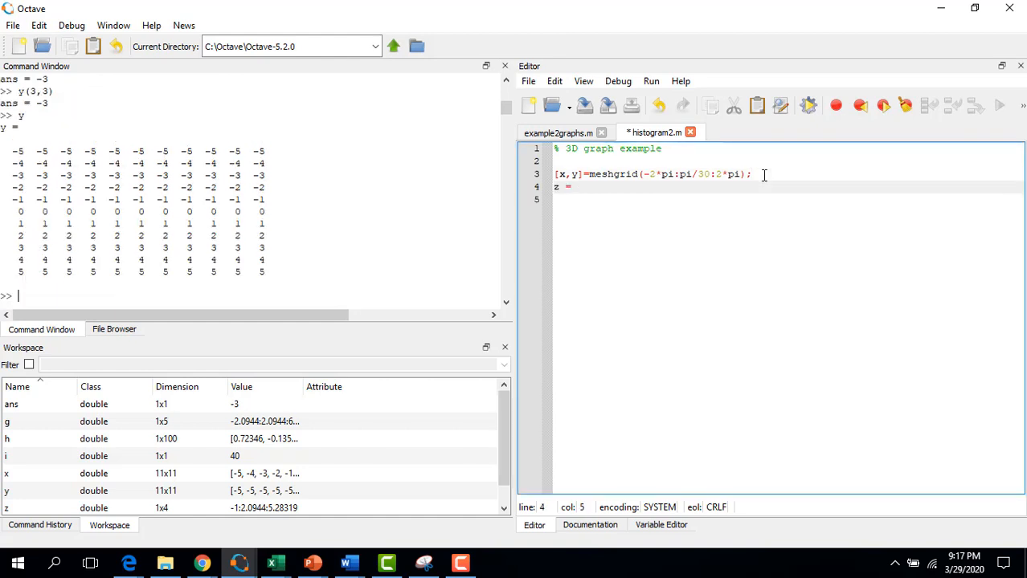
{"action": "type", "text": "cos(x)+sin(x)"}
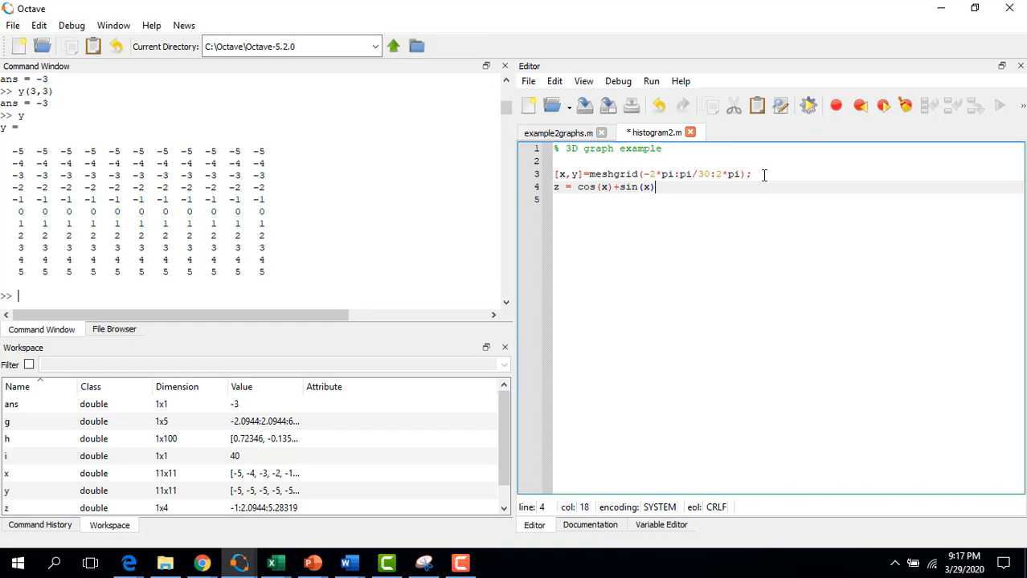
{"action": "type", "text": "y"}
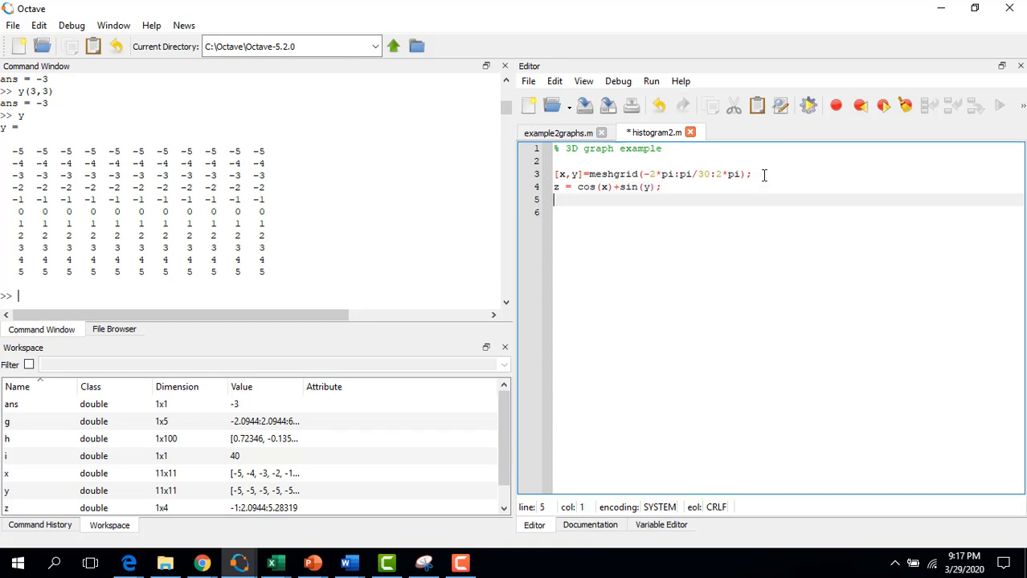
{"action": "type", "text": "surf(z)"}
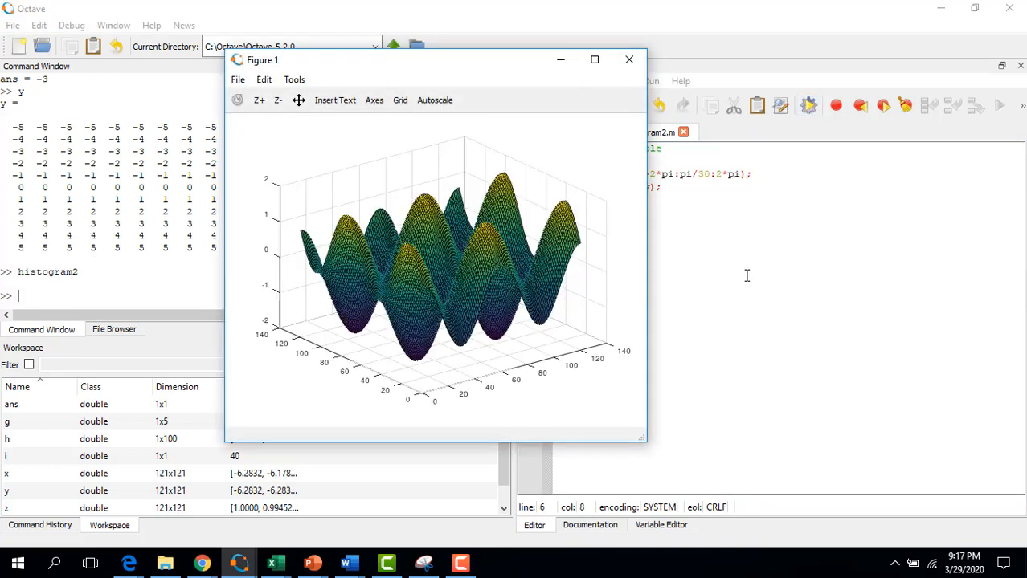
Step: Enable Rotate on via Tools > GUI Mode and drag to turn the surface
{"action": "left_click", "coordinate": [294, 81]}
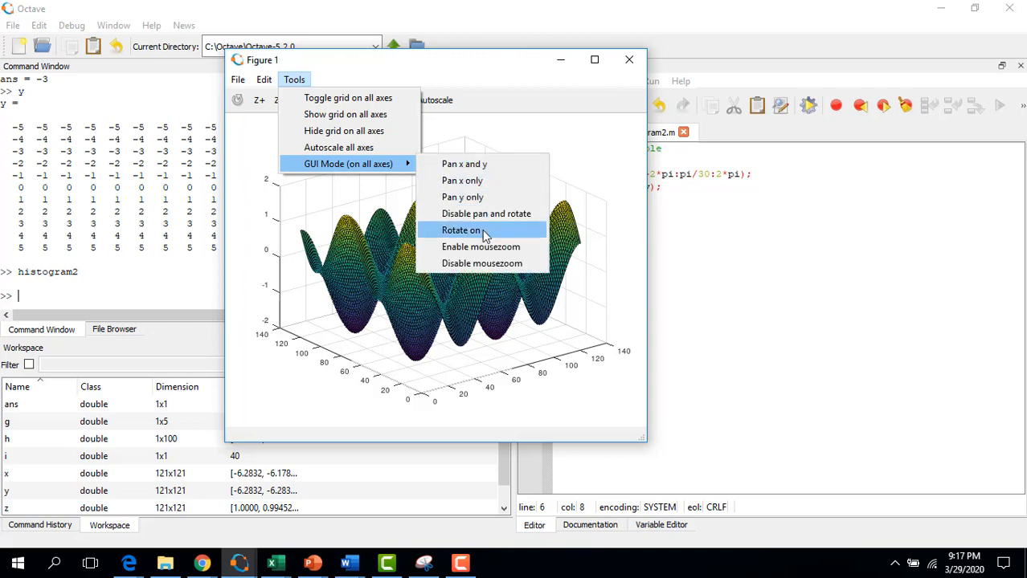
{"action": "left_click", "coordinate": [461, 231]}
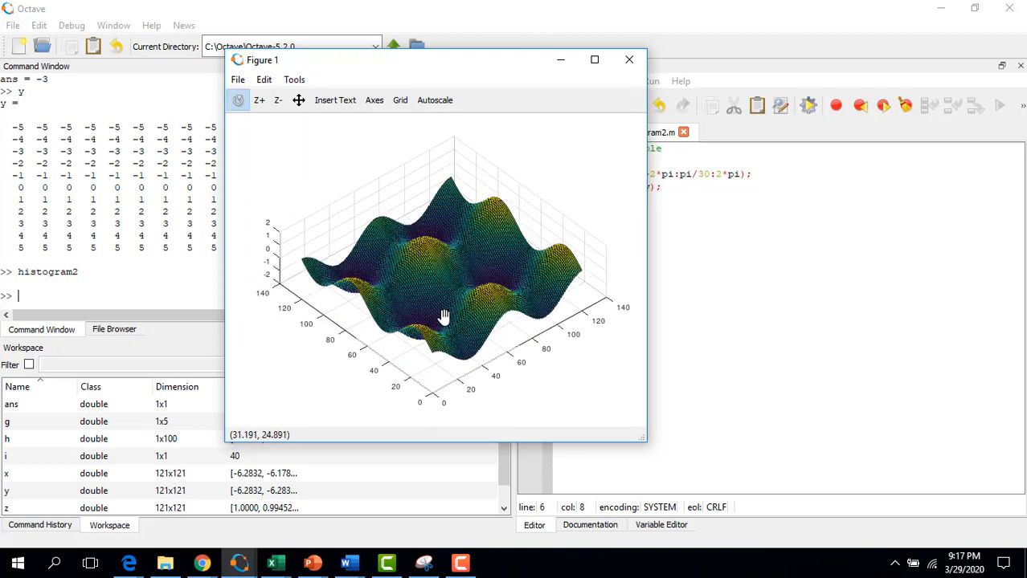
{"action": "left_click_drag", "start_coordinate": [443, 315], "coordinate": [424, 255]}
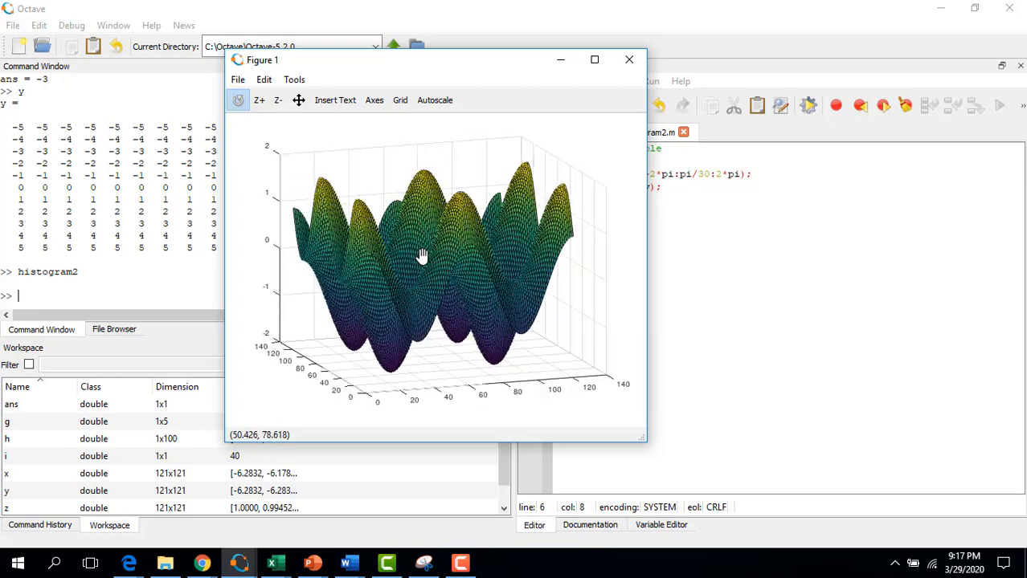